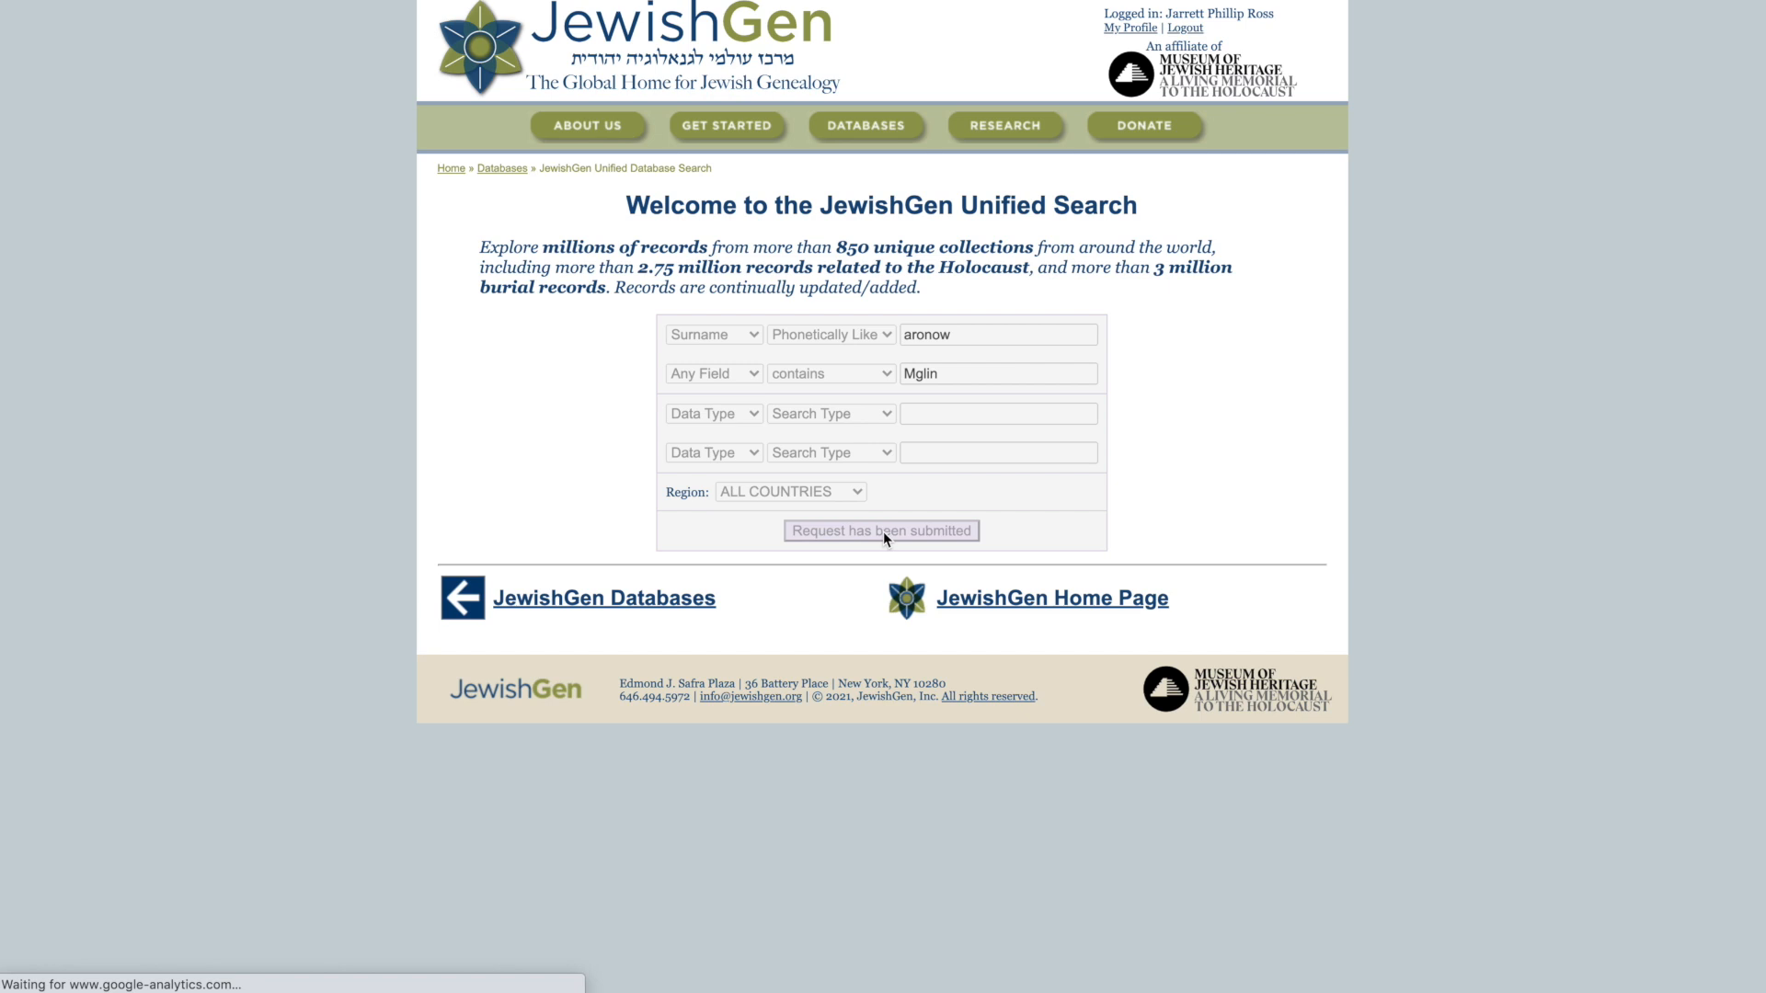
Step: Submit the unified search for surname Aronow with Mglin in any field
left_click(881, 531)
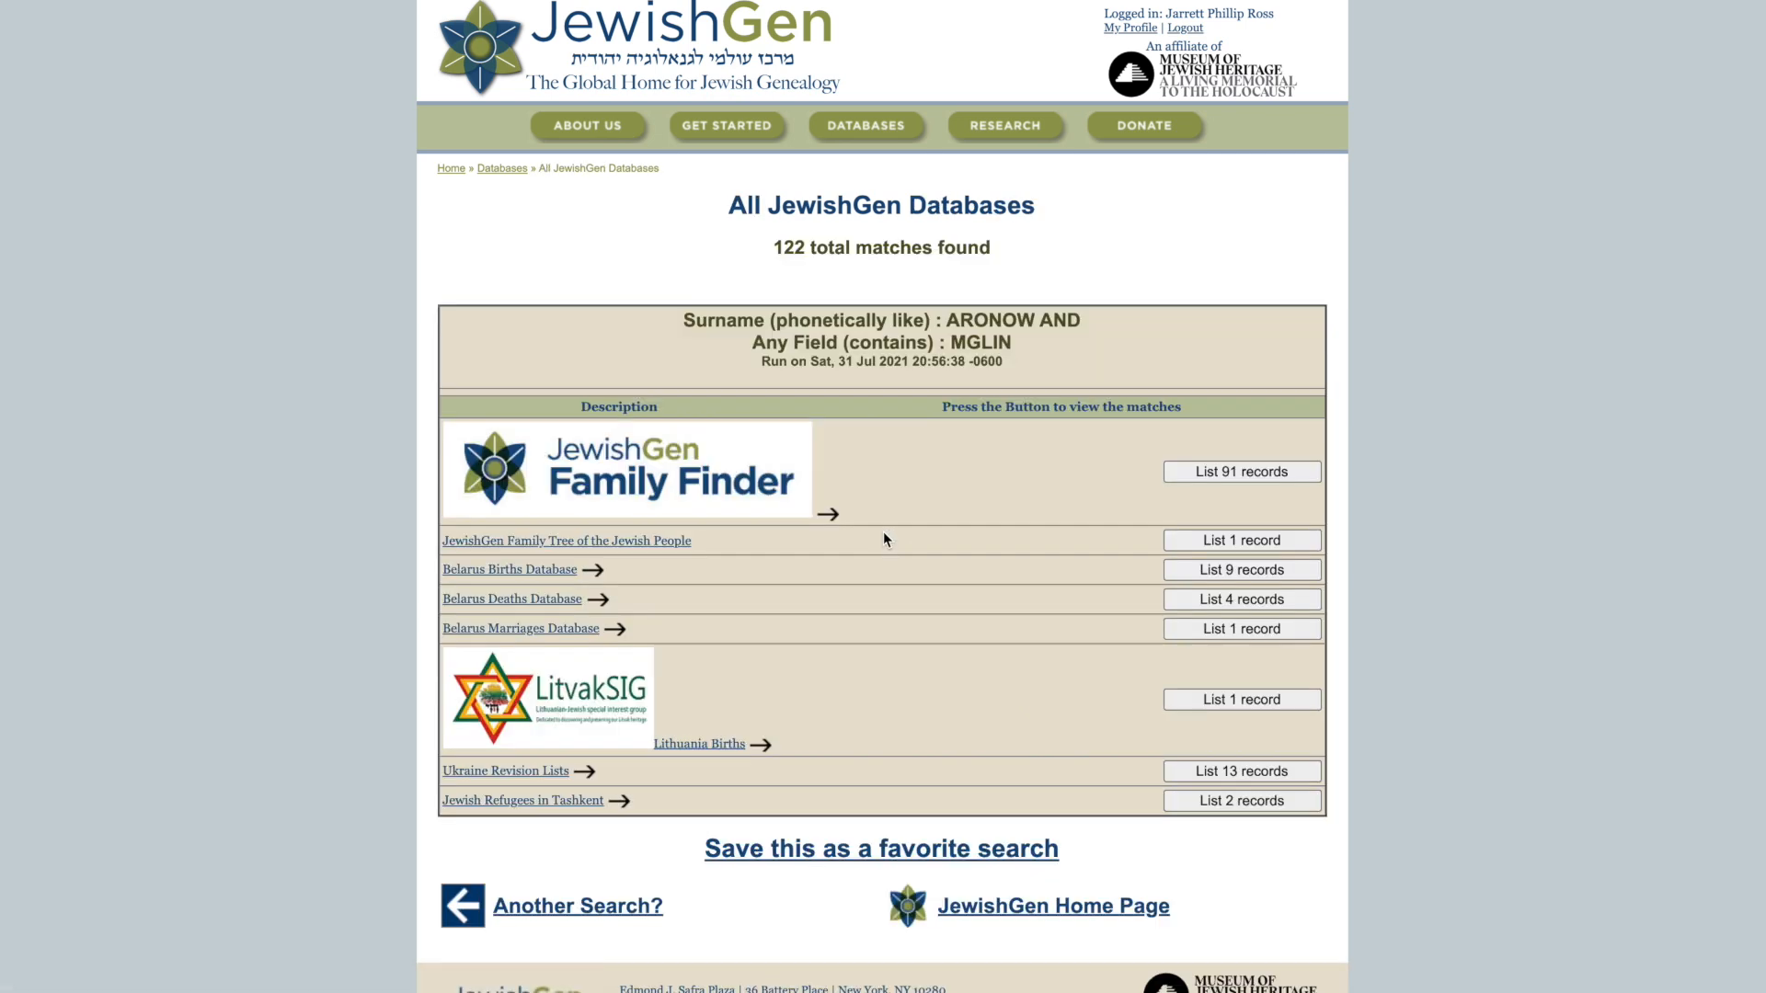
mouse_move(894, 551)
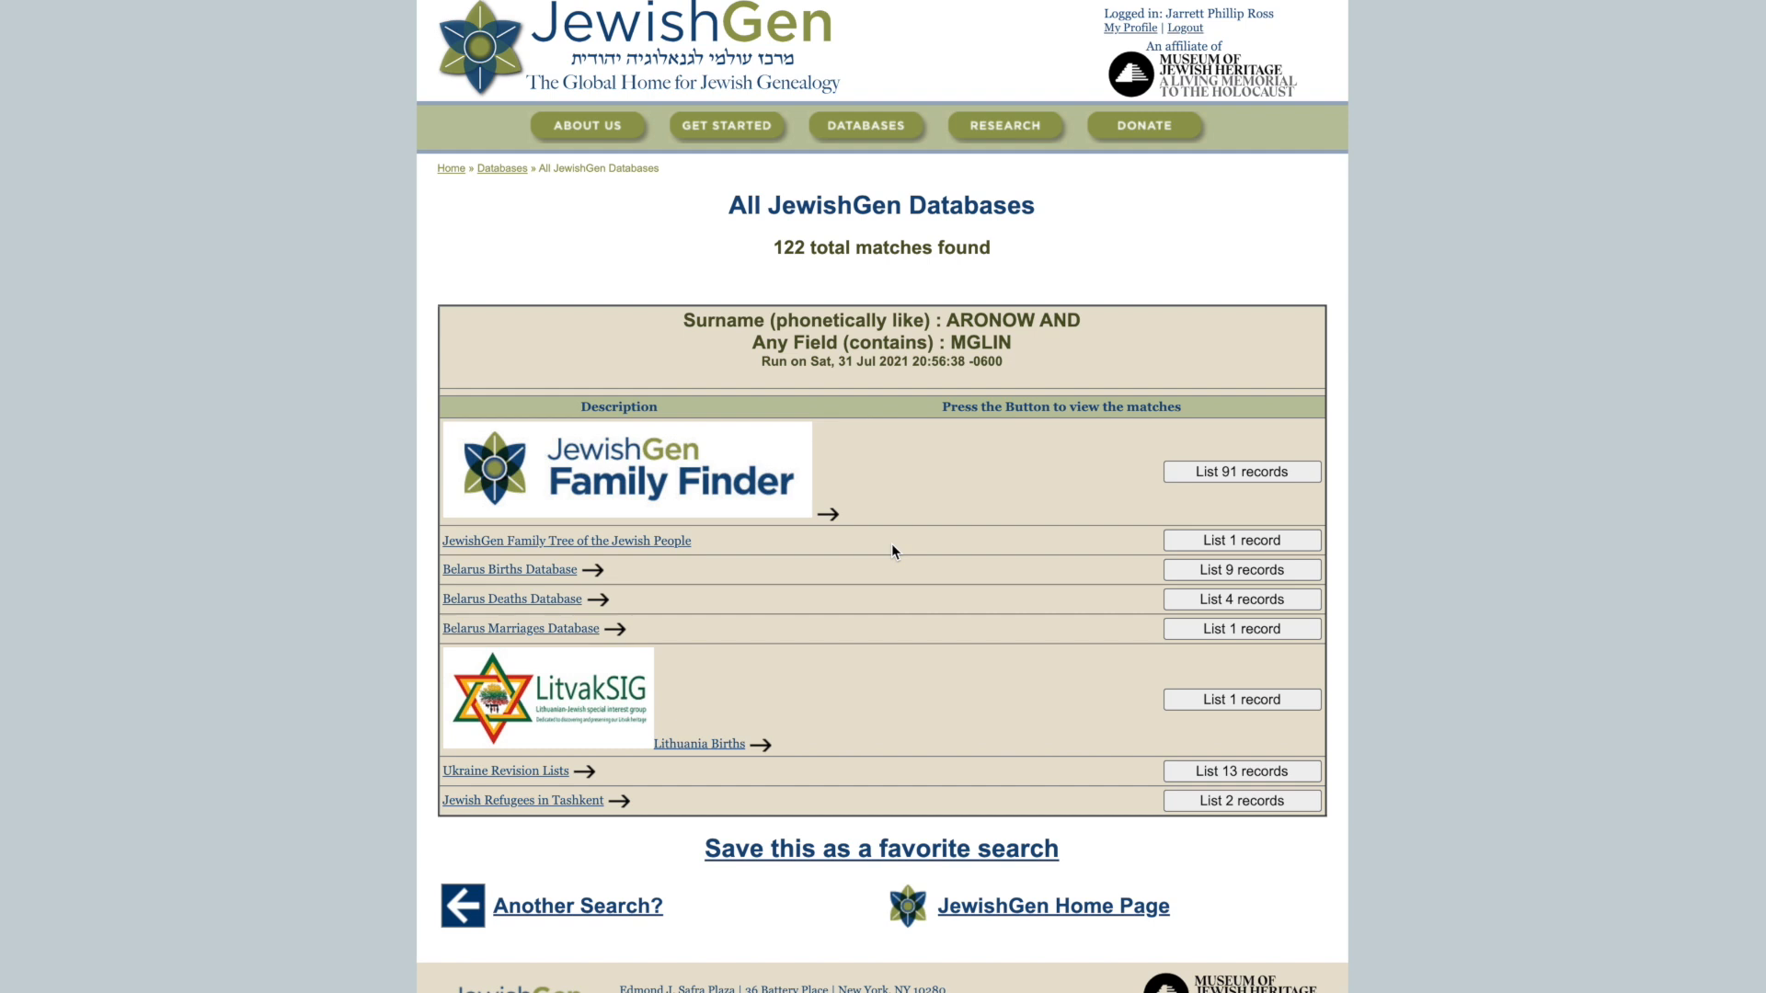
mouse_move(598, 547)
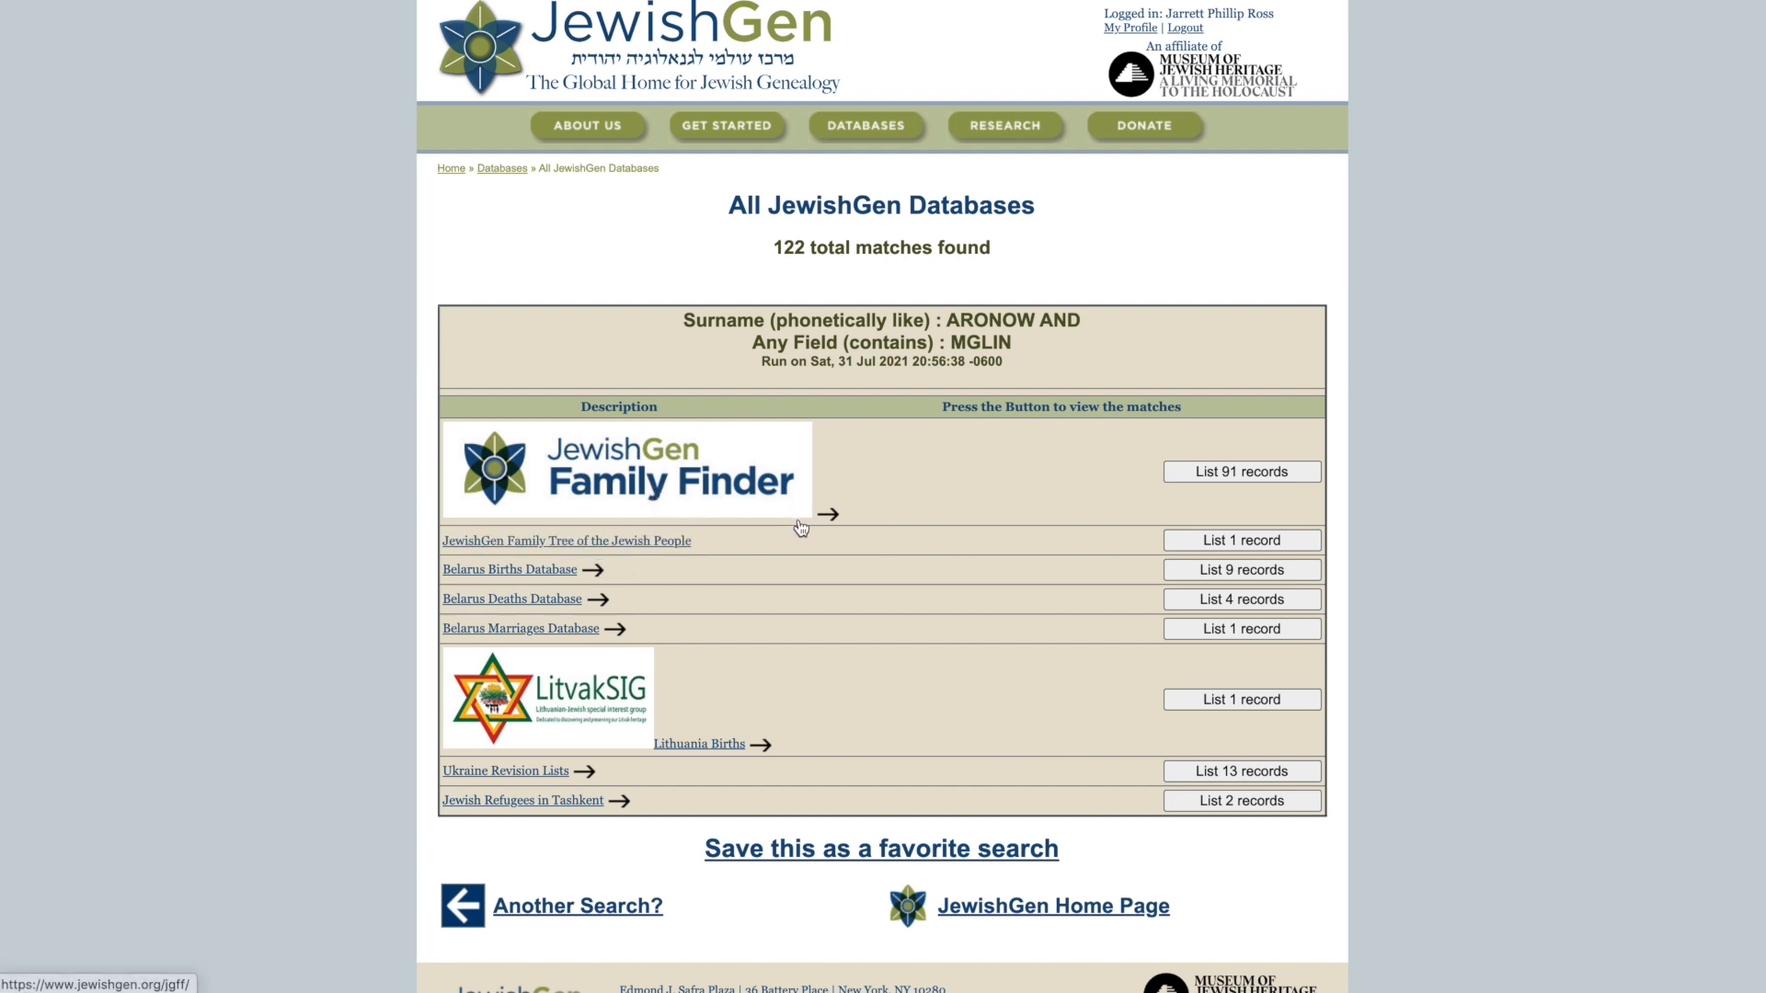
mouse_move(729, 561)
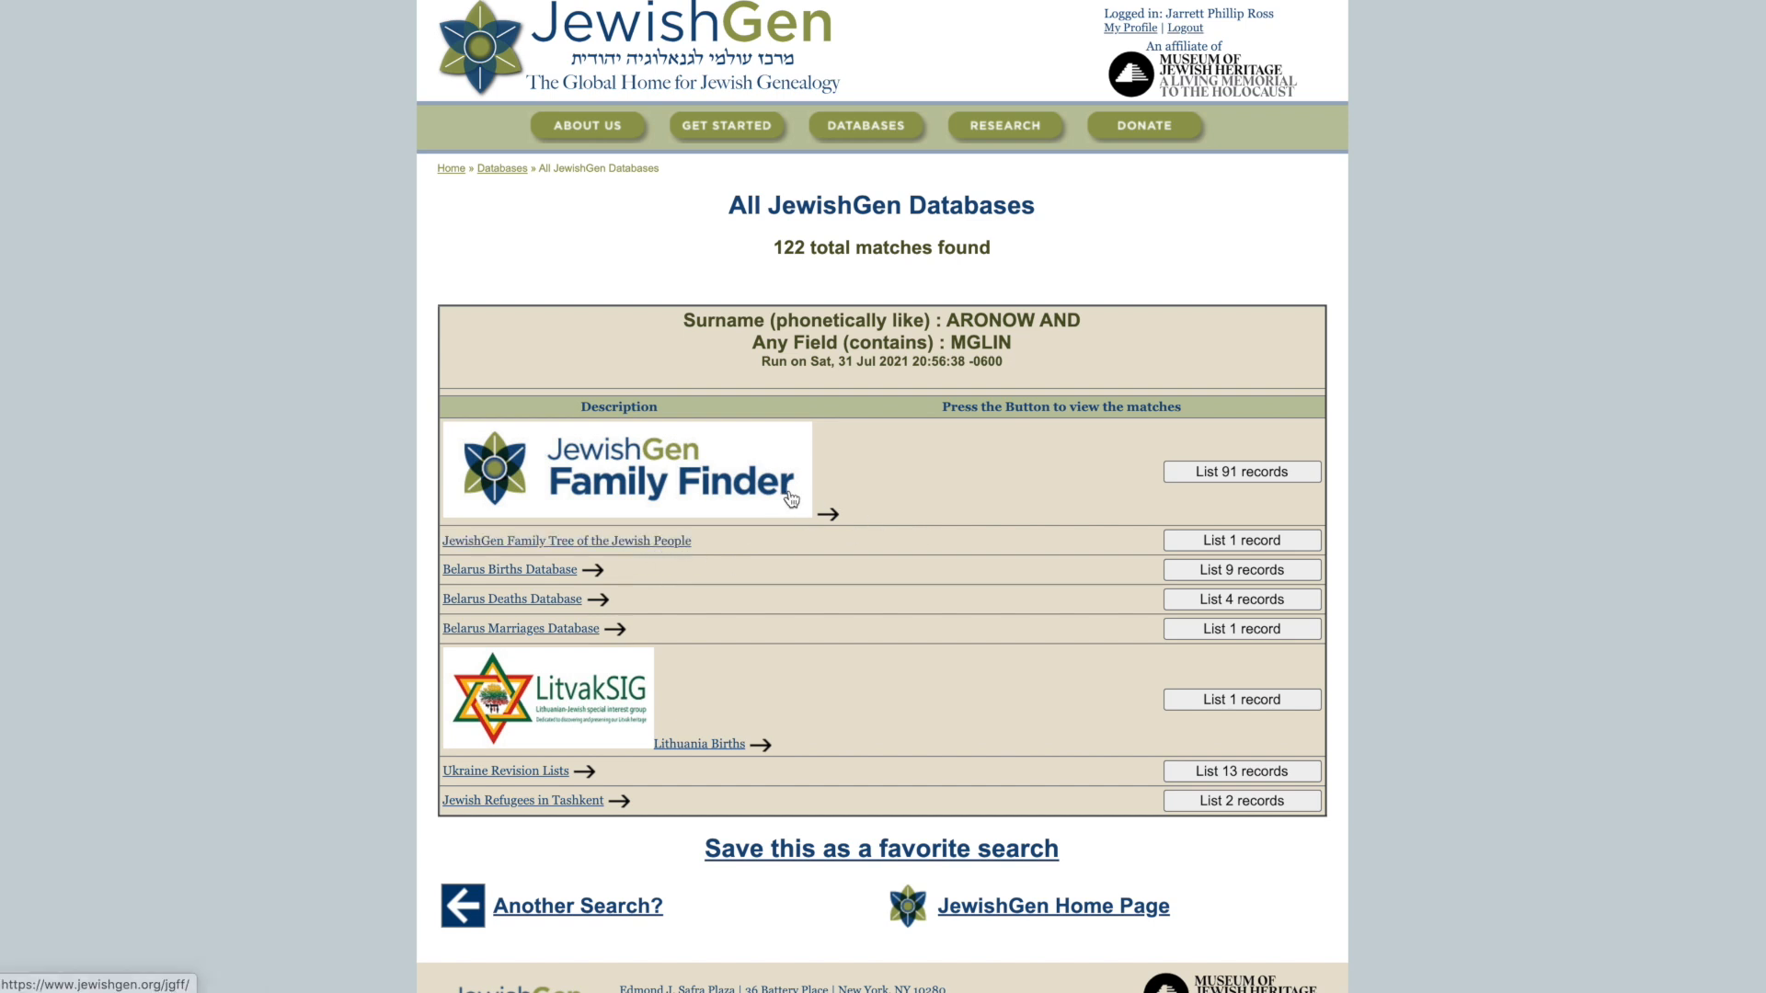
mouse_move(894, 510)
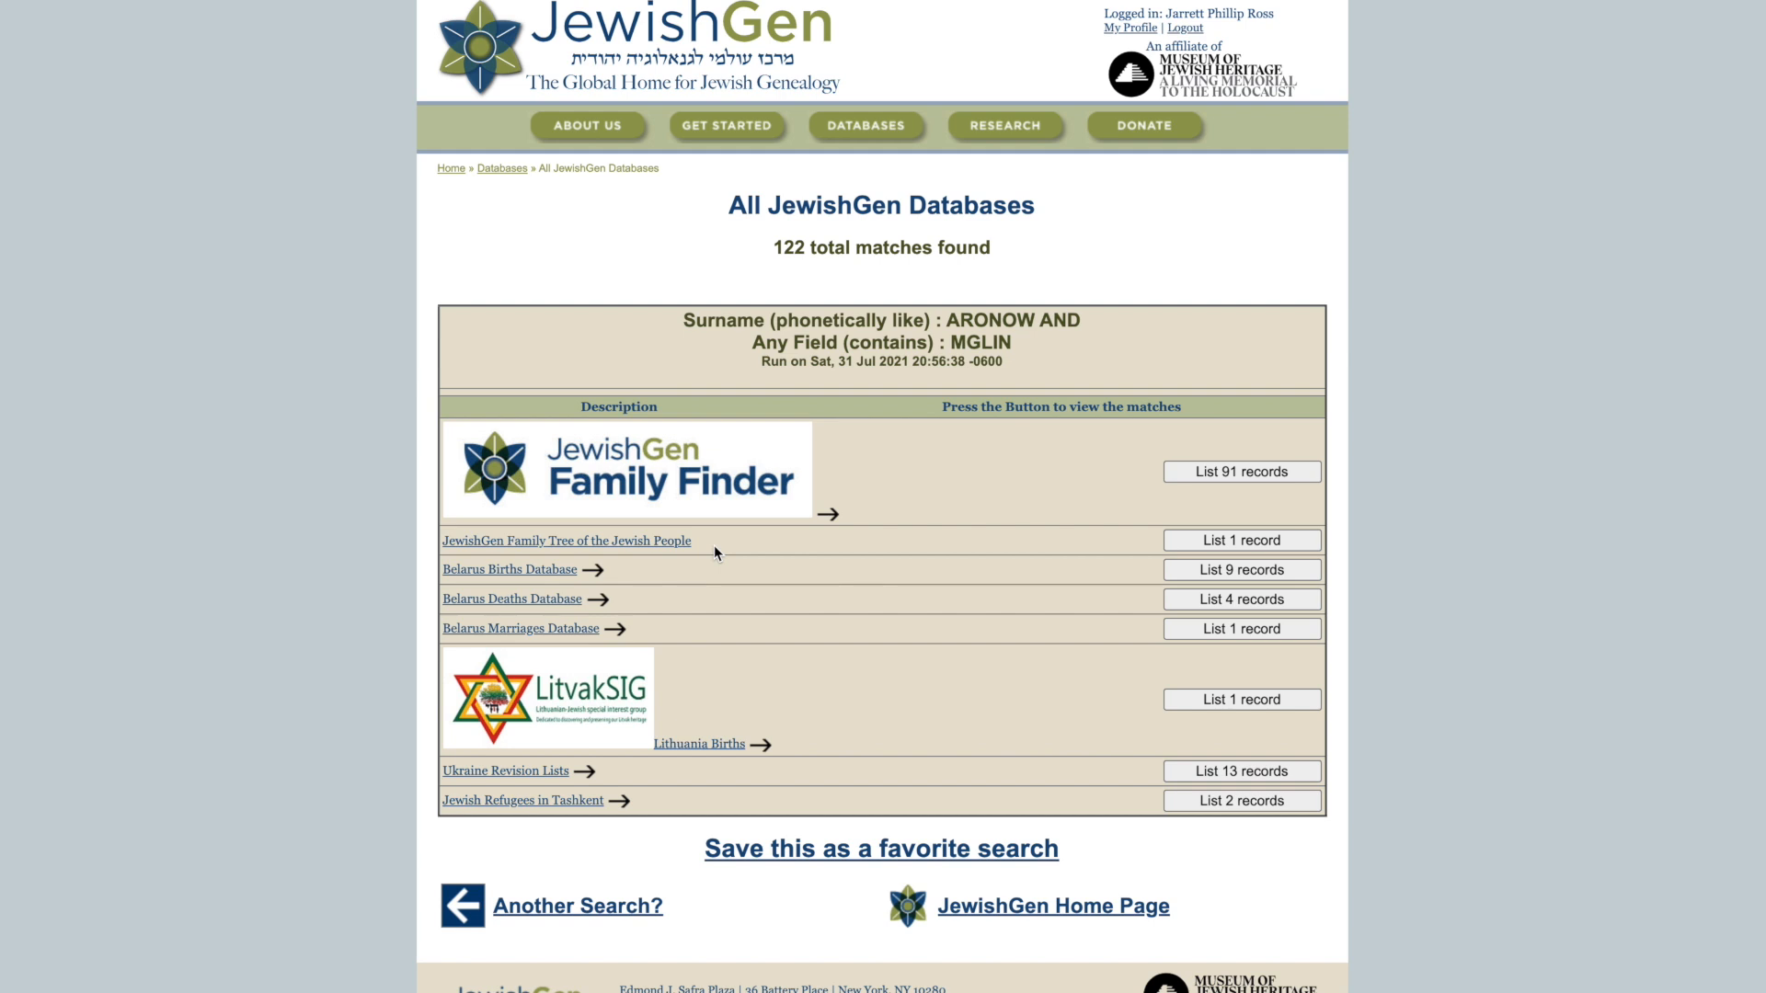
mouse_move(503, 573)
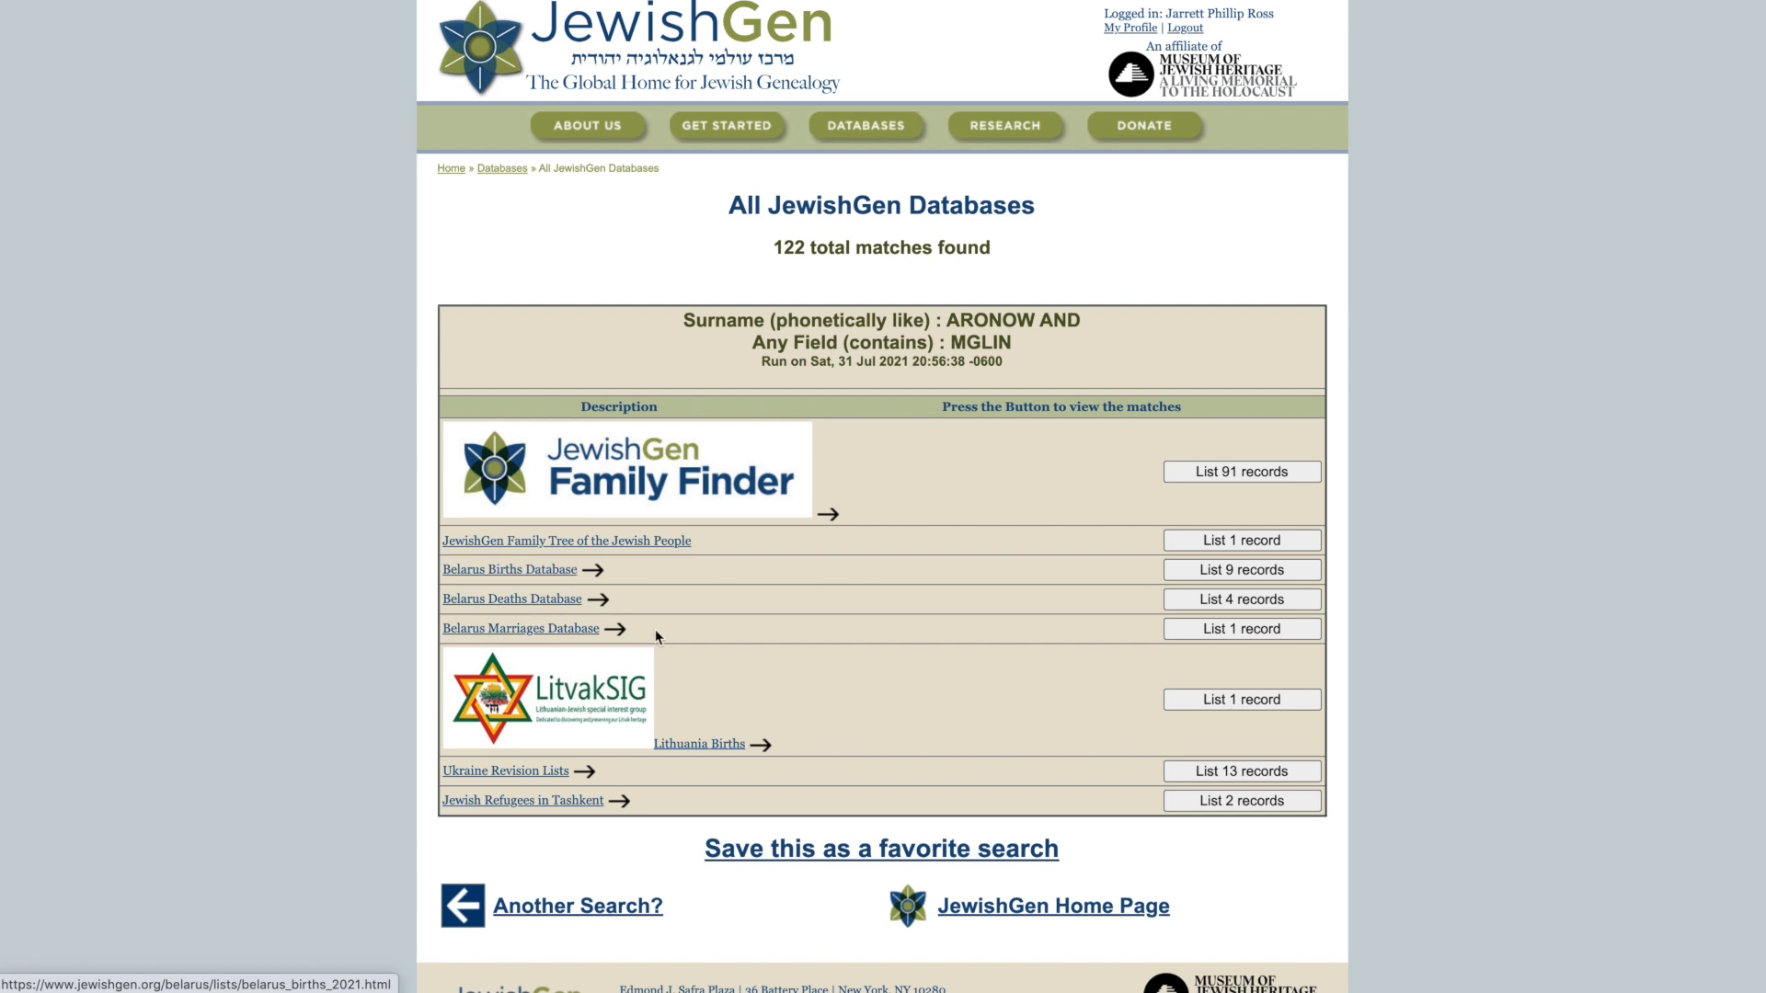
mouse_move(530, 774)
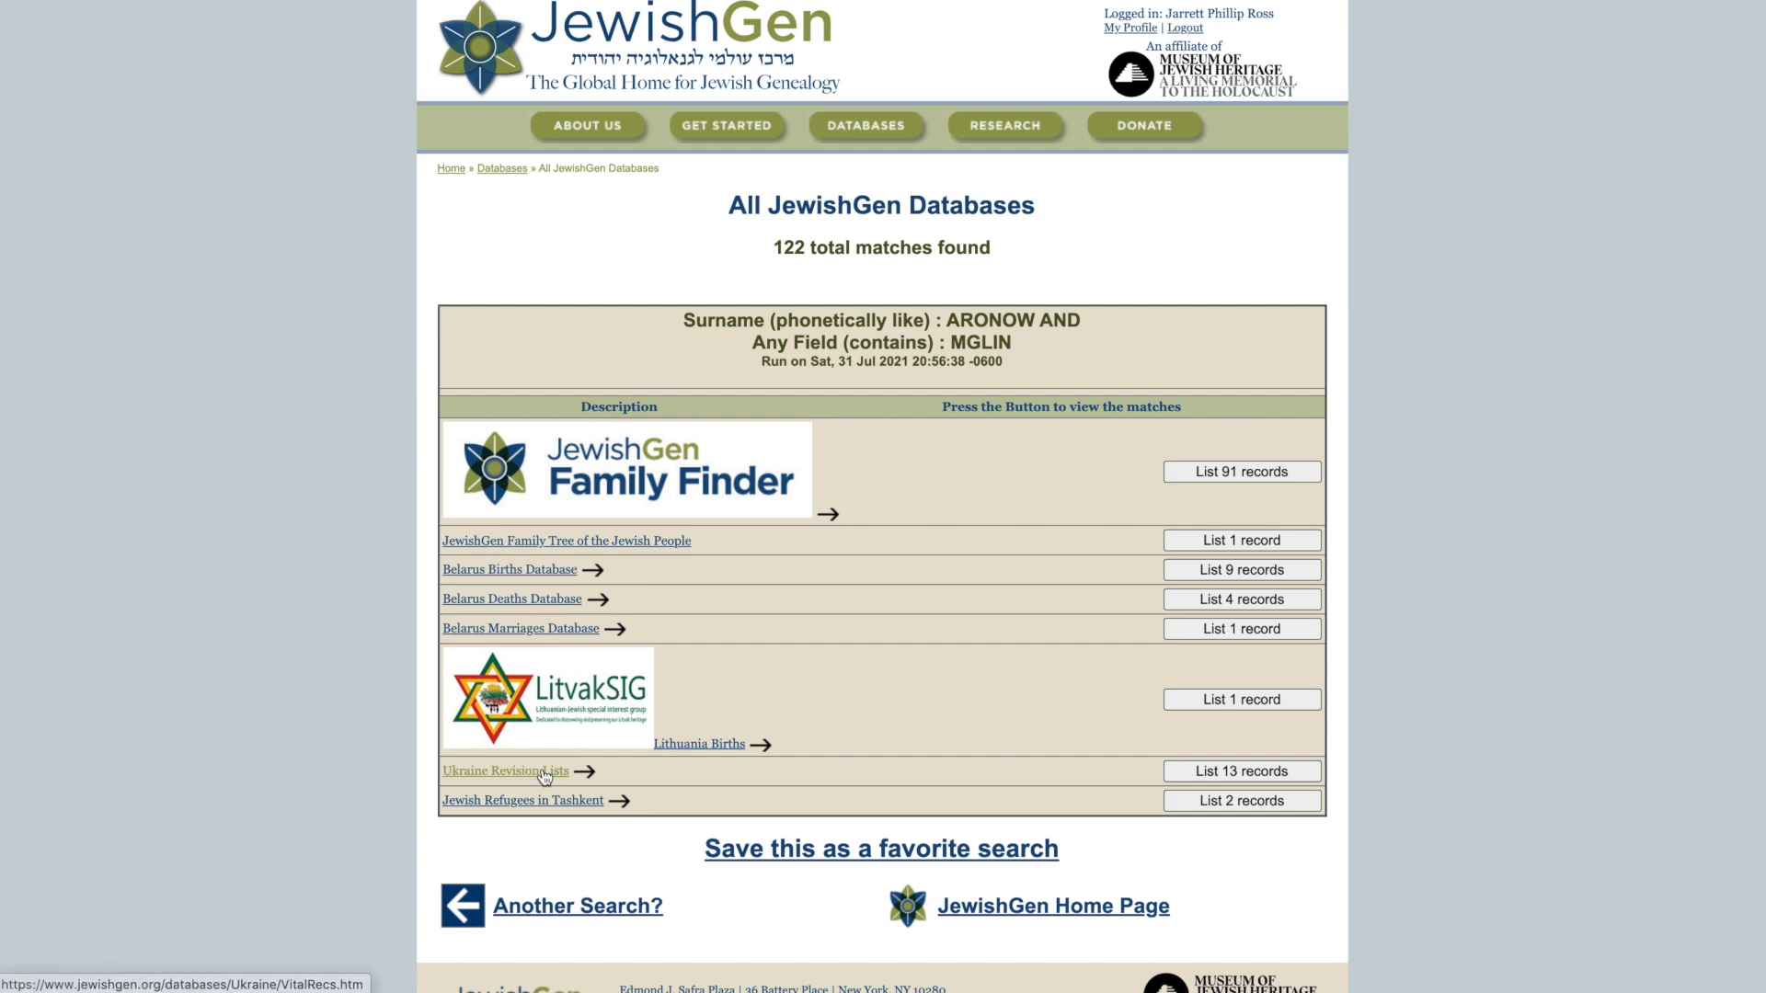
mouse_move(550, 809)
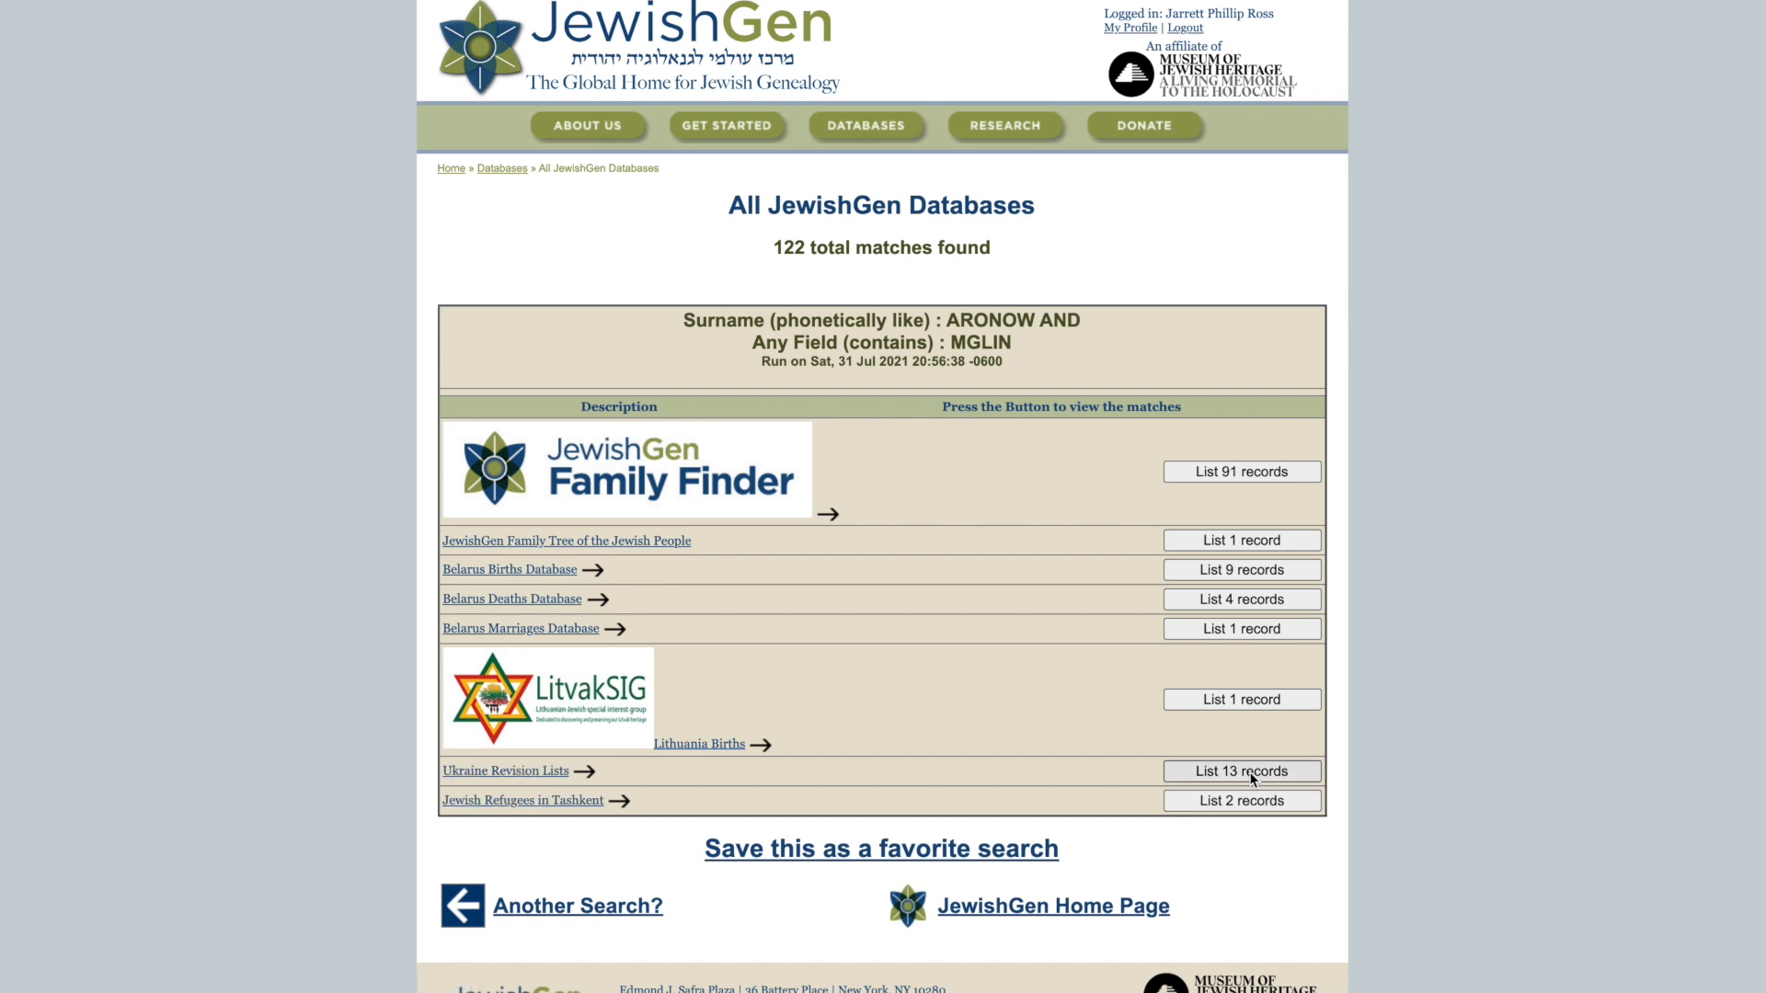
Step: List the 13 Ukraine Revision Lists records and scroll through the 1882 Aronov households
left_click(1242, 771)
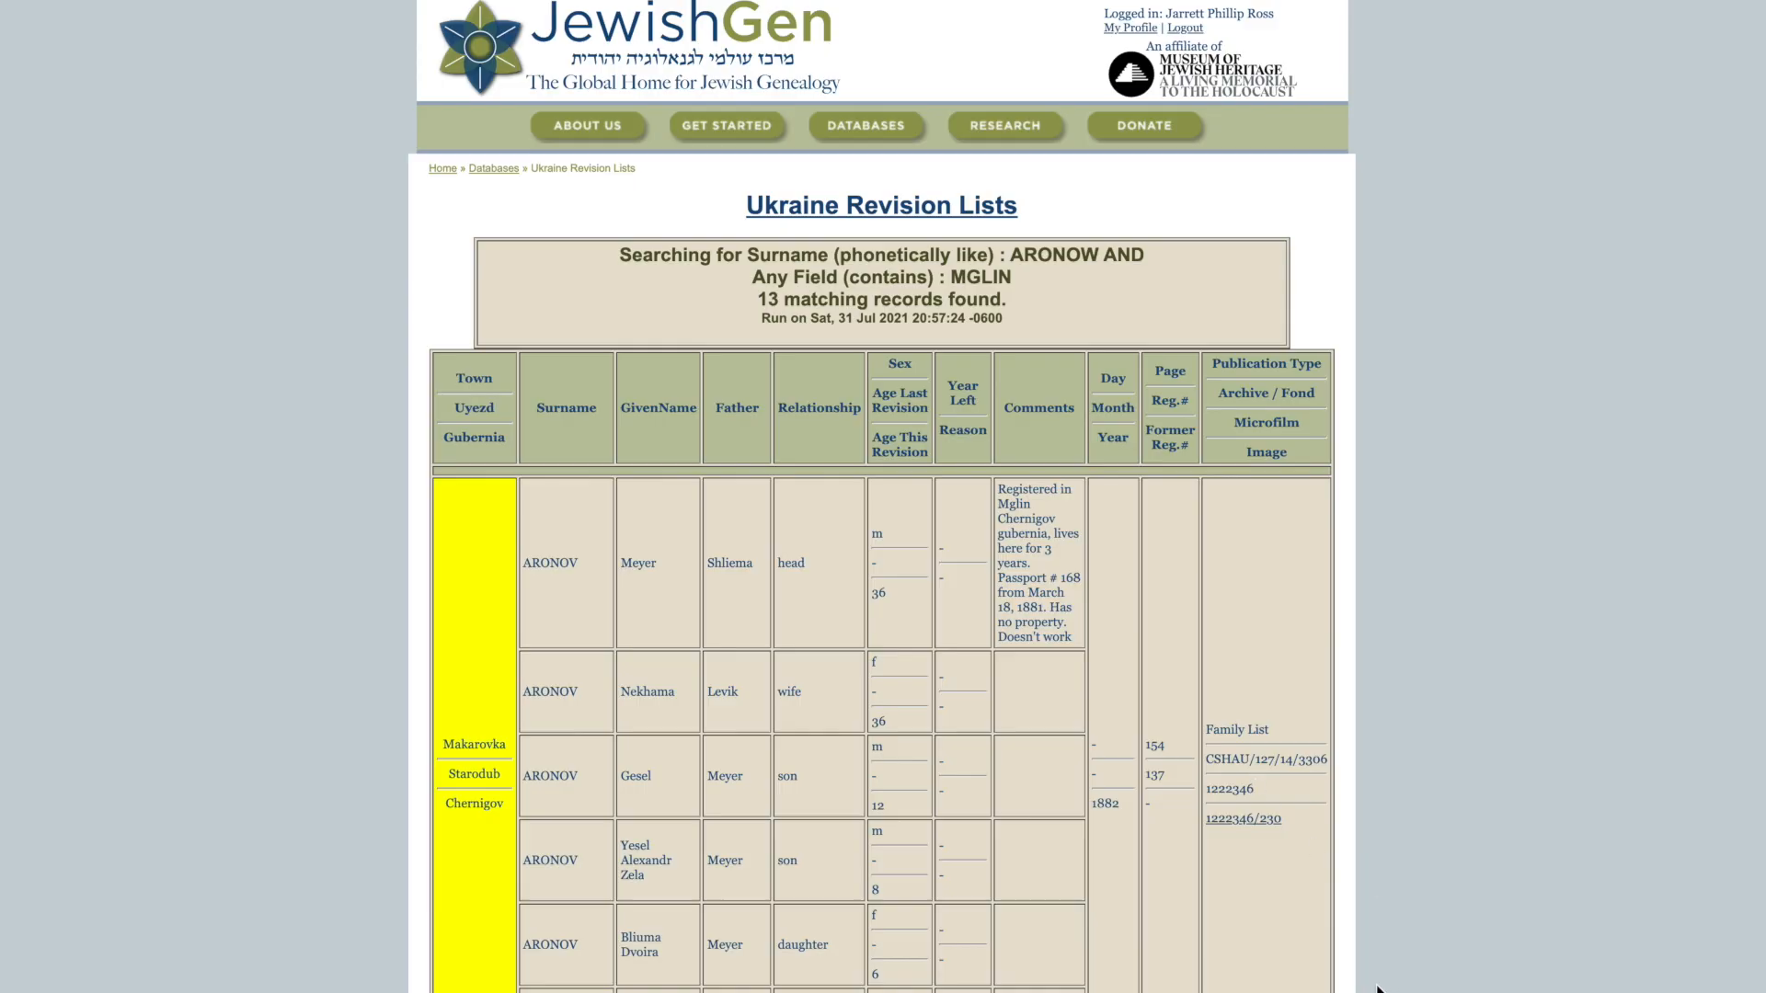
scroll("down", 3)
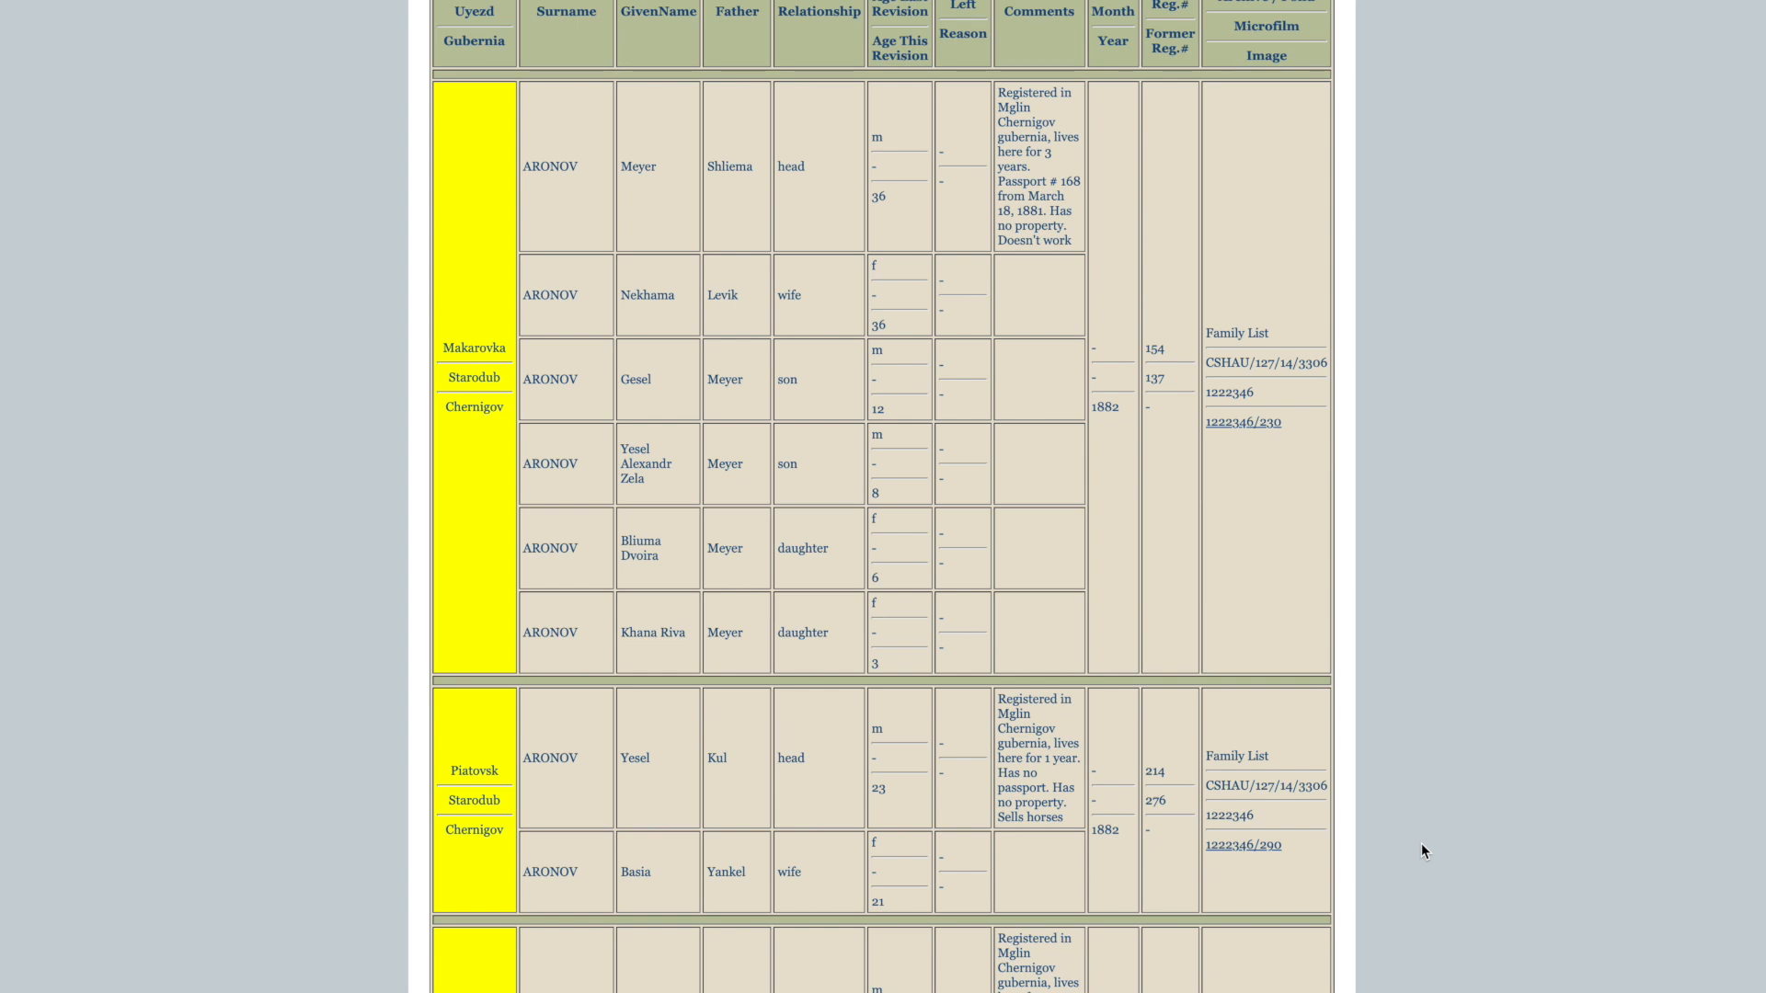
mouse_move(1148, 516)
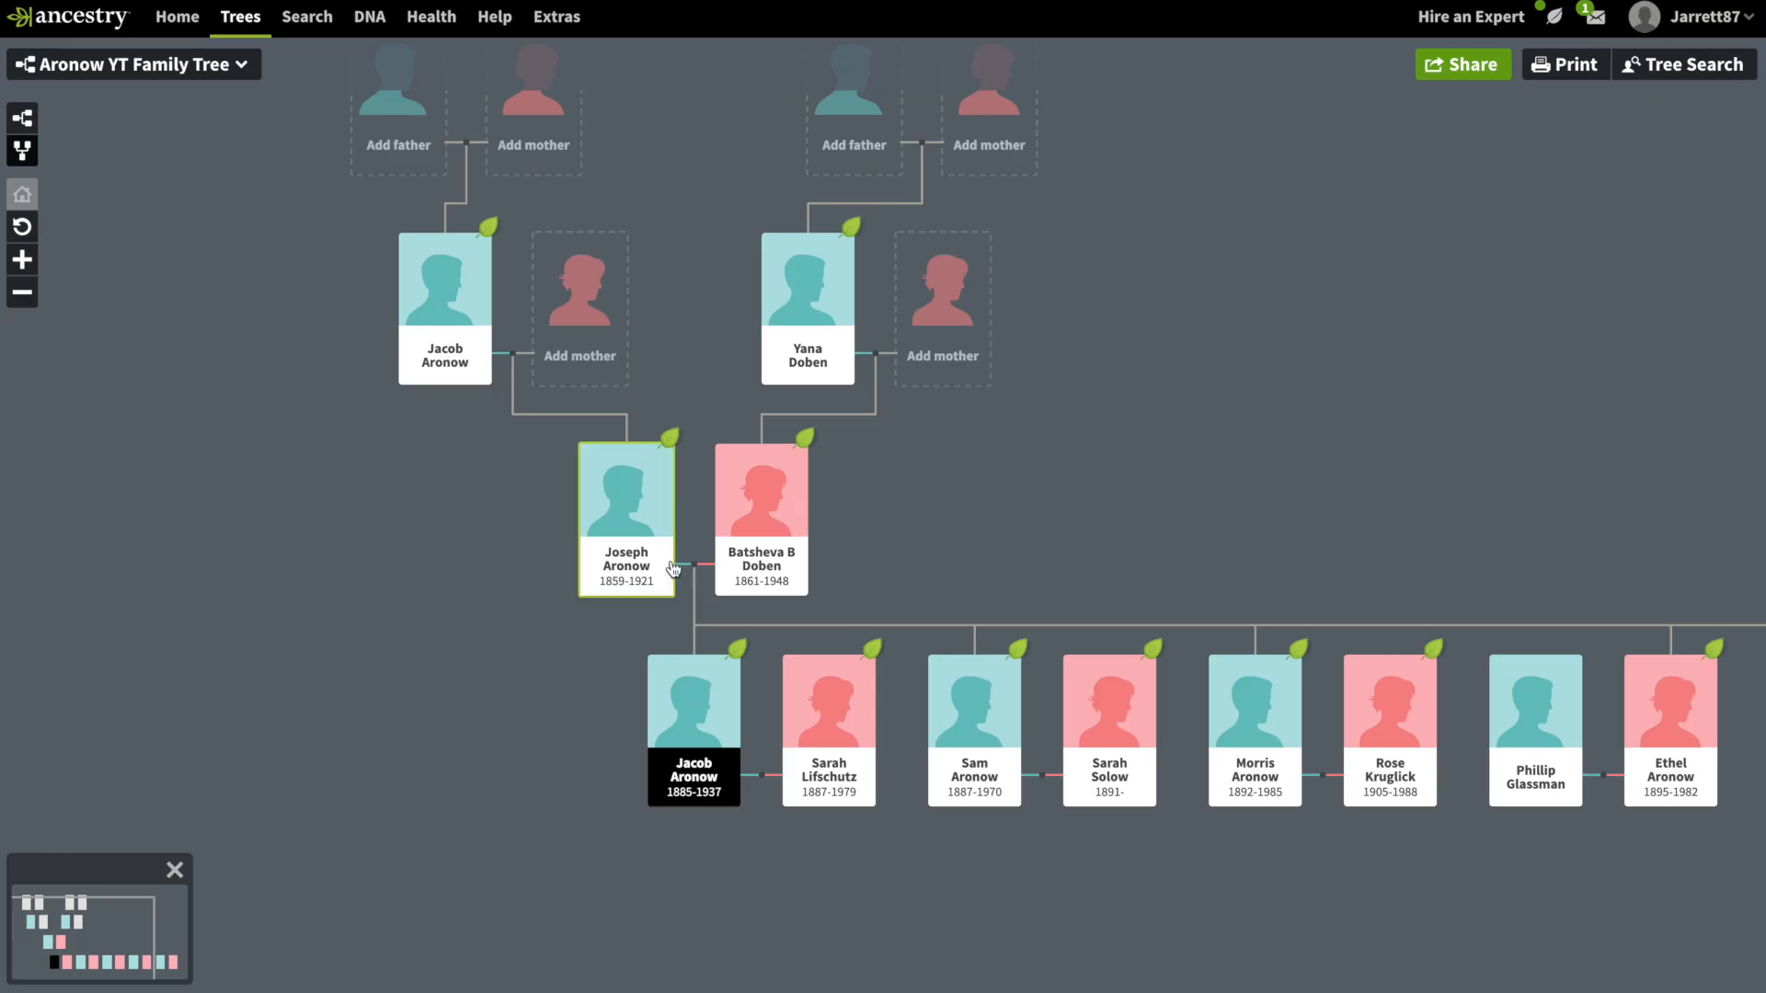
left_click(627, 499)
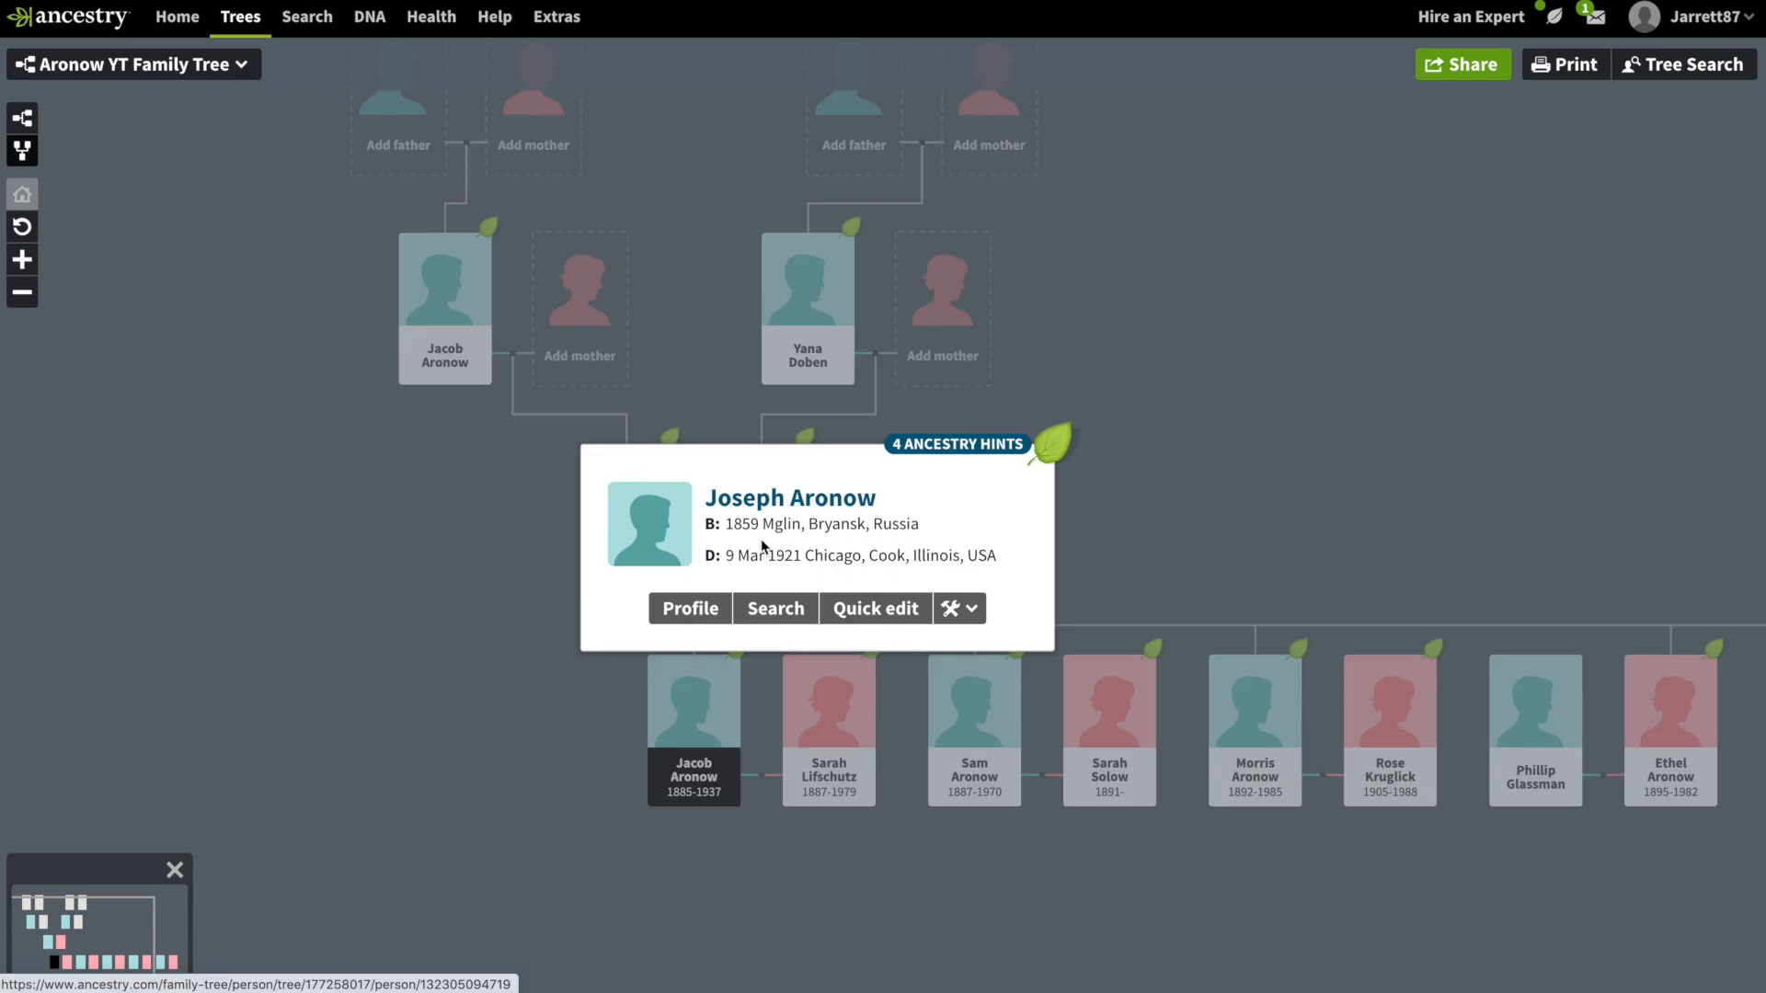
mouse_move(793, 535)
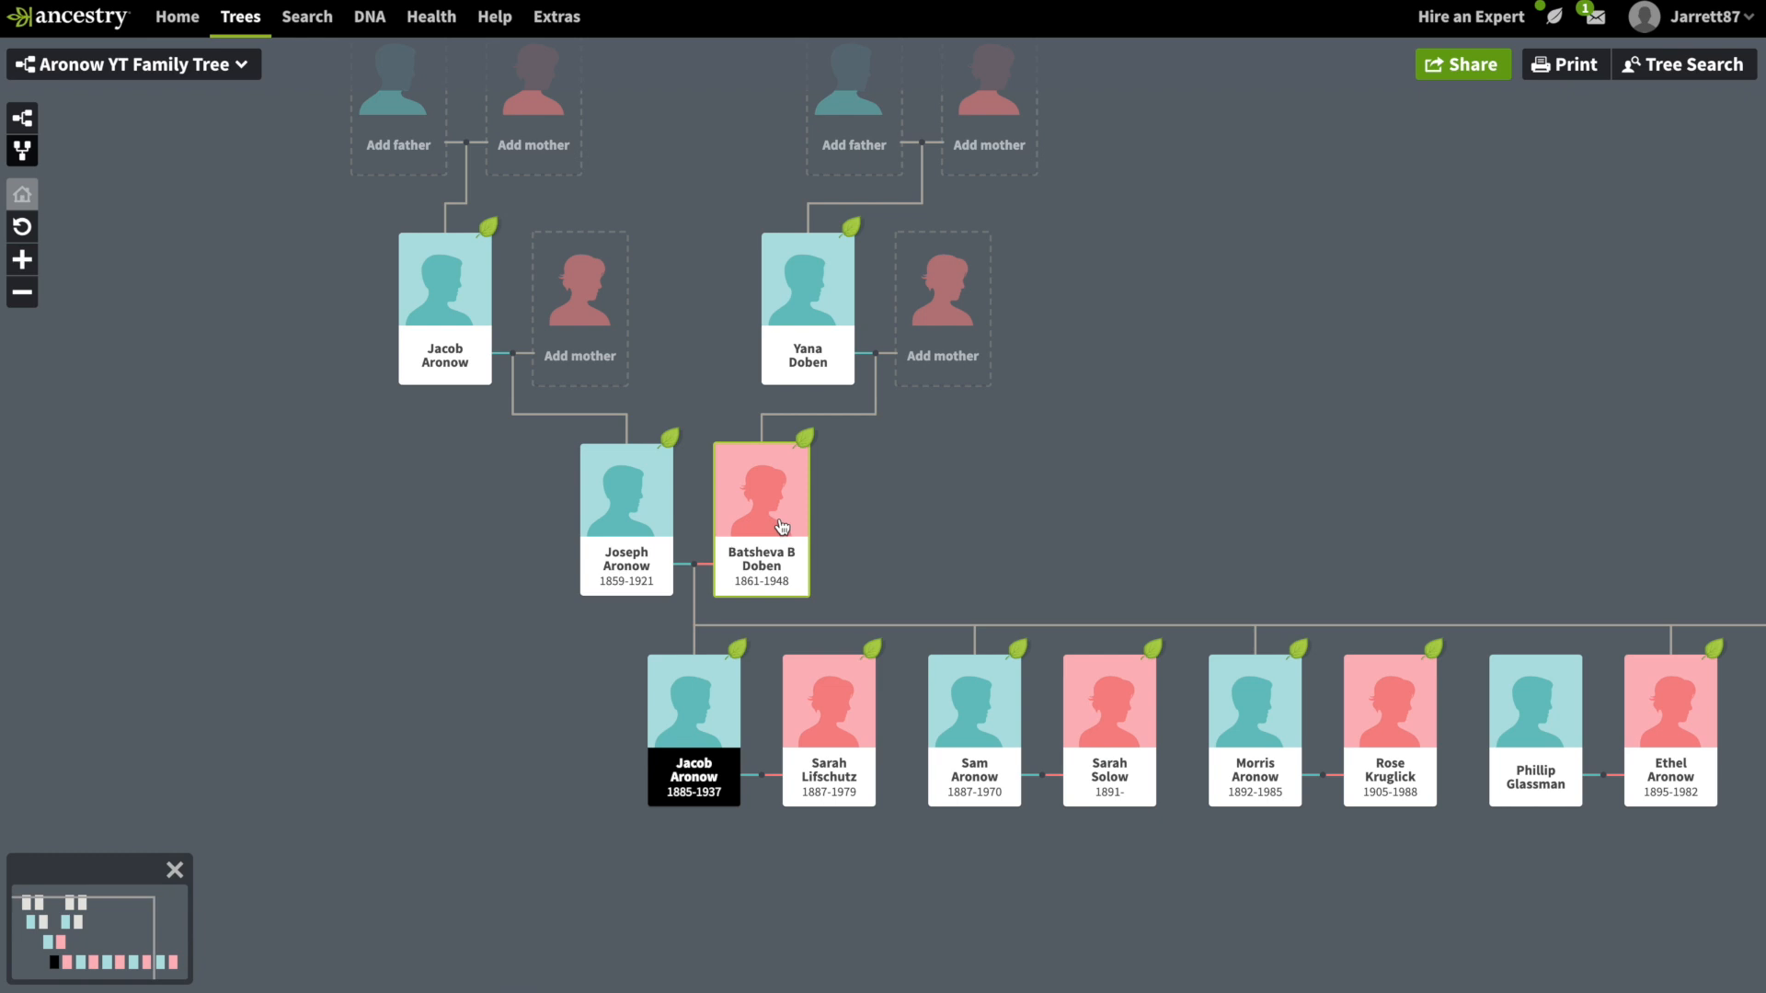
left_click(770, 513)
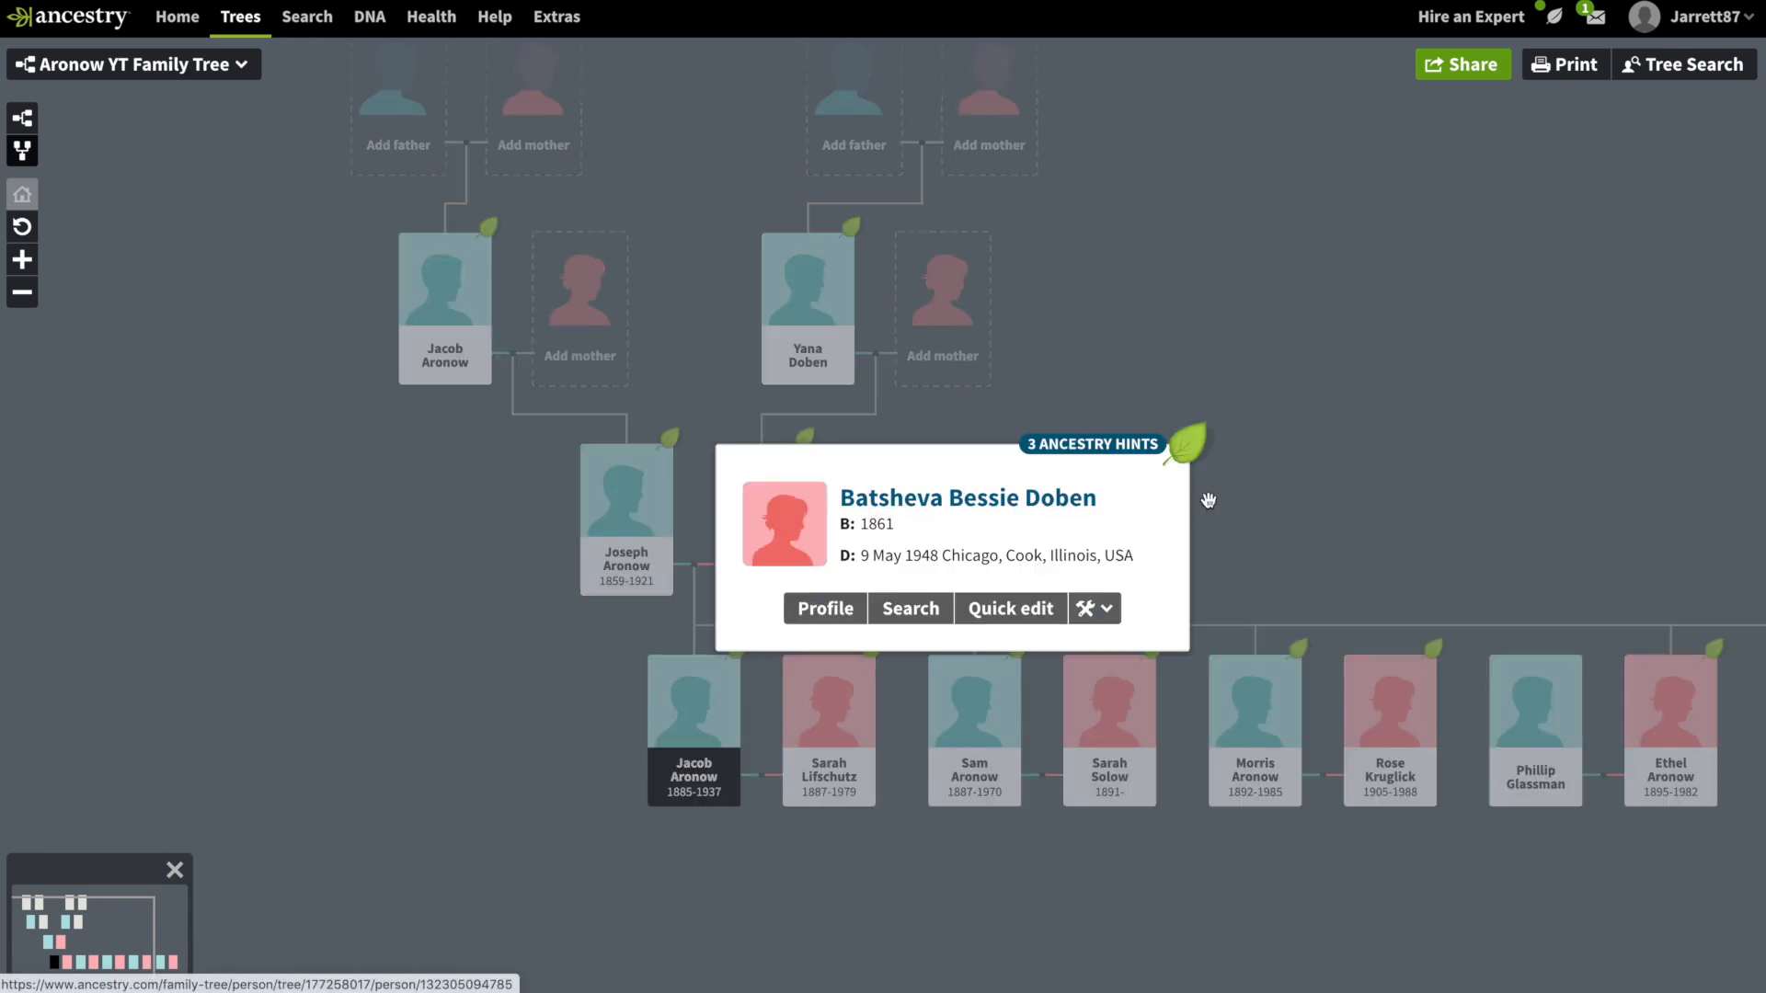
mouse_move(1240, 503)
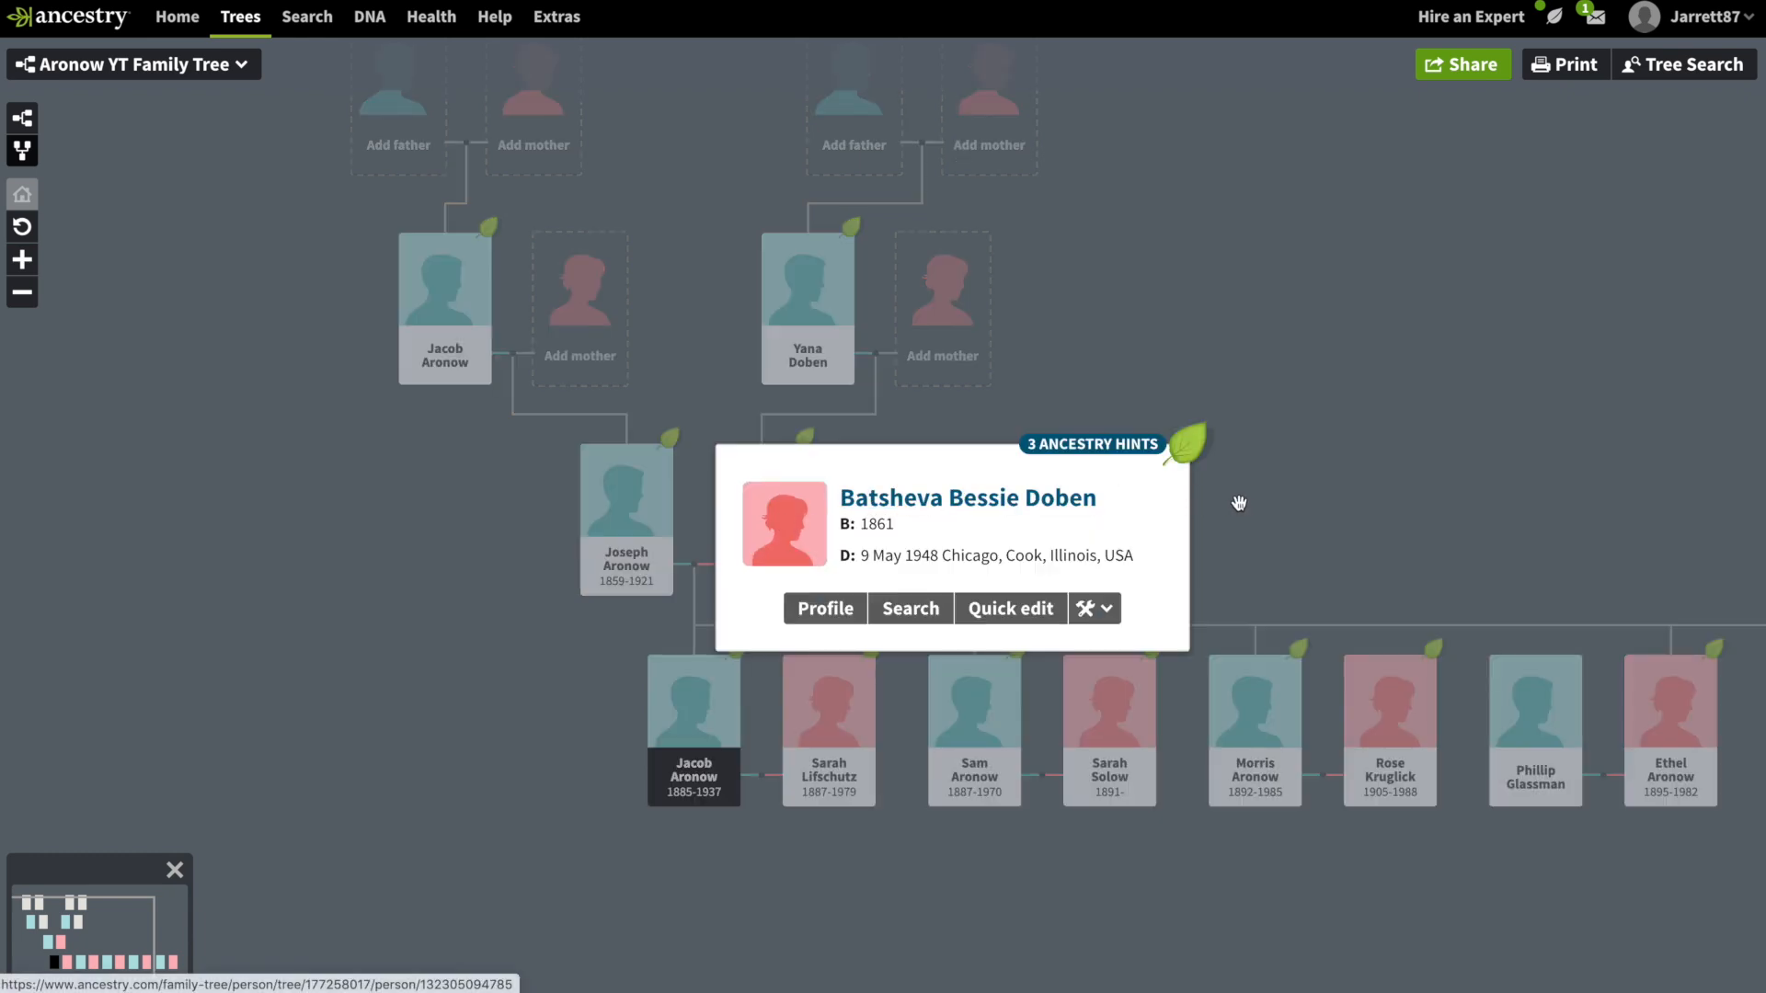
left_click(1239, 503)
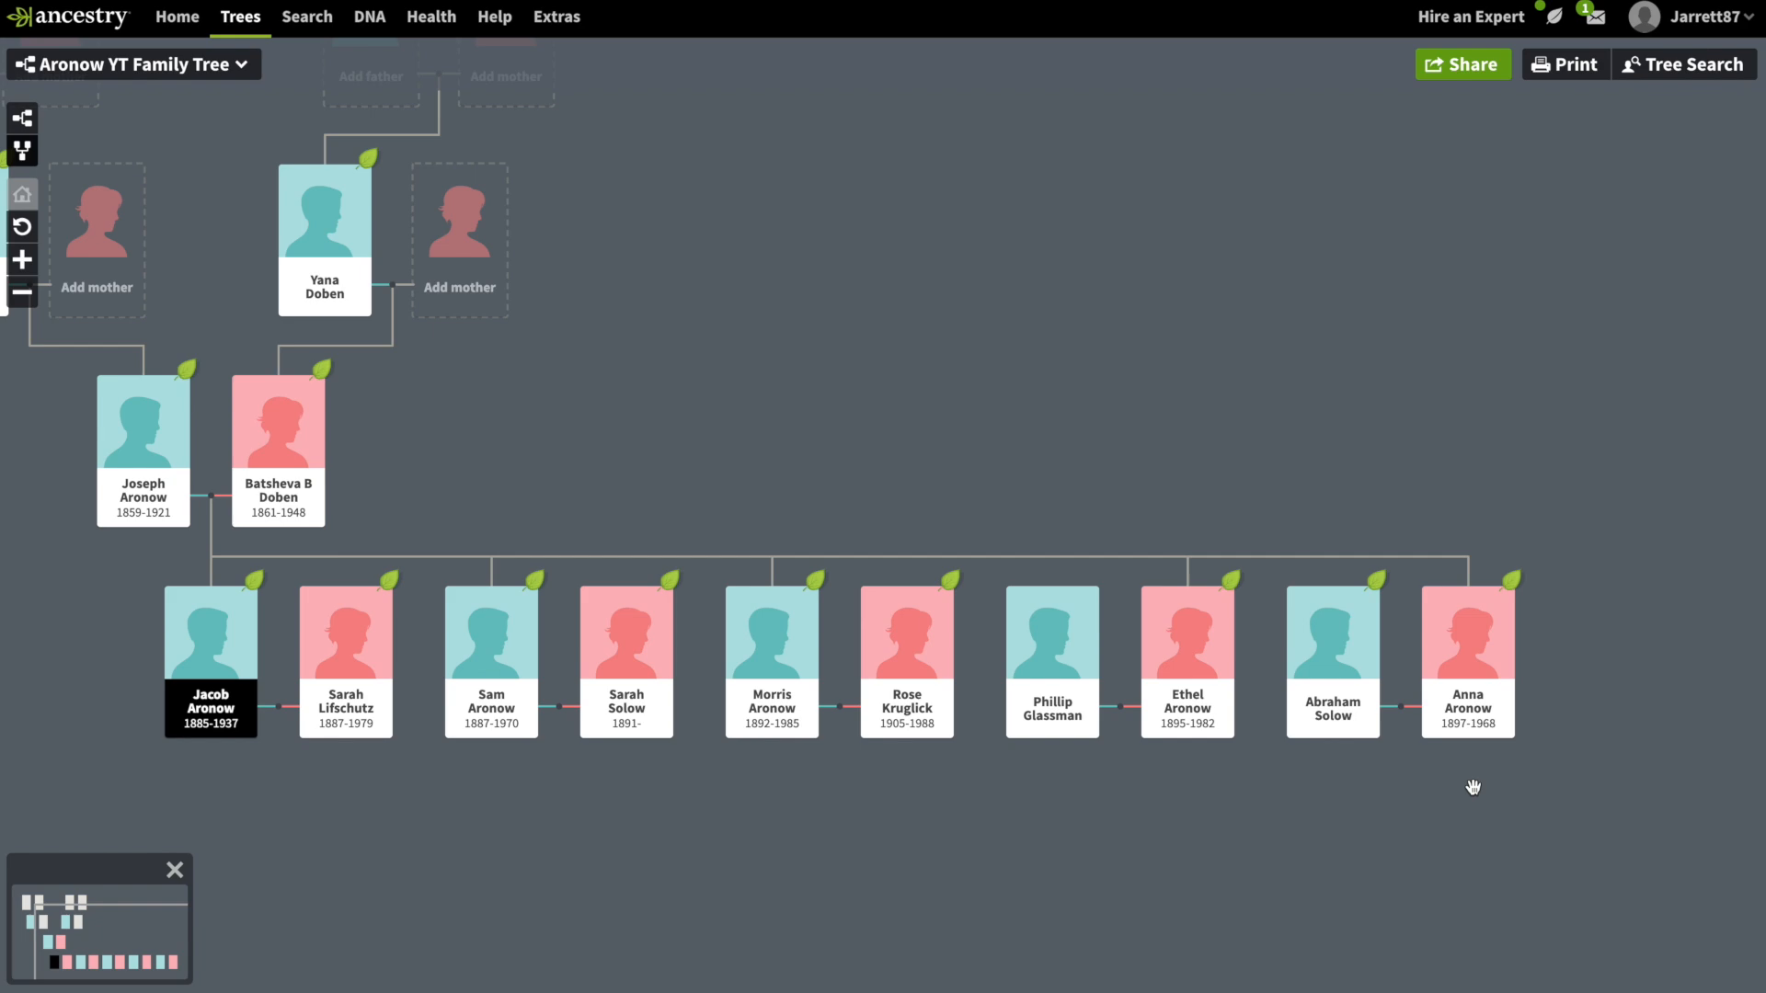
mouse_move(1463, 786)
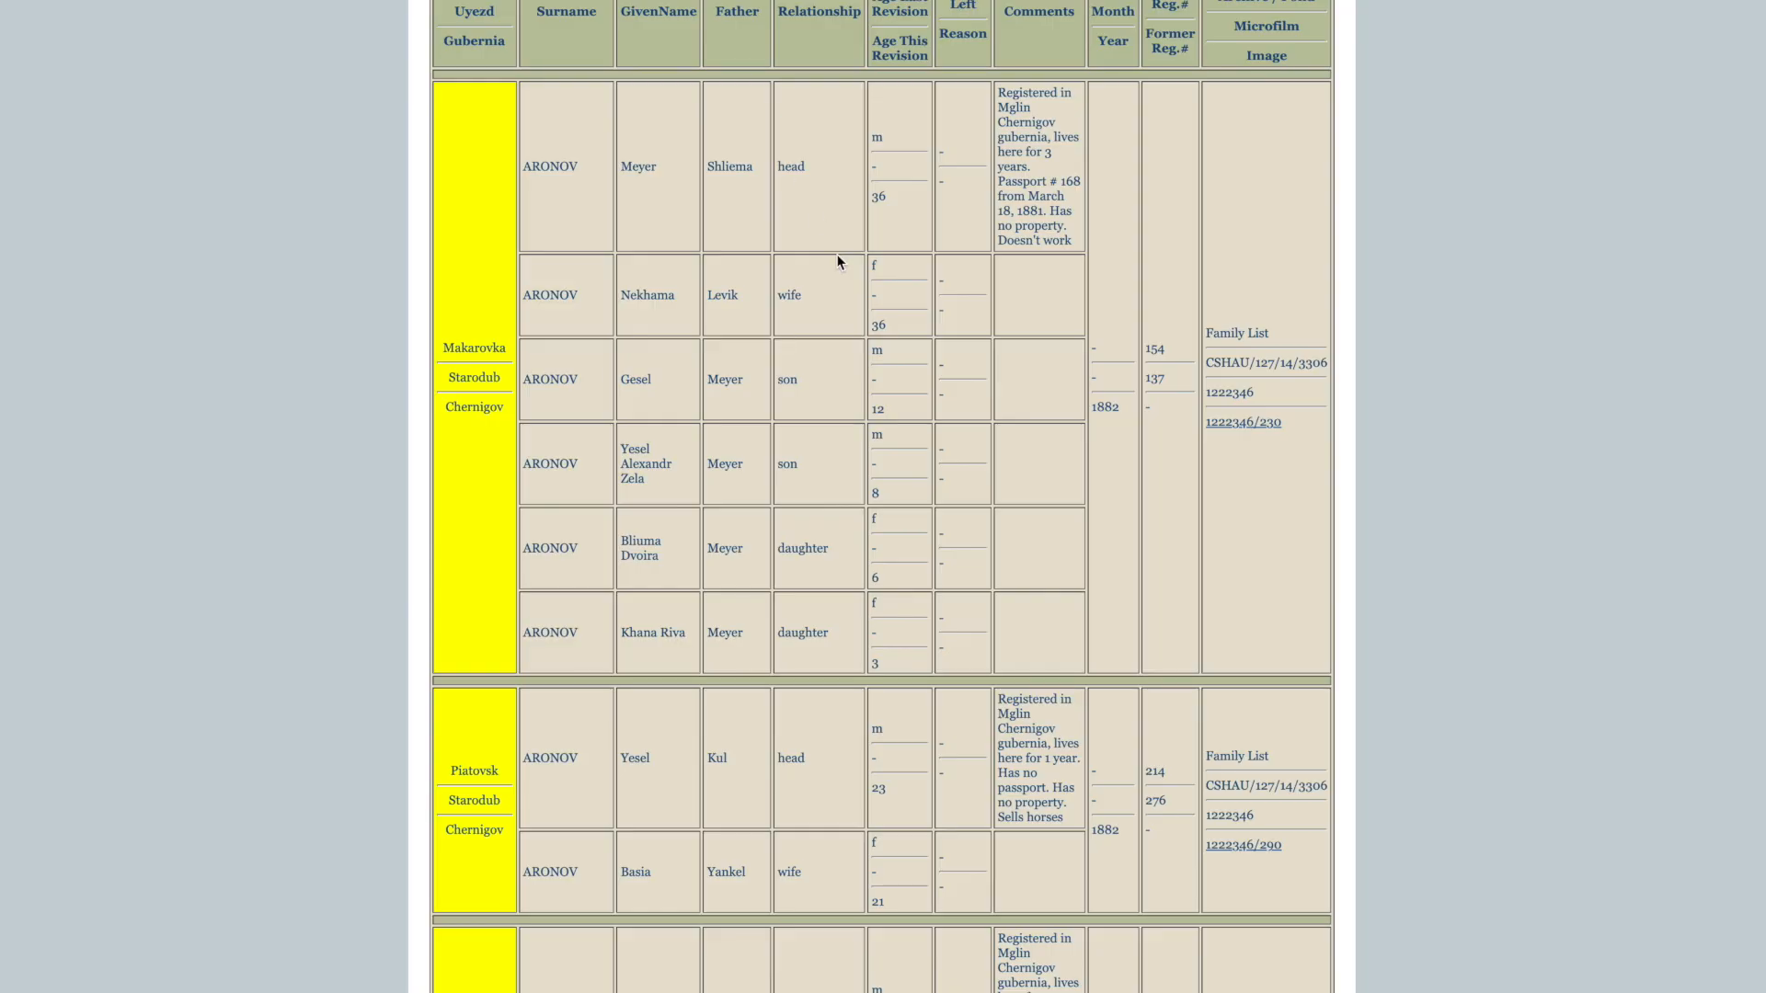
scroll("down", 3)
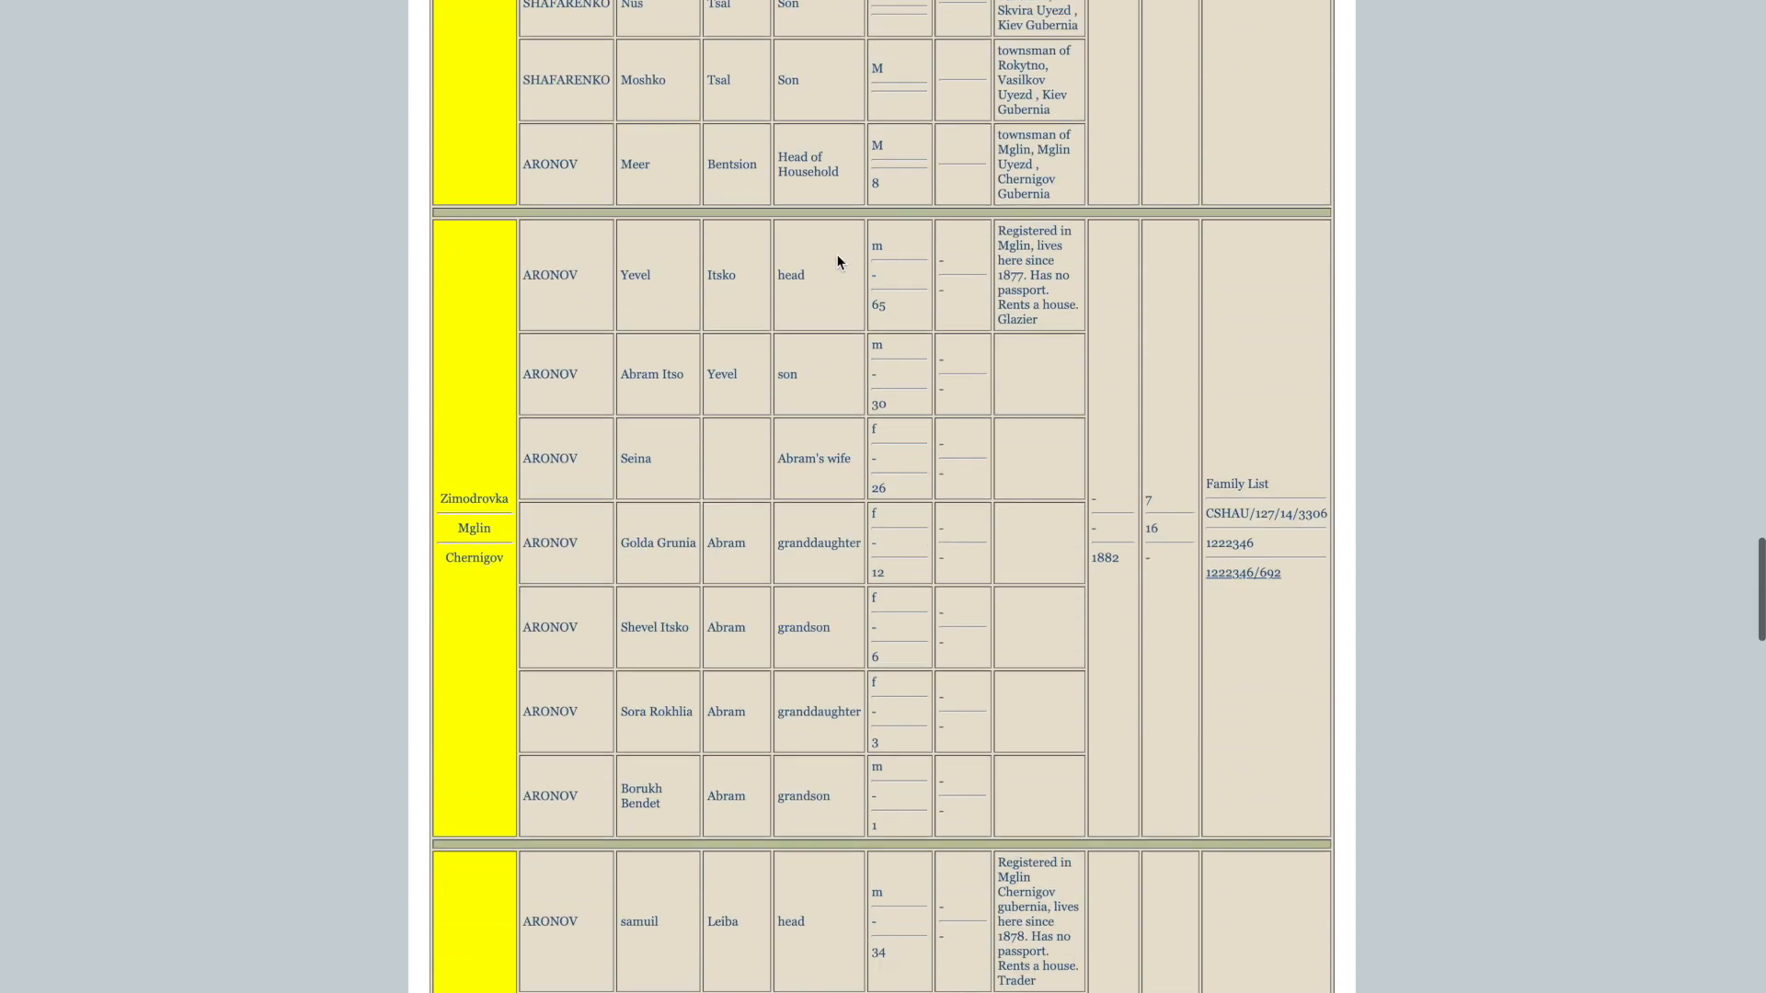
scroll("down", 3)
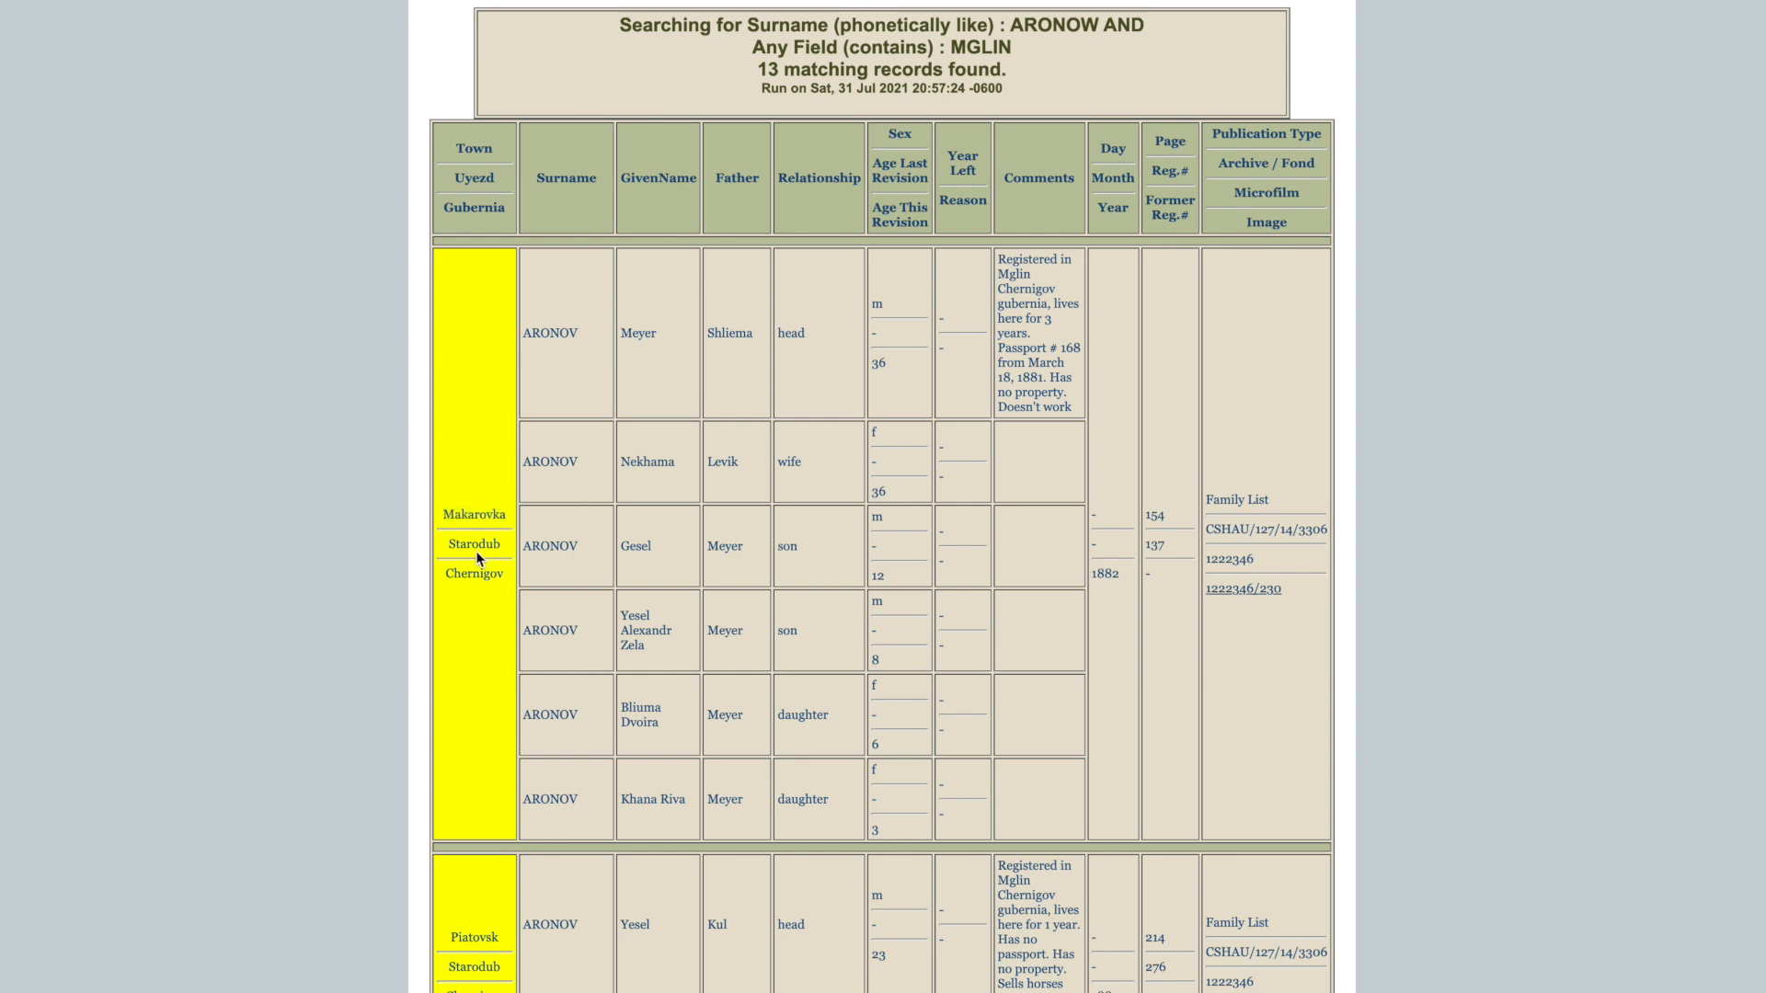
left_click_drag(997, 259, 1068, 303)
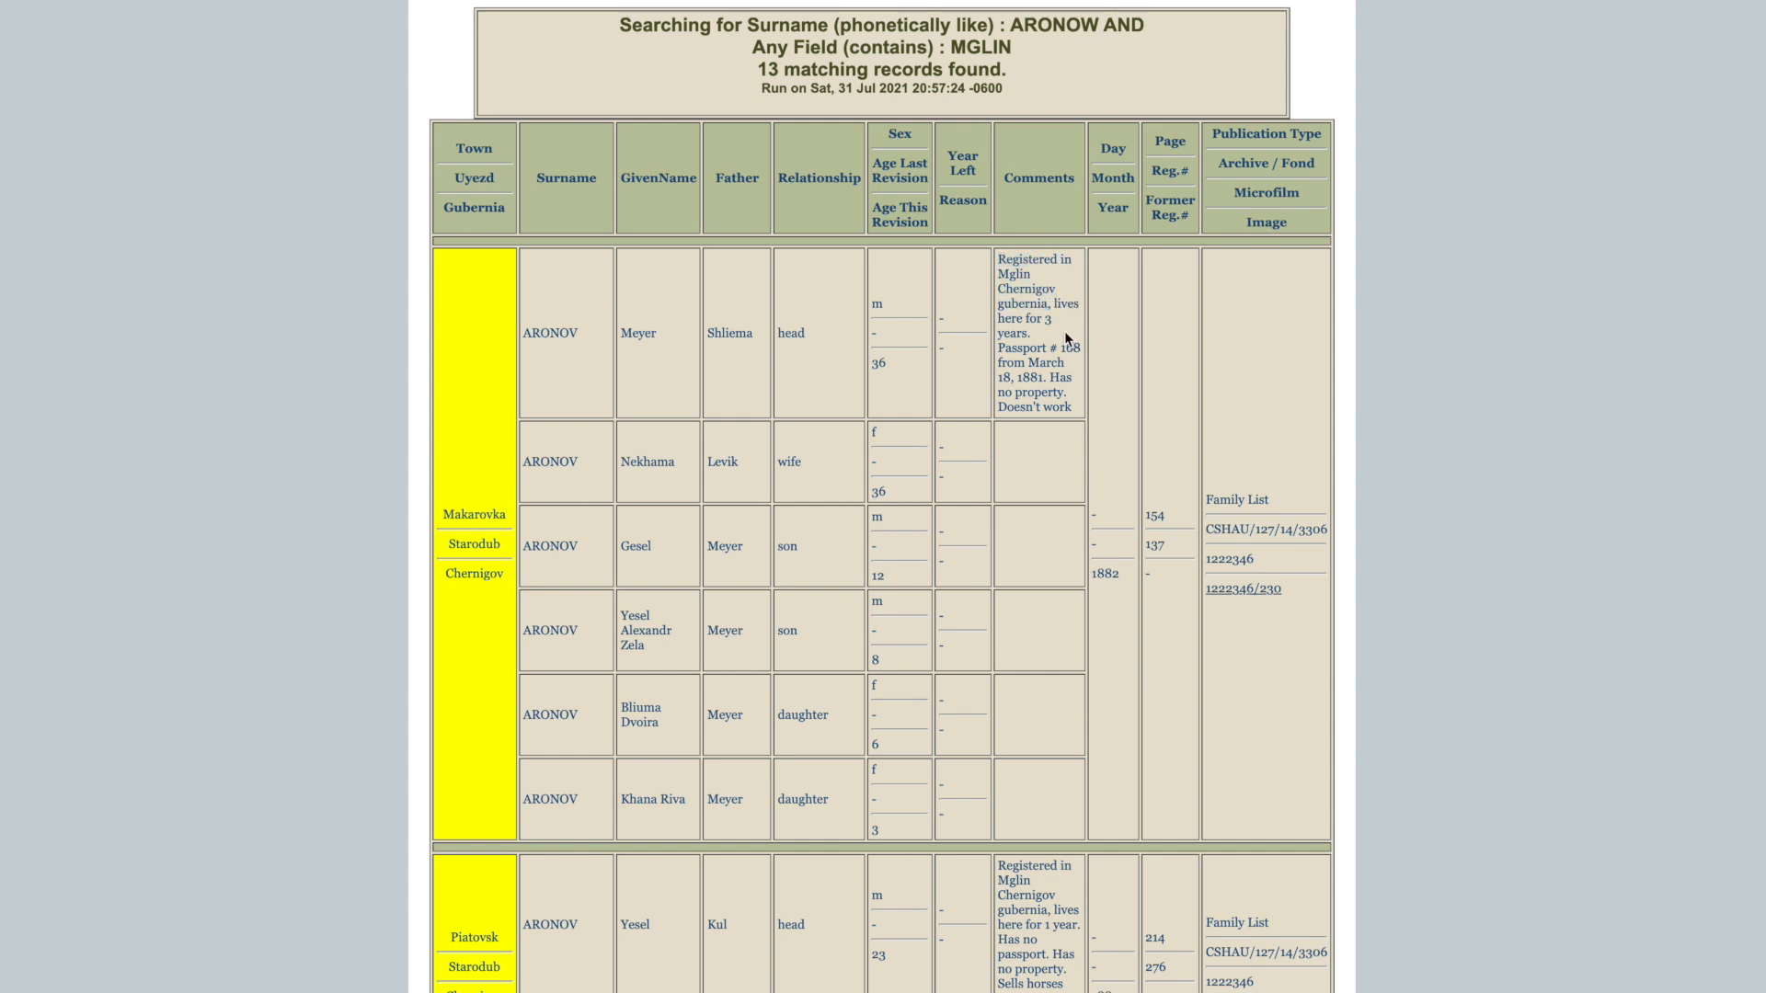
left_click_drag(996, 346, 1063, 362)
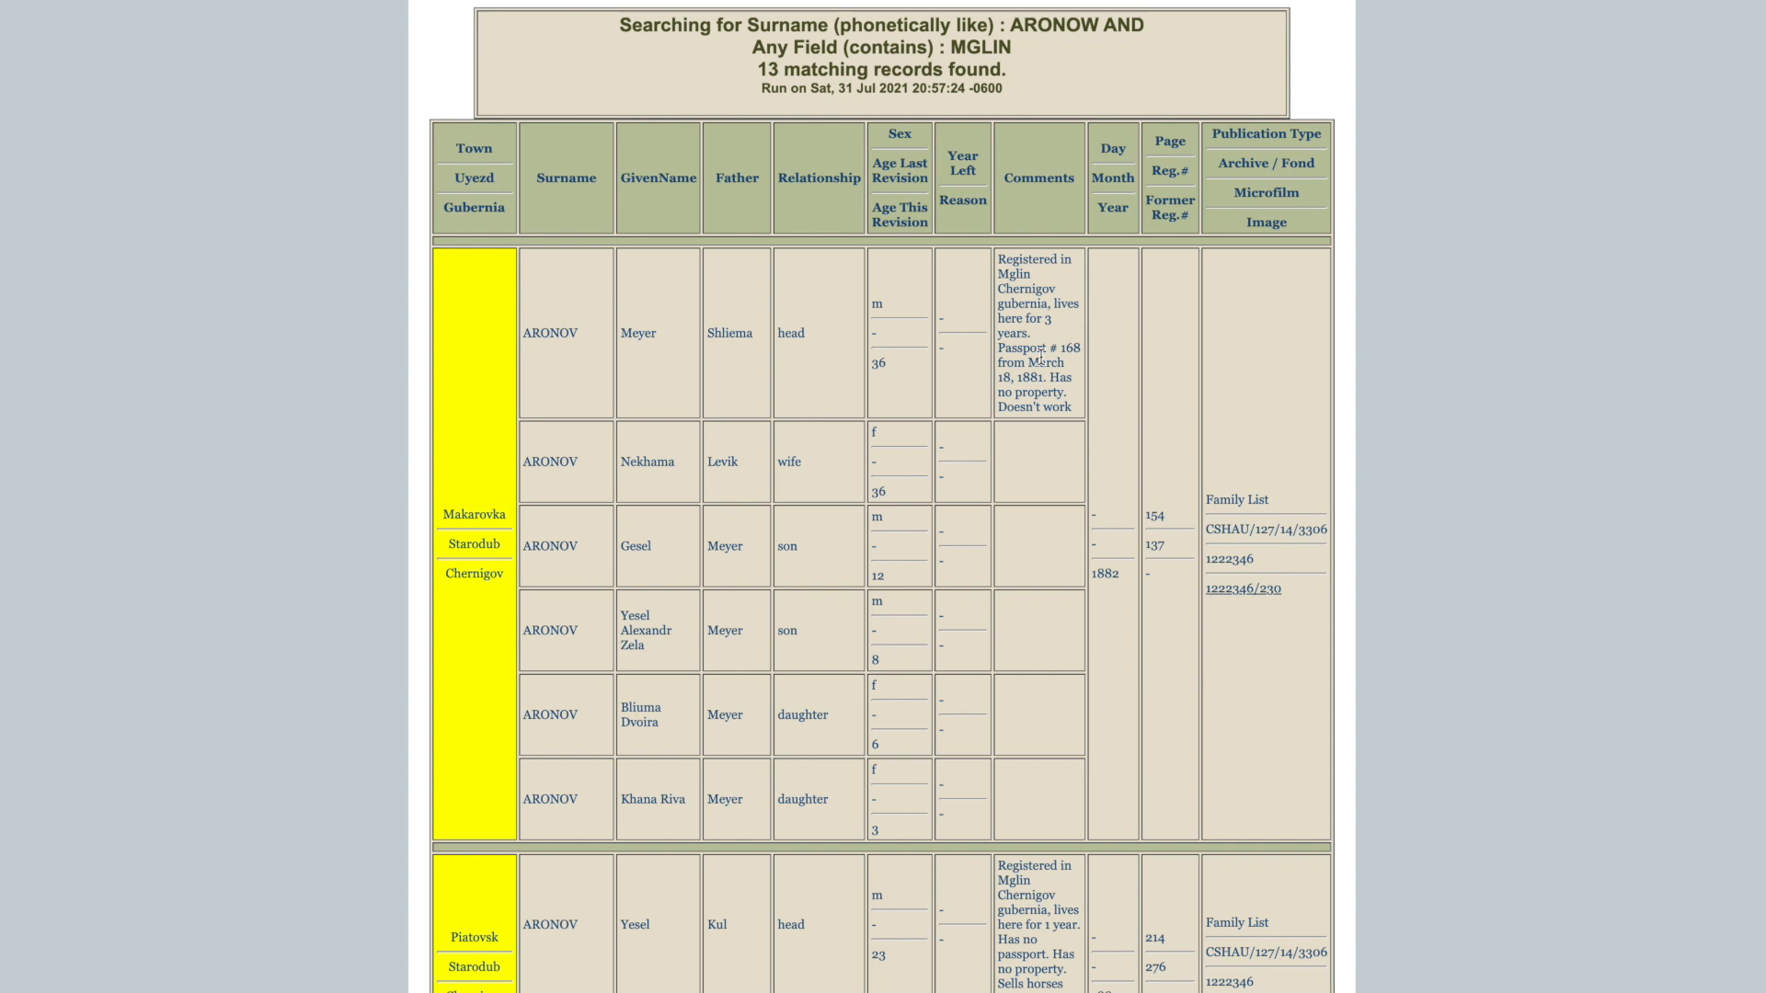
mouse_move(671, 373)
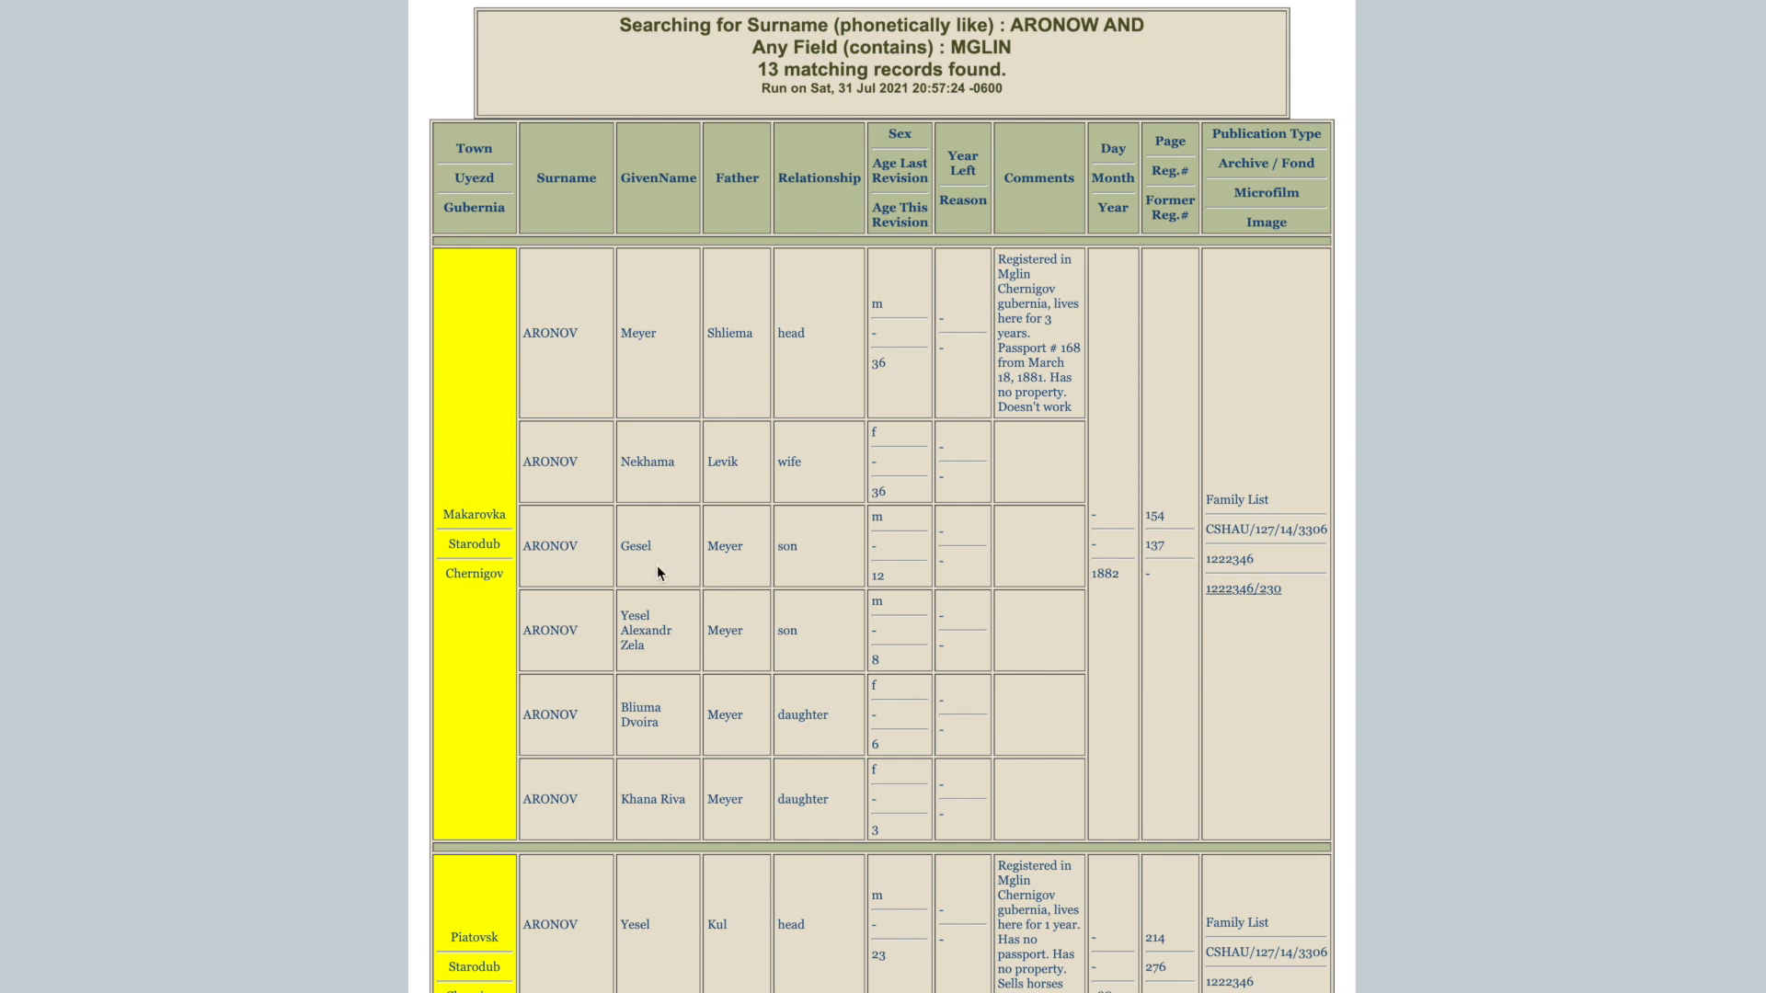
mouse_move(673, 655)
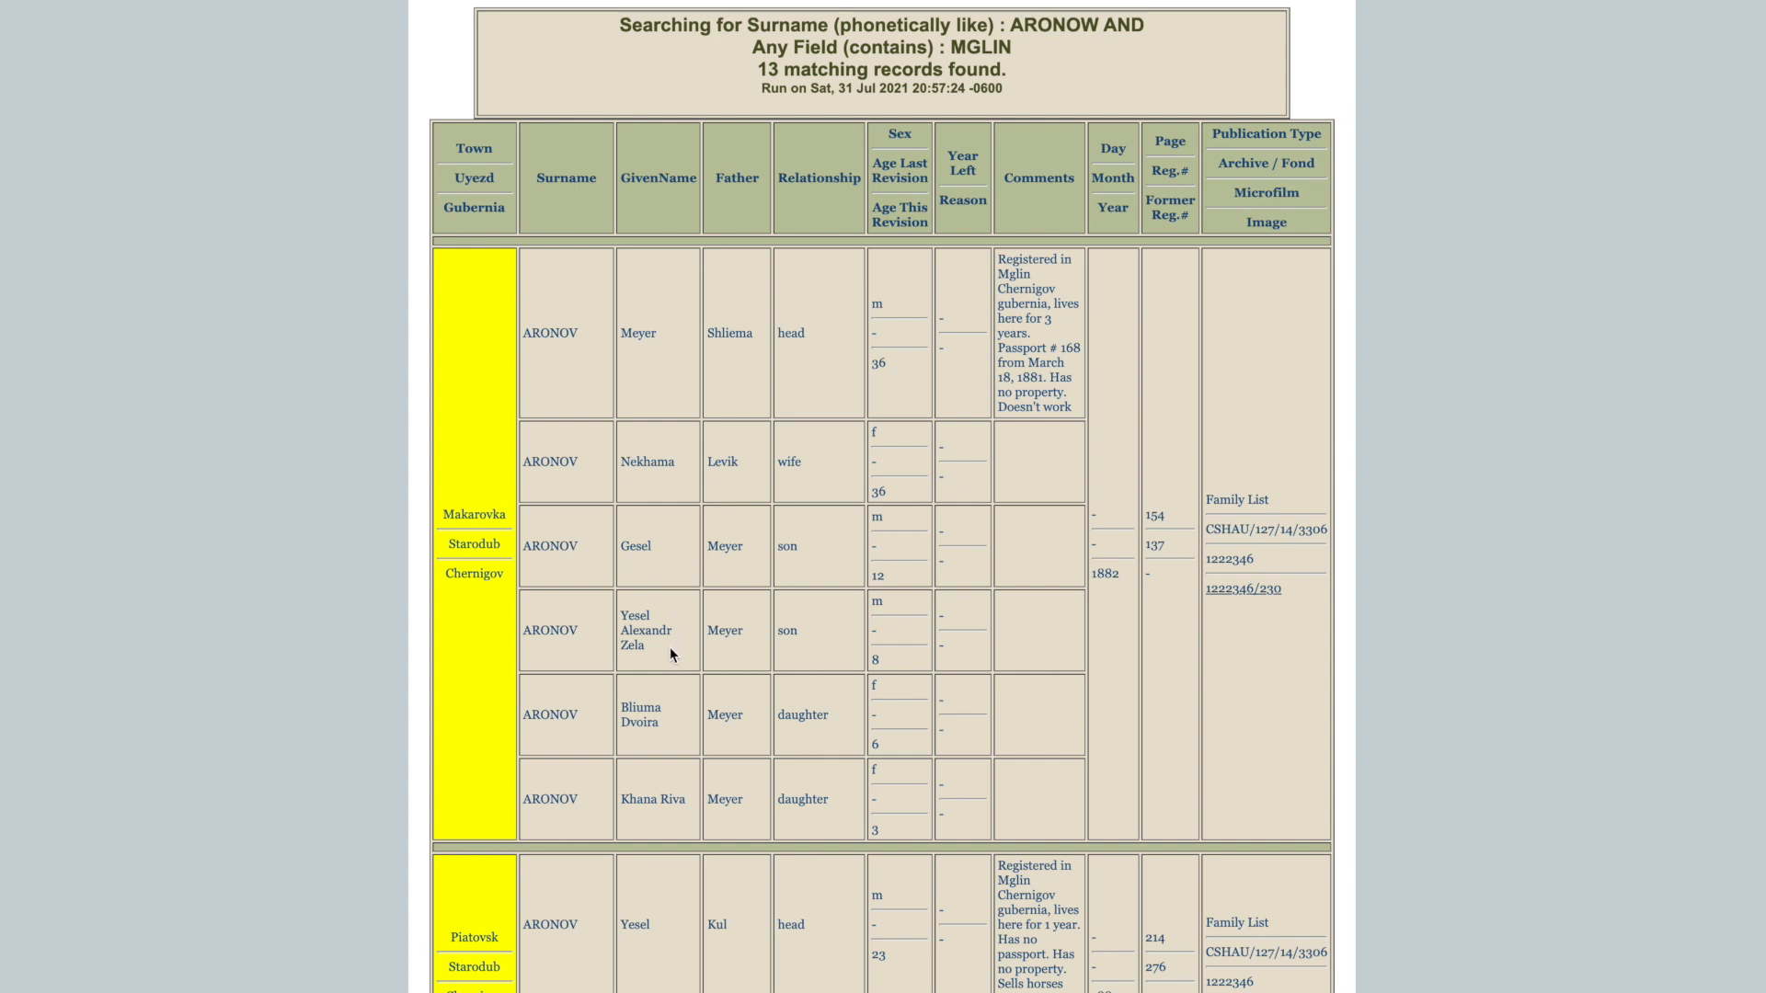
scroll("down", 3)
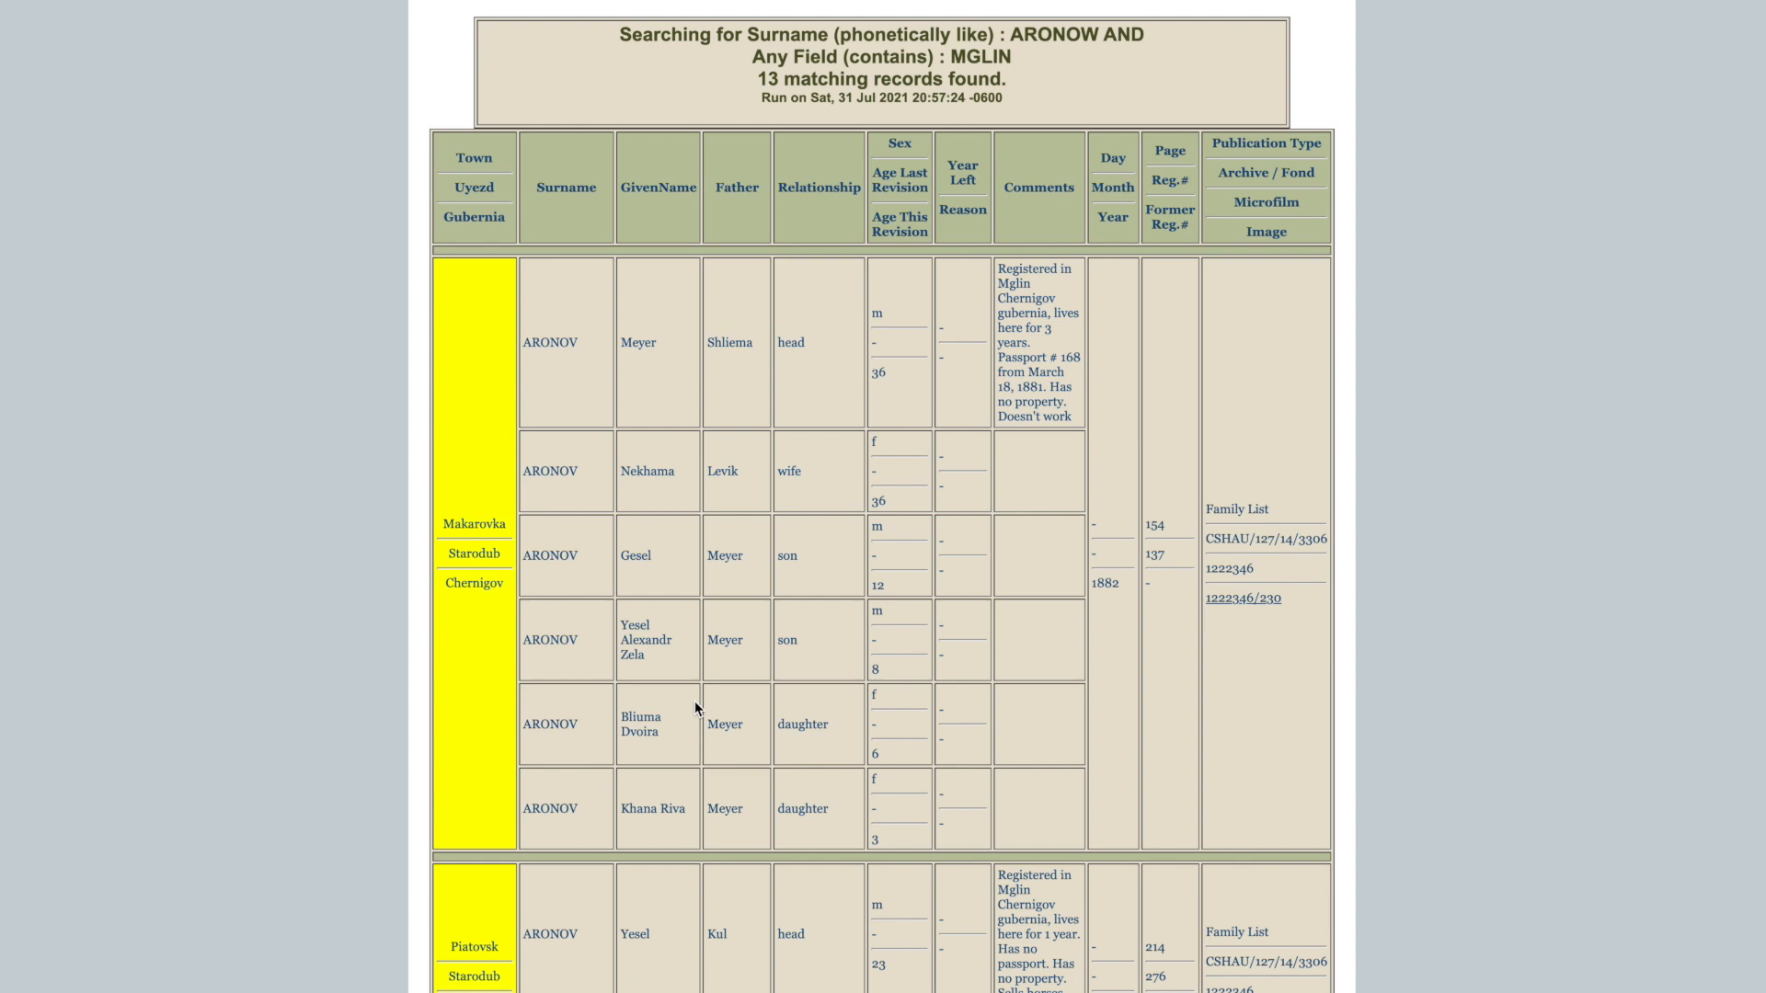
scroll("down", 3)
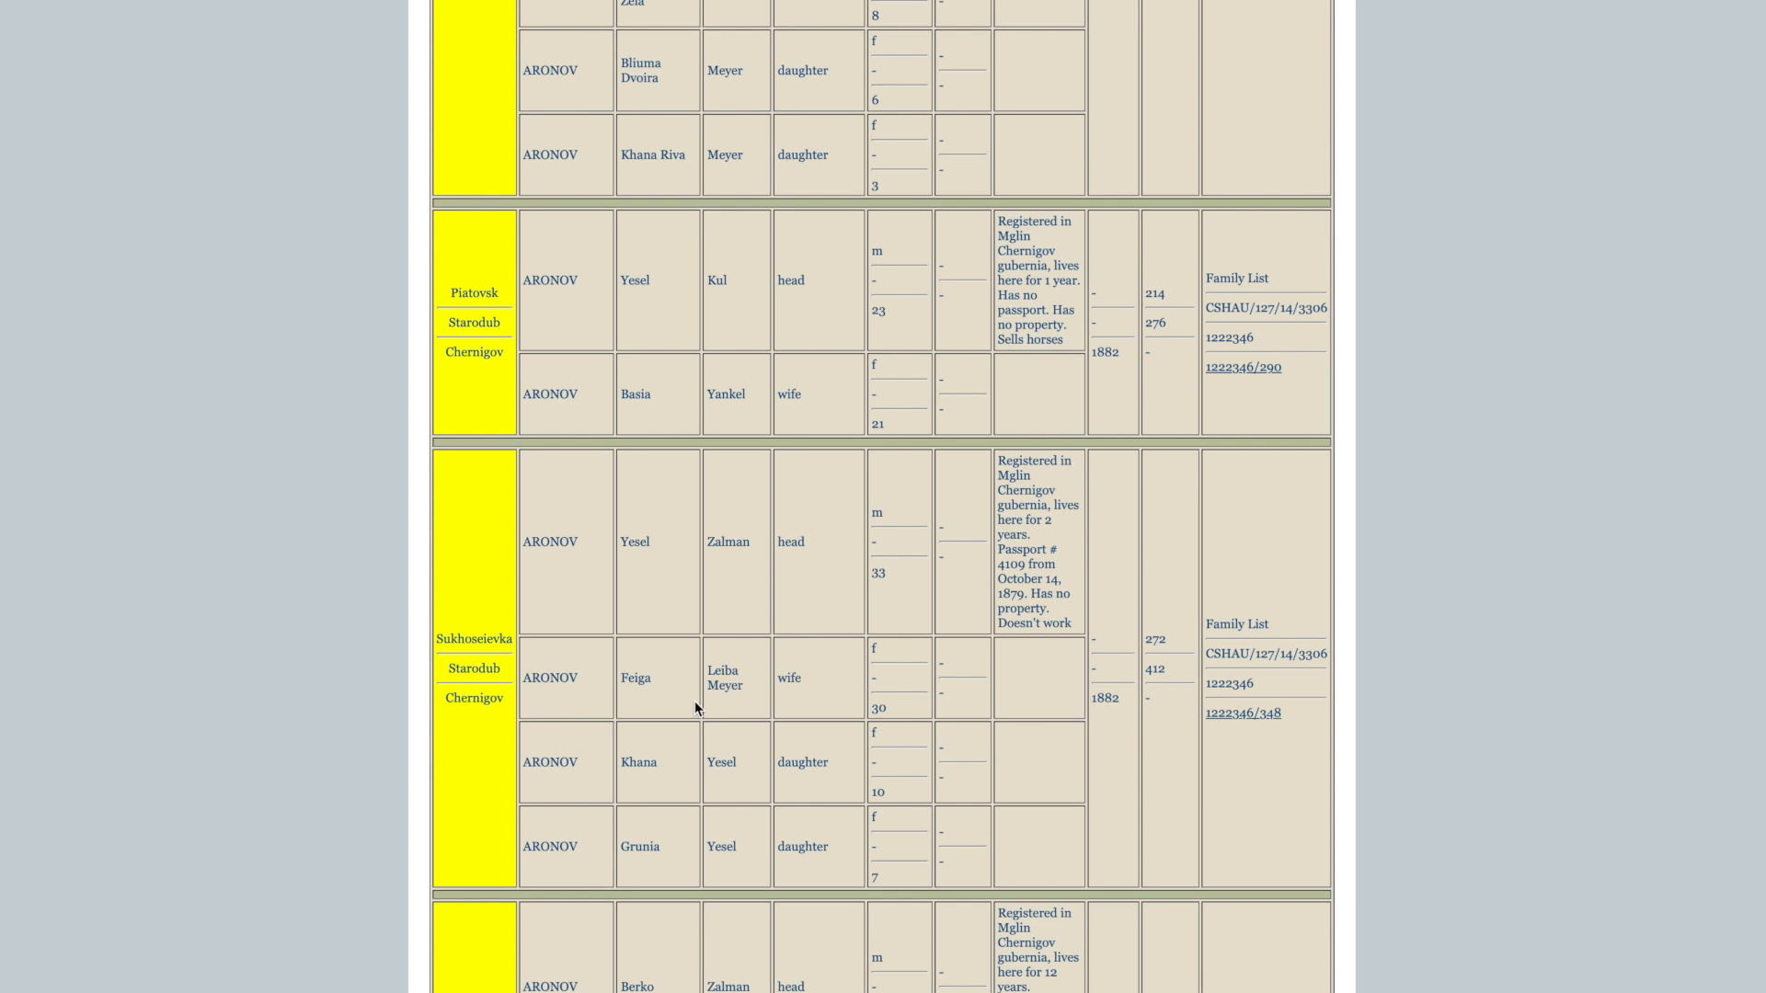
mouse_move(701, 469)
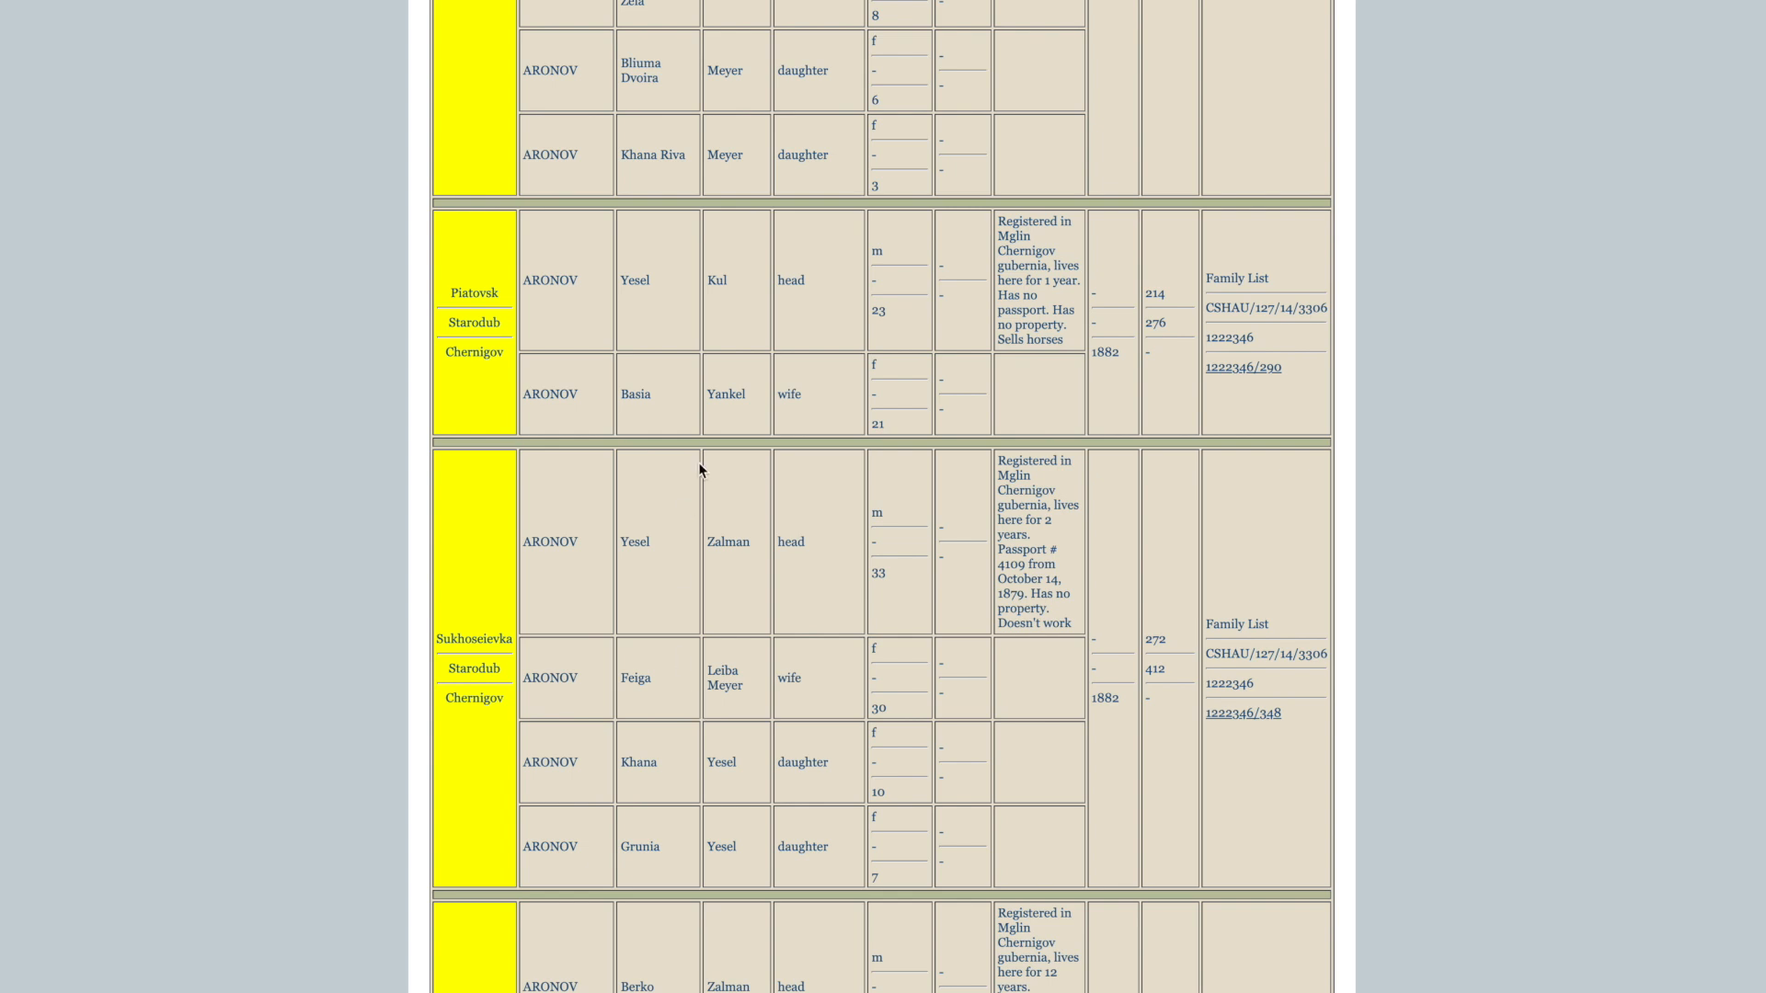
mouse_move(623, 285)
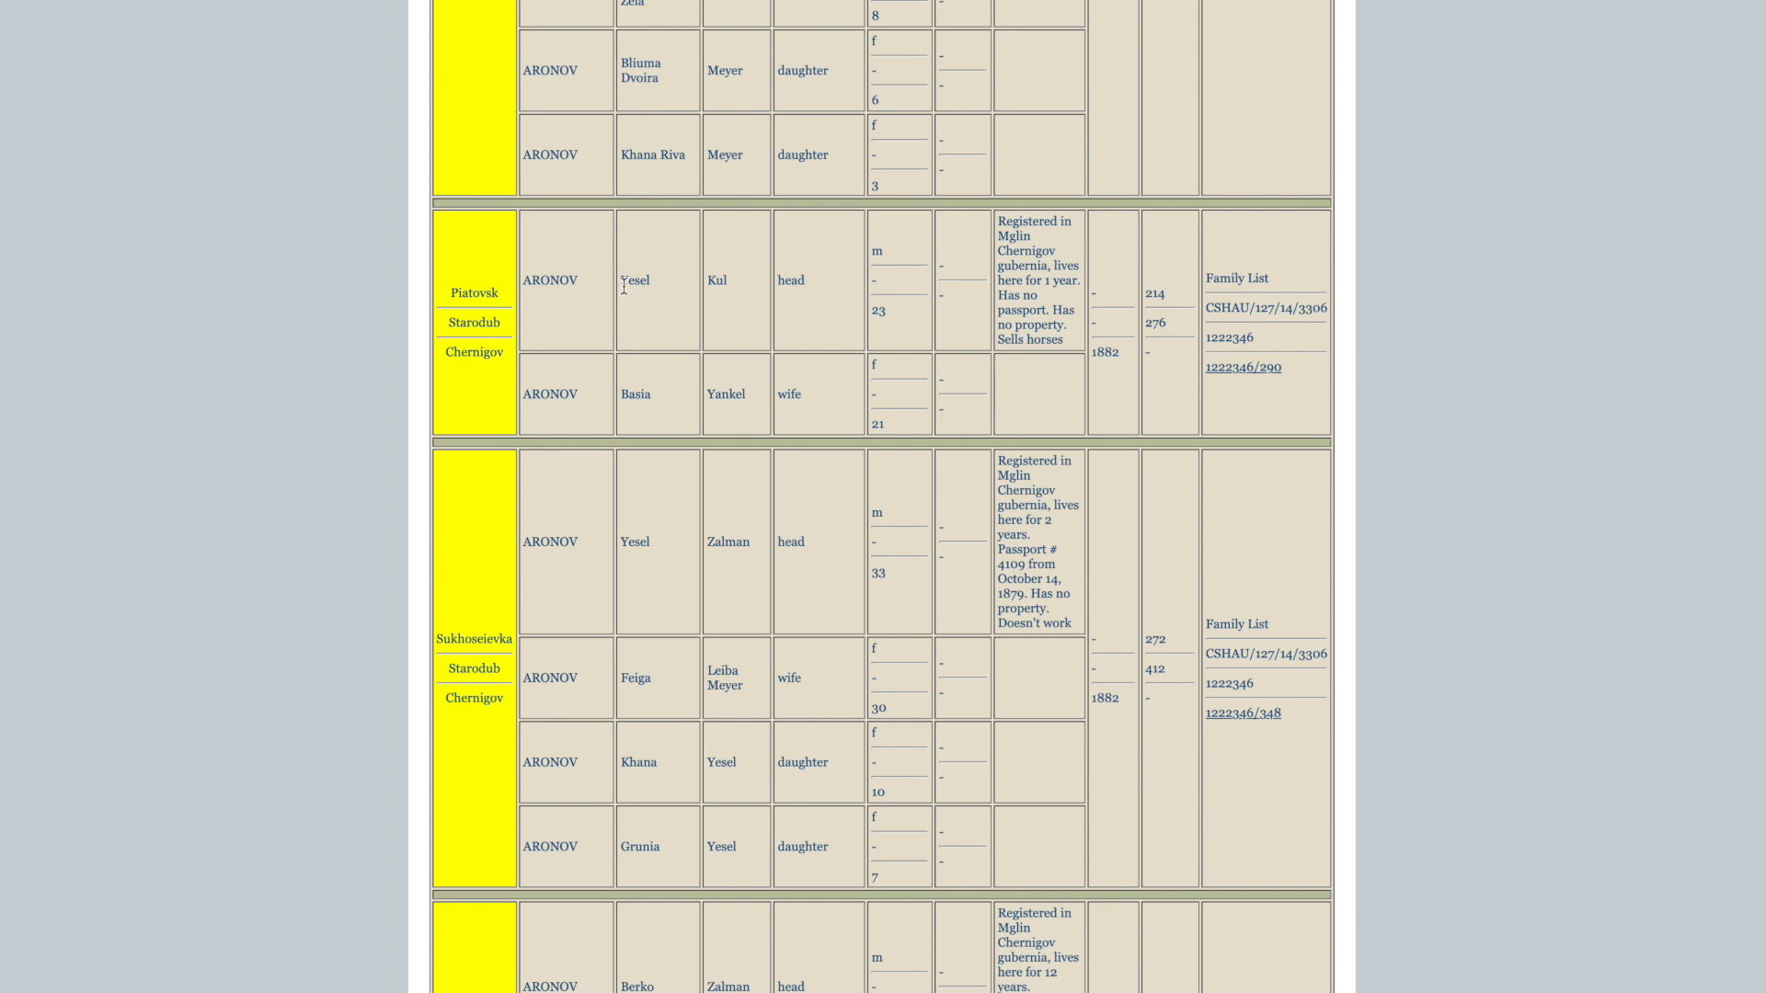
mouse_move(737, 297)
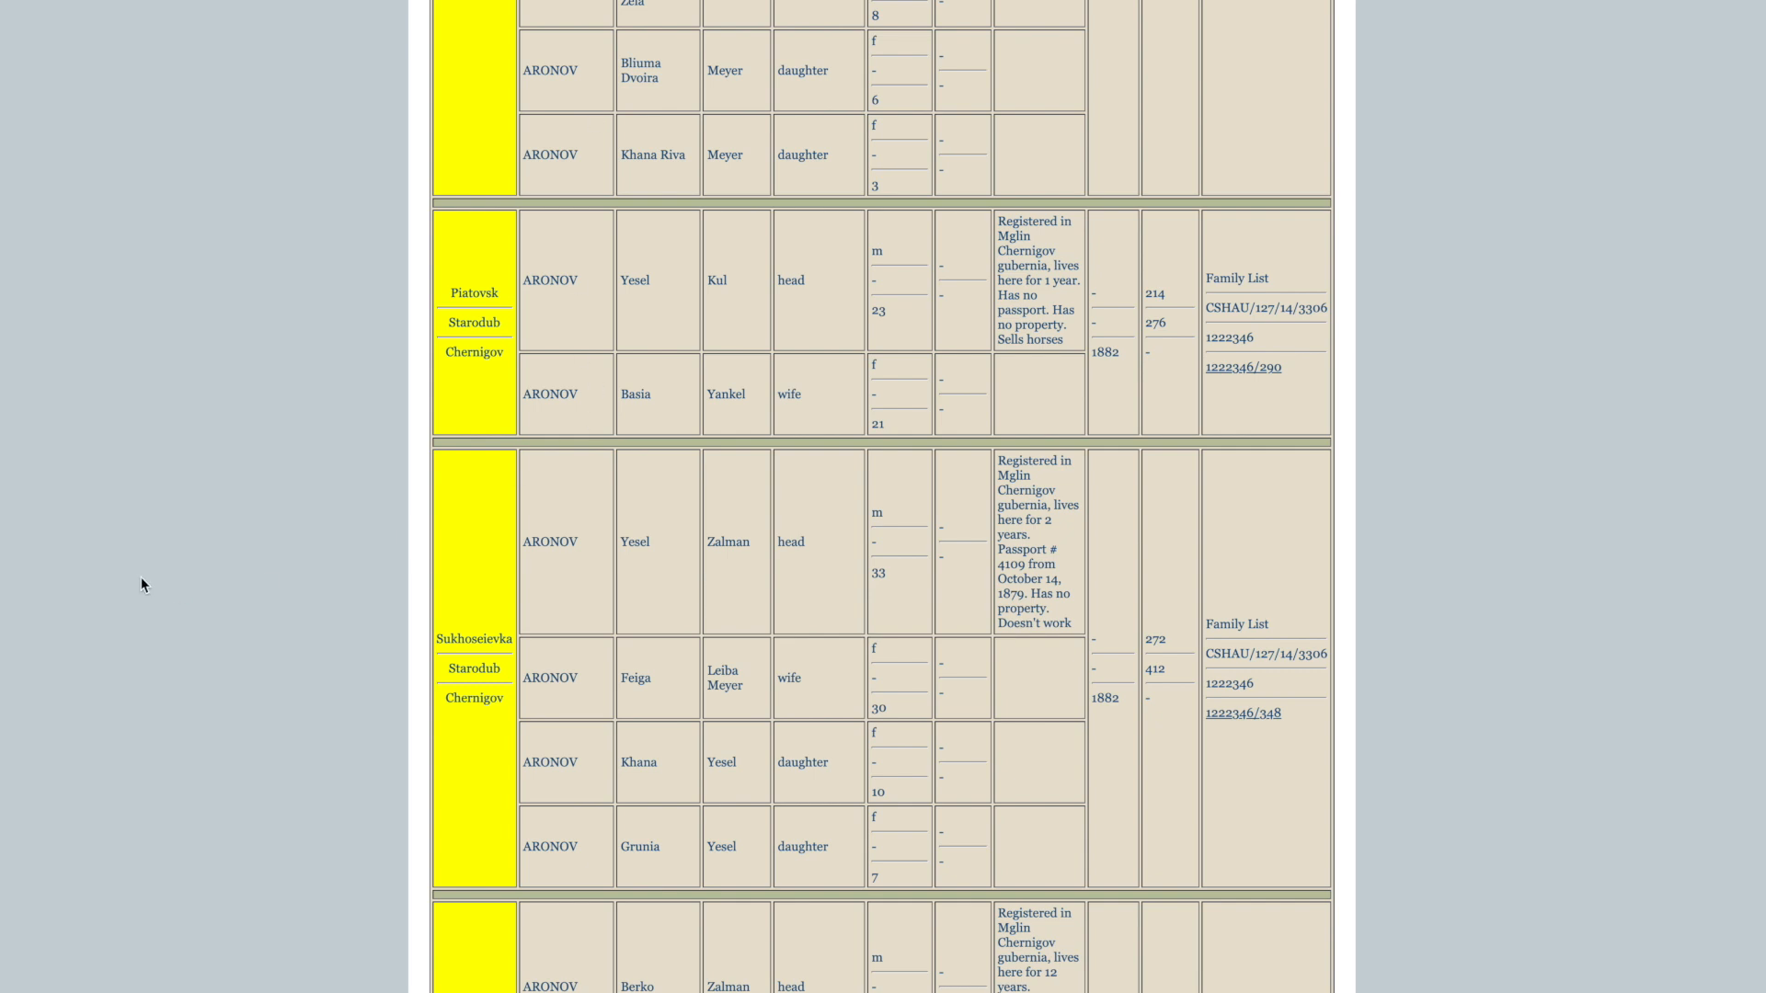
mouse_move(749, 310)
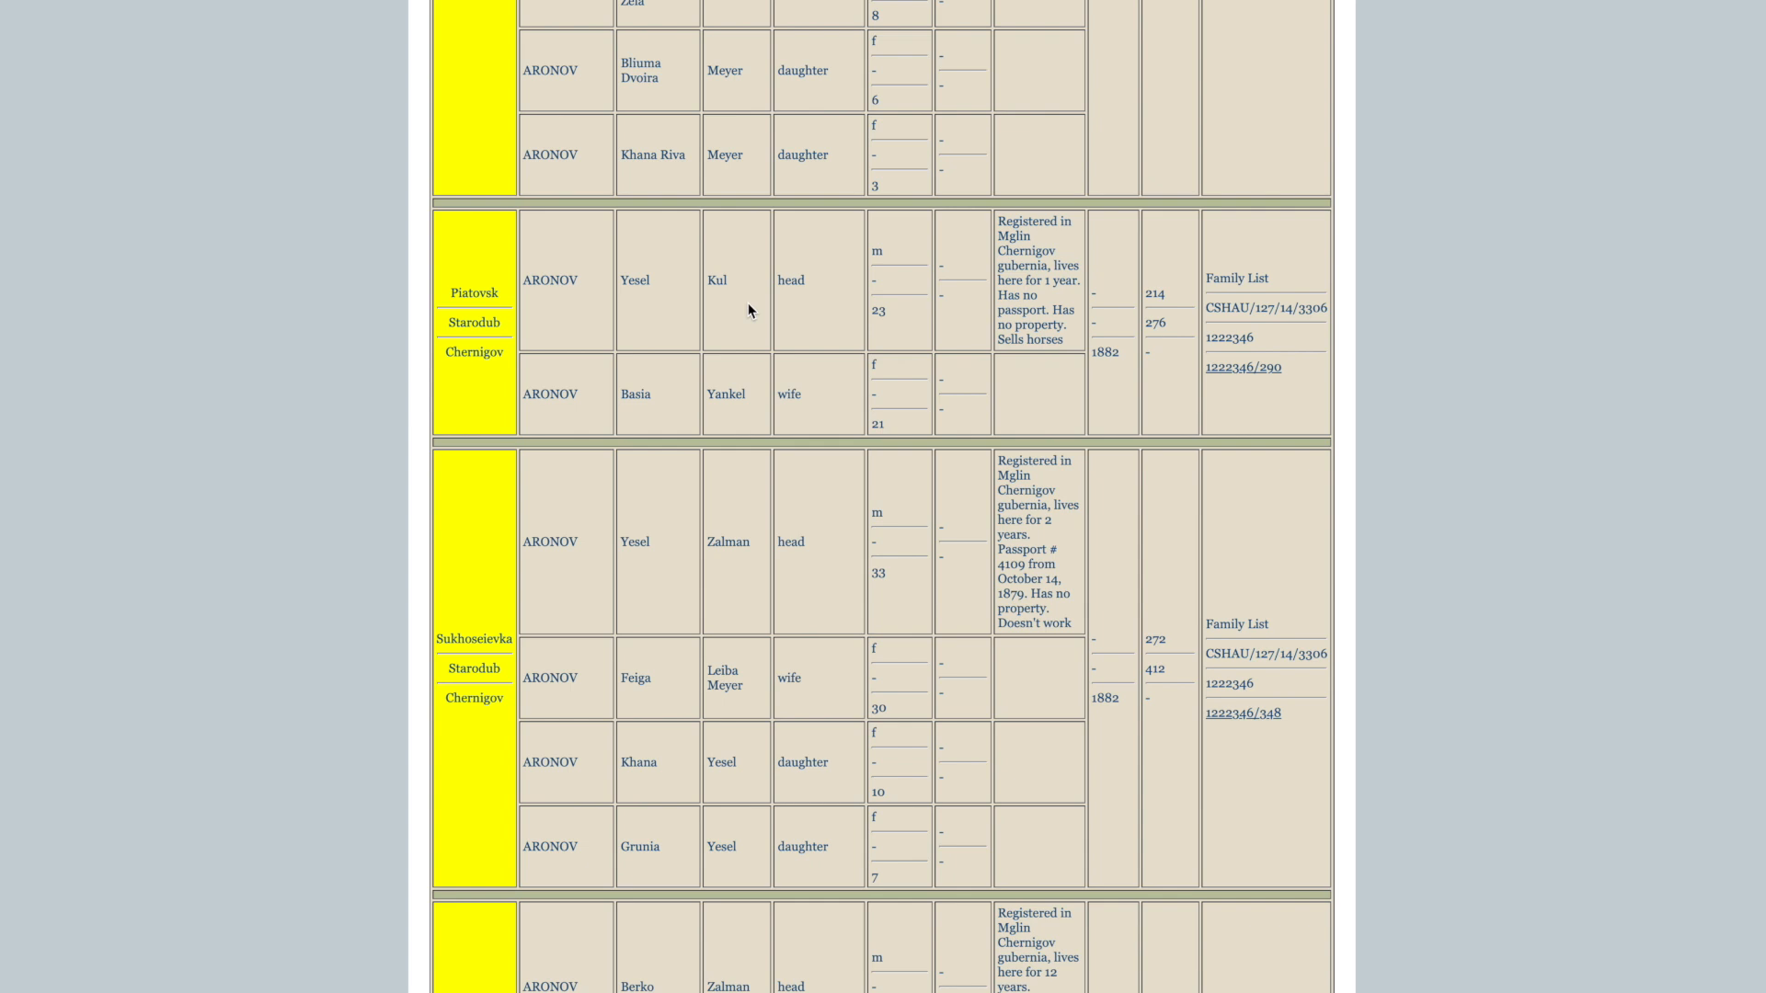
mouse_move(917, 322)
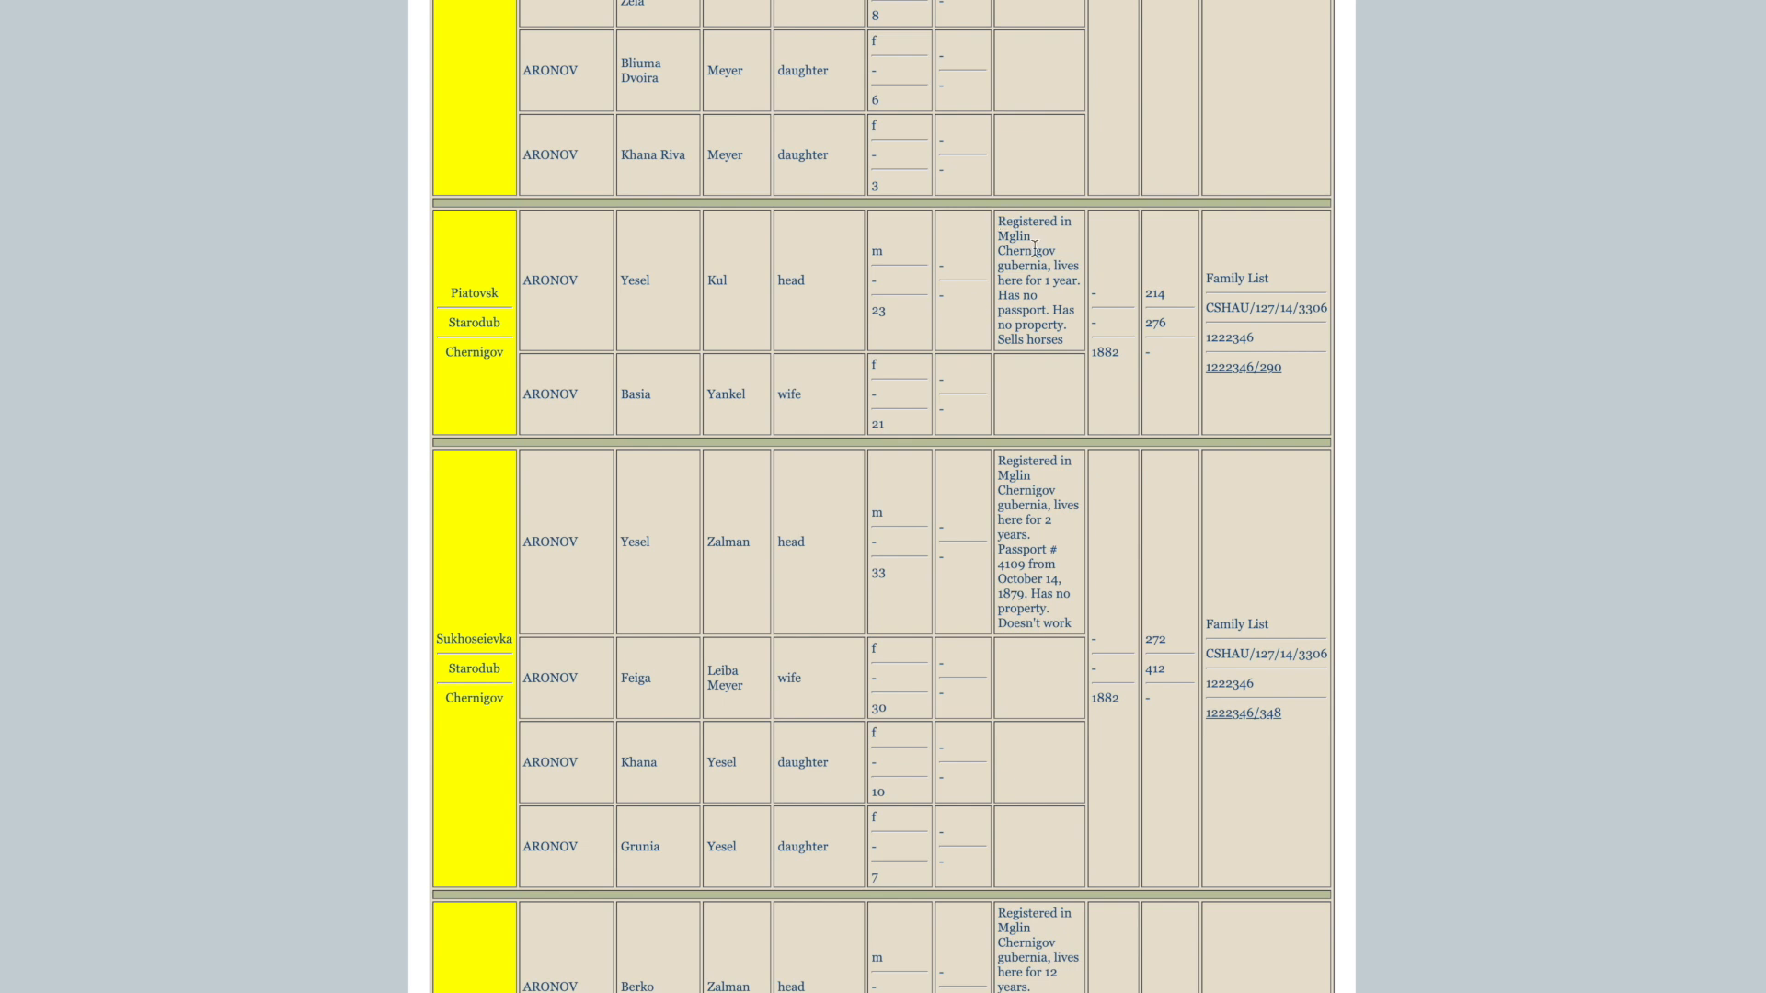
mouse_move(1056, 310)
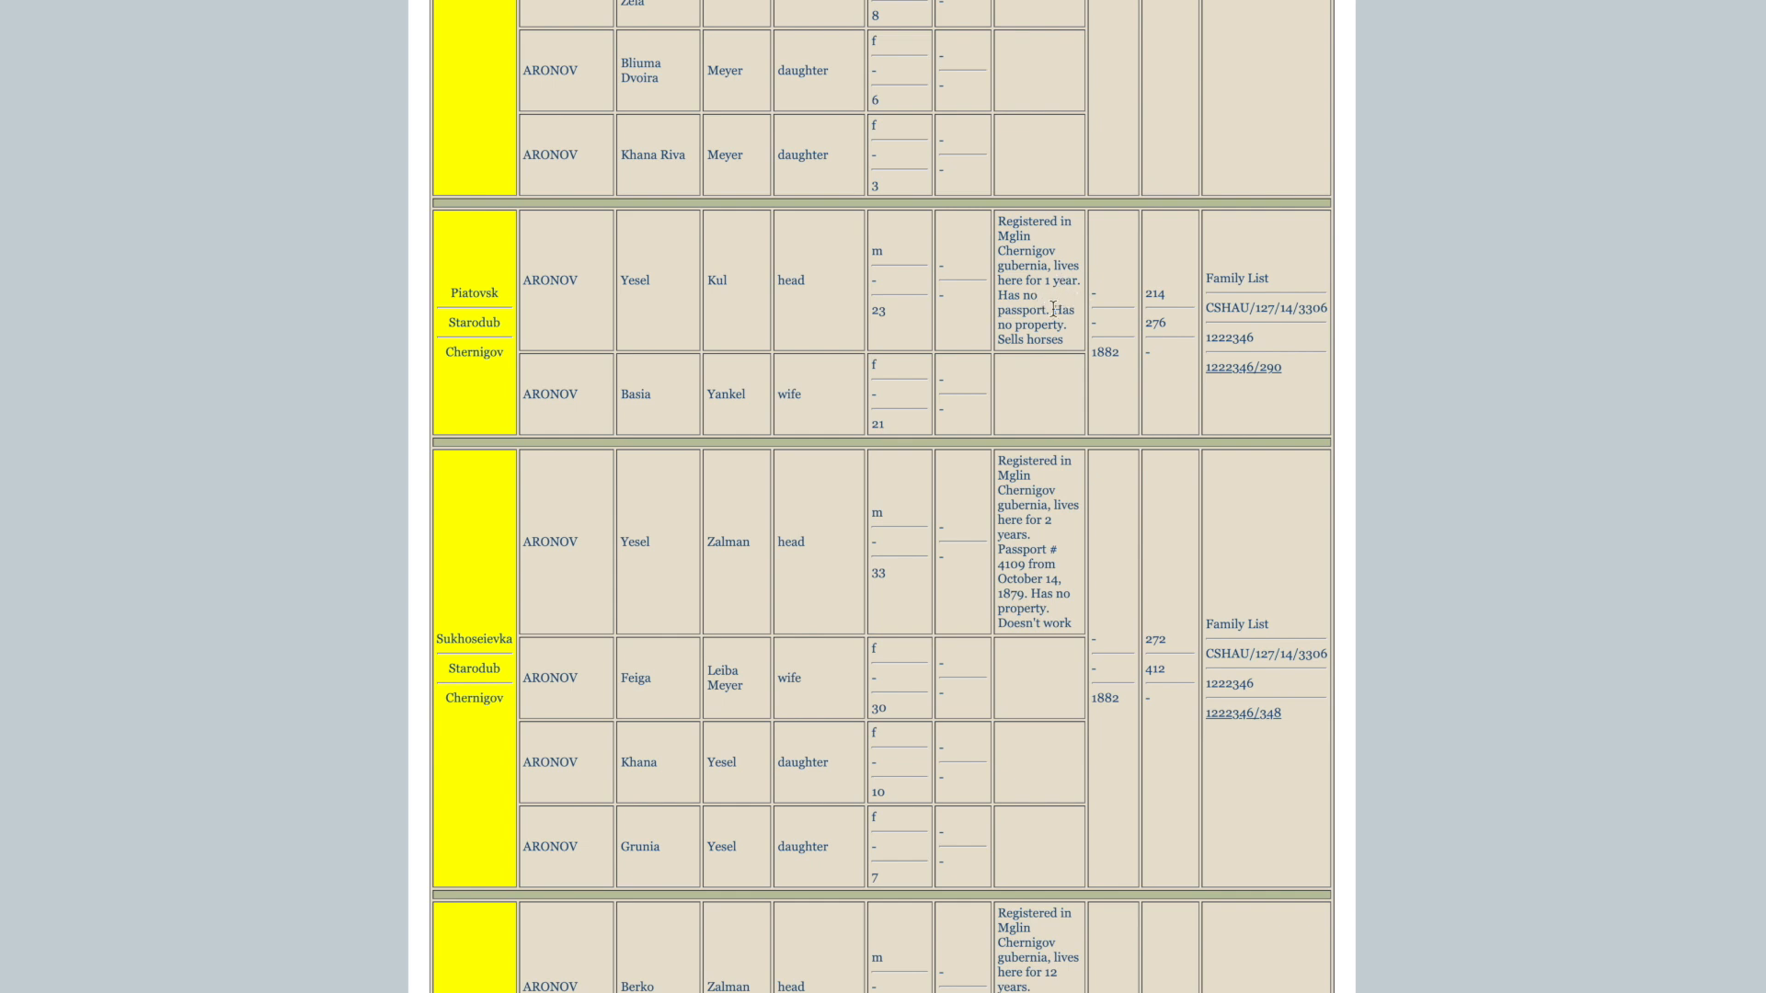
mouse_move(1072, 335)
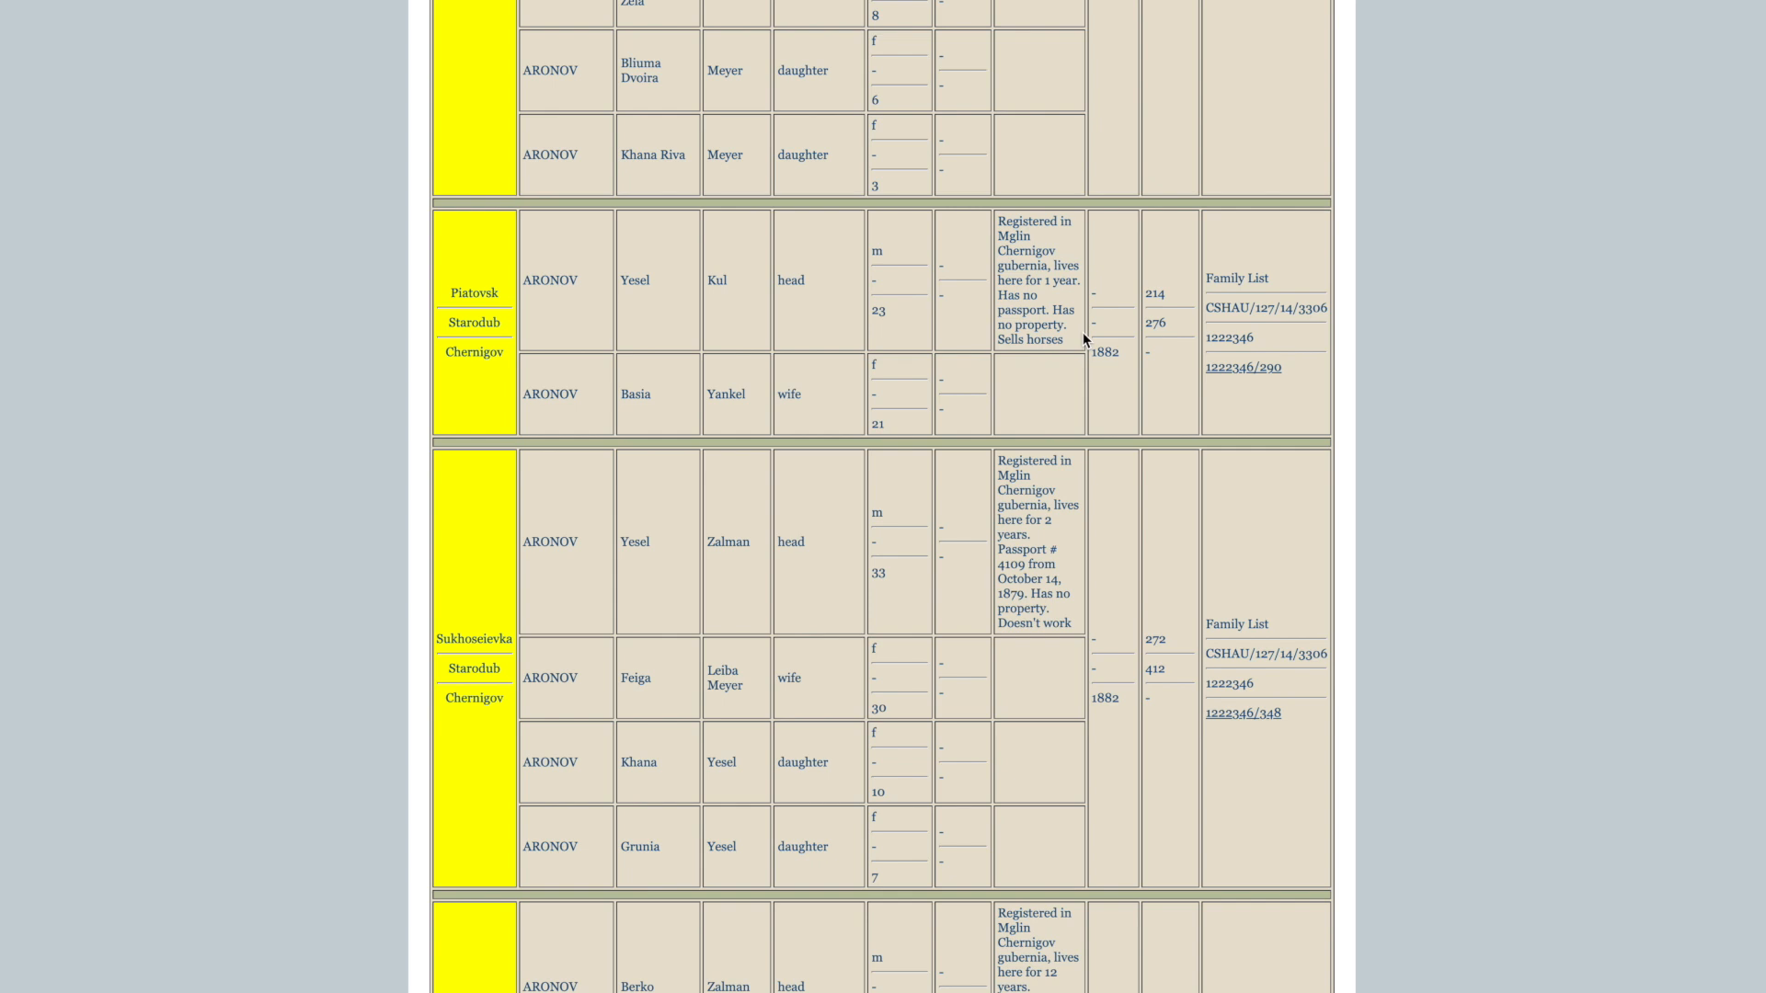
mouse_move(587, 417)
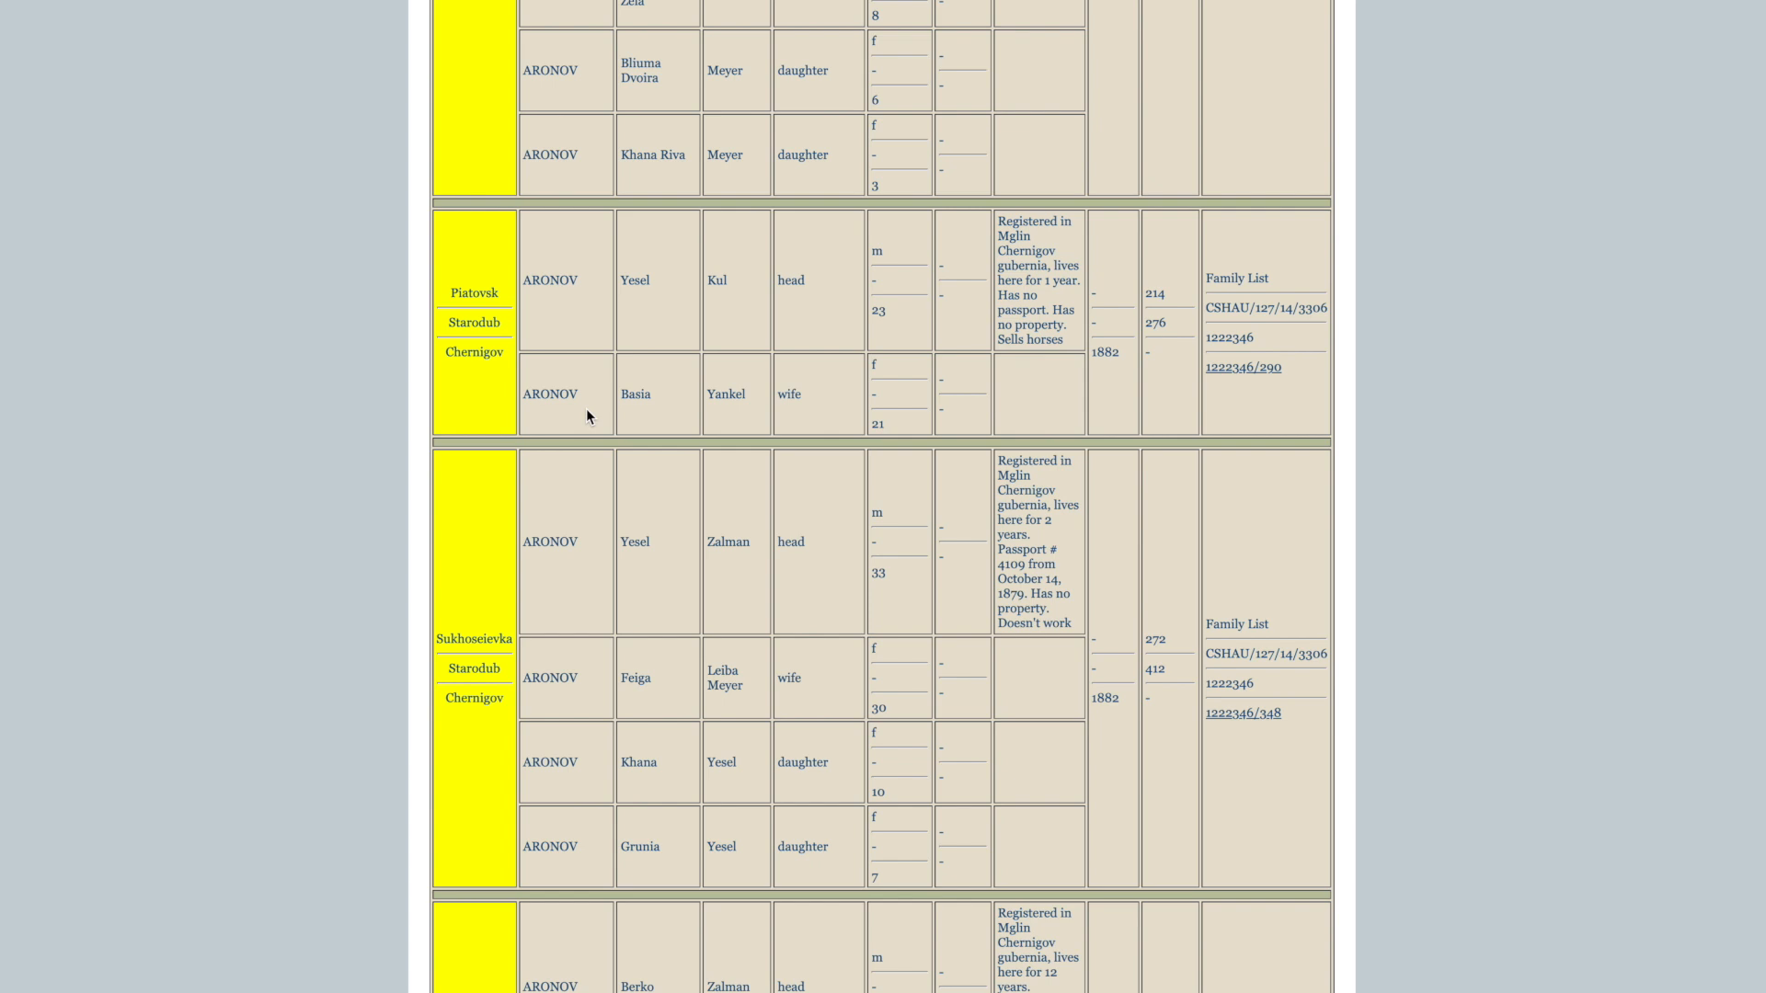
mouse_move(659, 409)
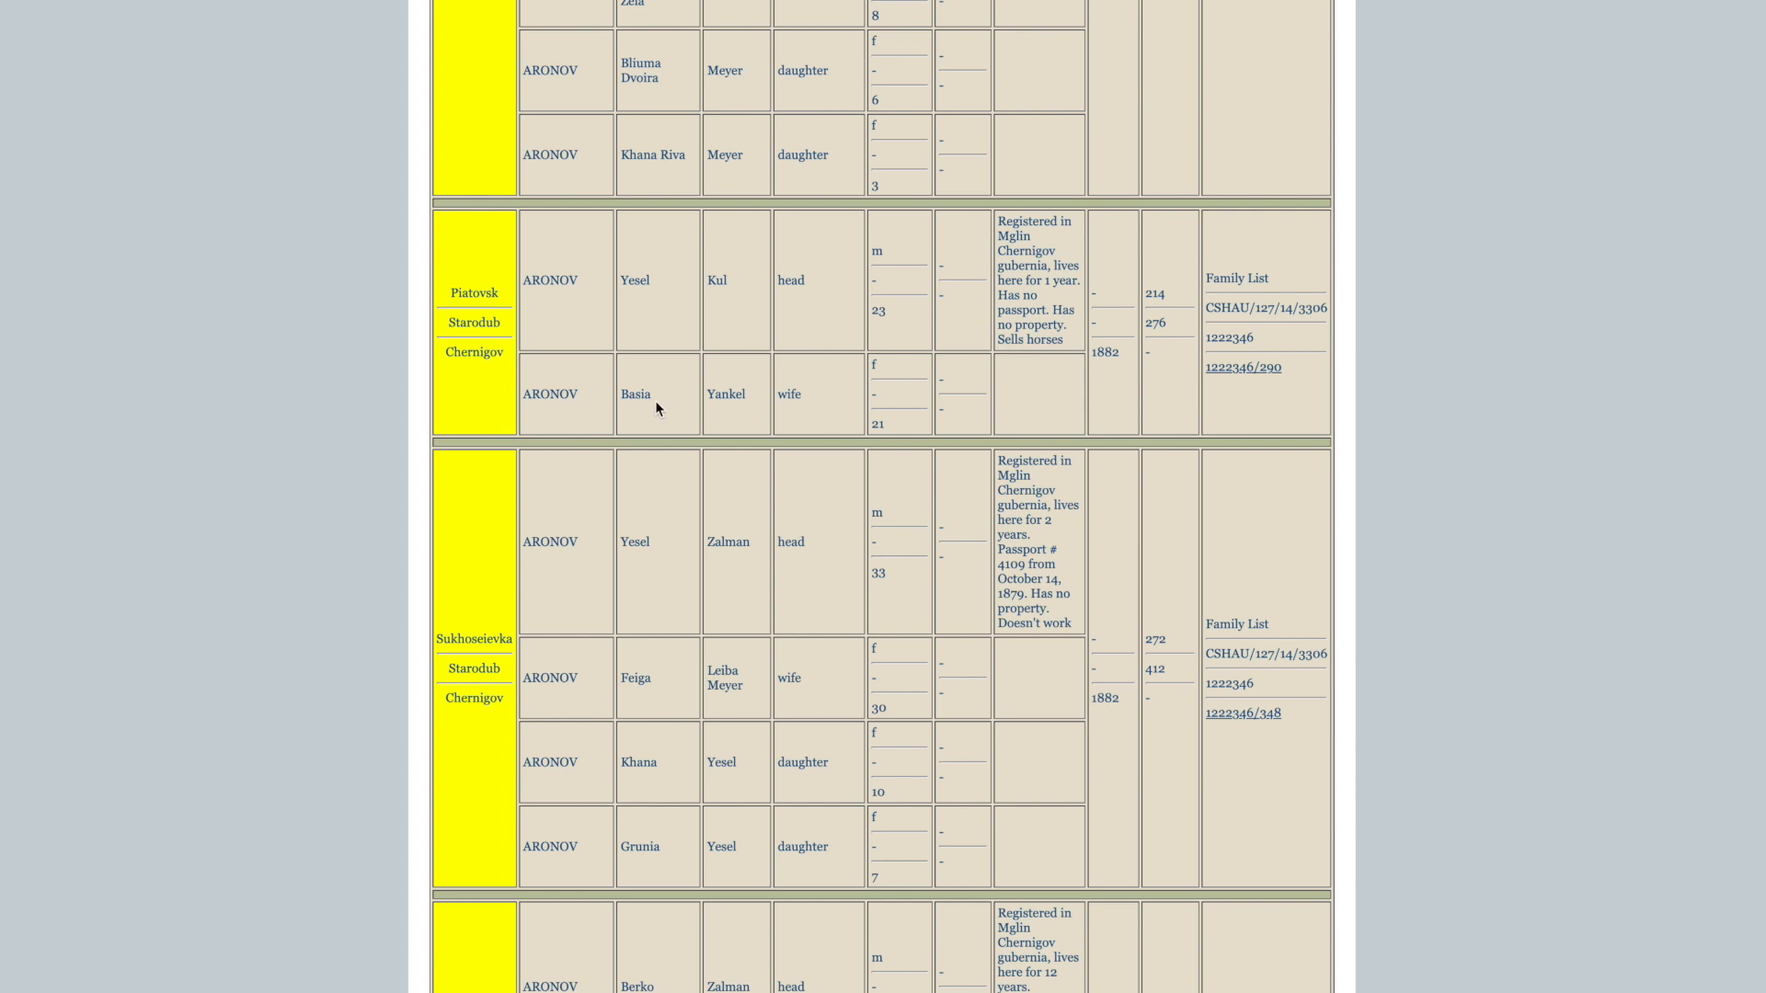
mouse_move(614, 411)
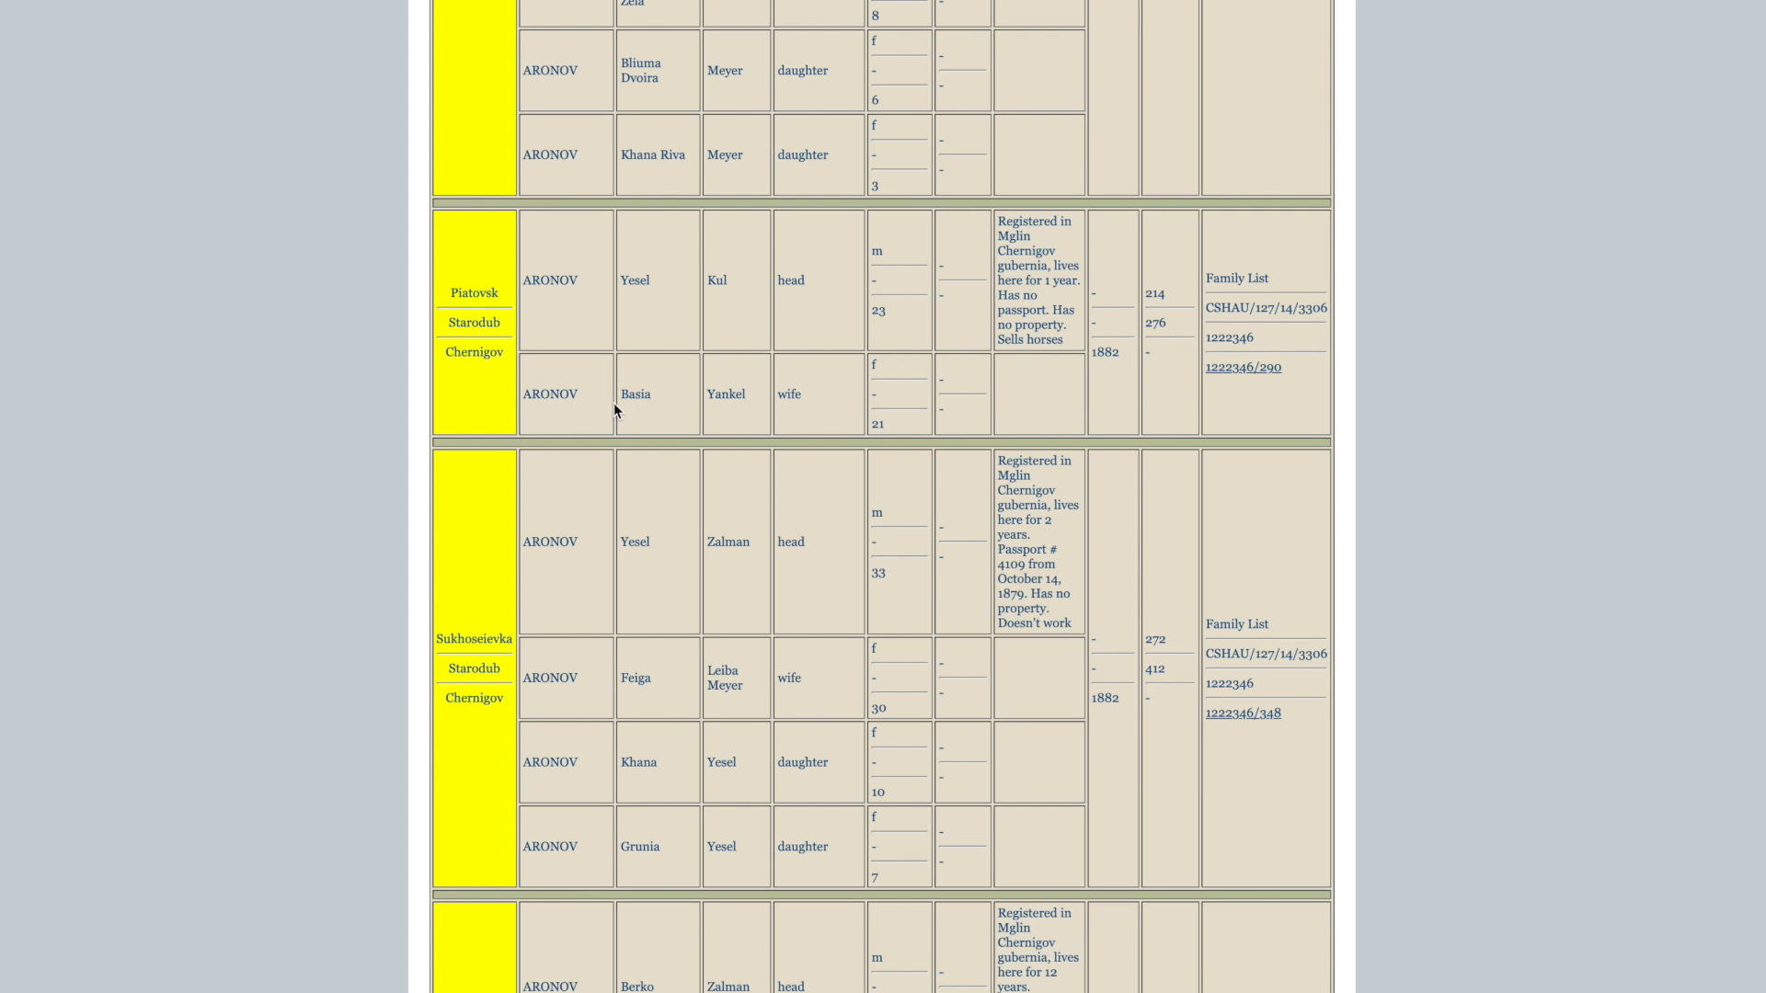
mouse_move(757, 415)
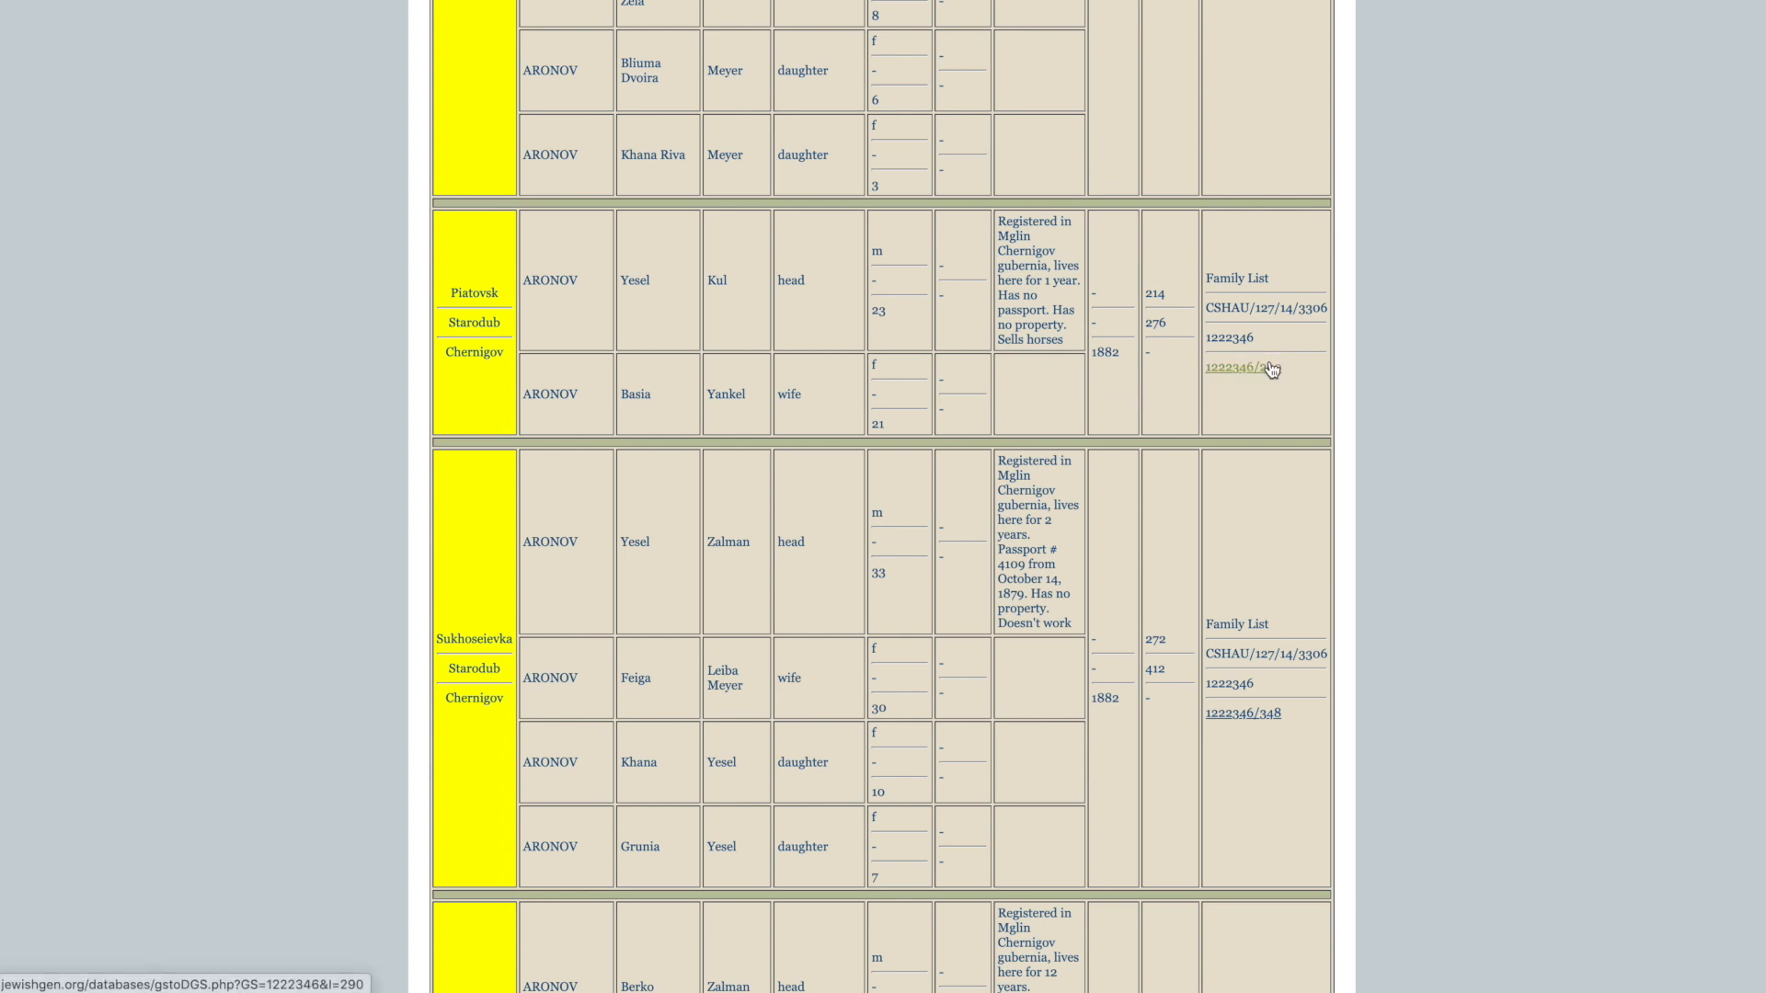
left_click(1242, 368)
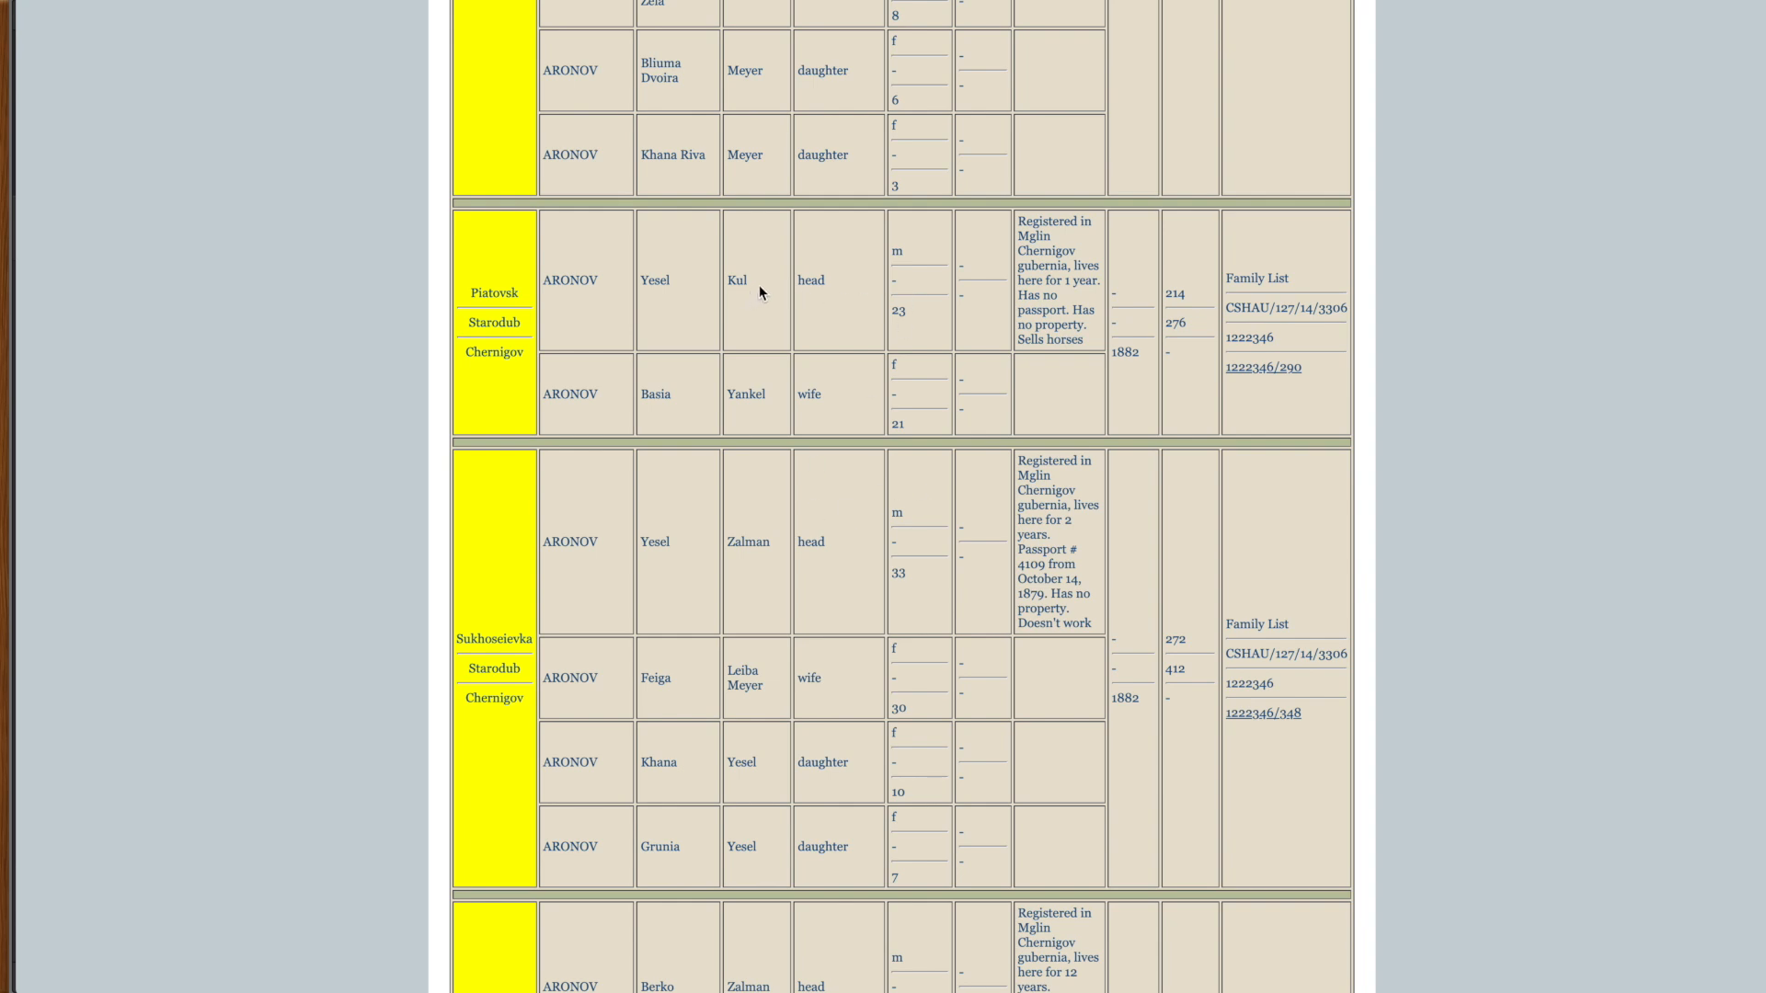
Step: Open the 1222346/290 film image link for register entry 276
double_click(737, 280)
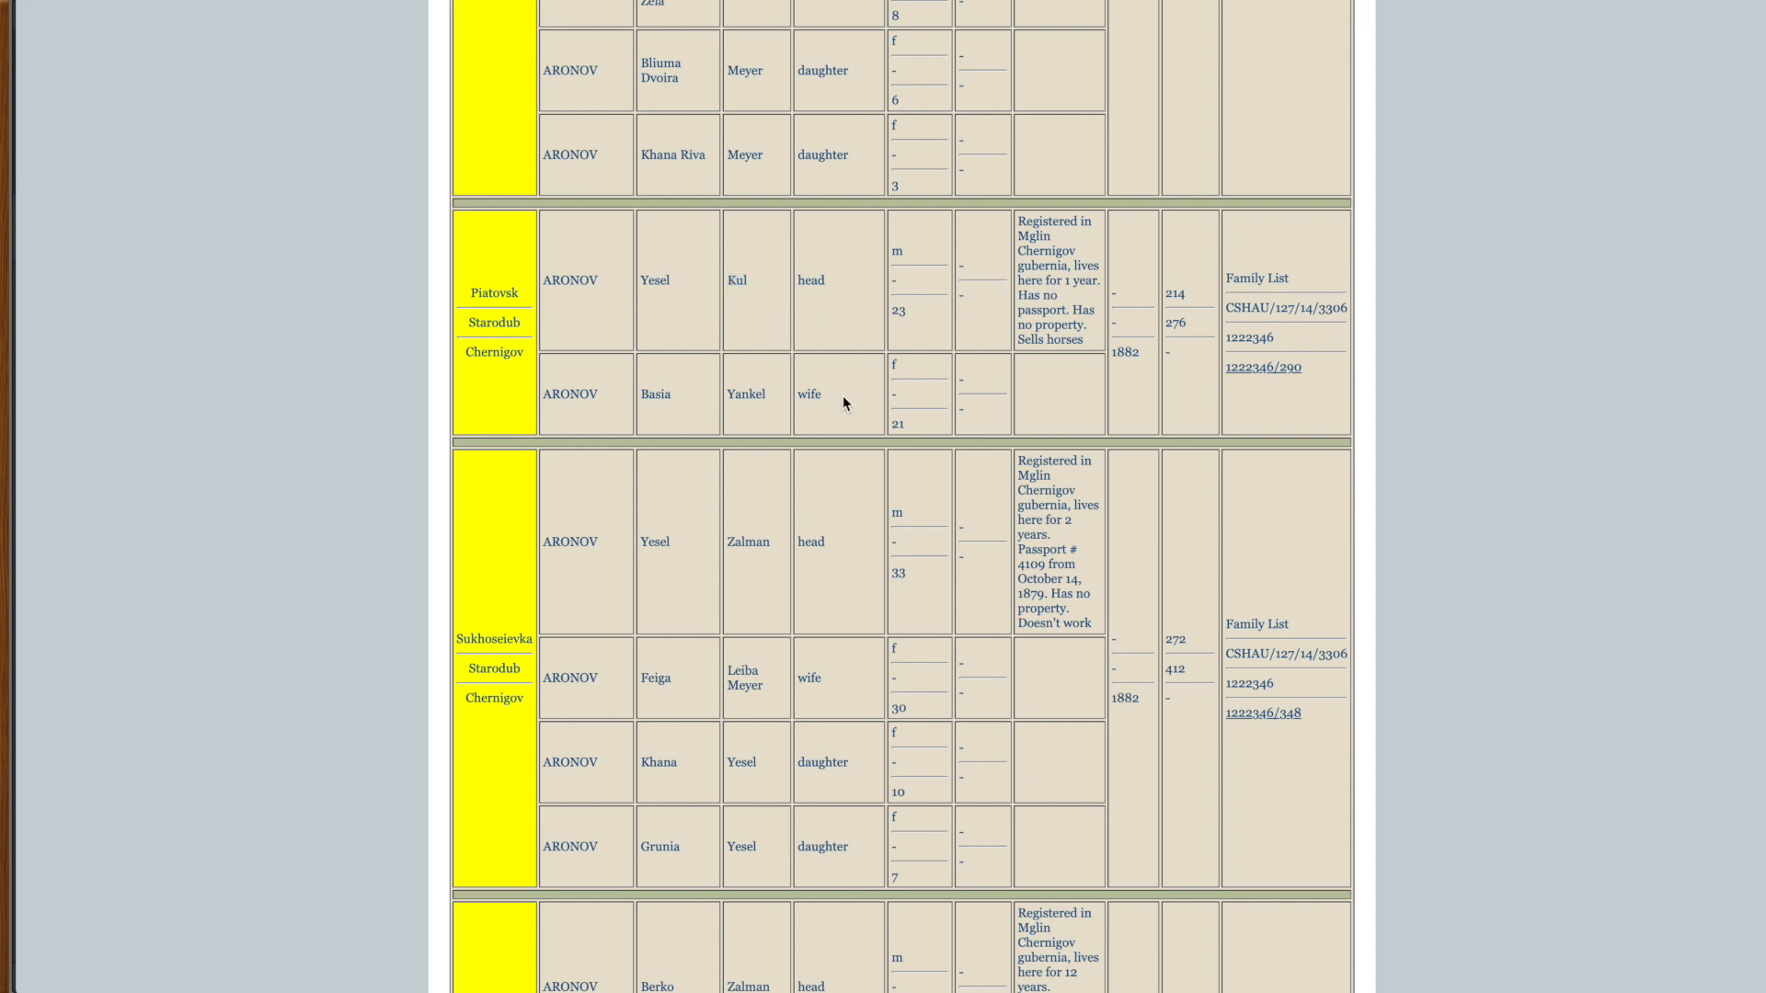
mouse_move(726, 404)
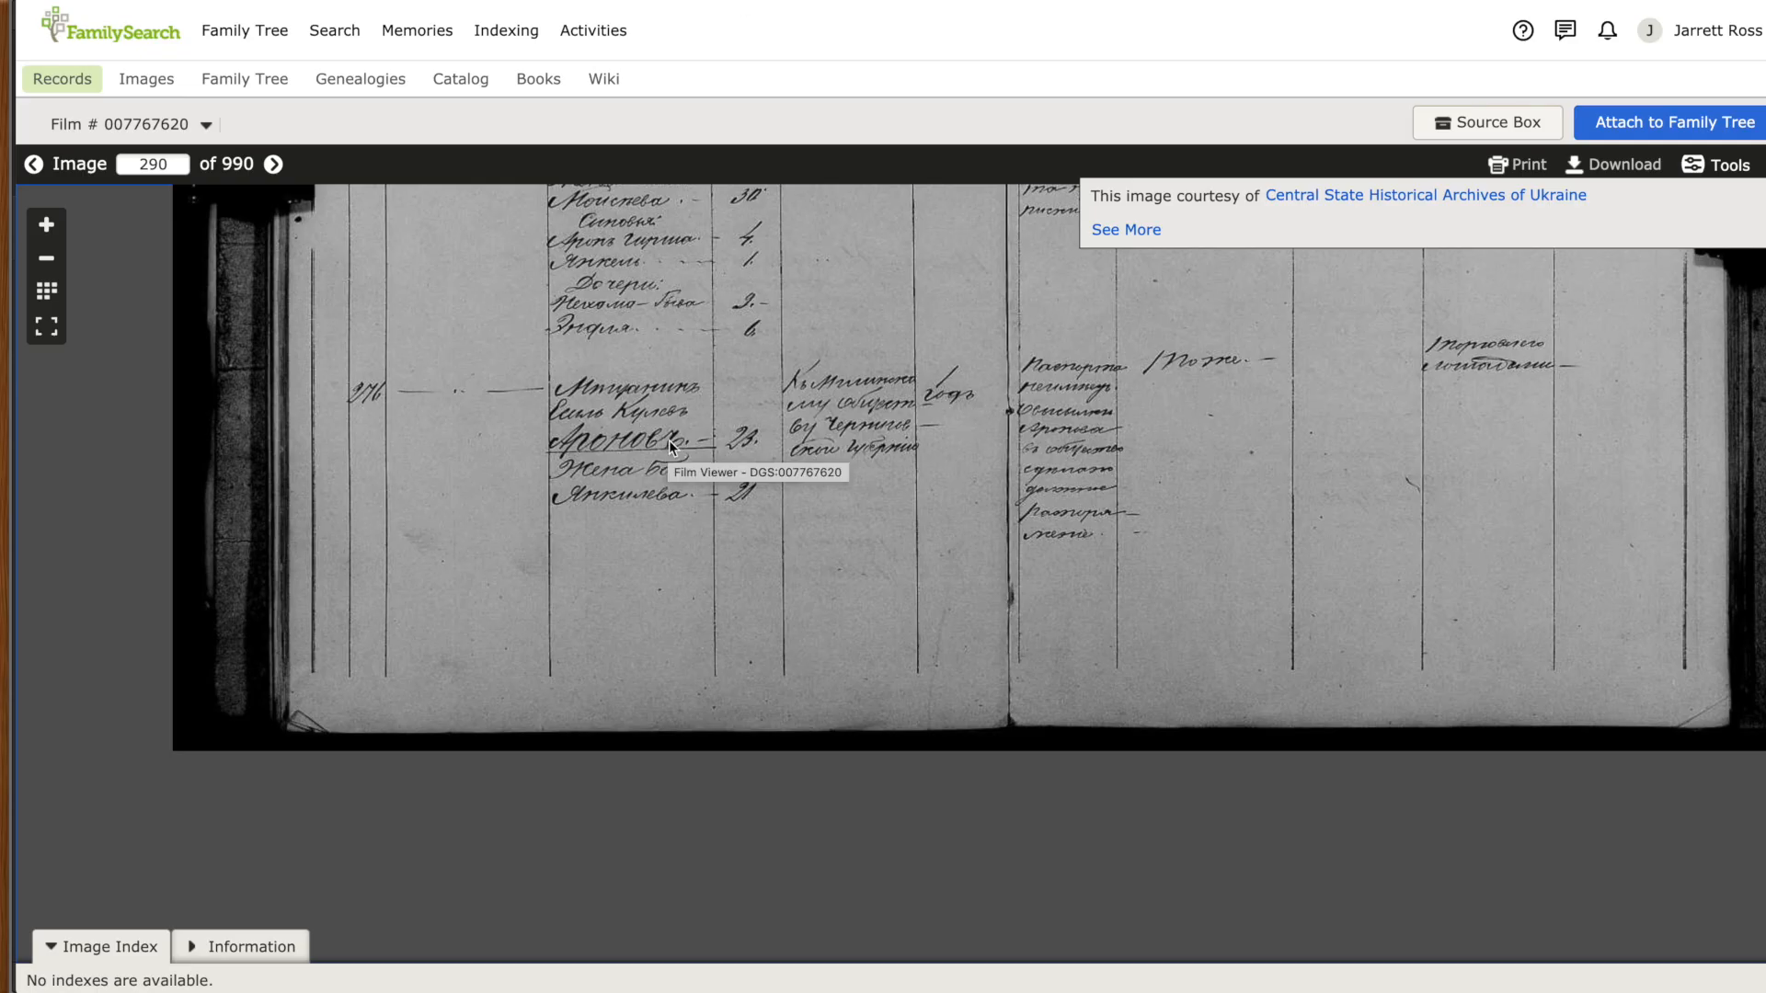
mouse_move(622, 429)
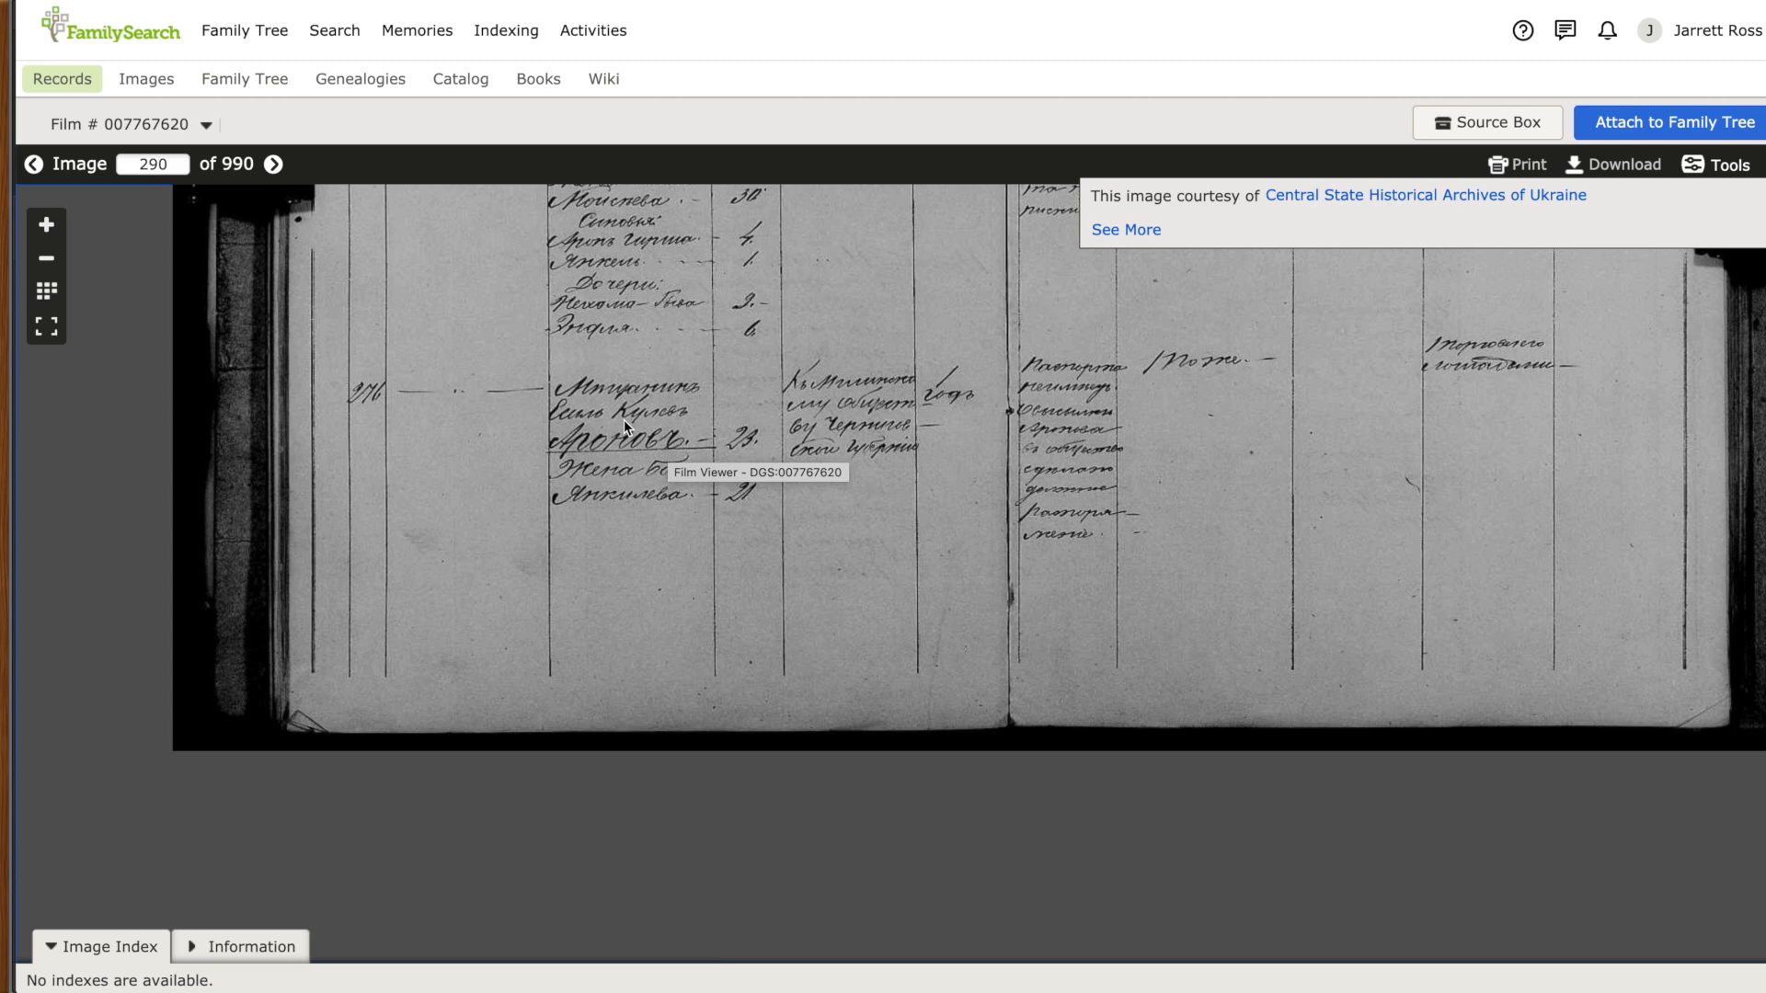
mouse_move(760, 541)
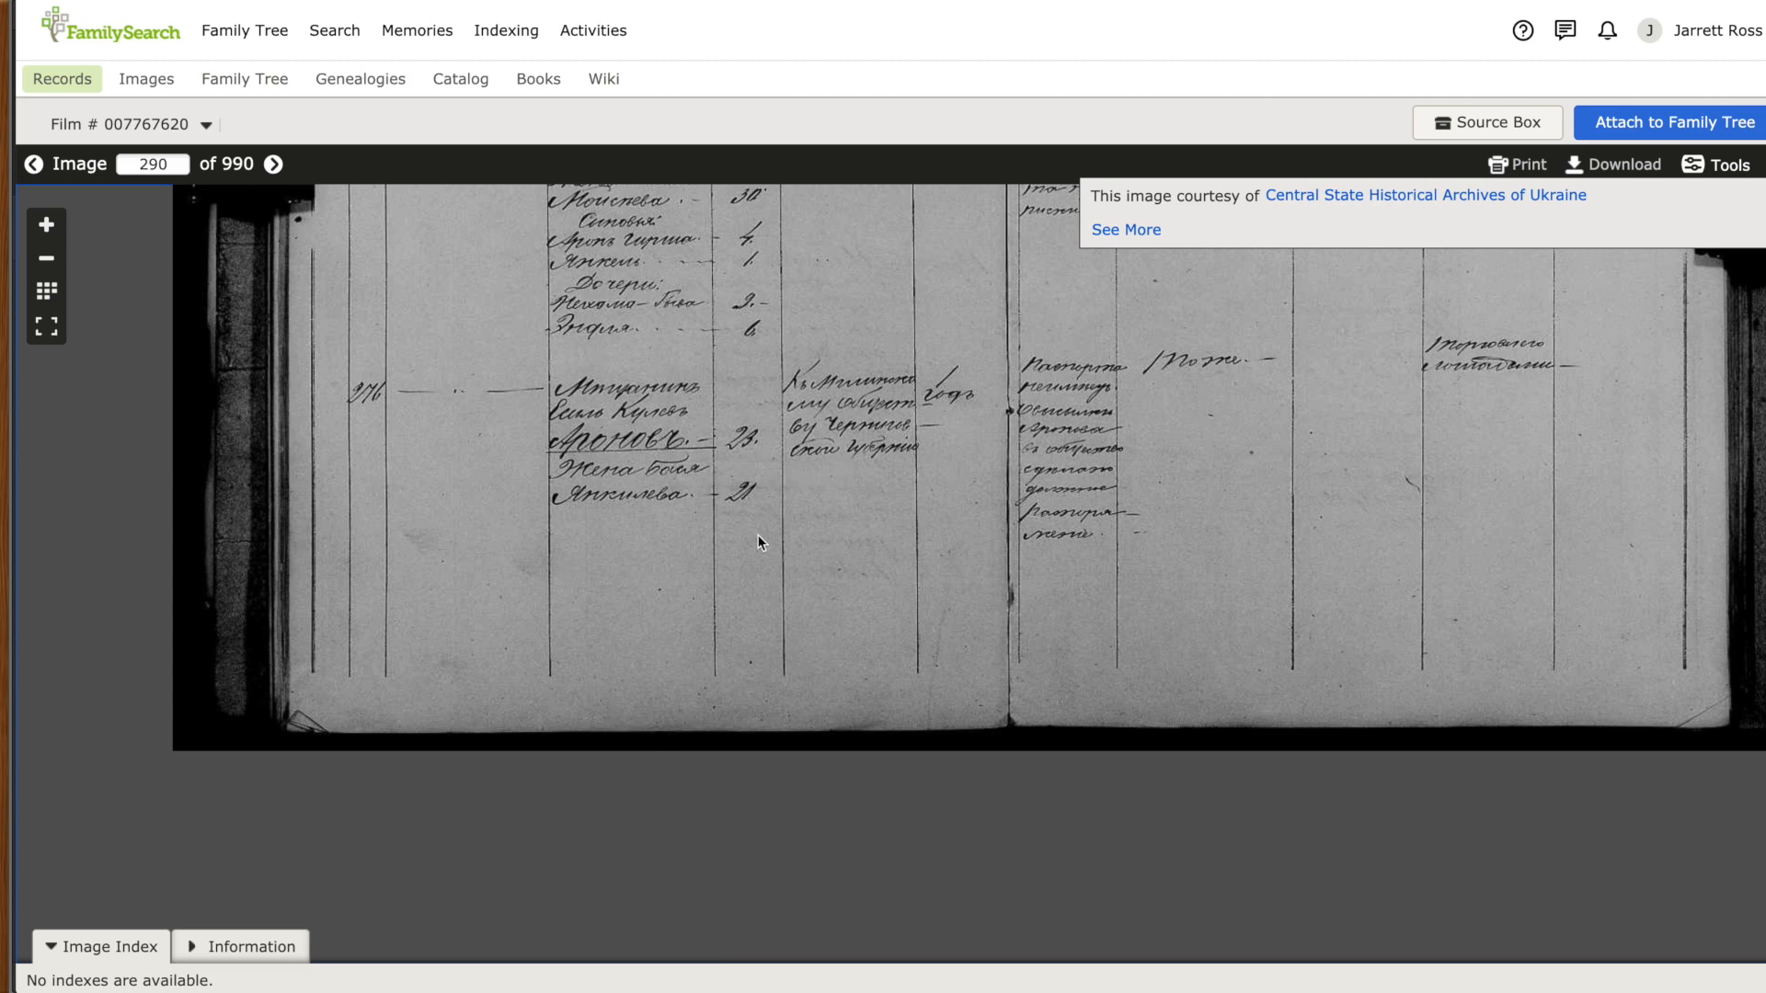
mouse_move(658, 491)
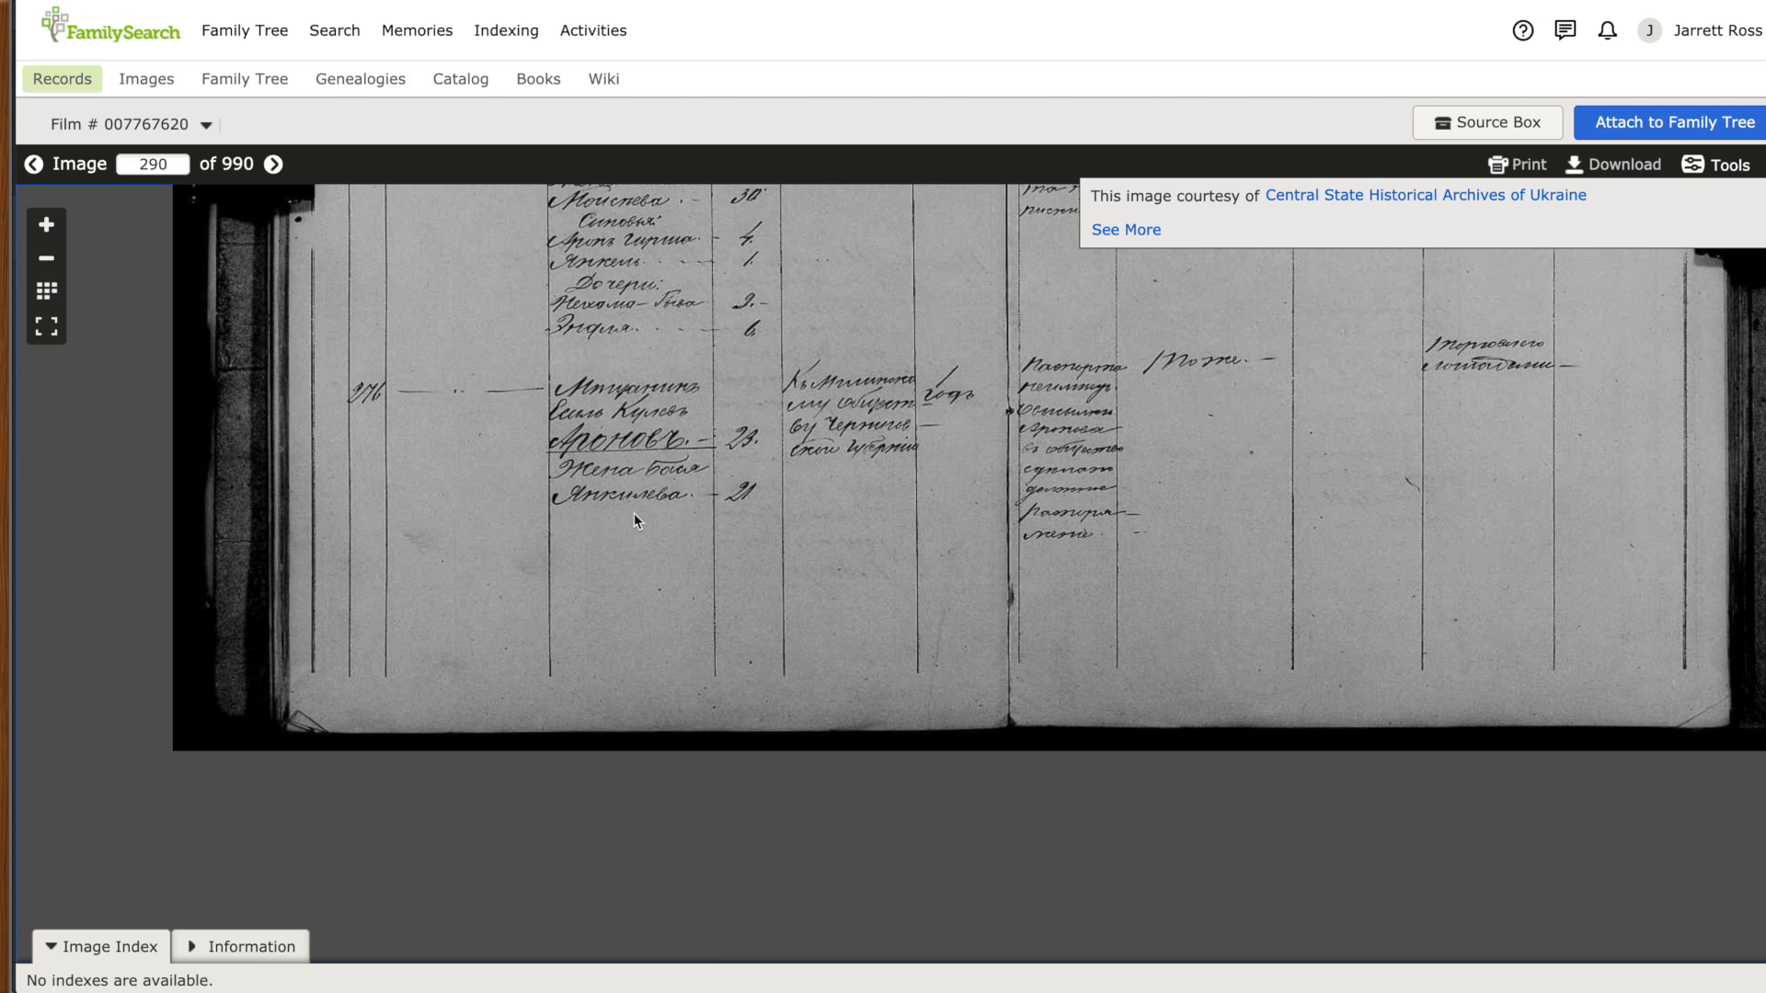
mouse_move(701, 527)
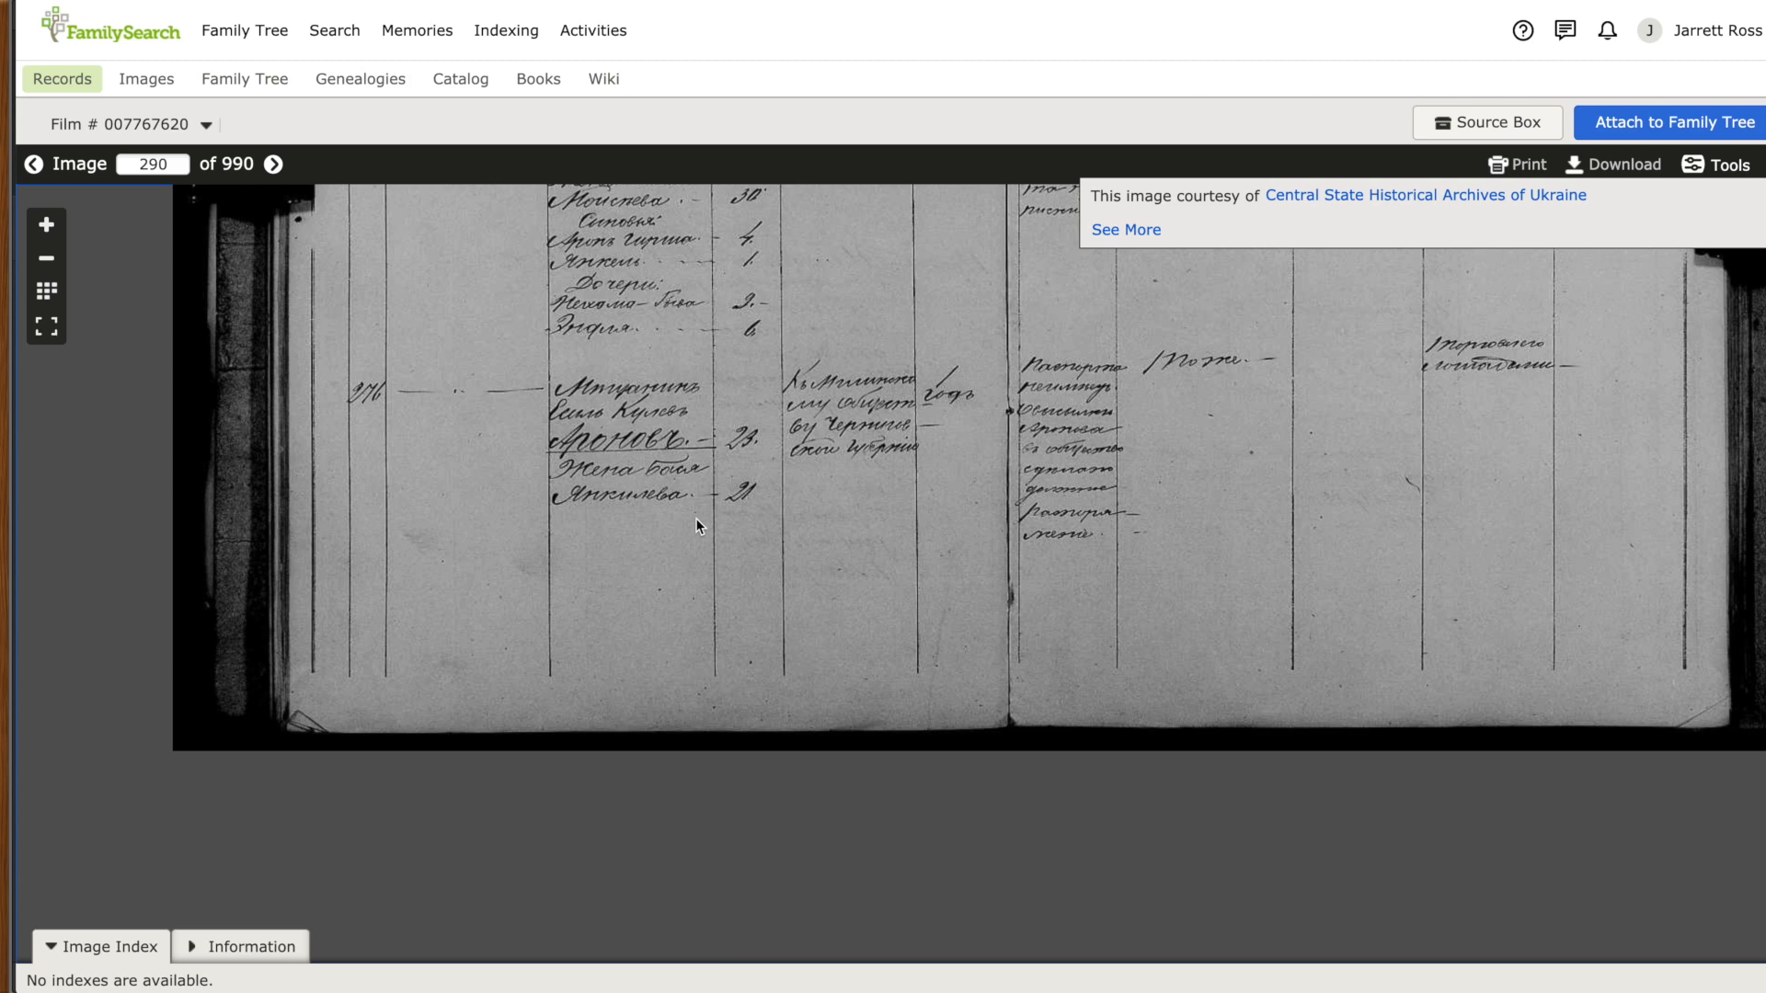
mouse_move(663, 459)
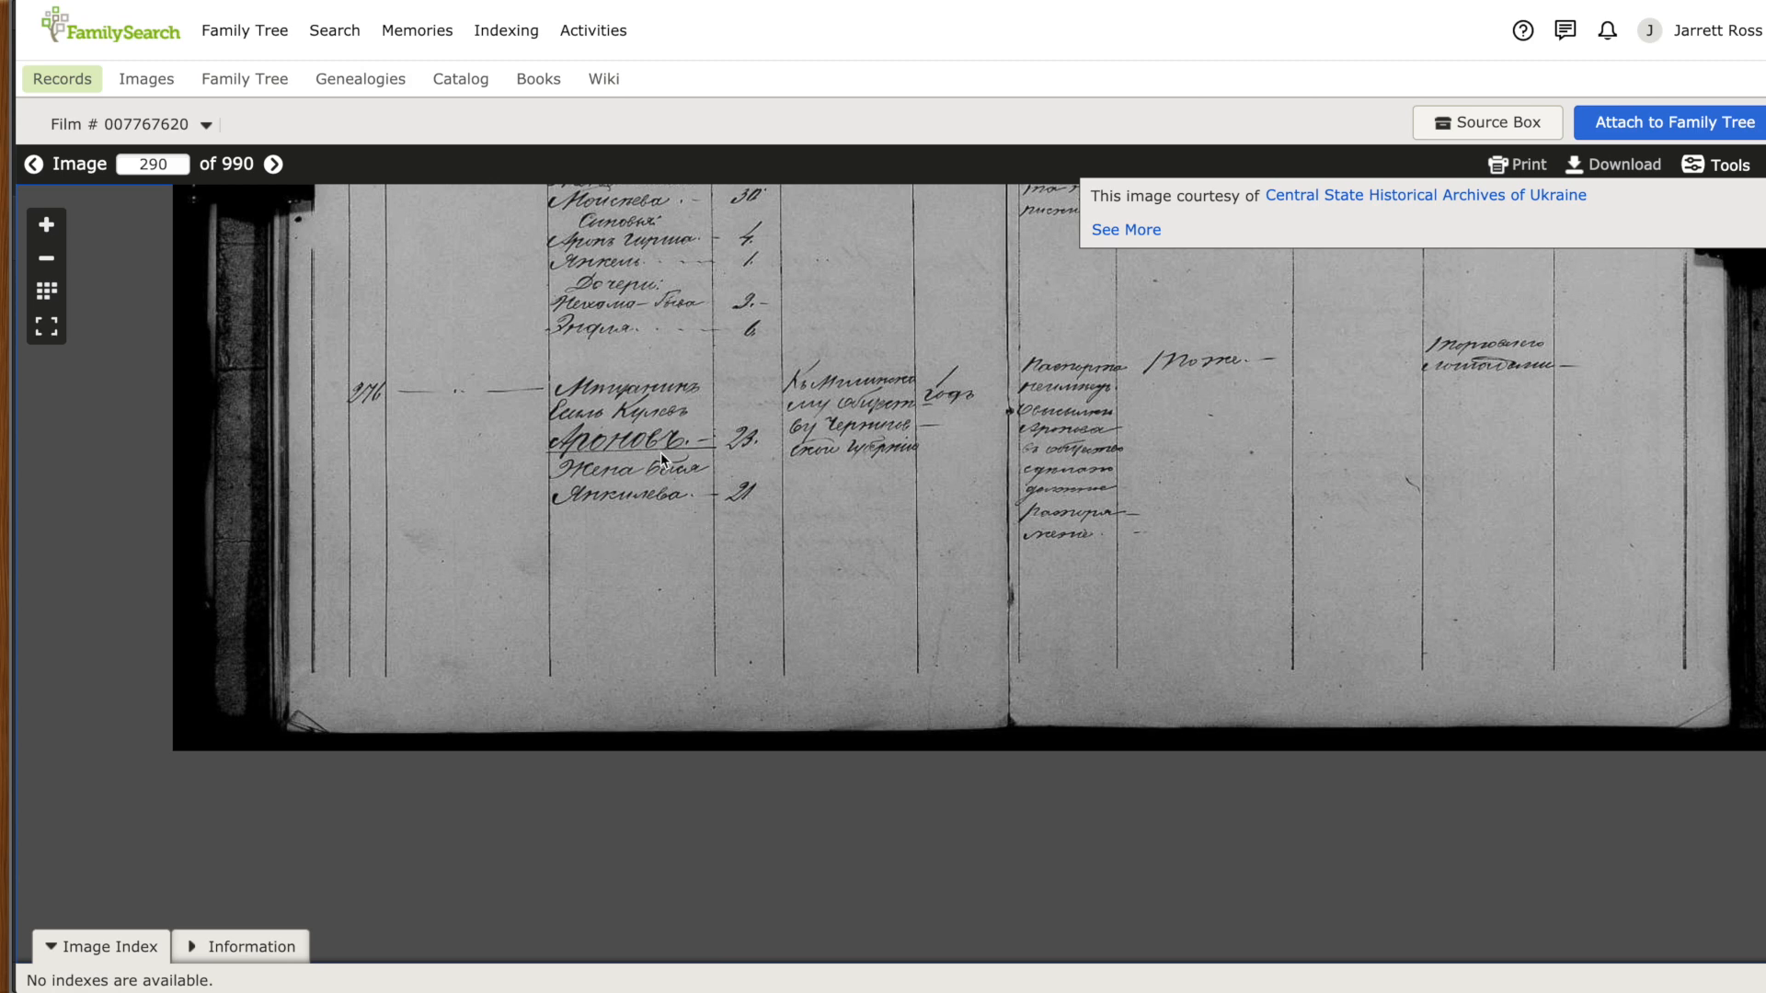
mouse_move(681, 489)
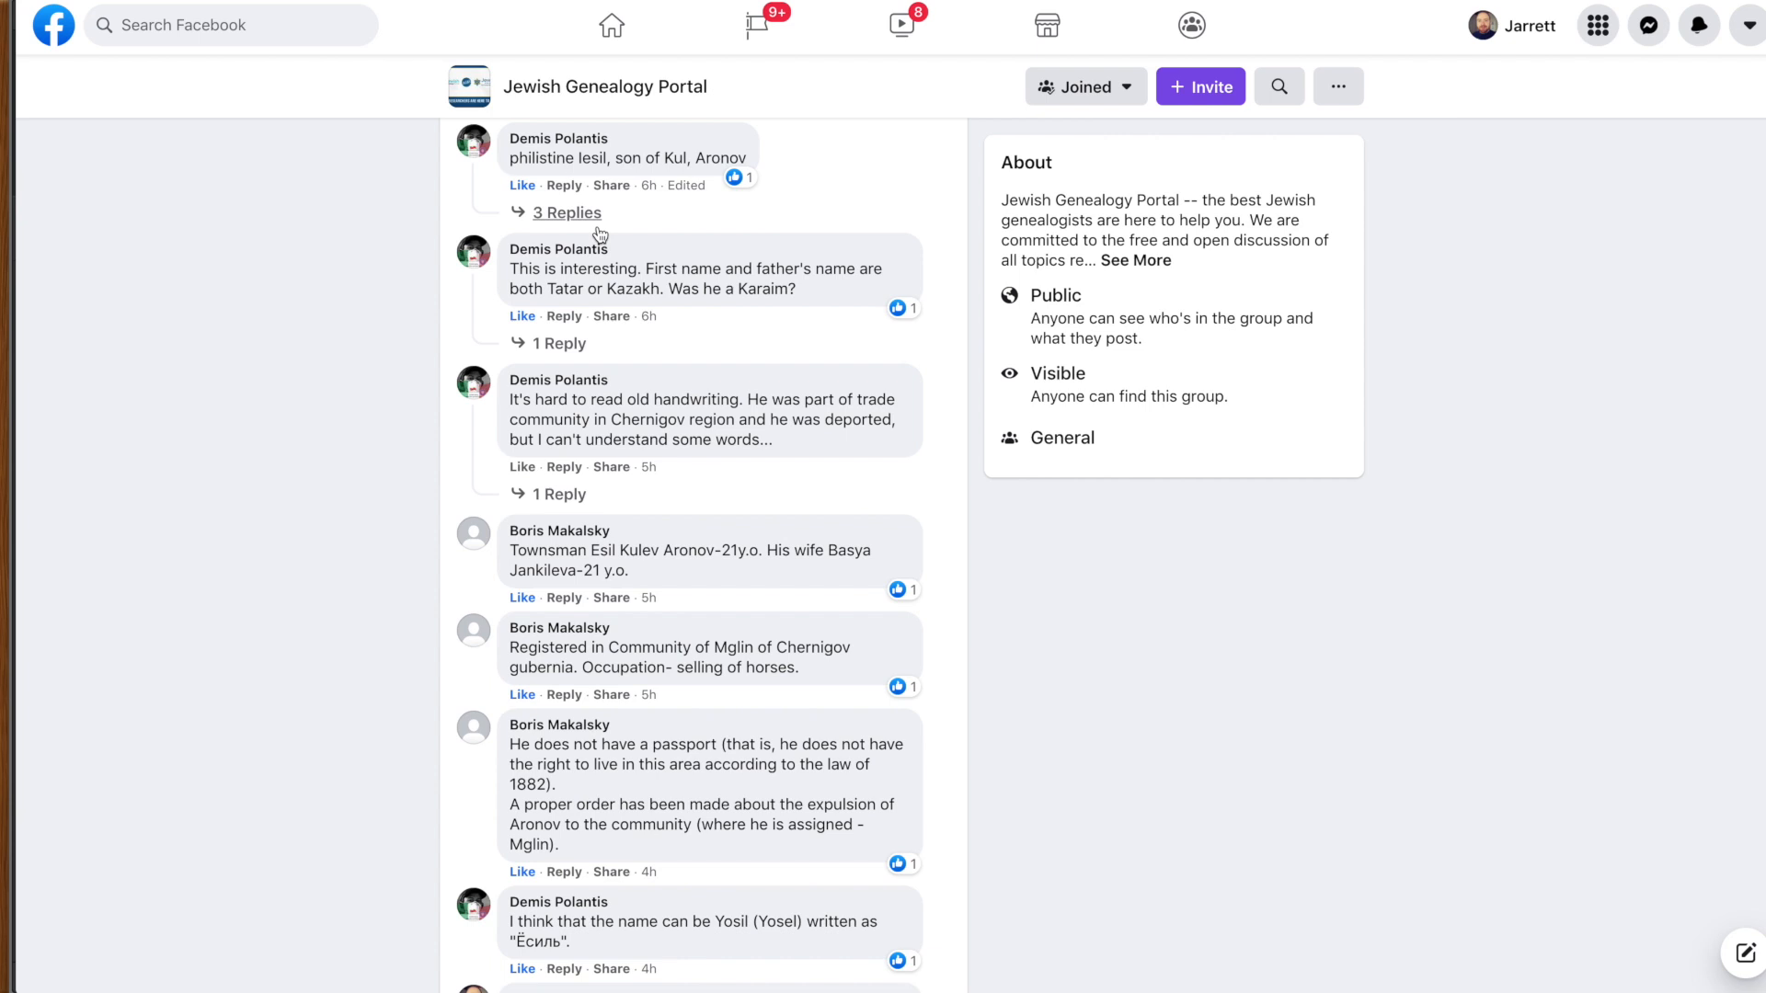
Step: Expand the Iesil, son of Kul replies and the answer to the Karaim question
left_click(567, 212)
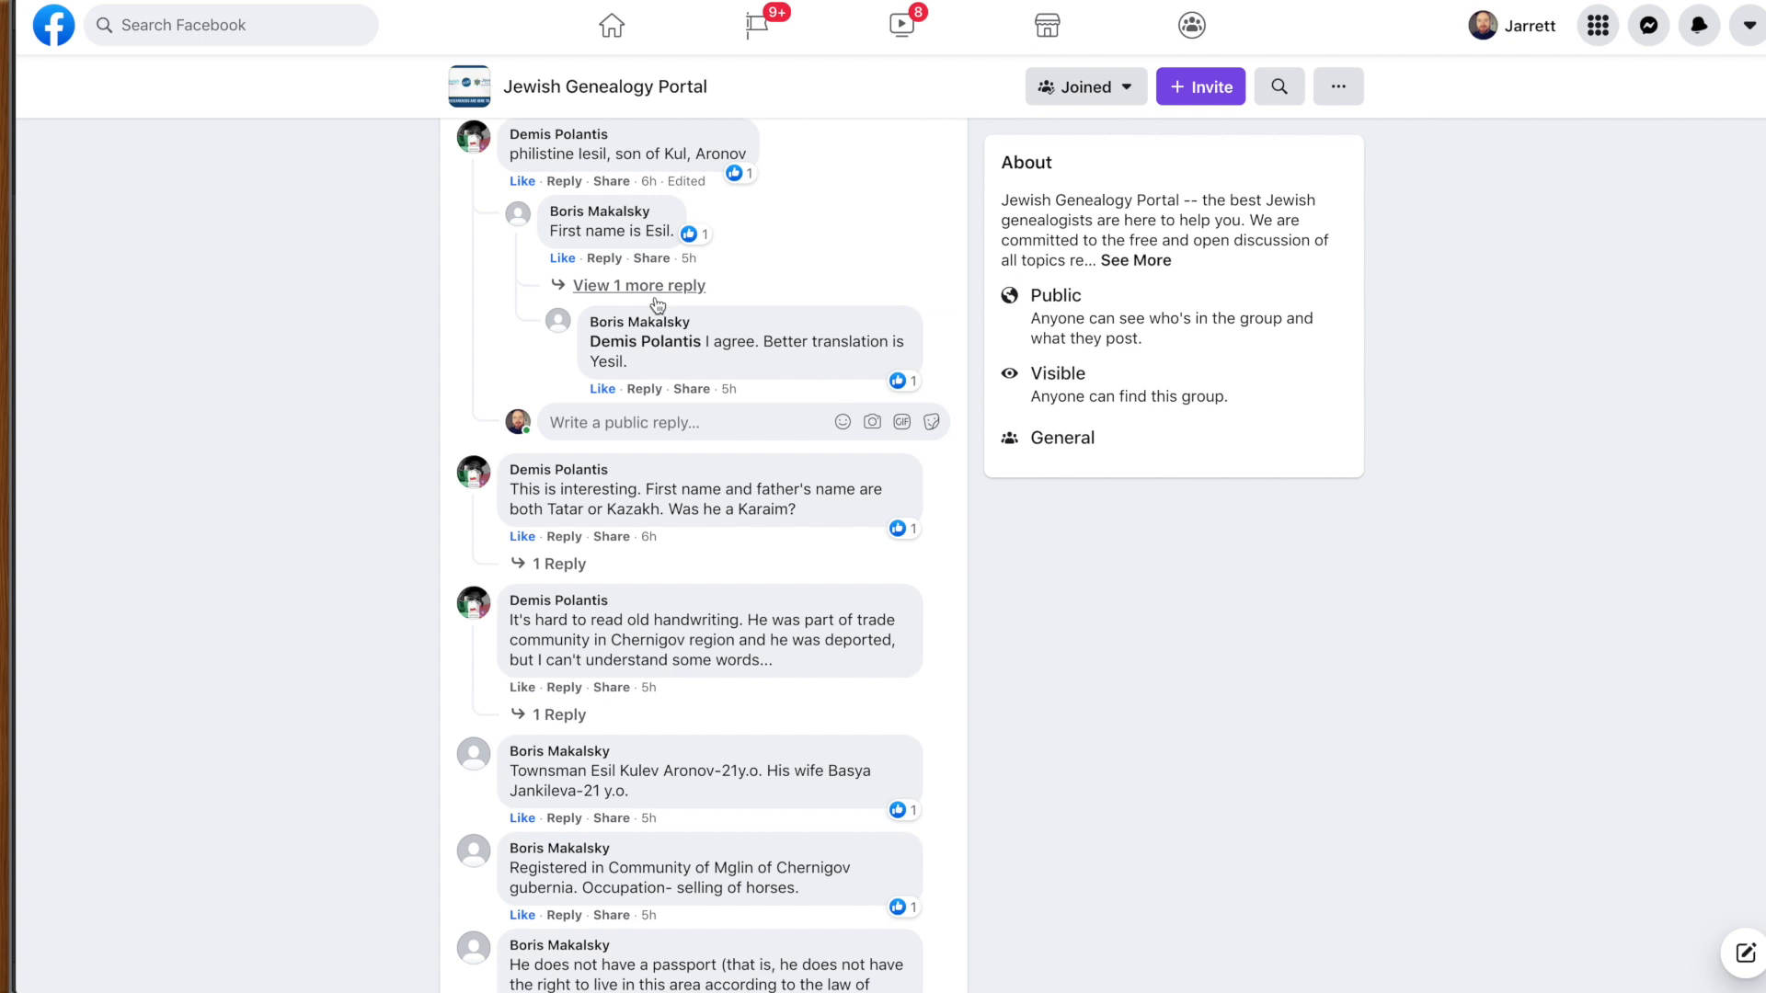
left_click(640, 286)
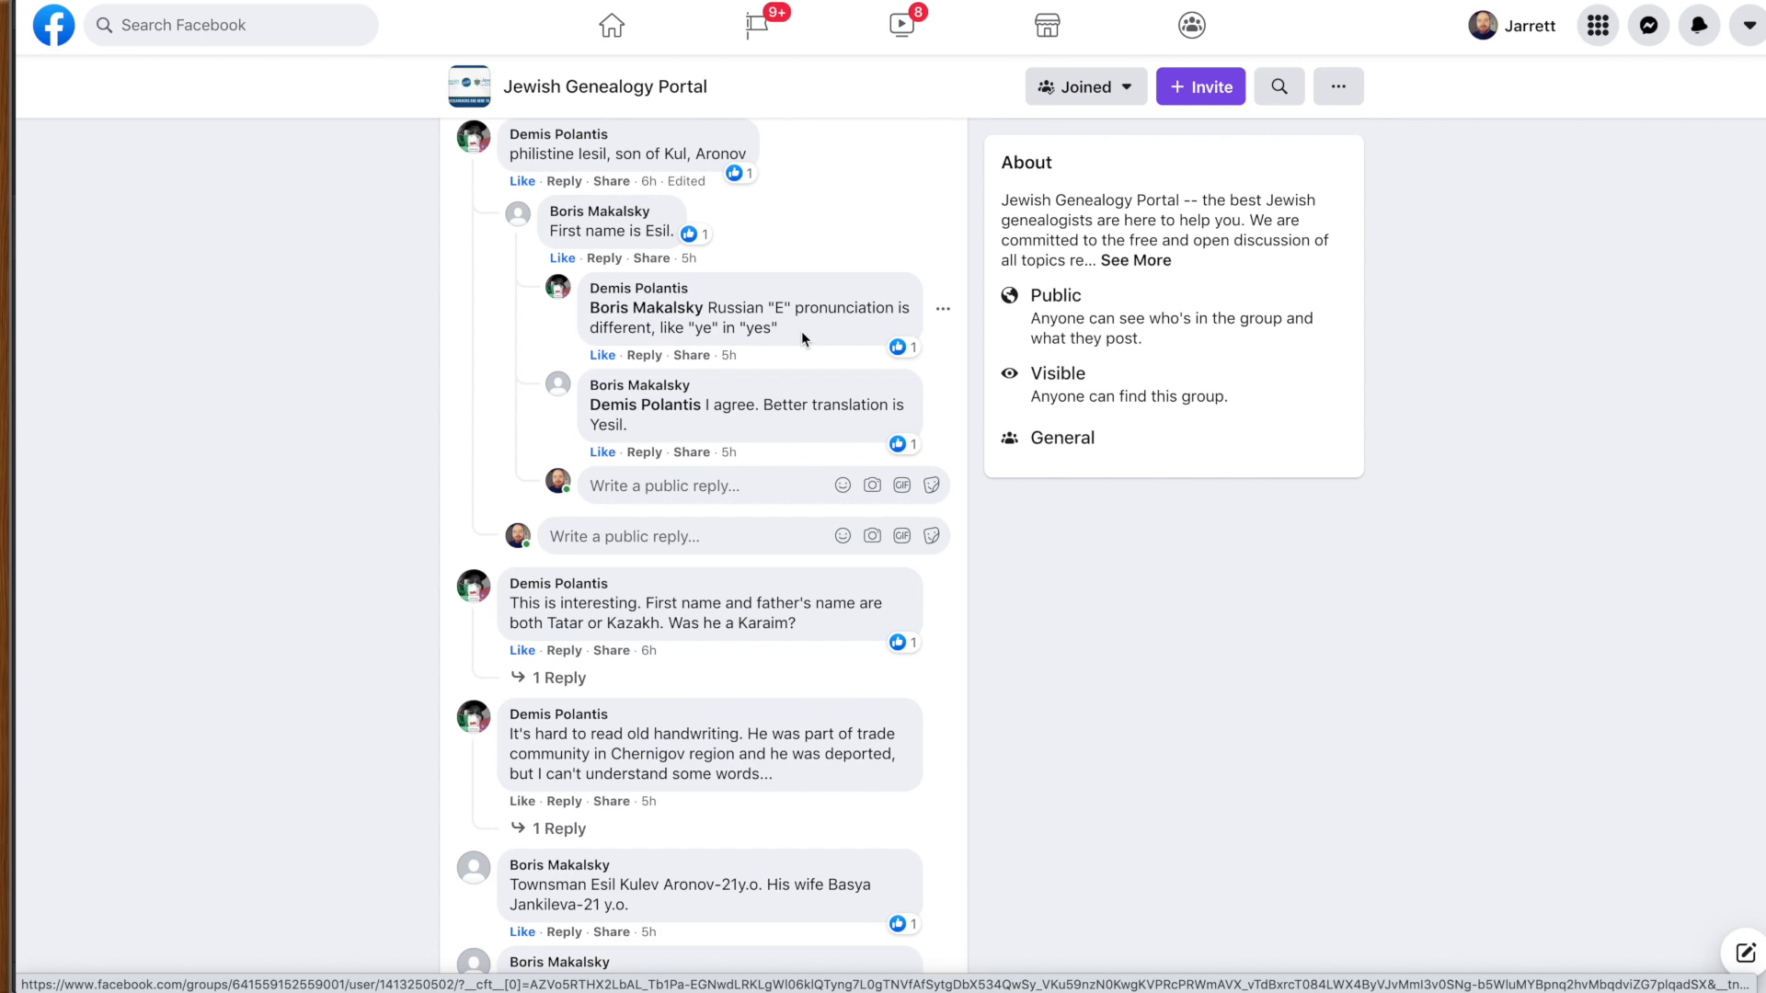
mouse_move(748, 372)
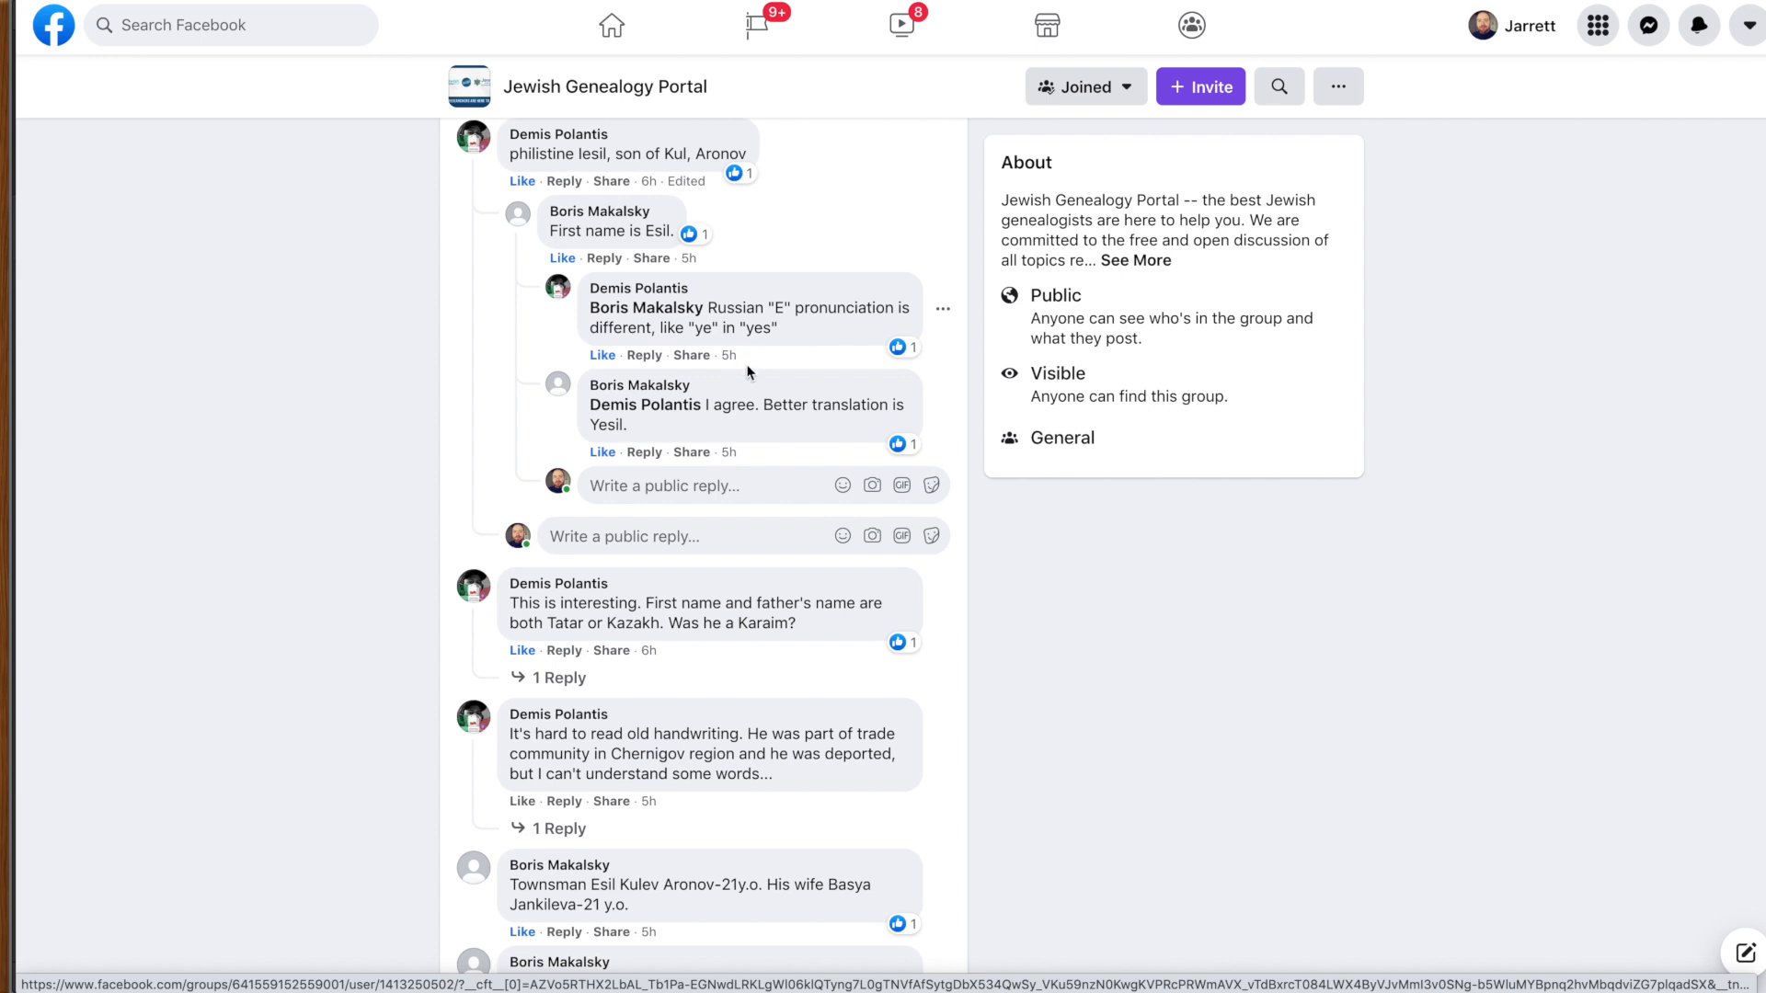
mouse_move(741, 425)
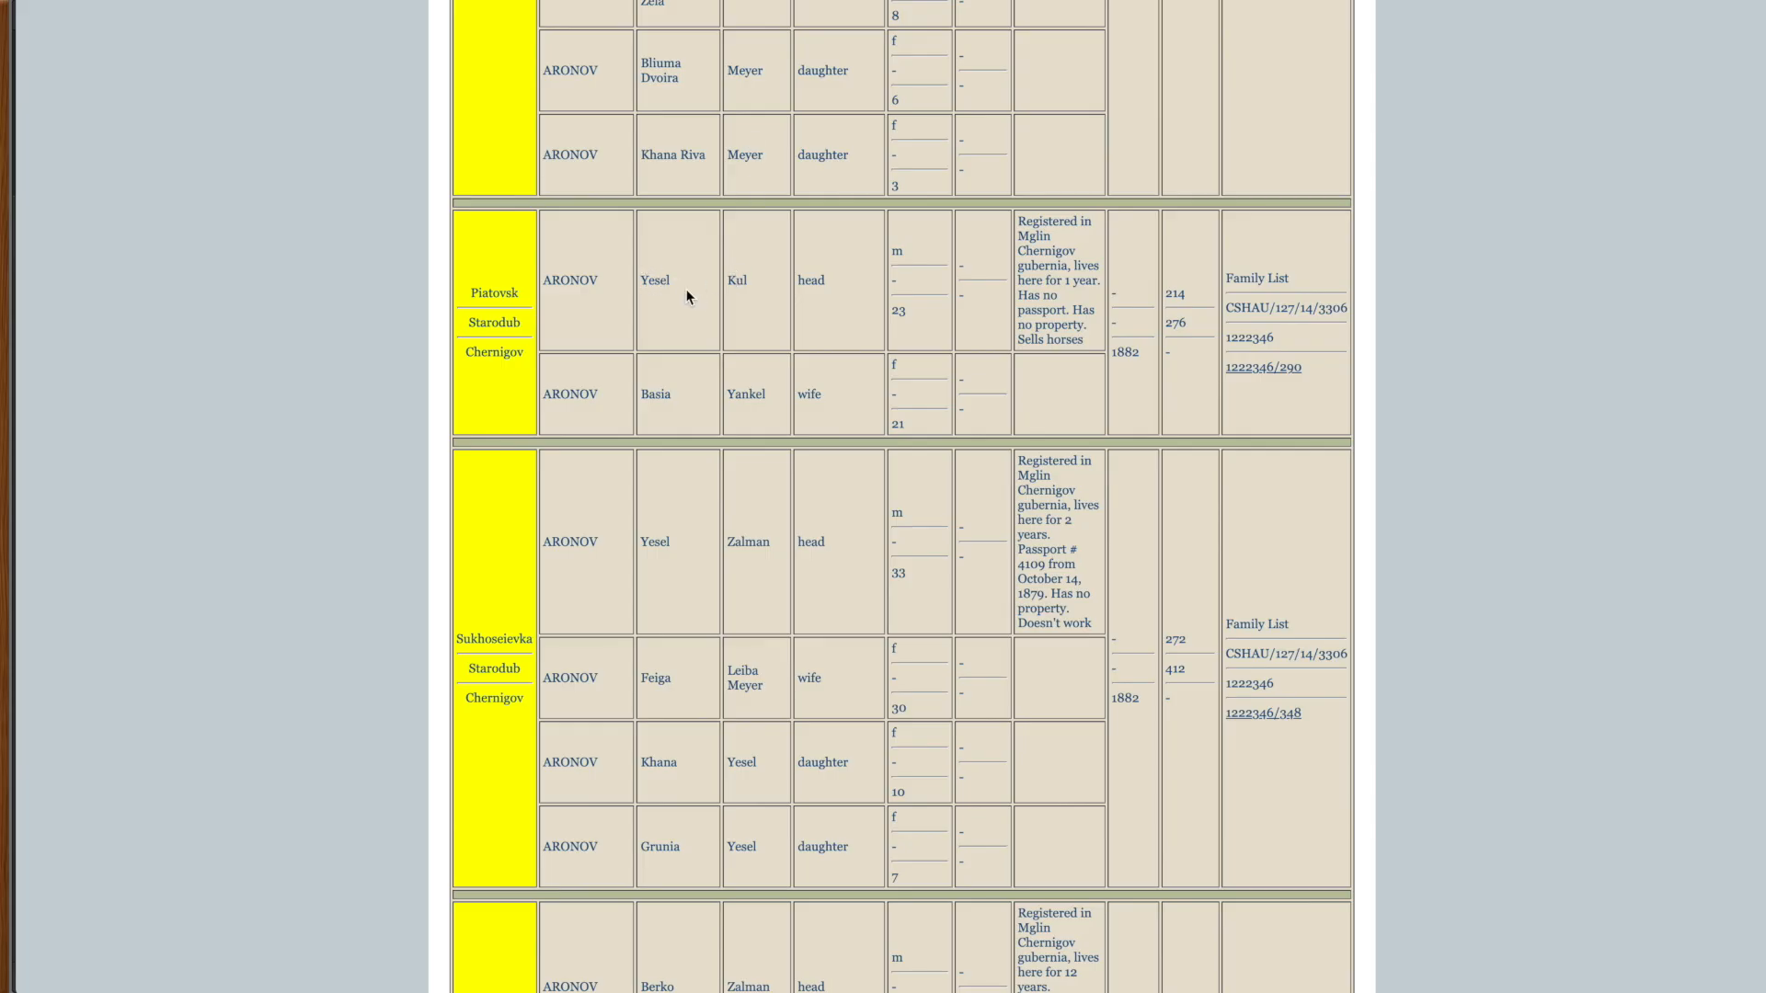
mouse_move(1117, 330)
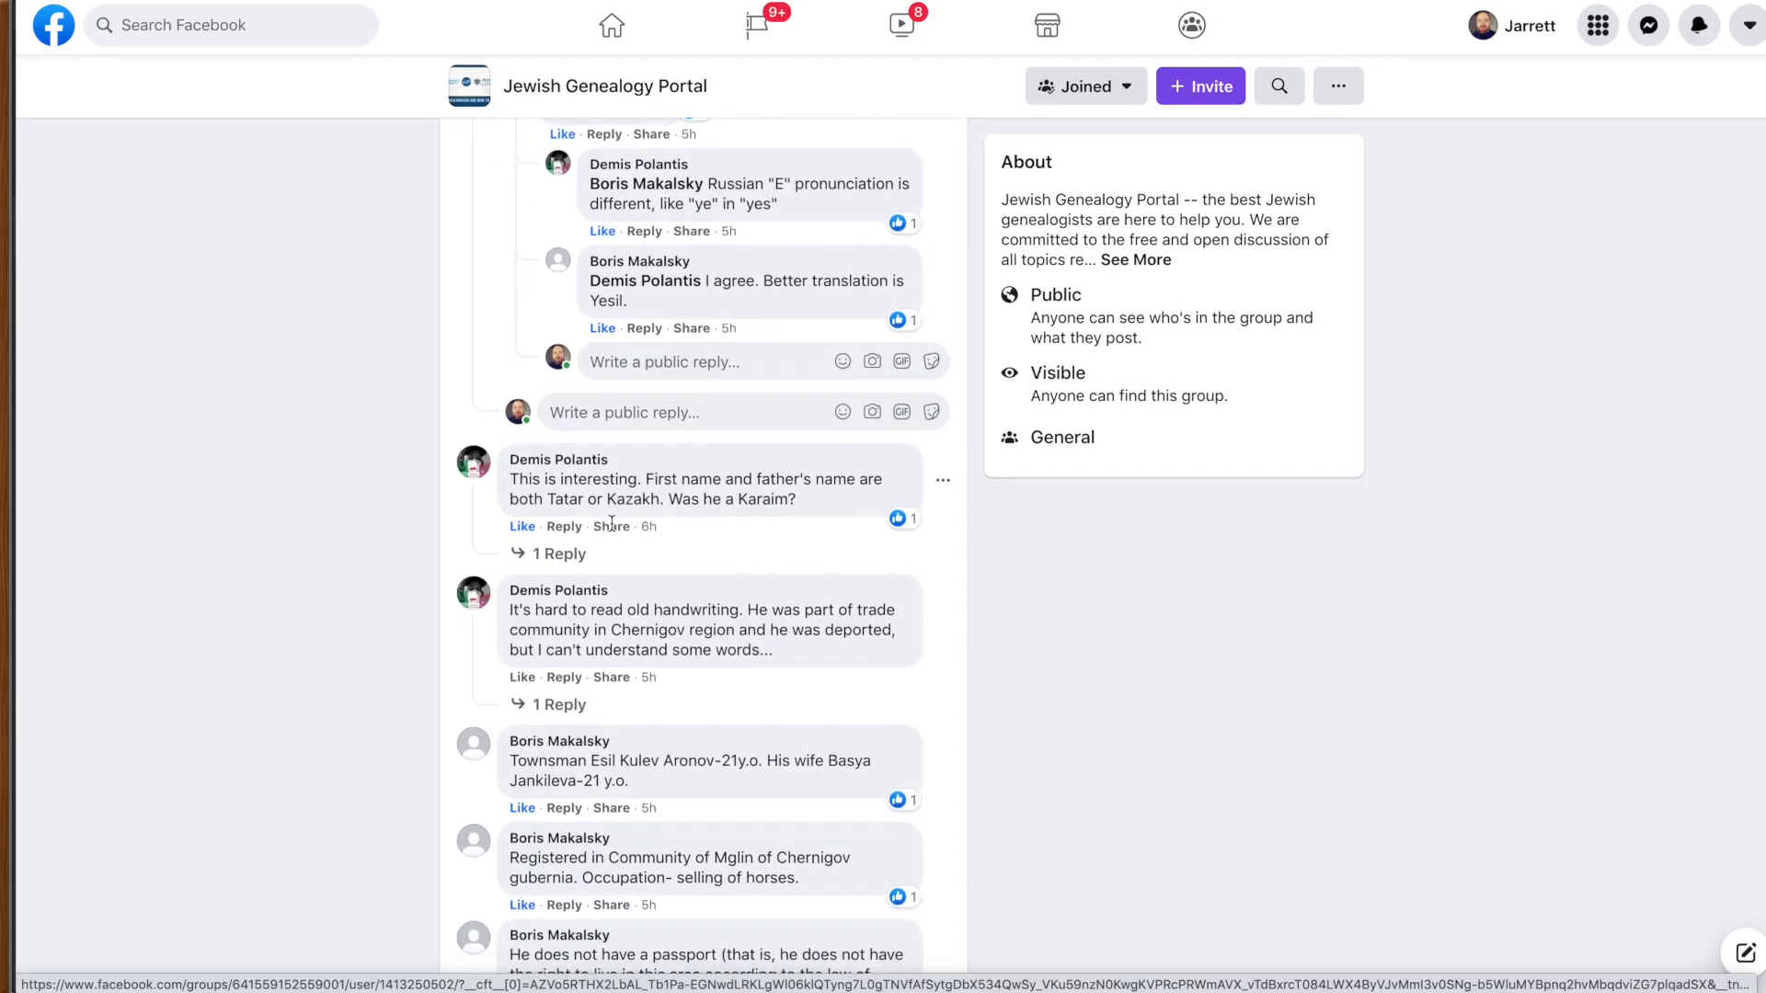
scroll("down", 3)
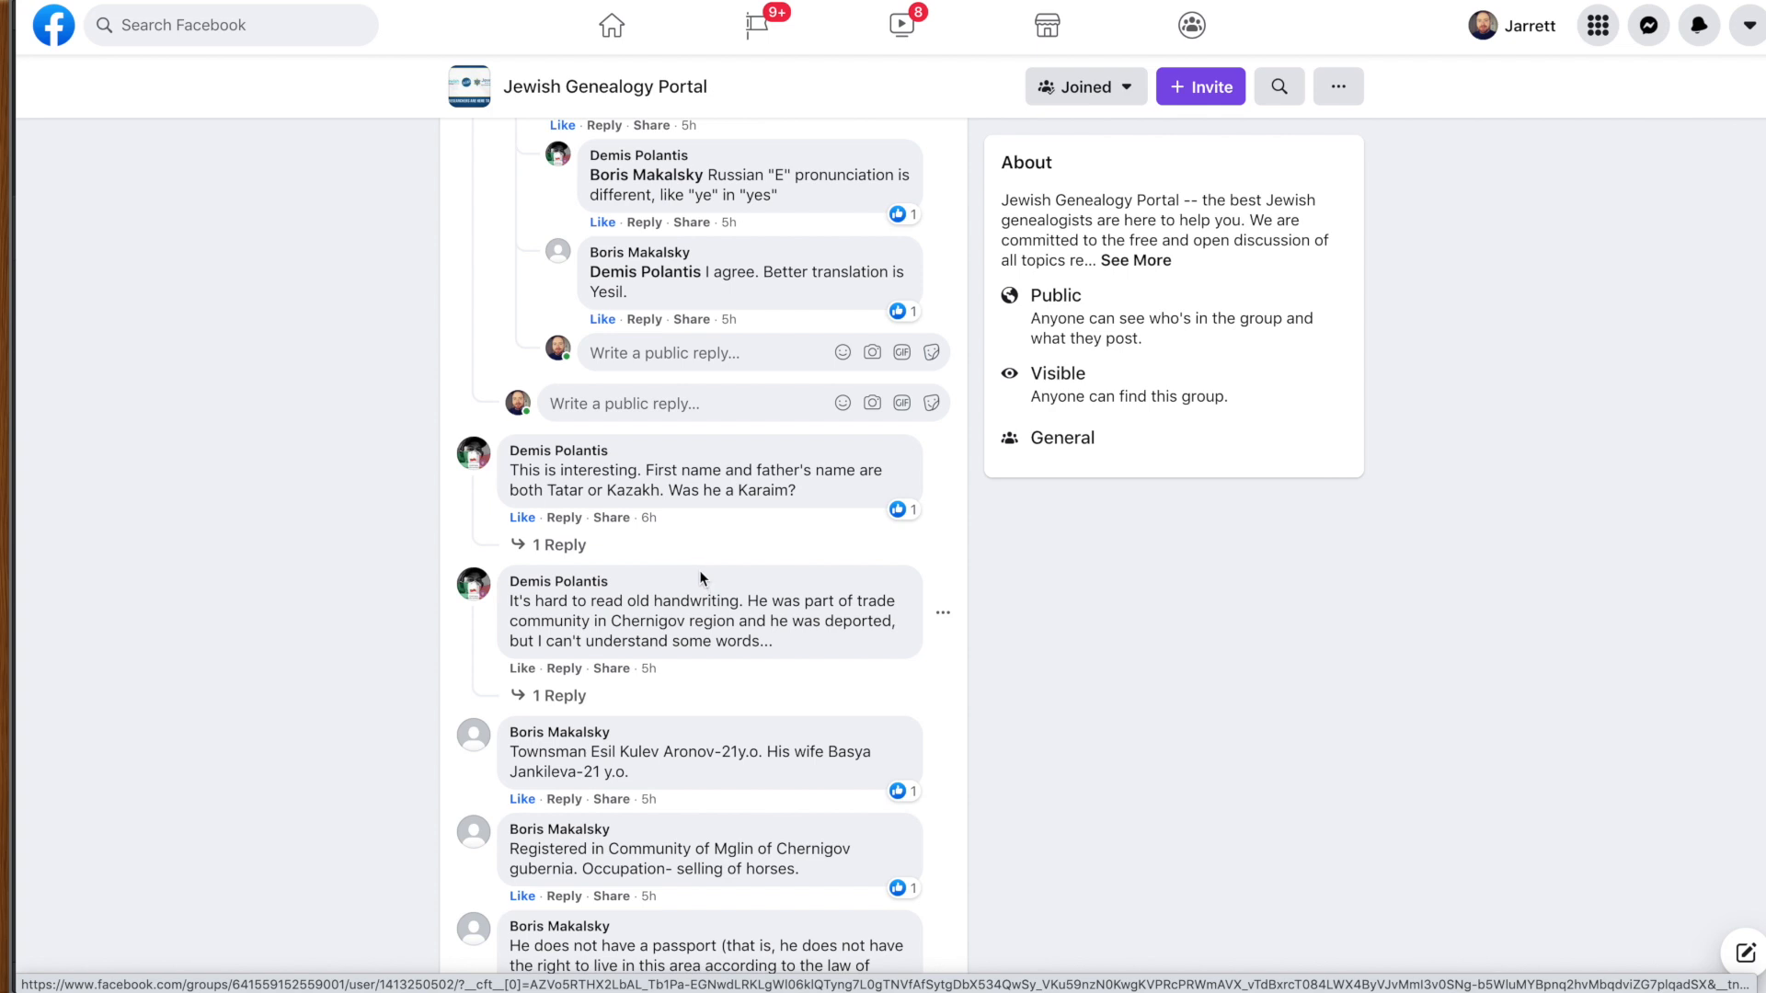
mouse_move(672, 566)
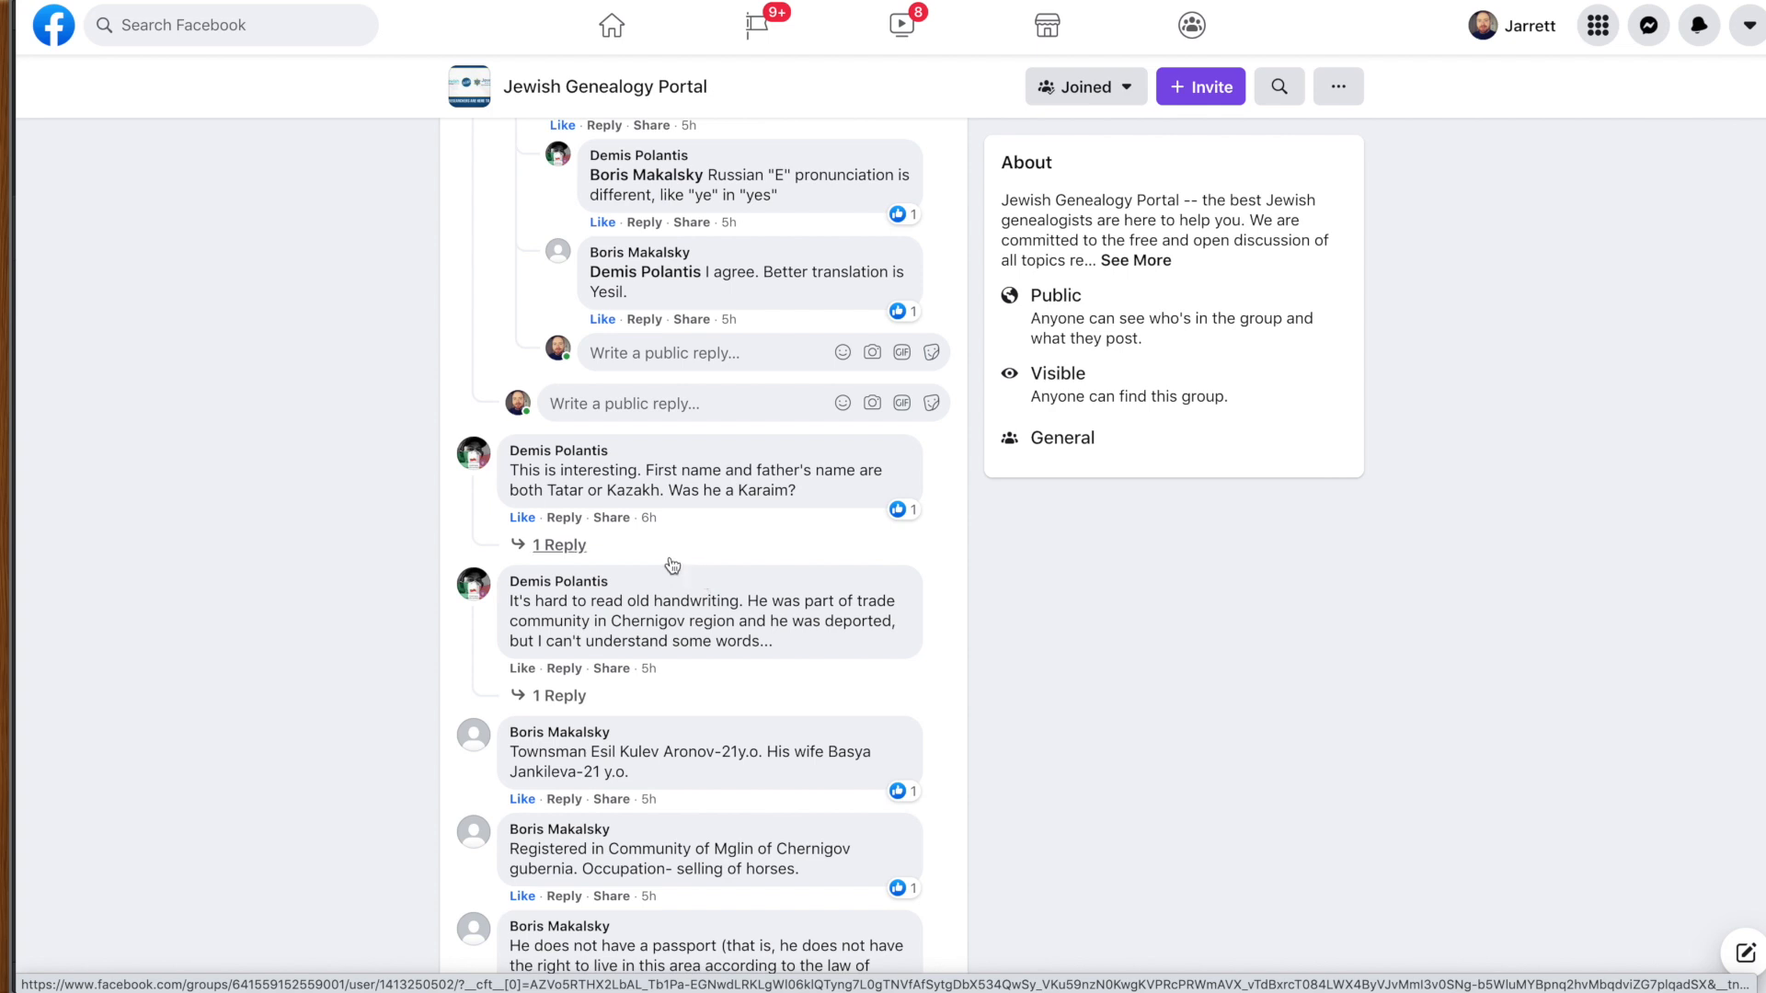
mouse_move(613, 549)
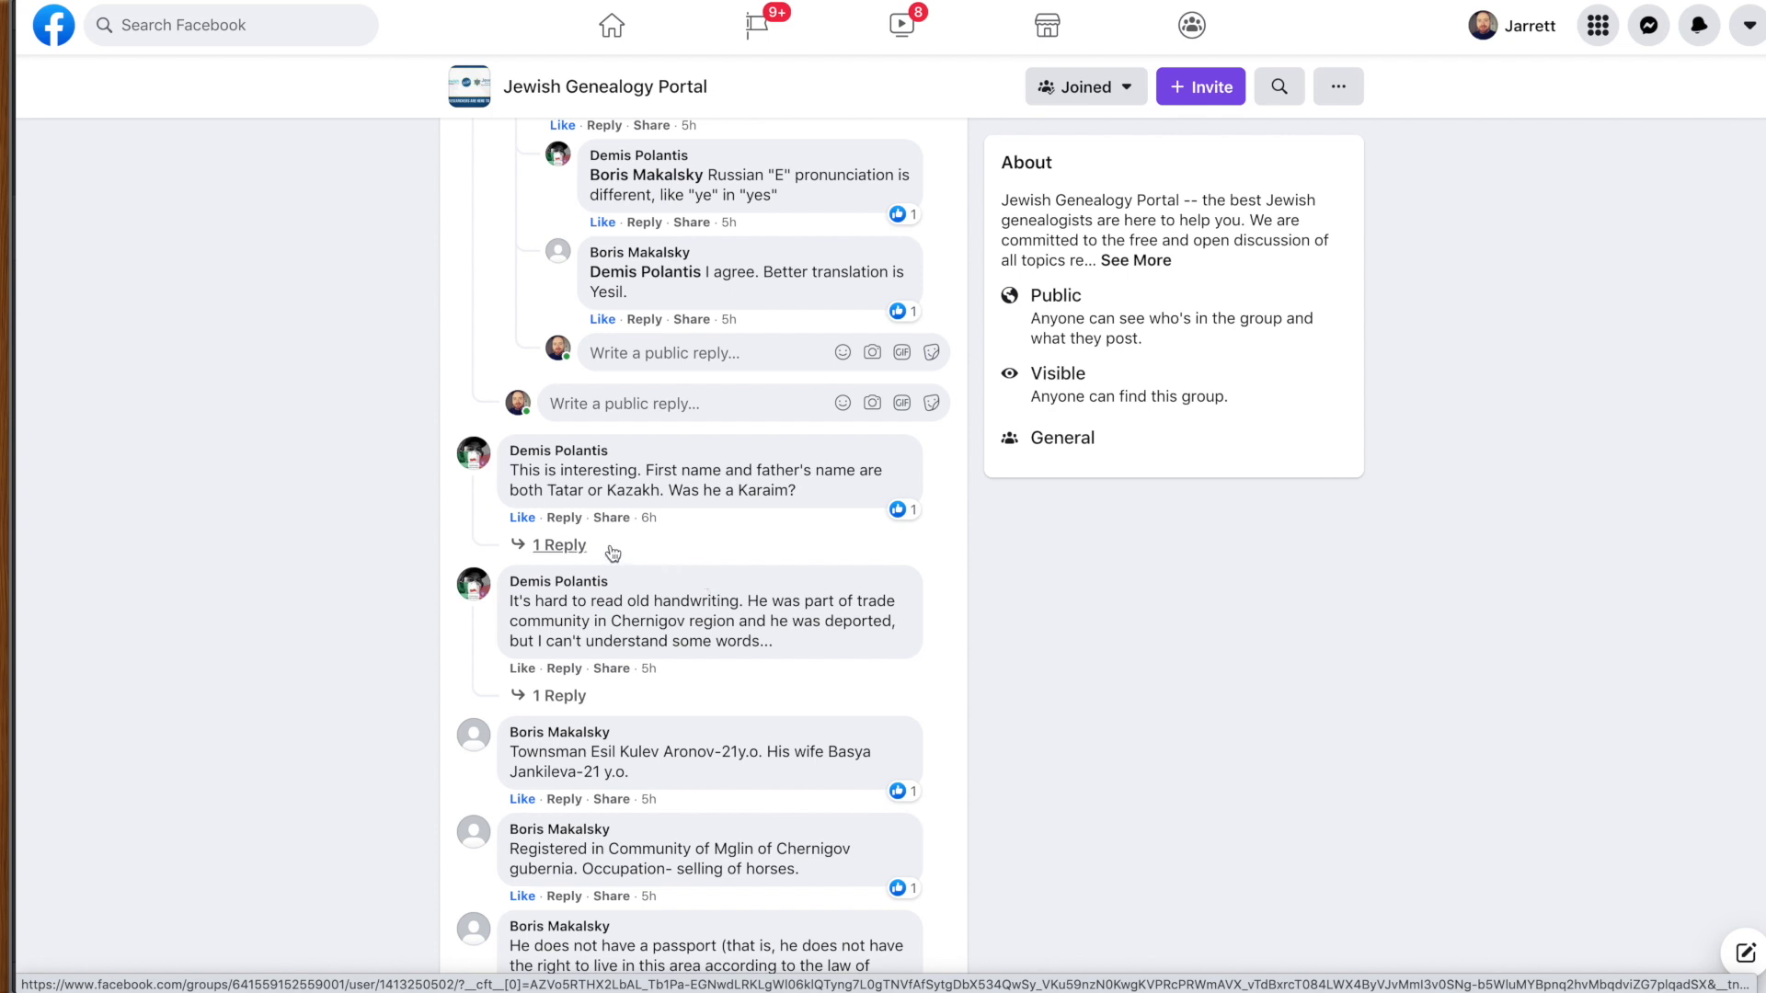
mouse_move(585, 550)
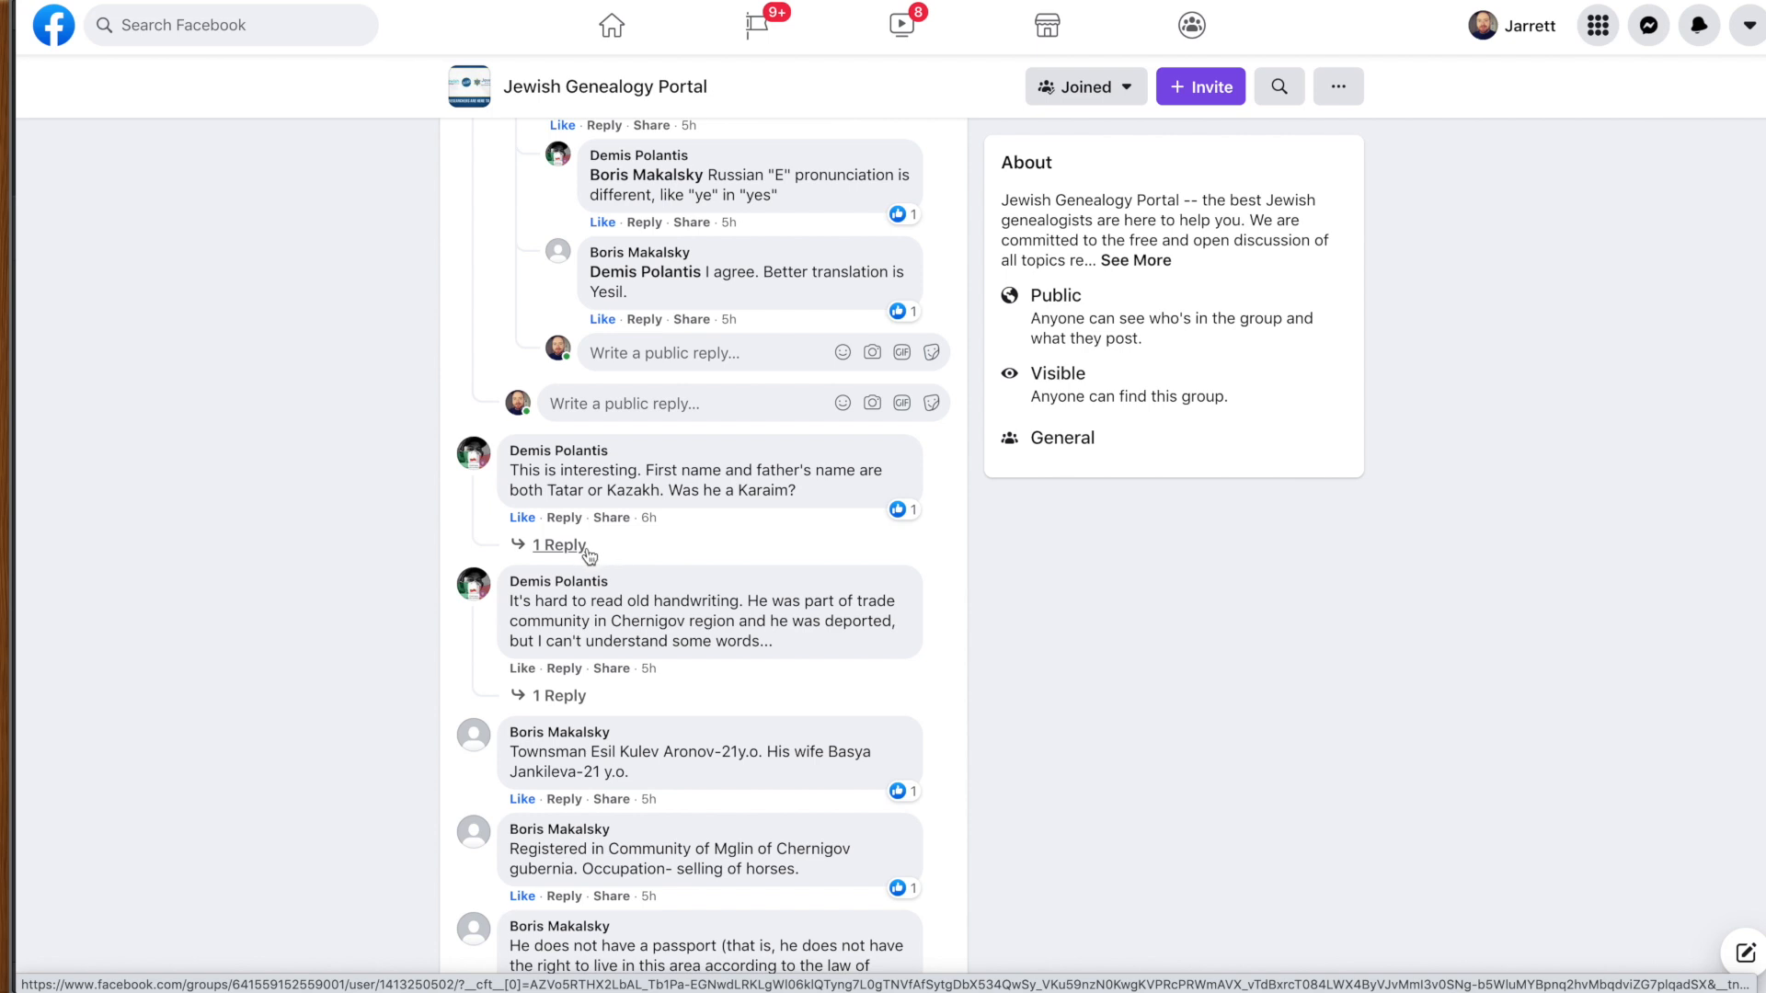
left_click(557, 544)
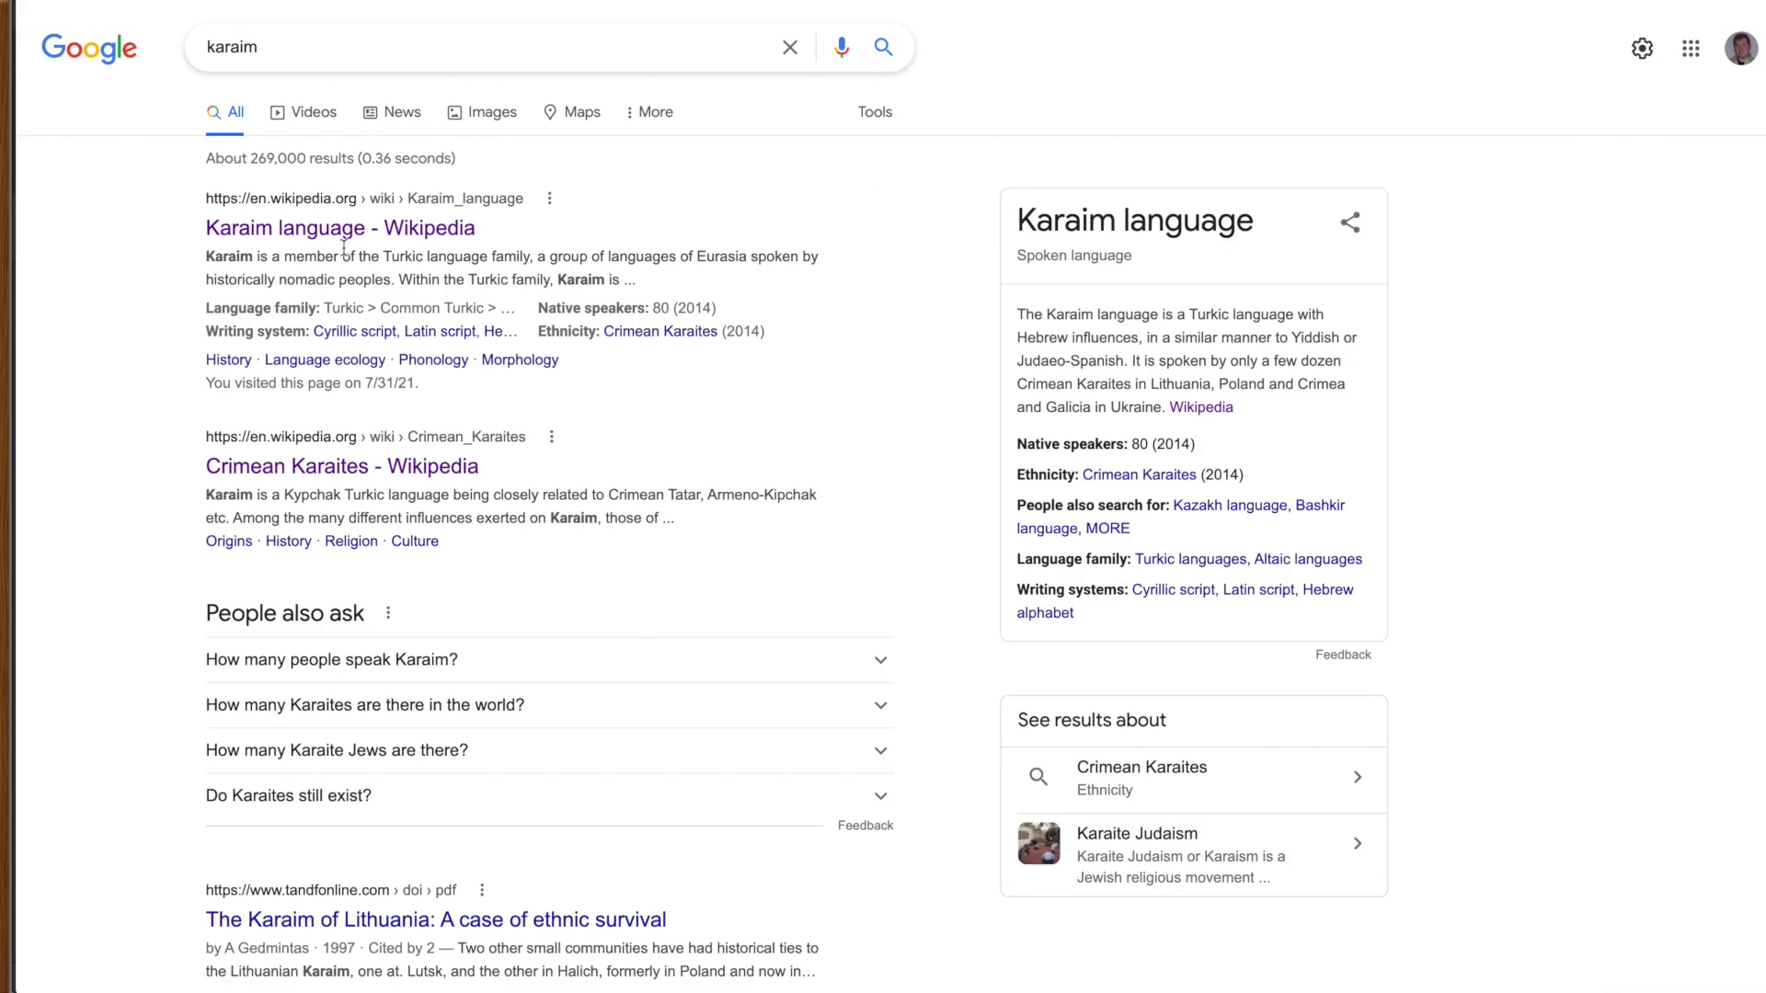
Step: Open the Wikipedia 'Karaim language' article from the search results
left_click(340, 228)
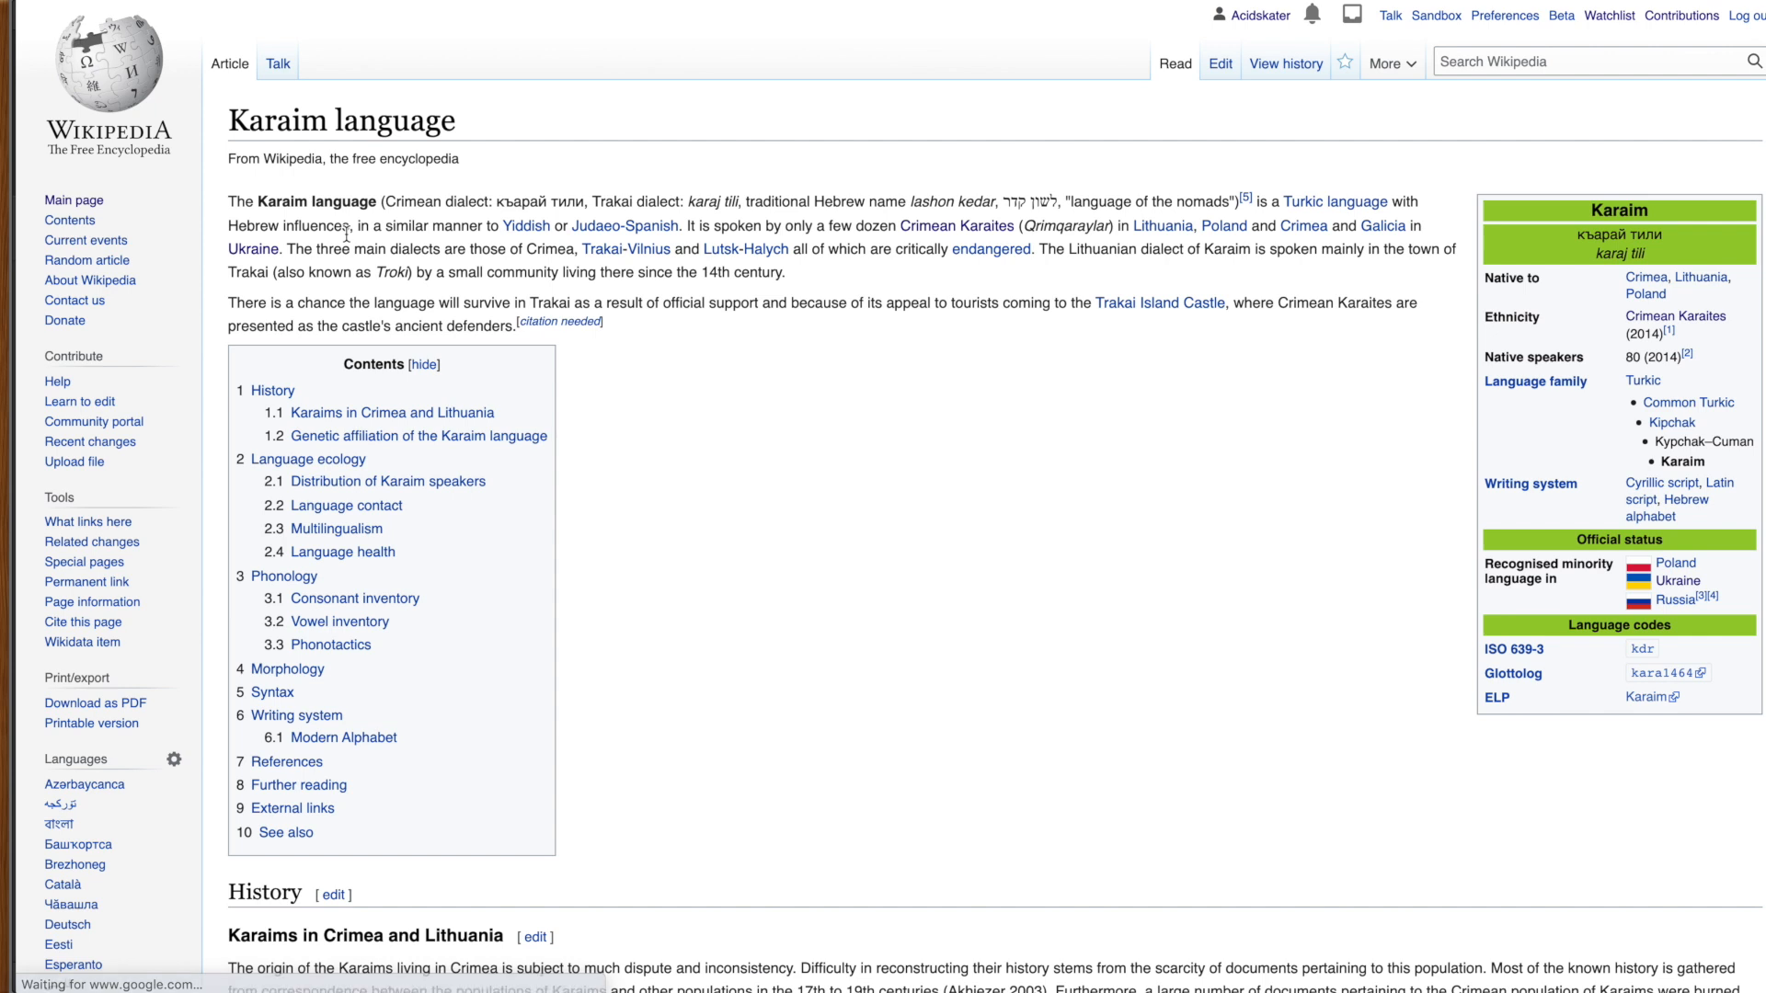
mouse_move(626, 485)
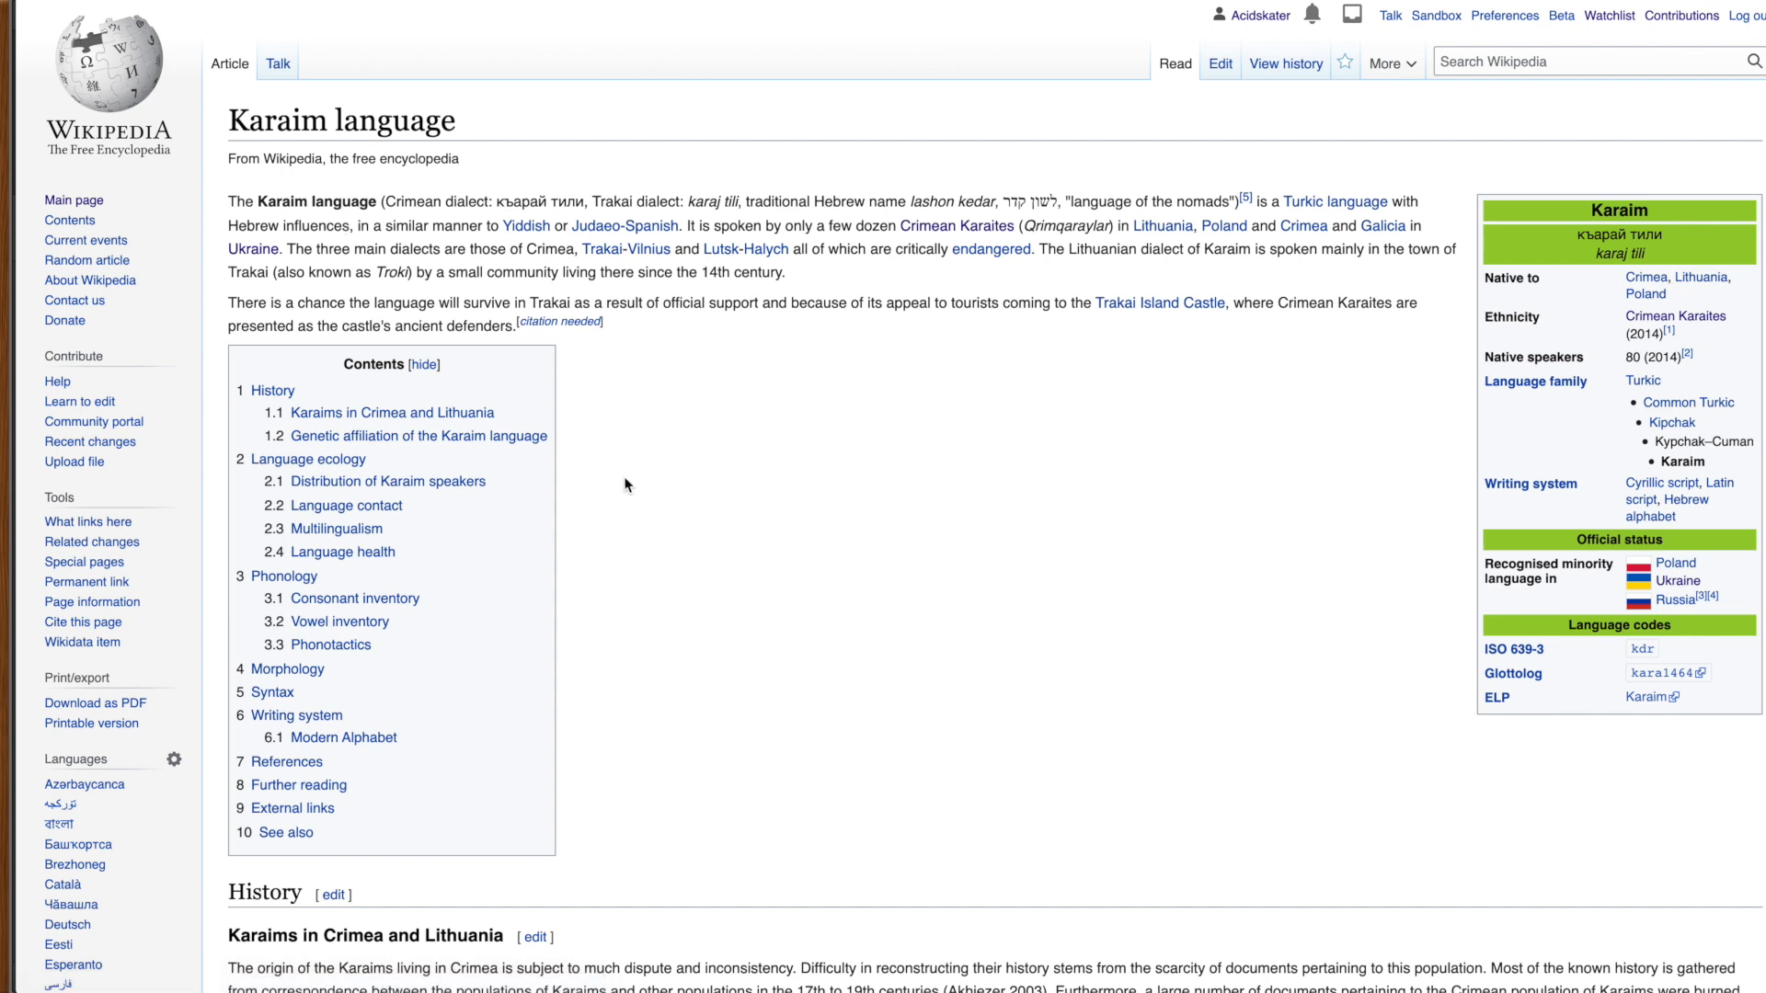
mouse_move(379, 244)
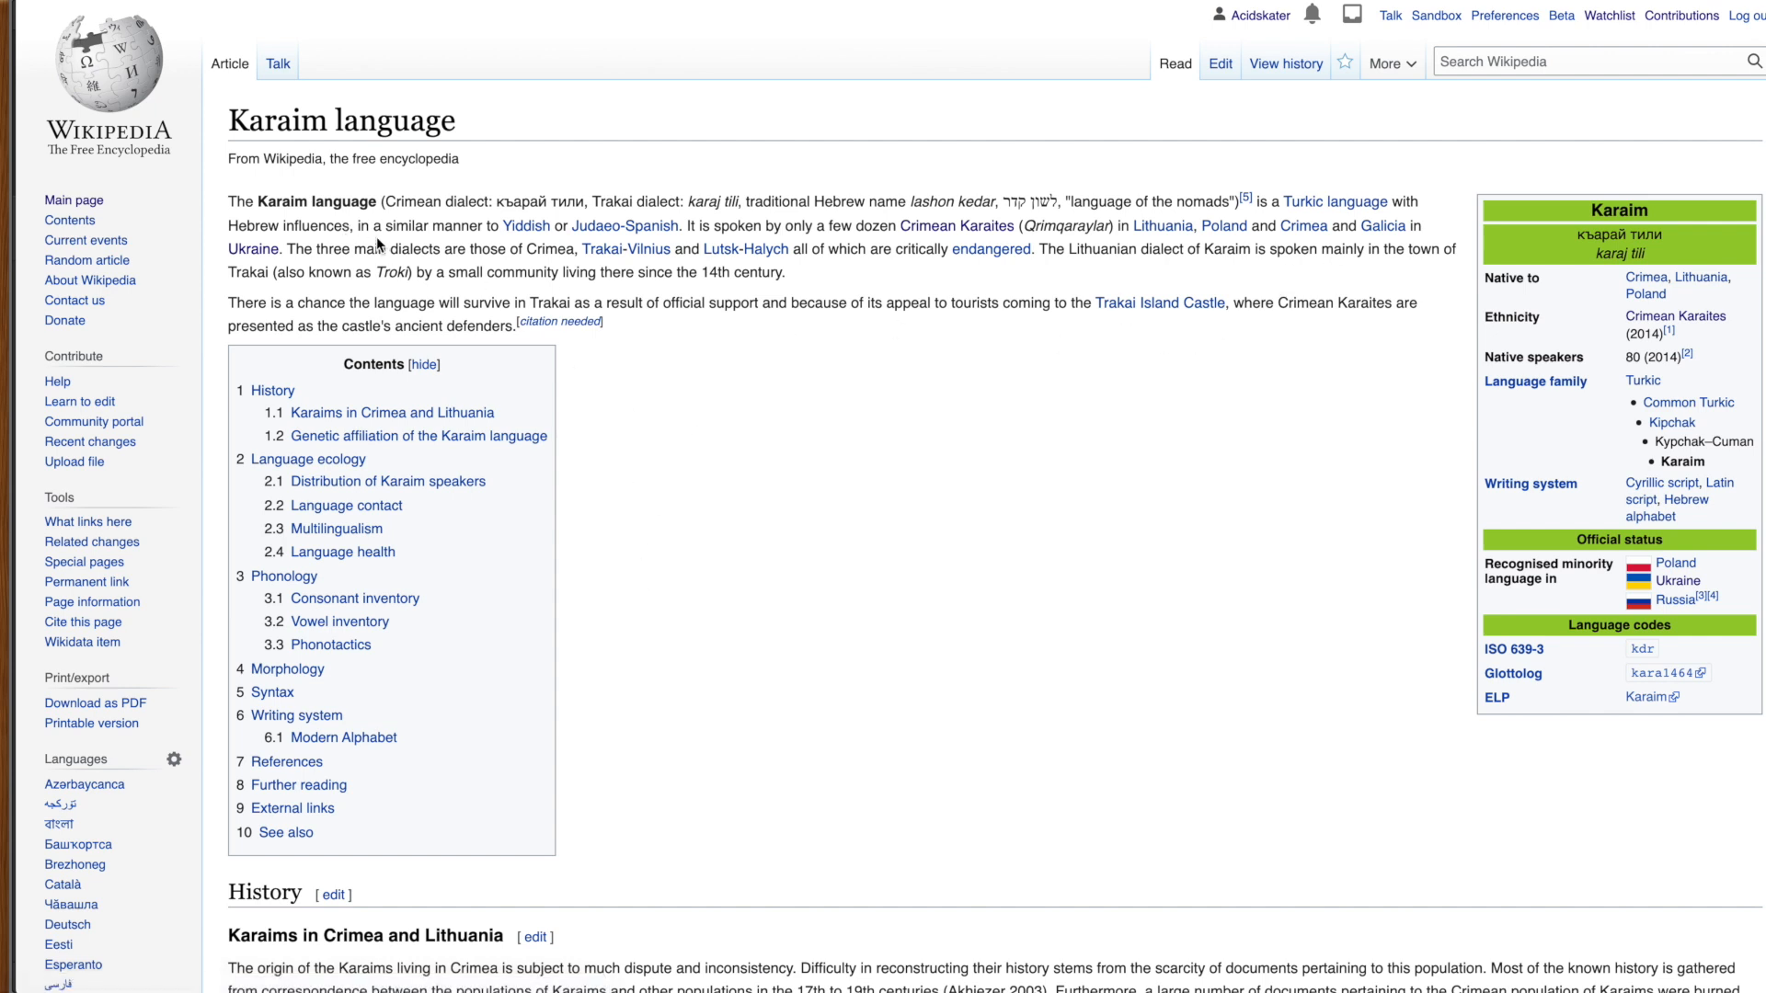
mouse_move(407, 265)
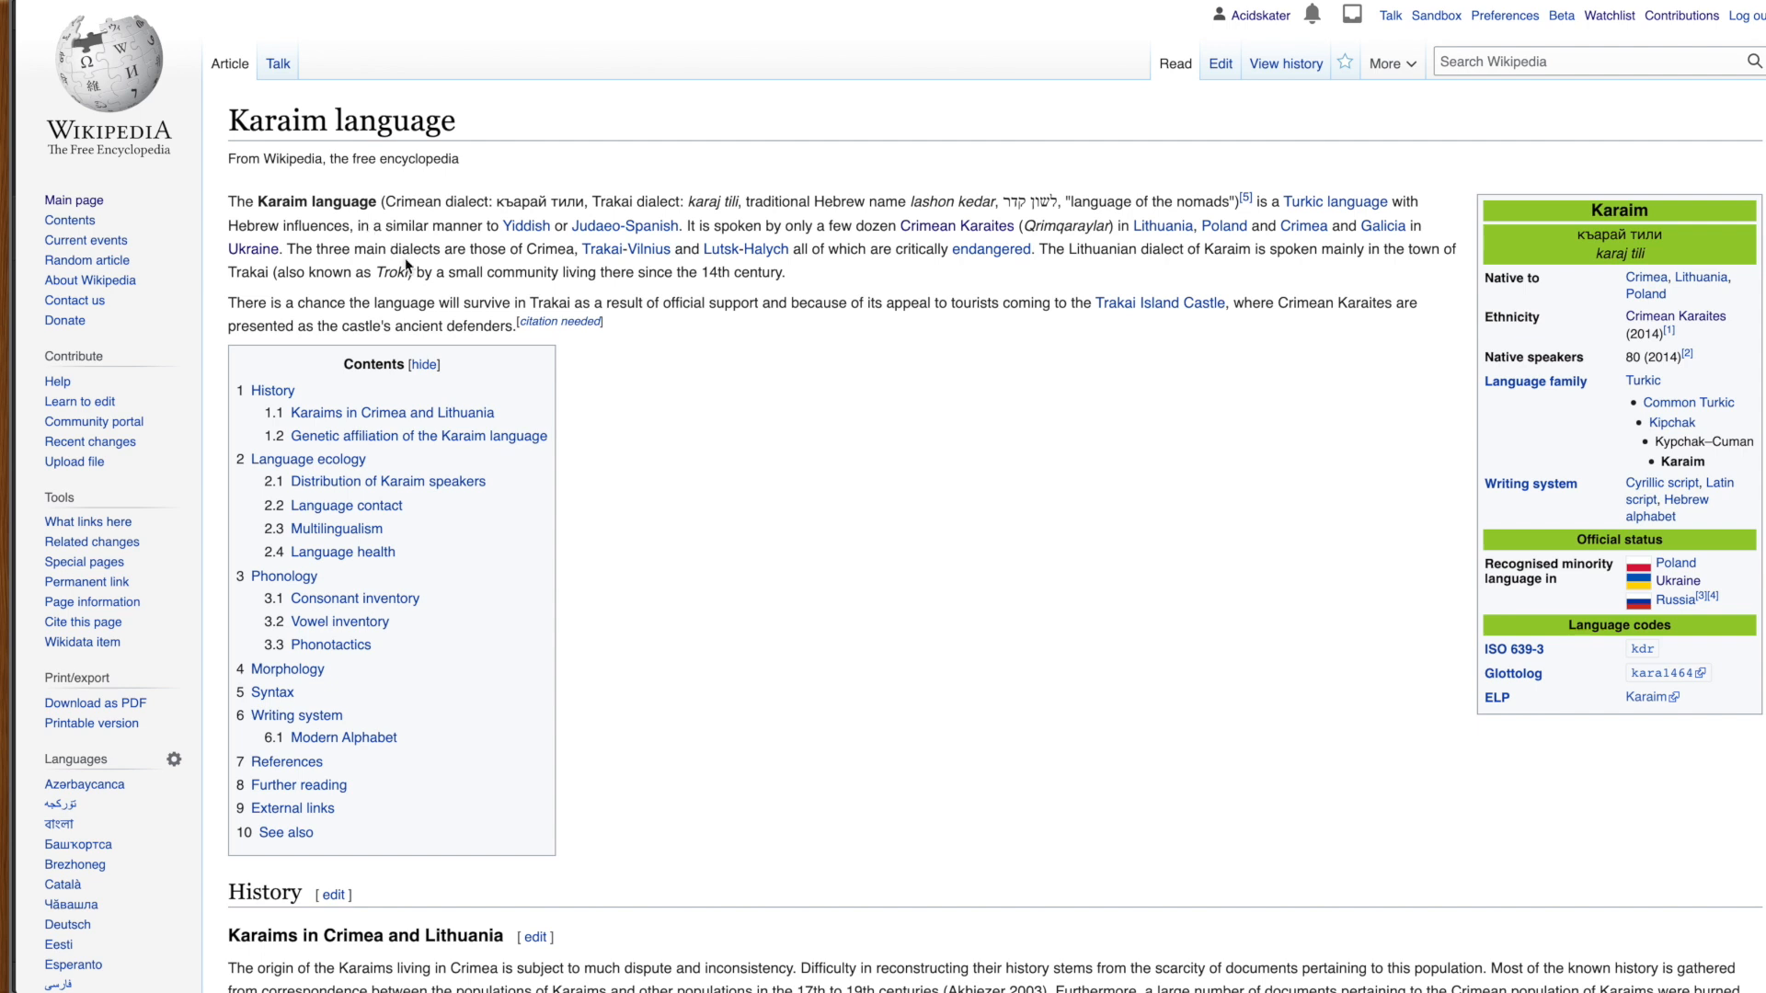
mouse_move(858, 231)
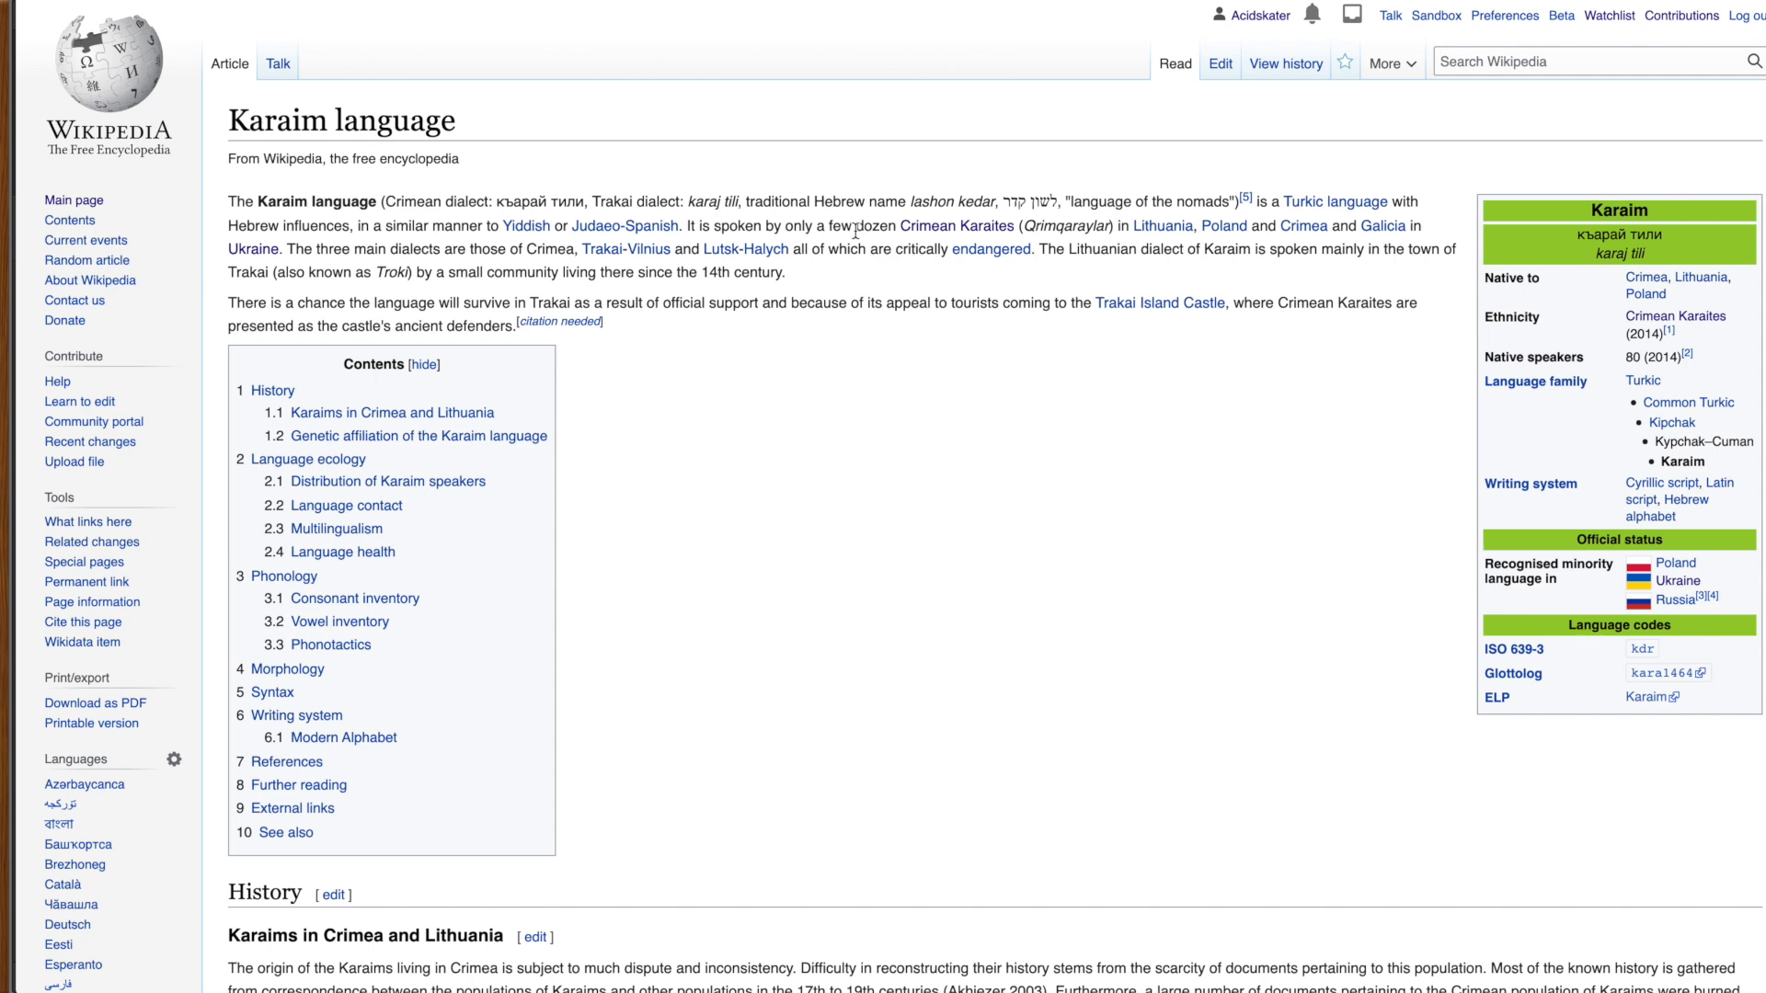
mouse_move(870, 296)
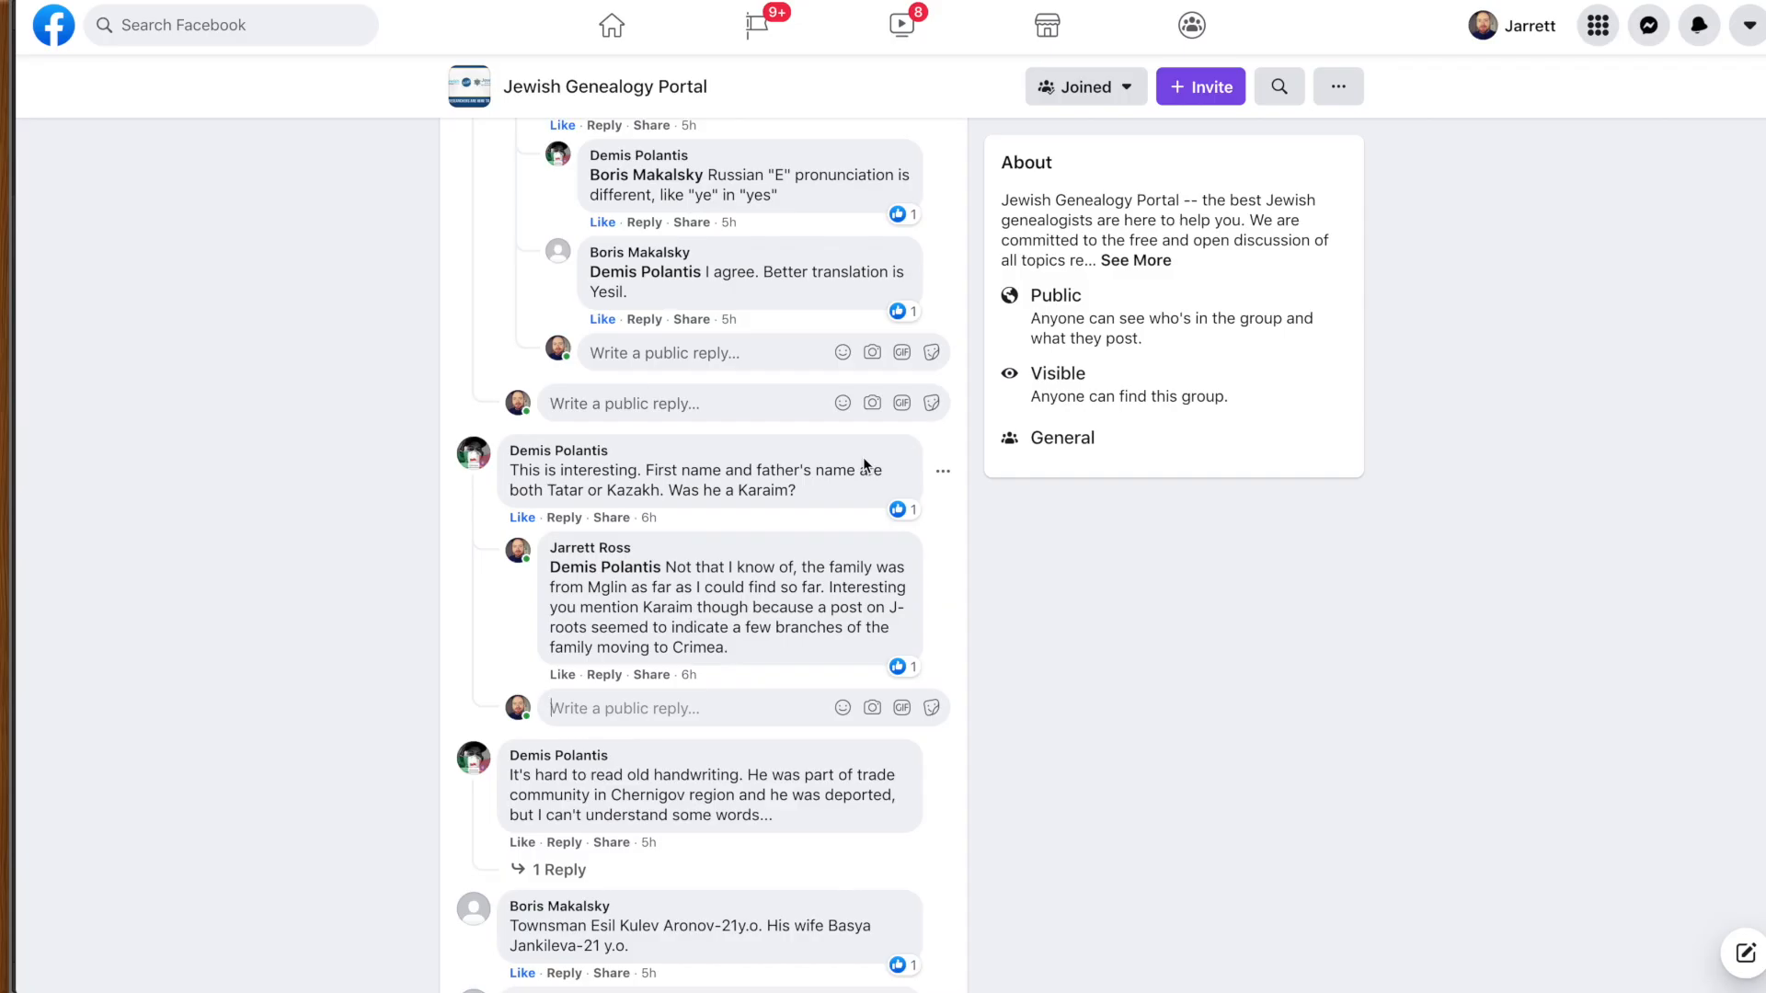
Step: Expand the reply under the handwriting comment and scroll through the deportation discussion
scroll("down", 3)
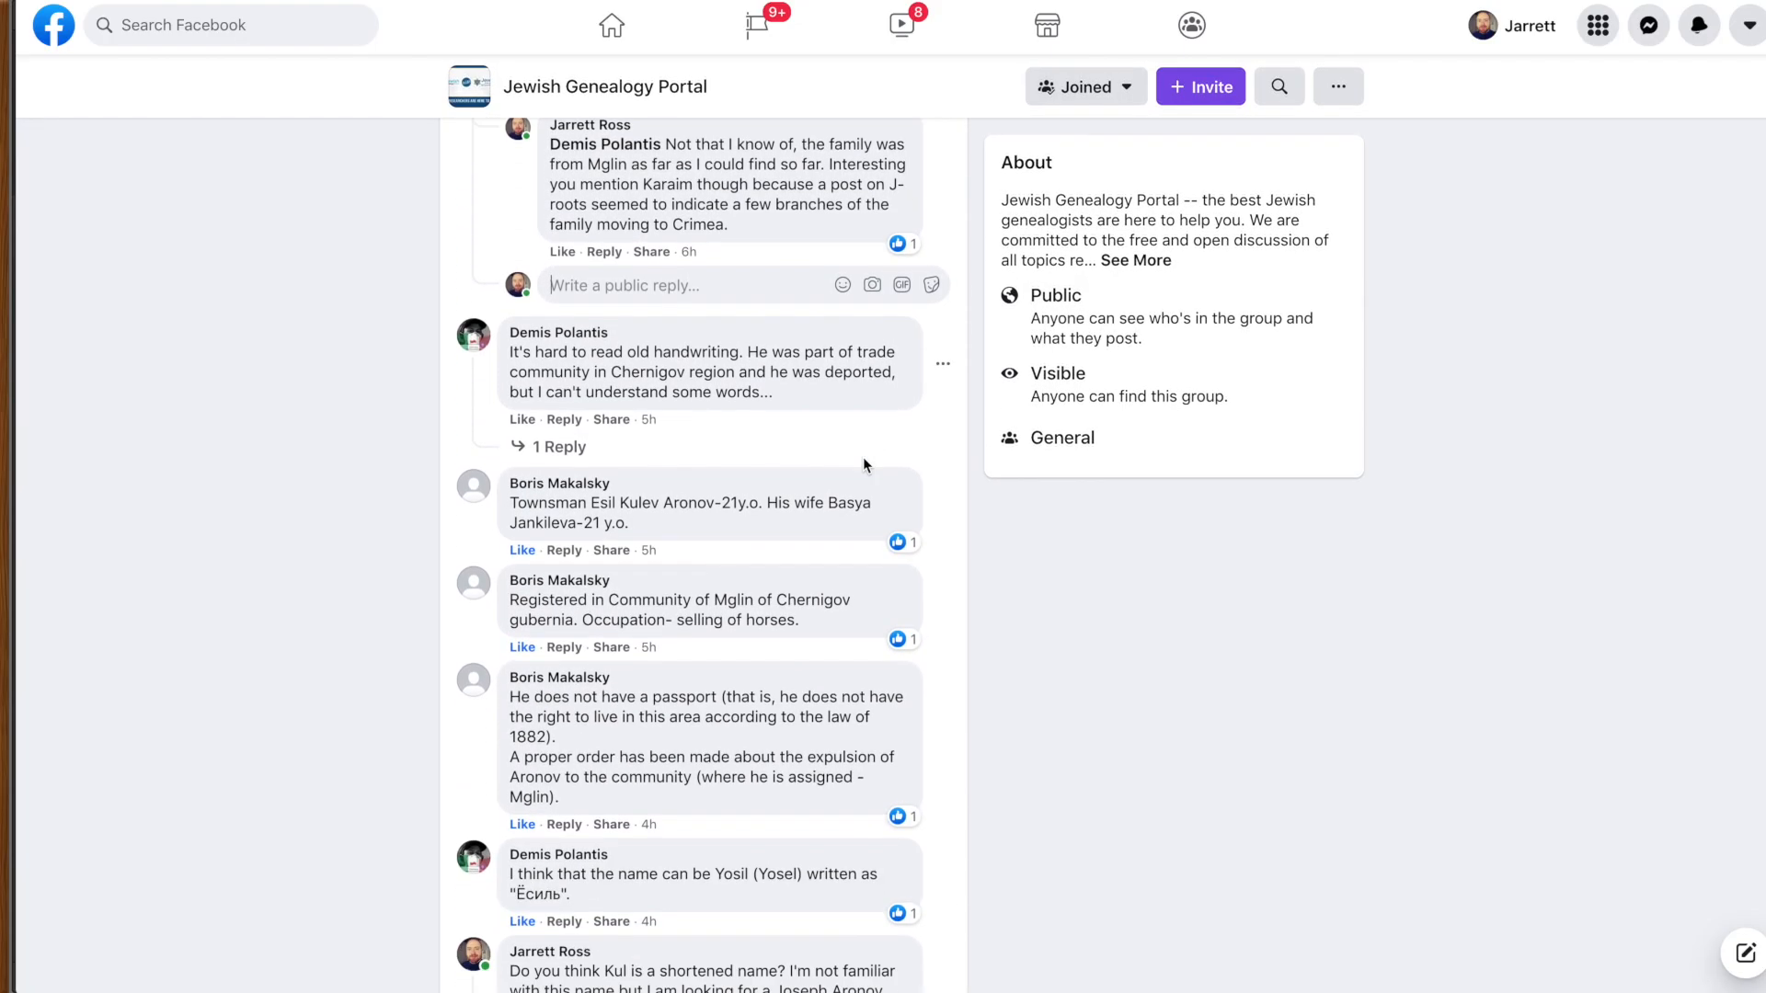
scroll("down", 3)
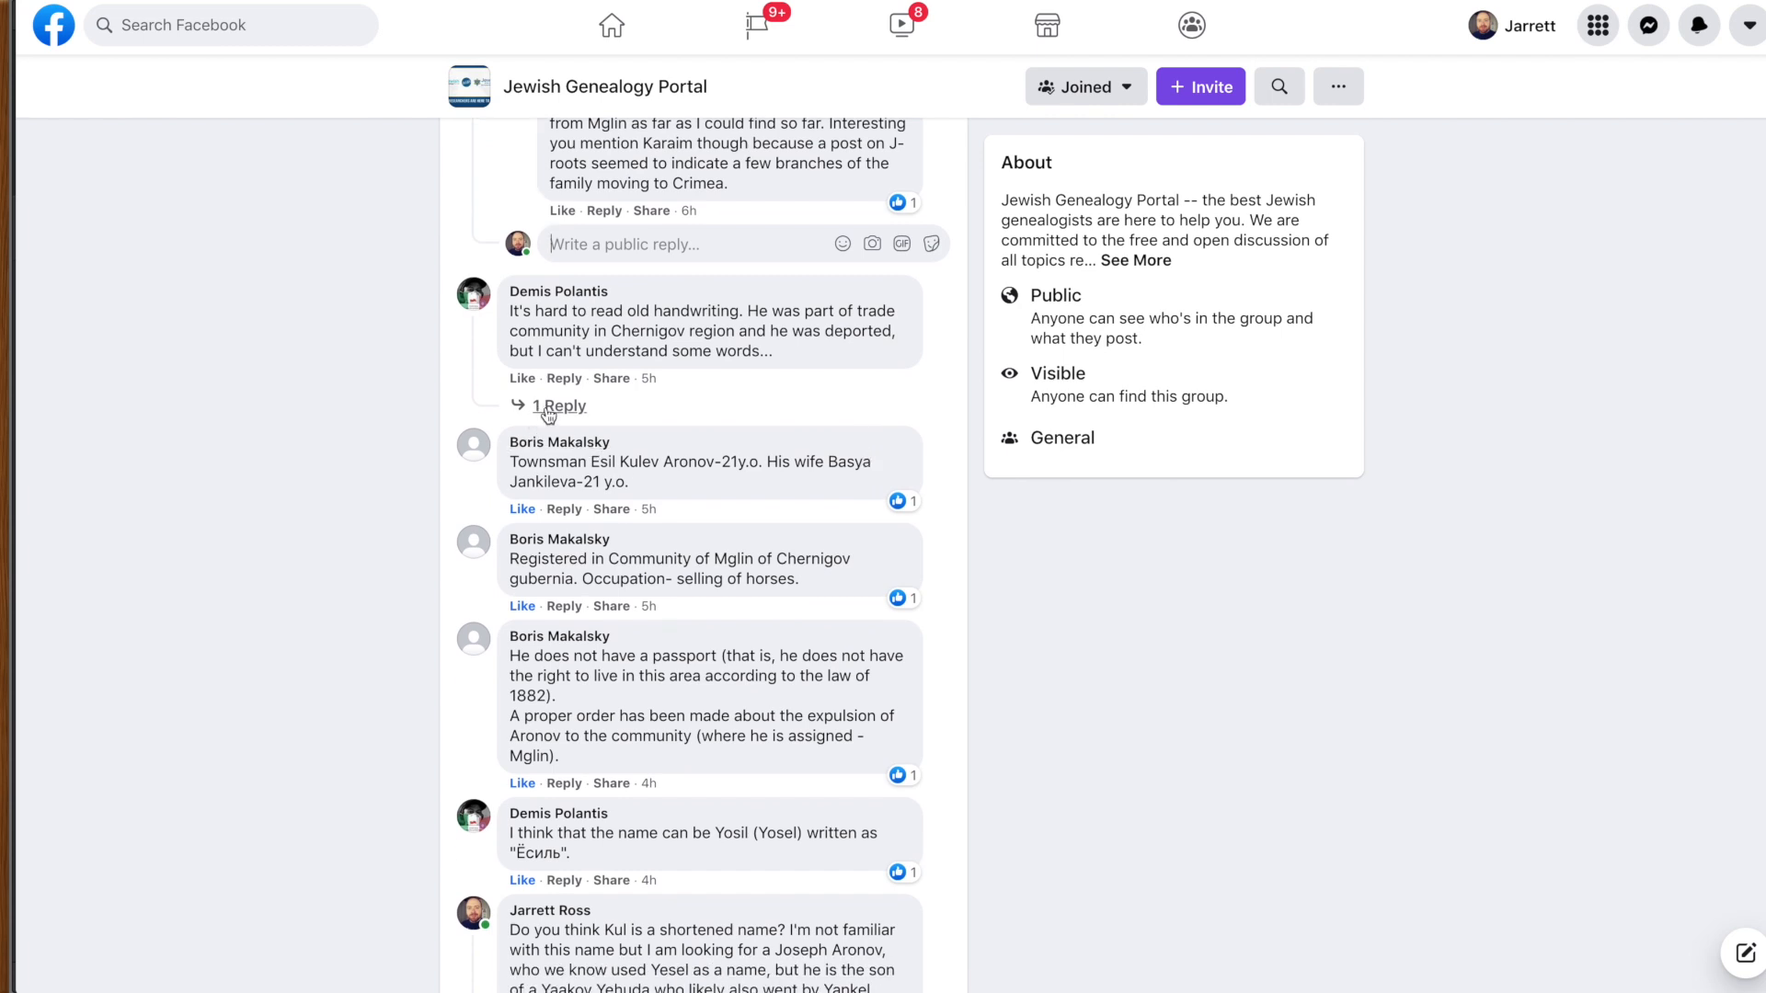
left_click(559, 405)
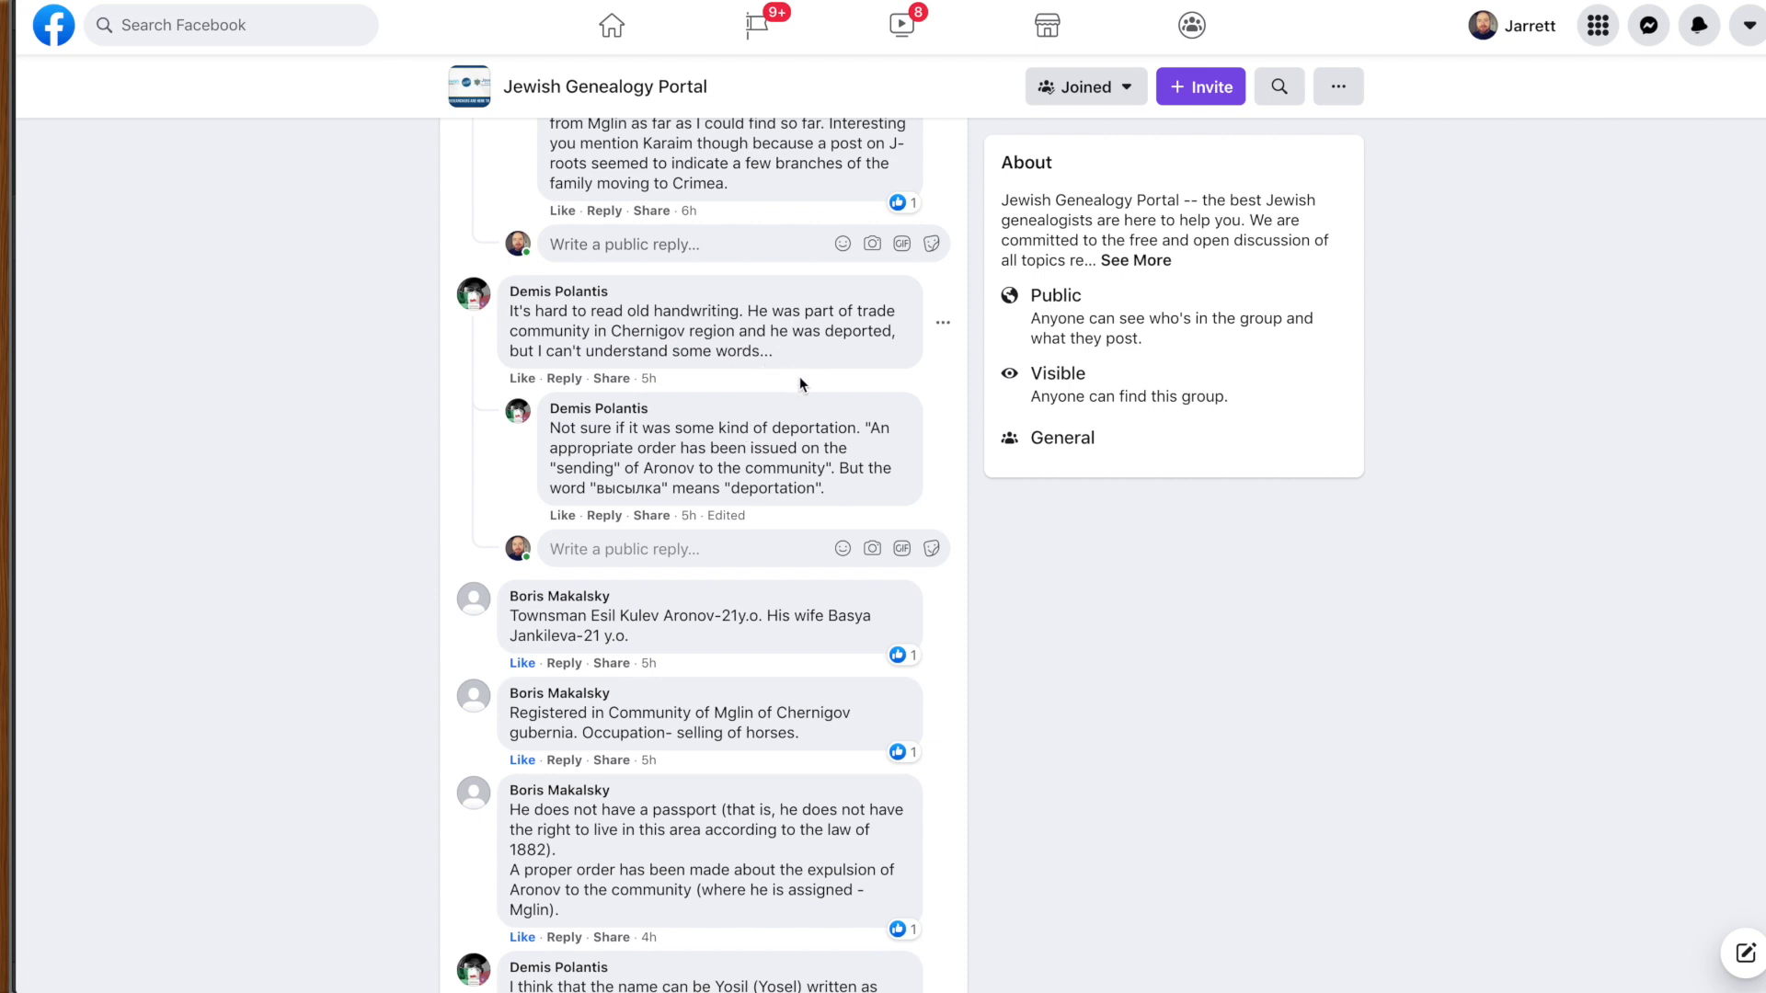
mouse_move(726, 429)
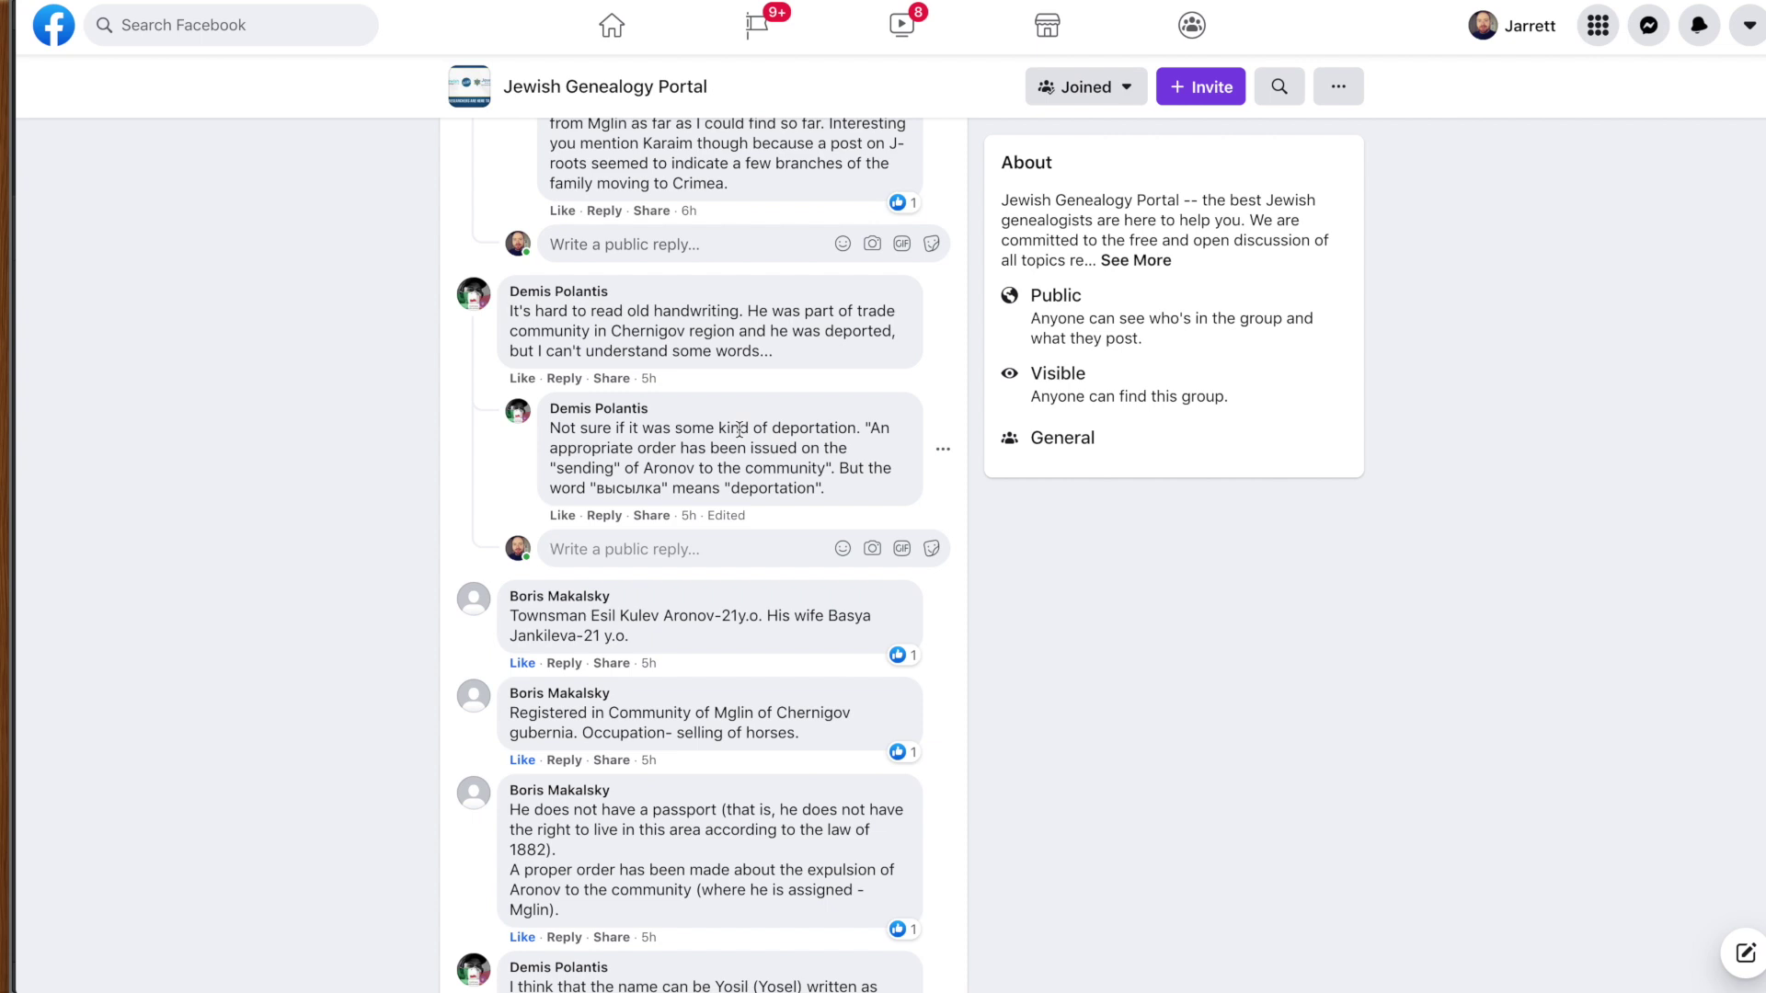
mouse_move(820, 483)
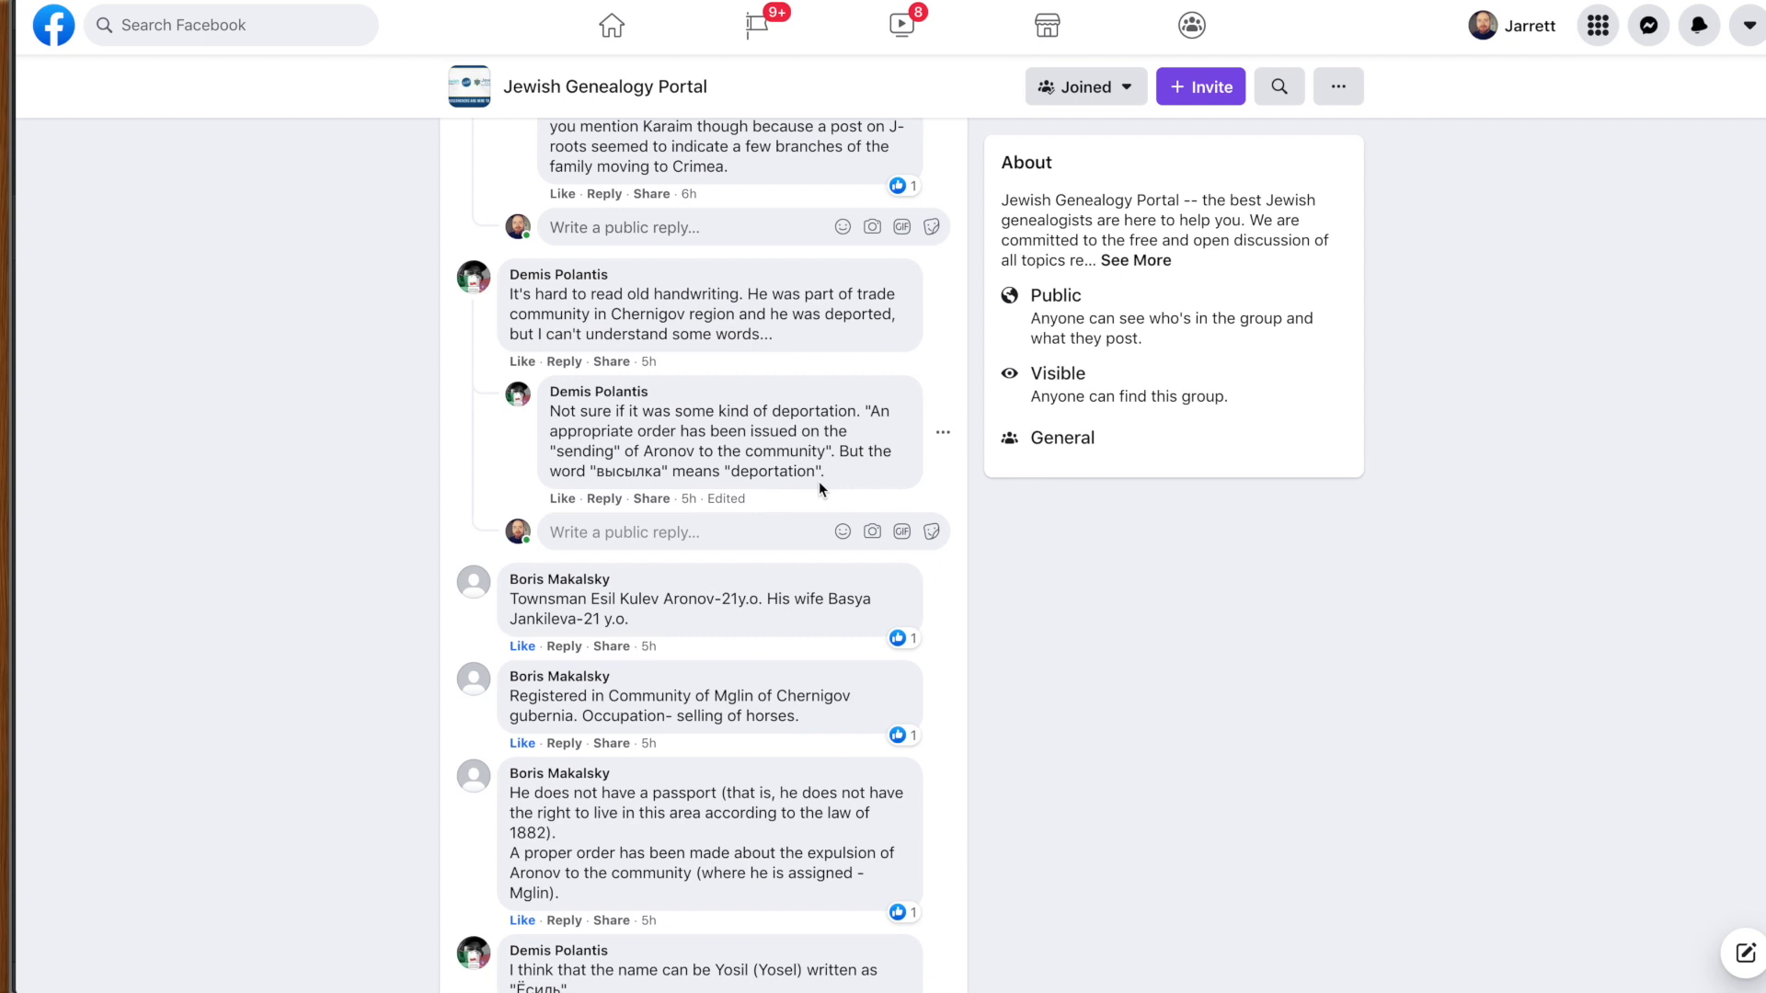
scroll("down", 3)
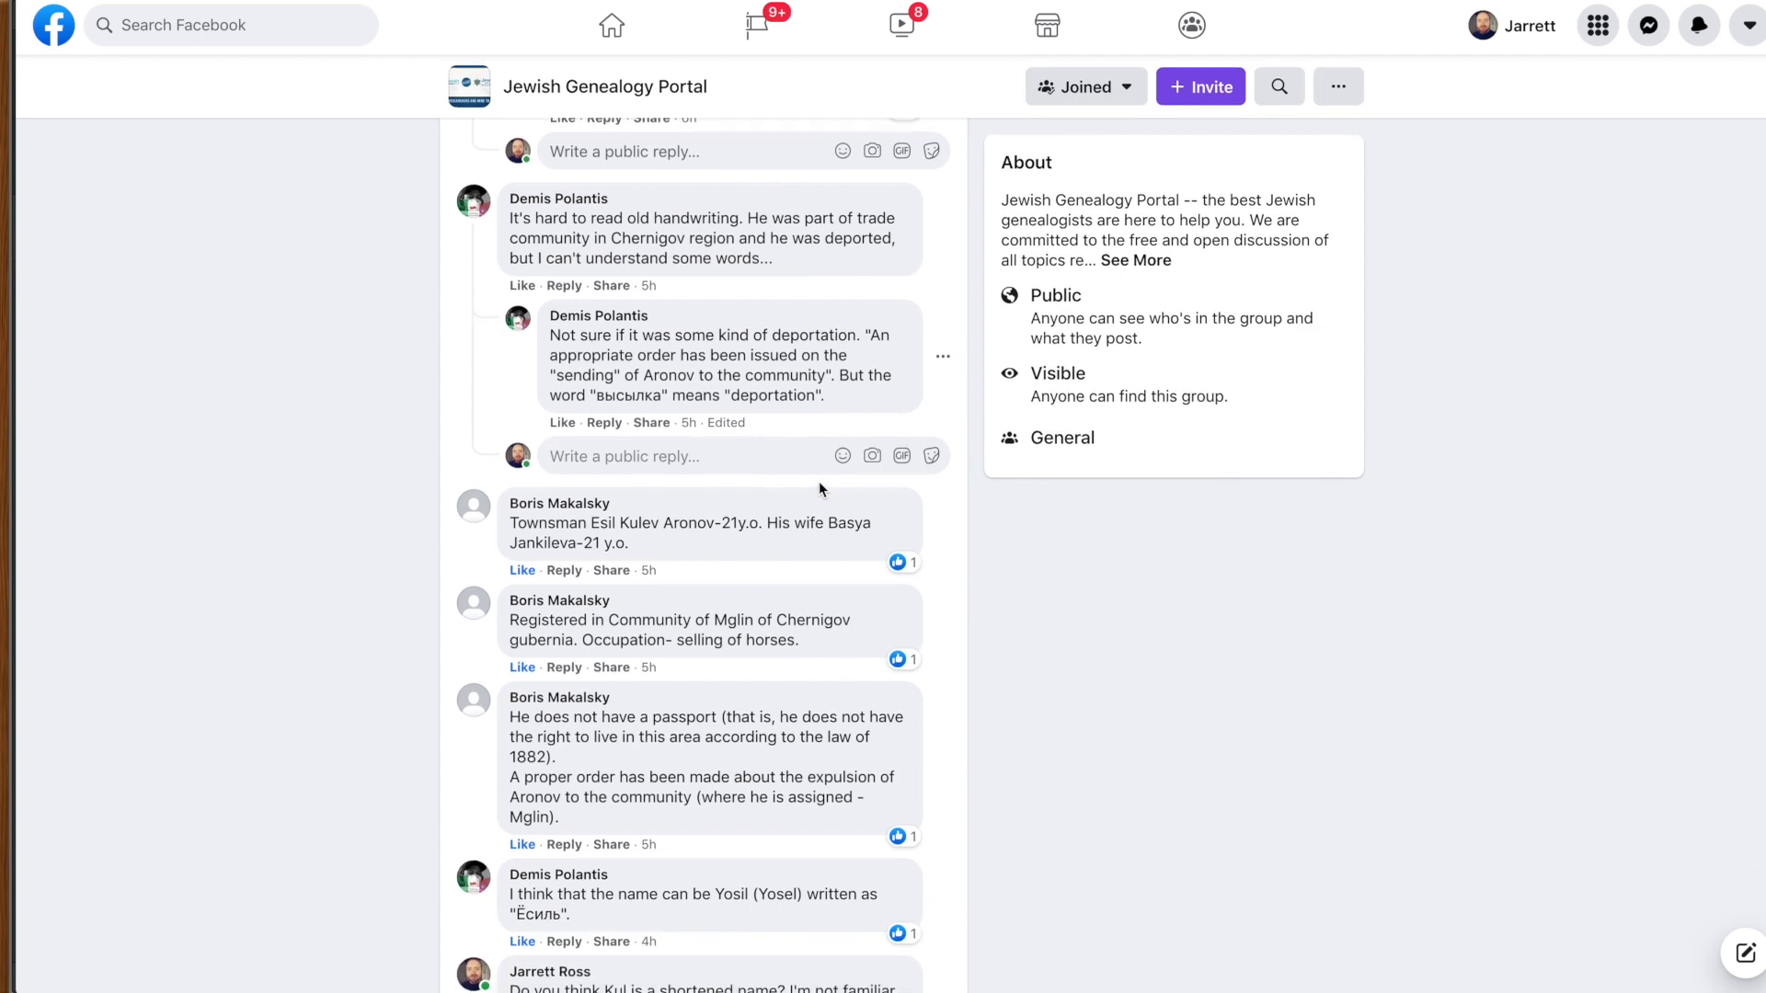
scroll("down", 3)
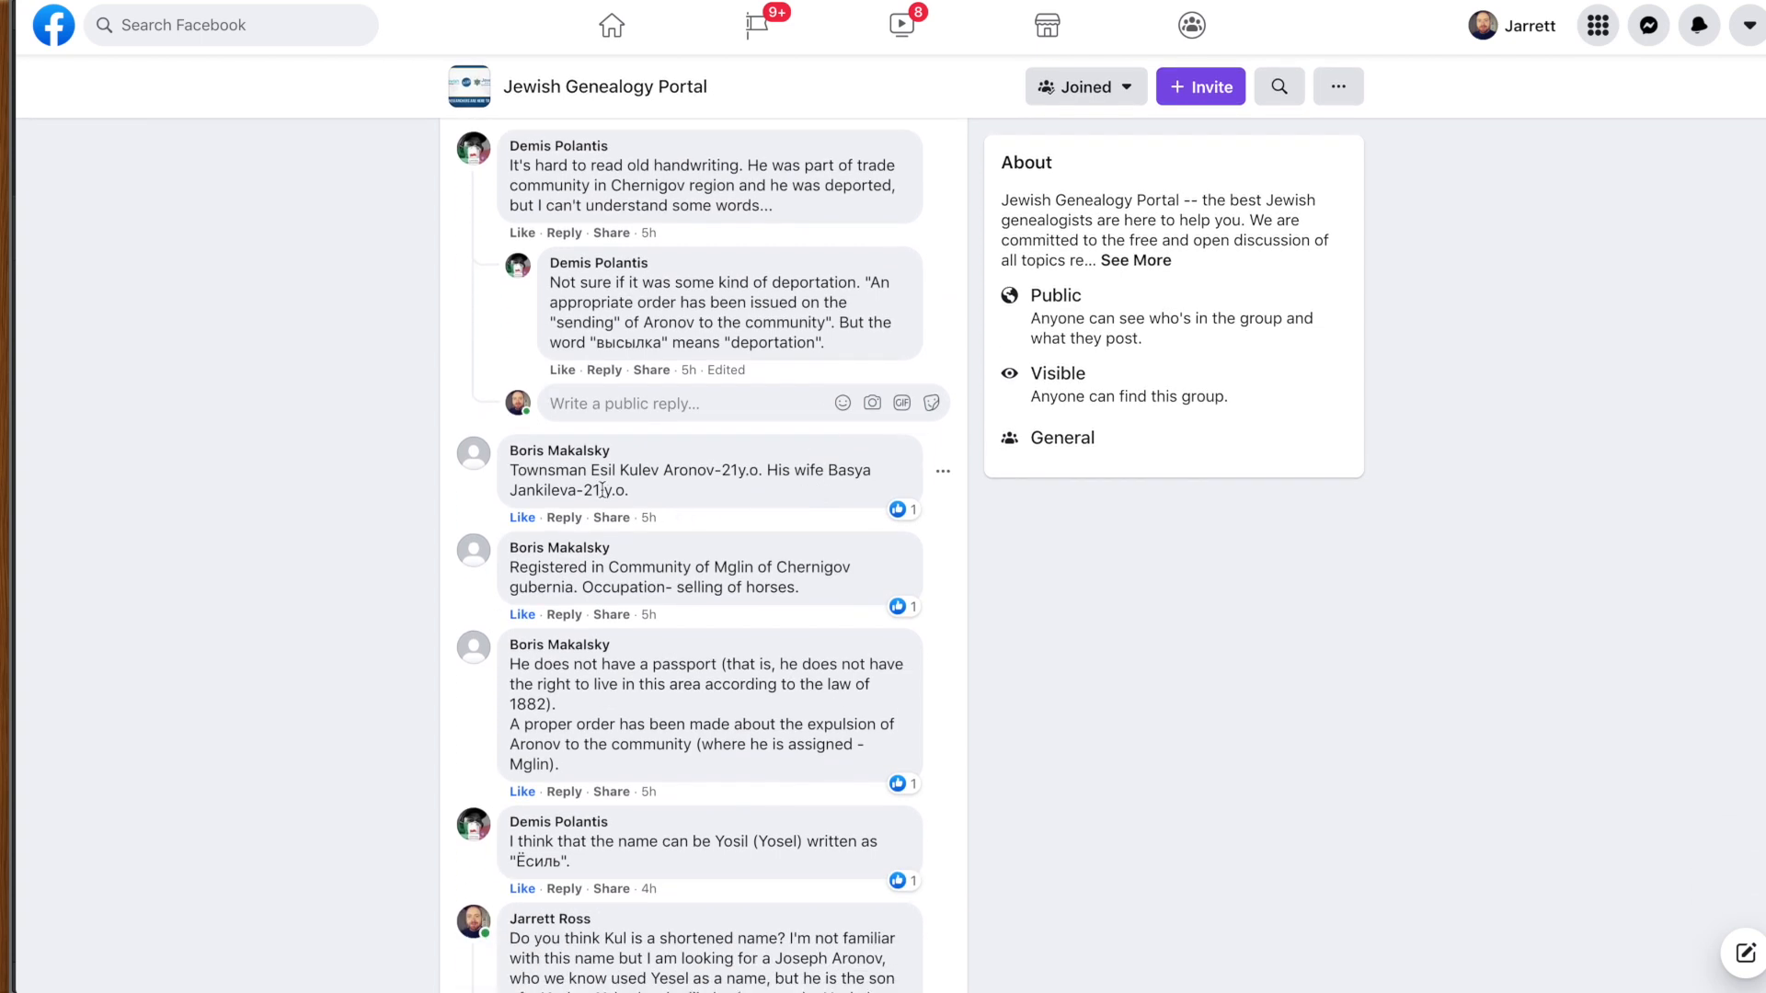
mouse_move(664, 494)
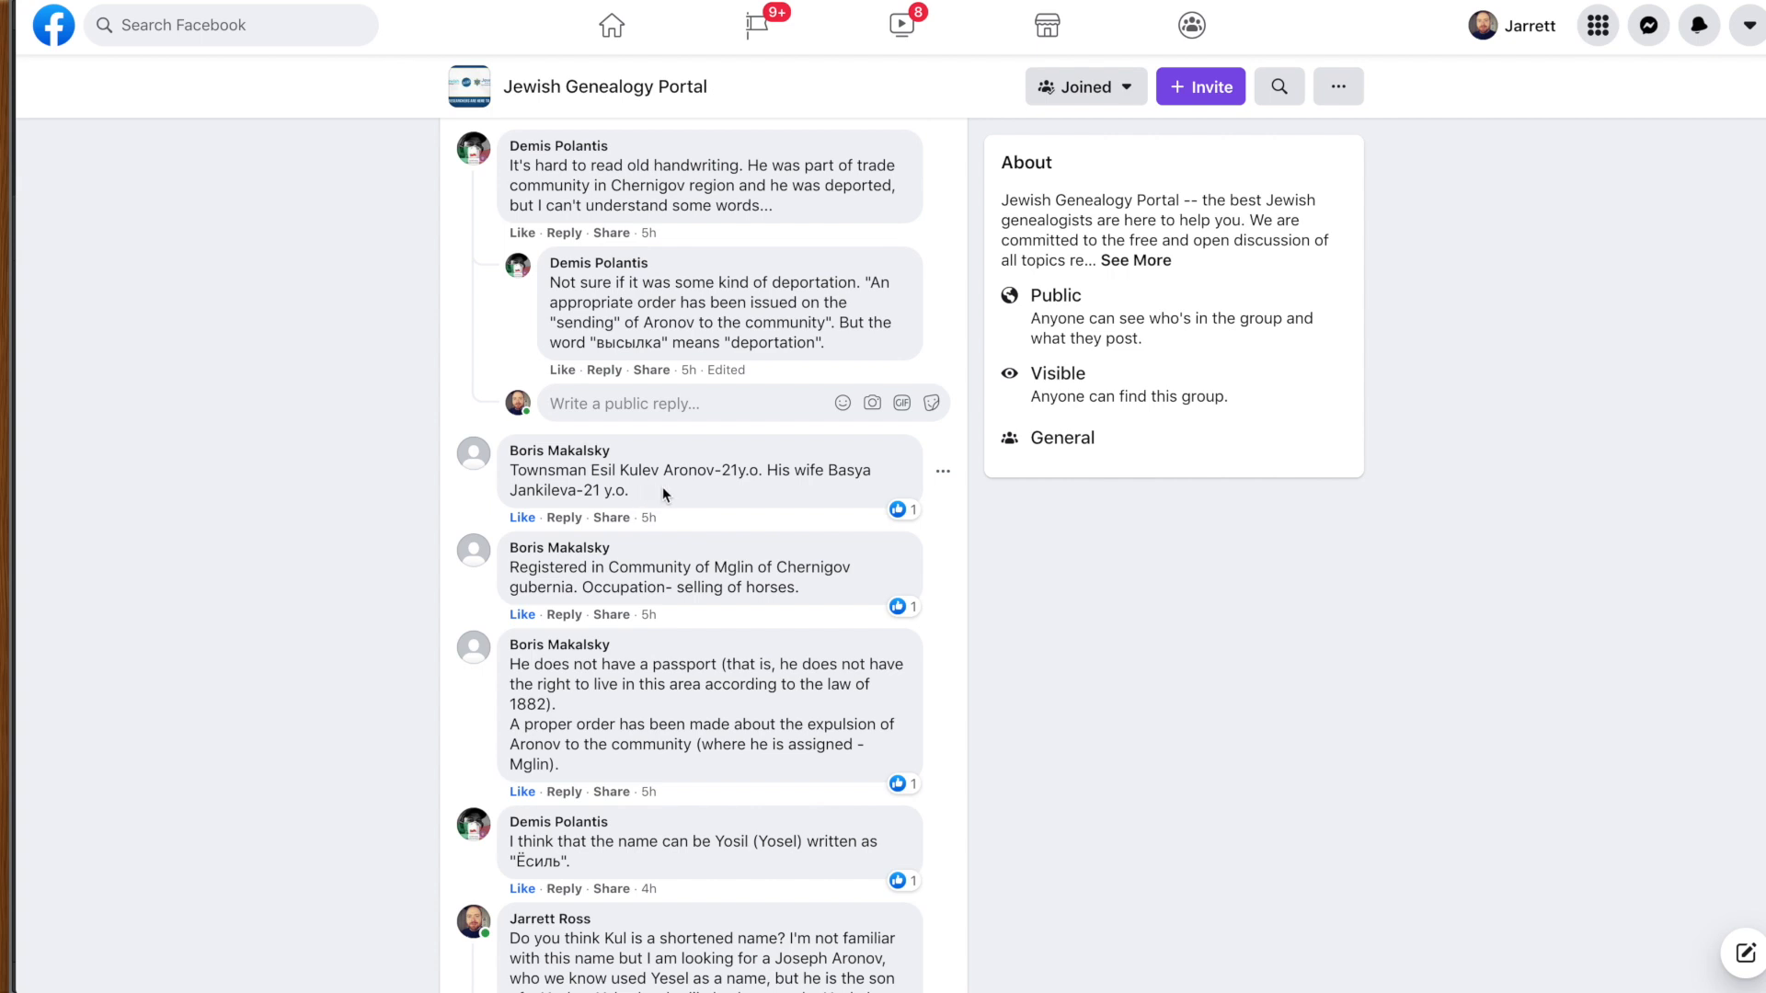
mouse_move(733, 498)
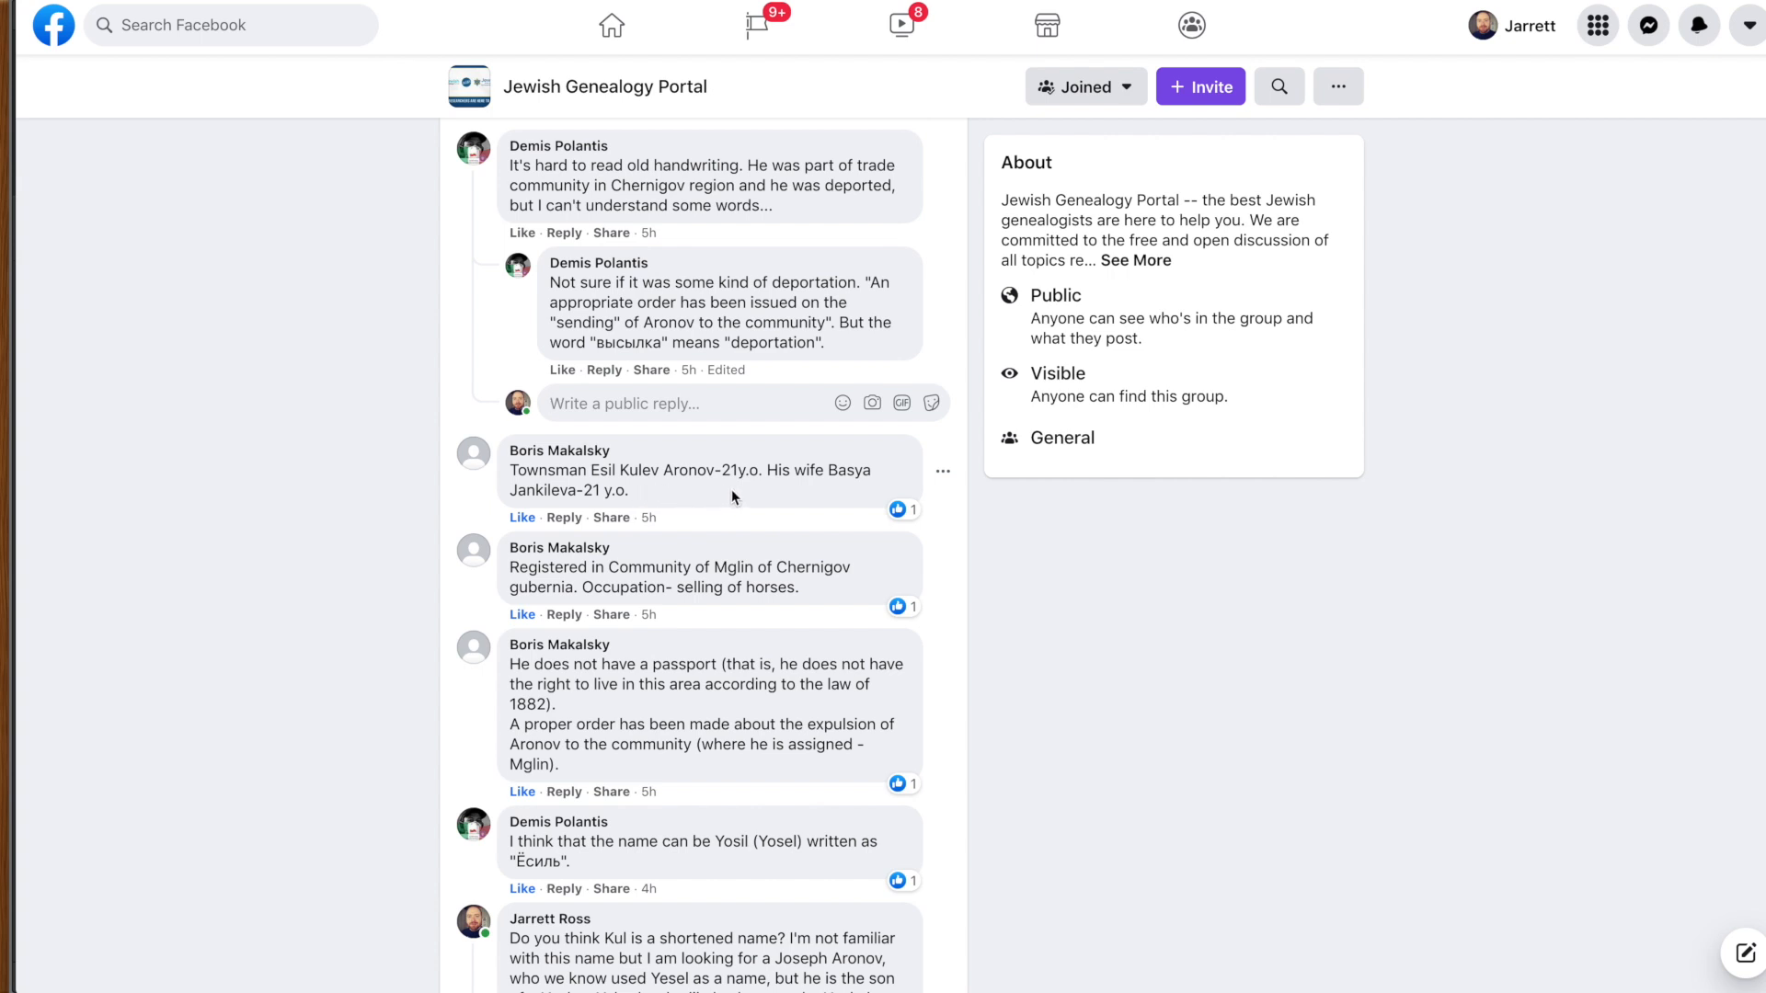
mouse_move(714, 529)
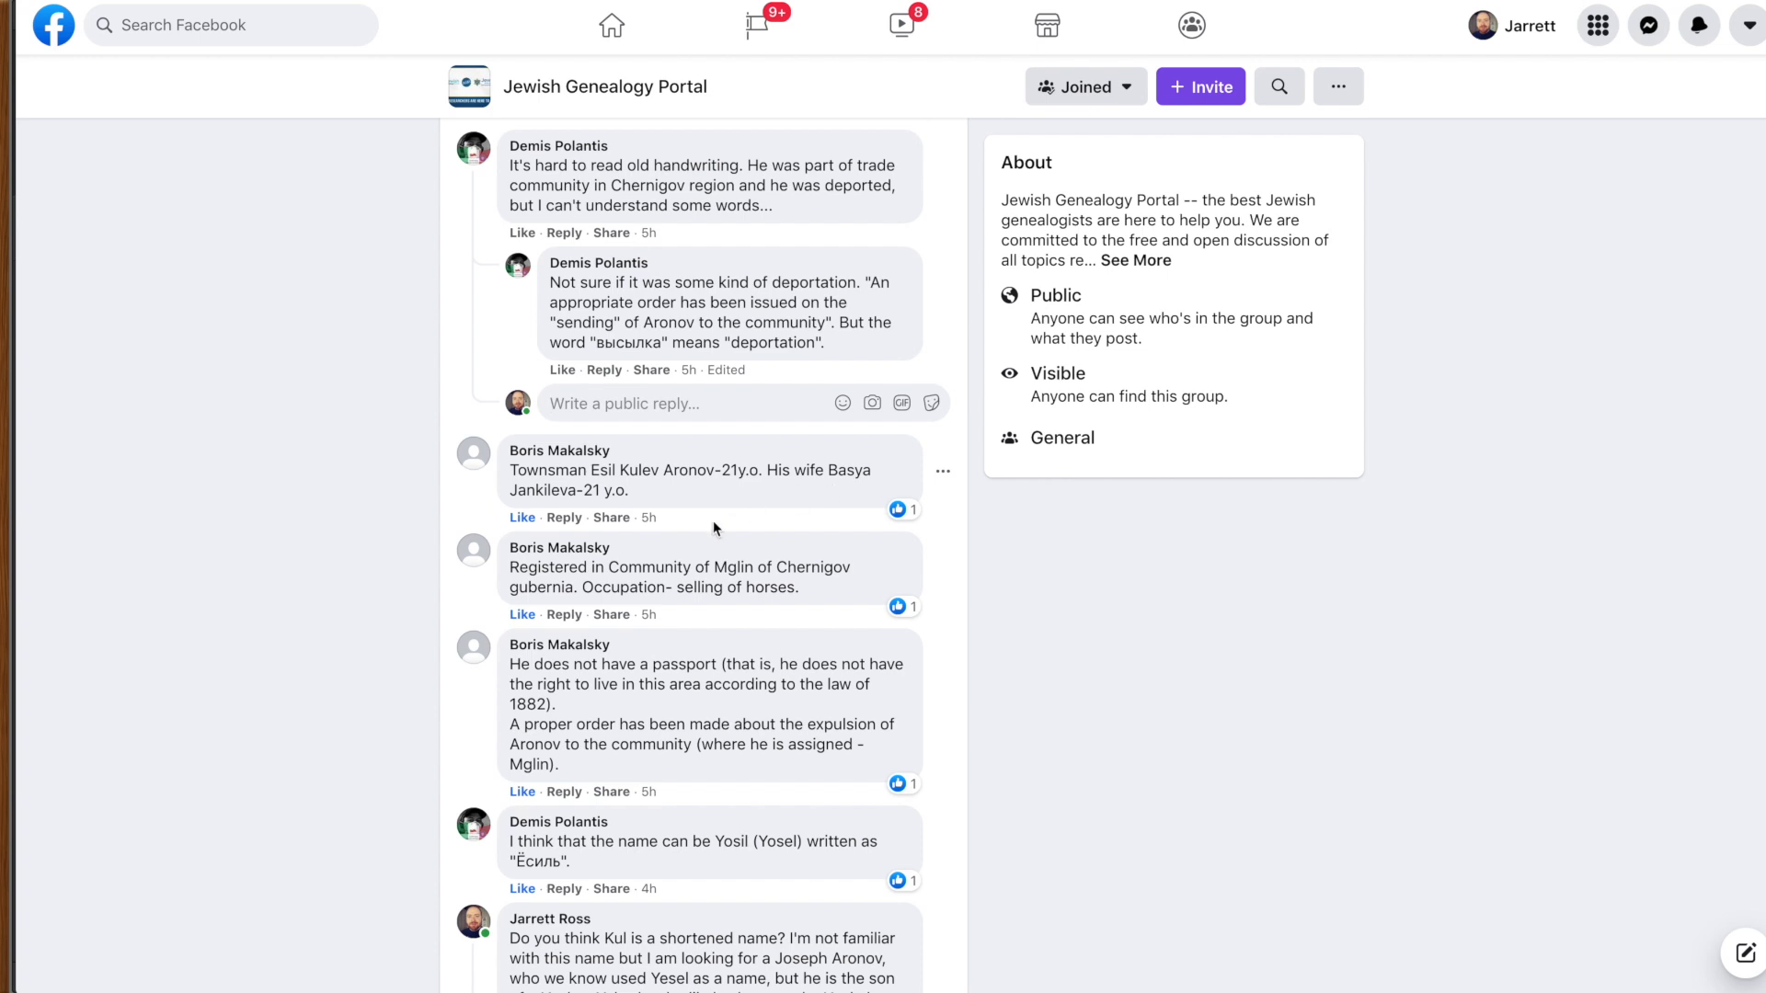
mouse_move(680, 502)
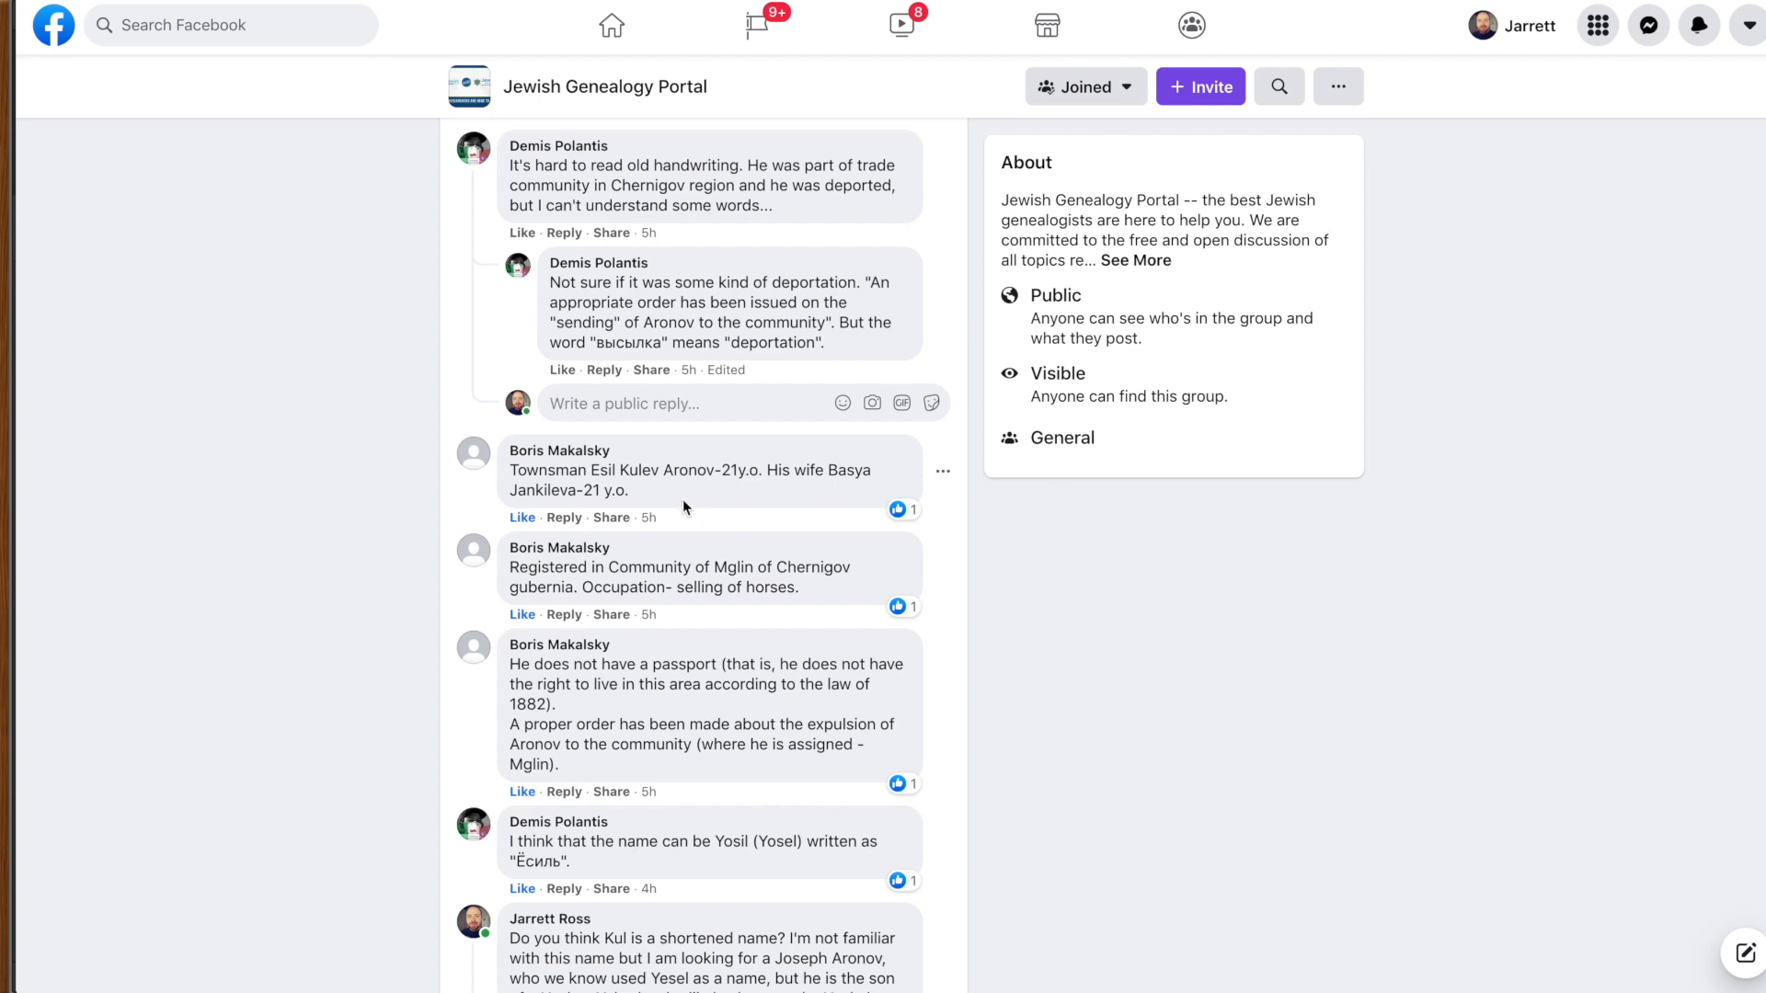
scroll("down", 3)
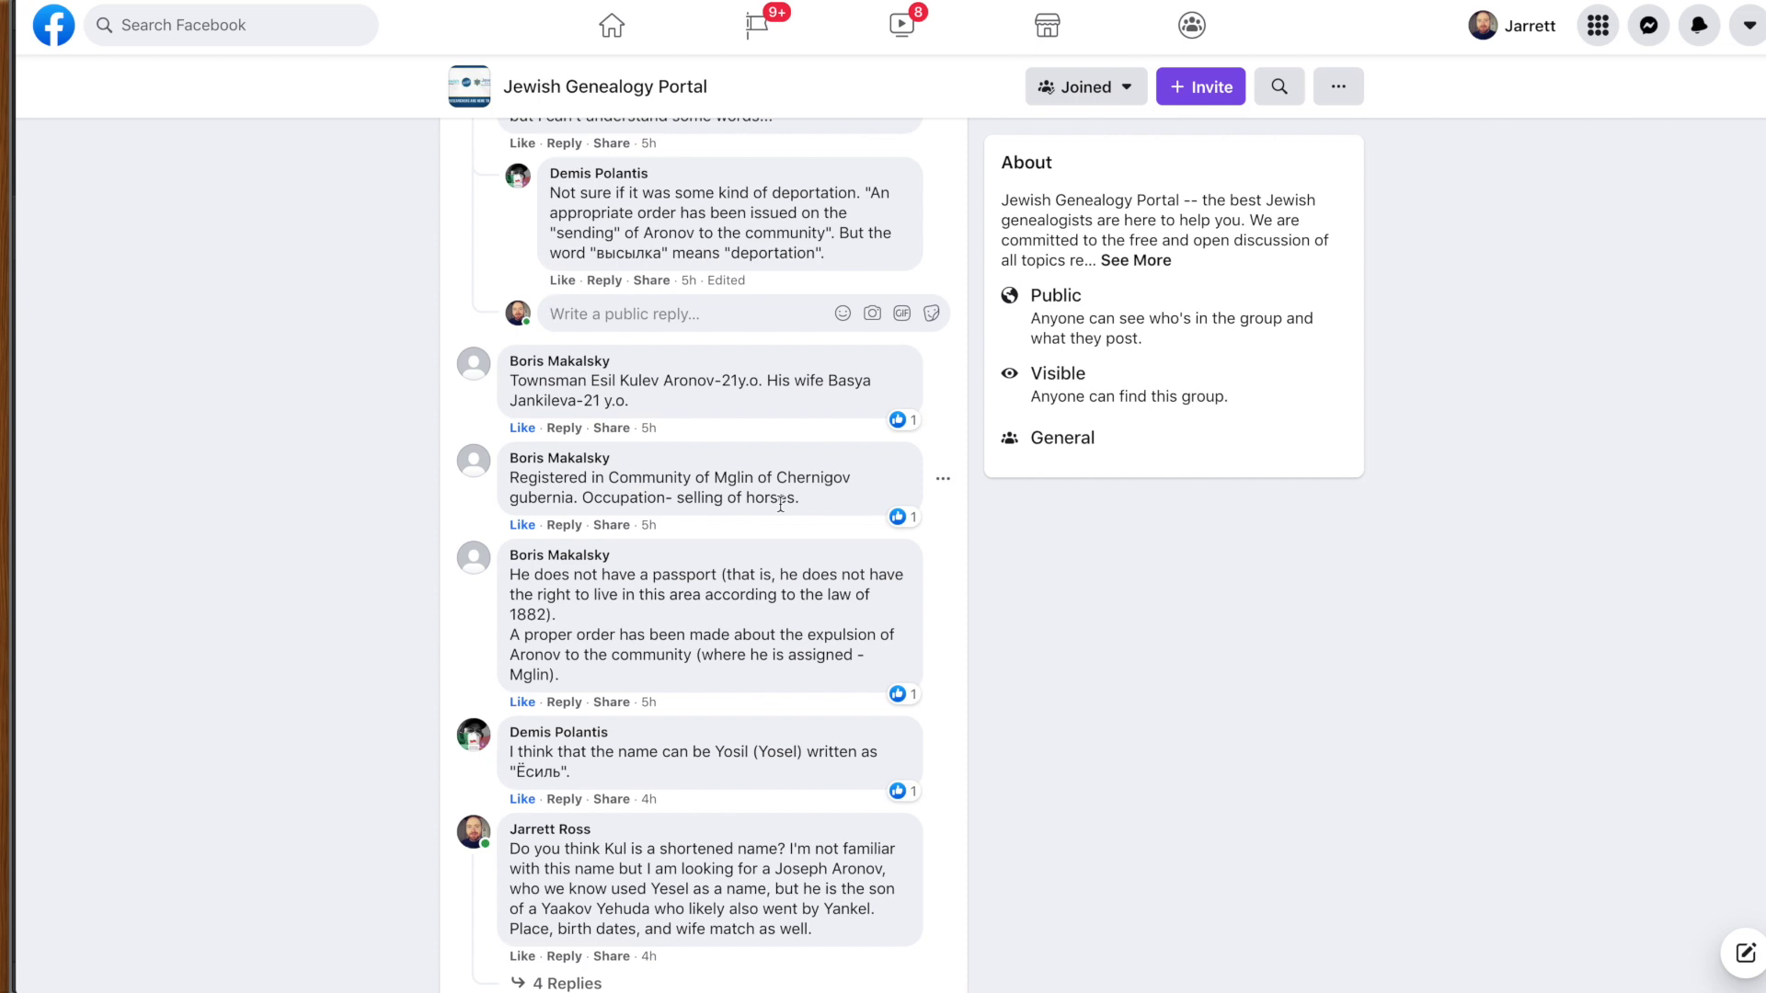
mouse_move(1088, 484)
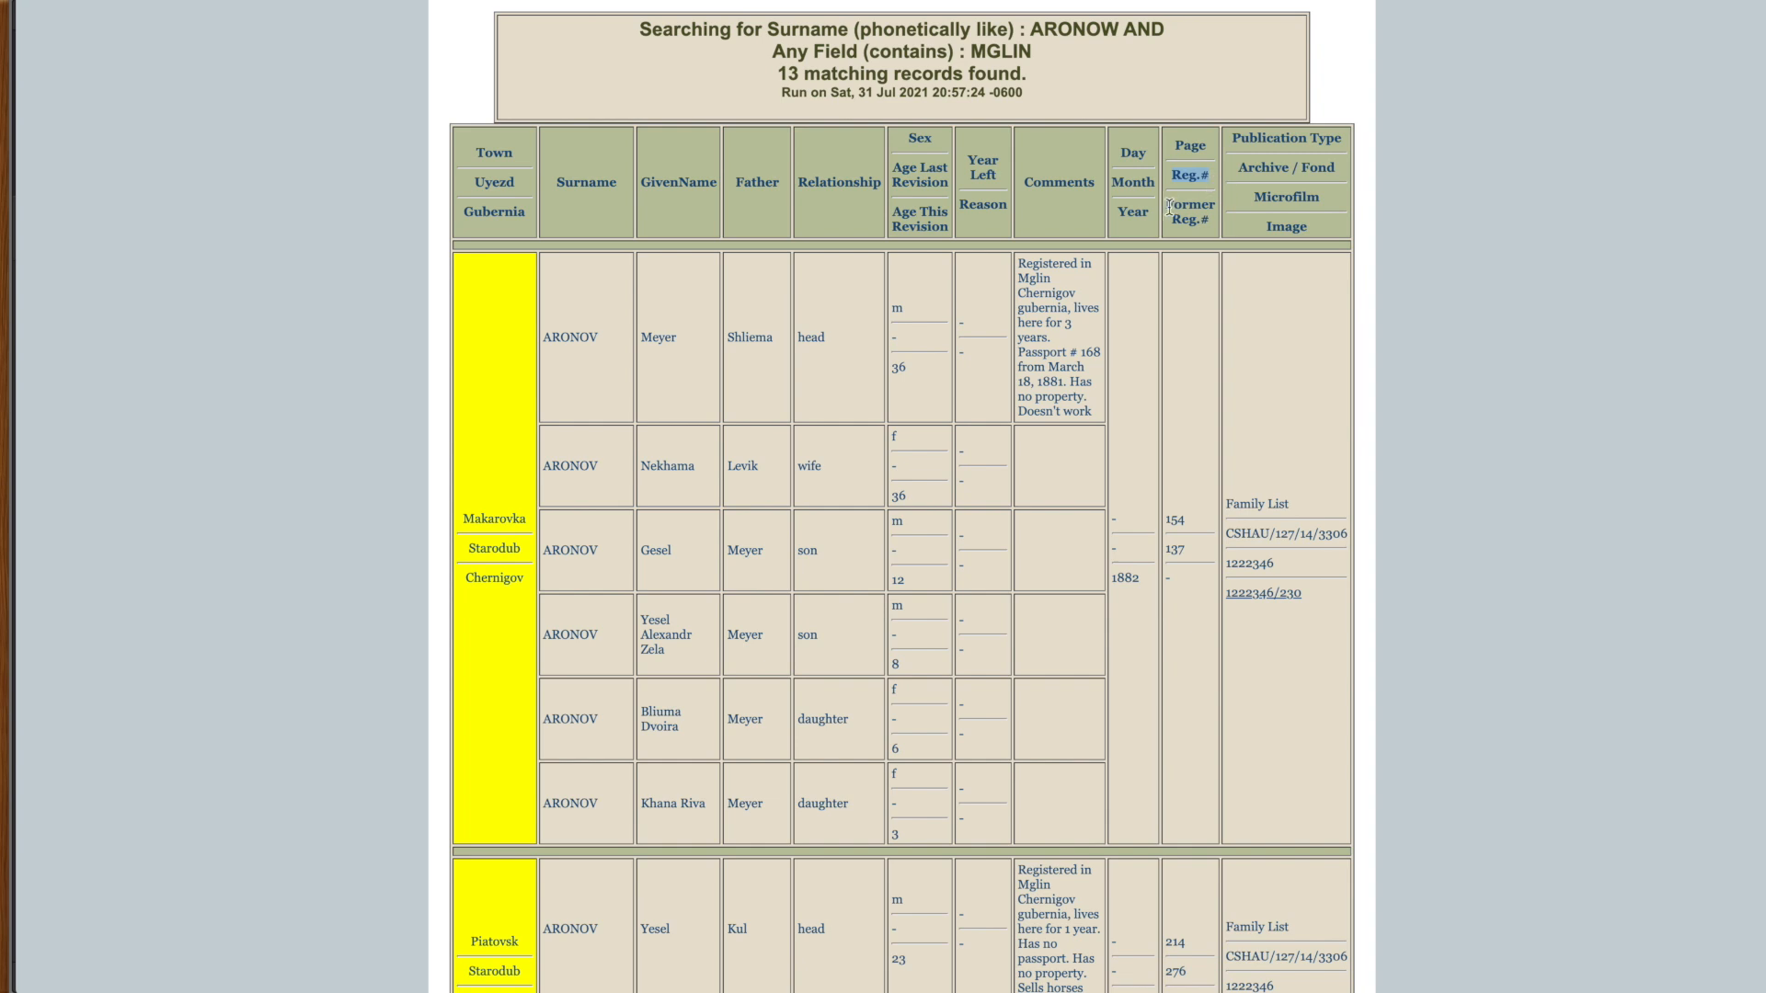
Step: Open image link 1222346/290 for the Piatovsk ARONOV household record
scroll("down", 3)
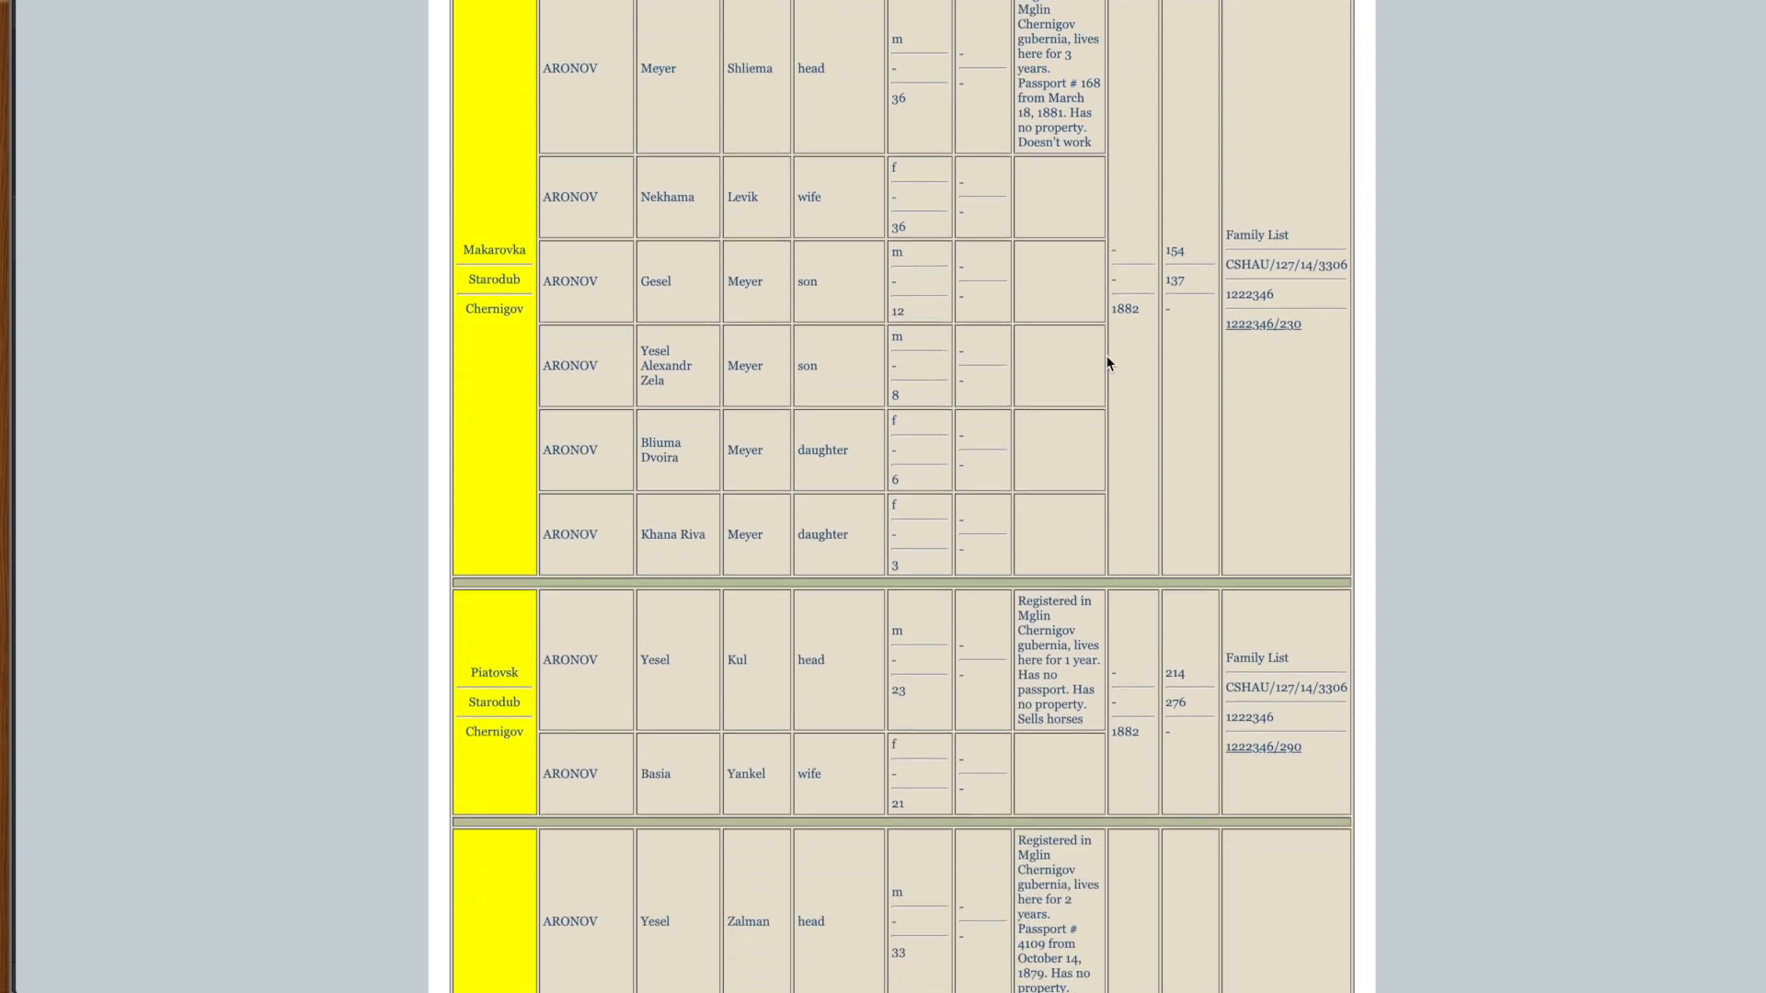
scroll("down", 3)
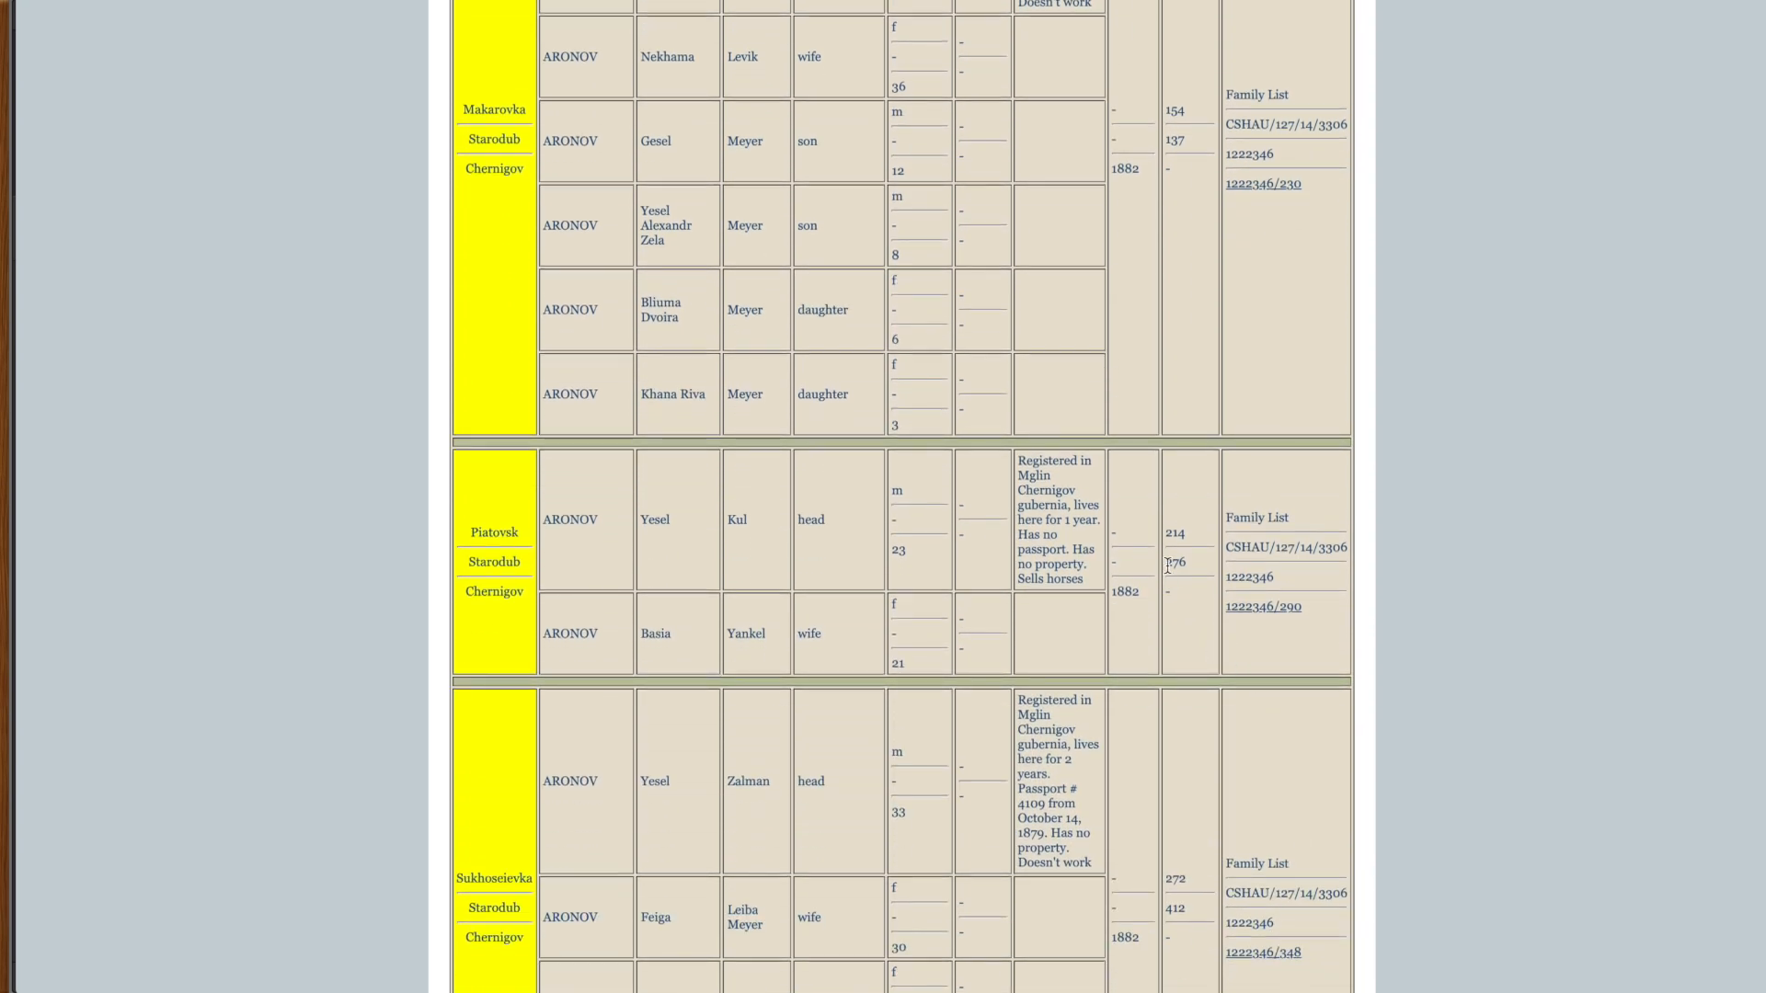
left_click(1263, 606)
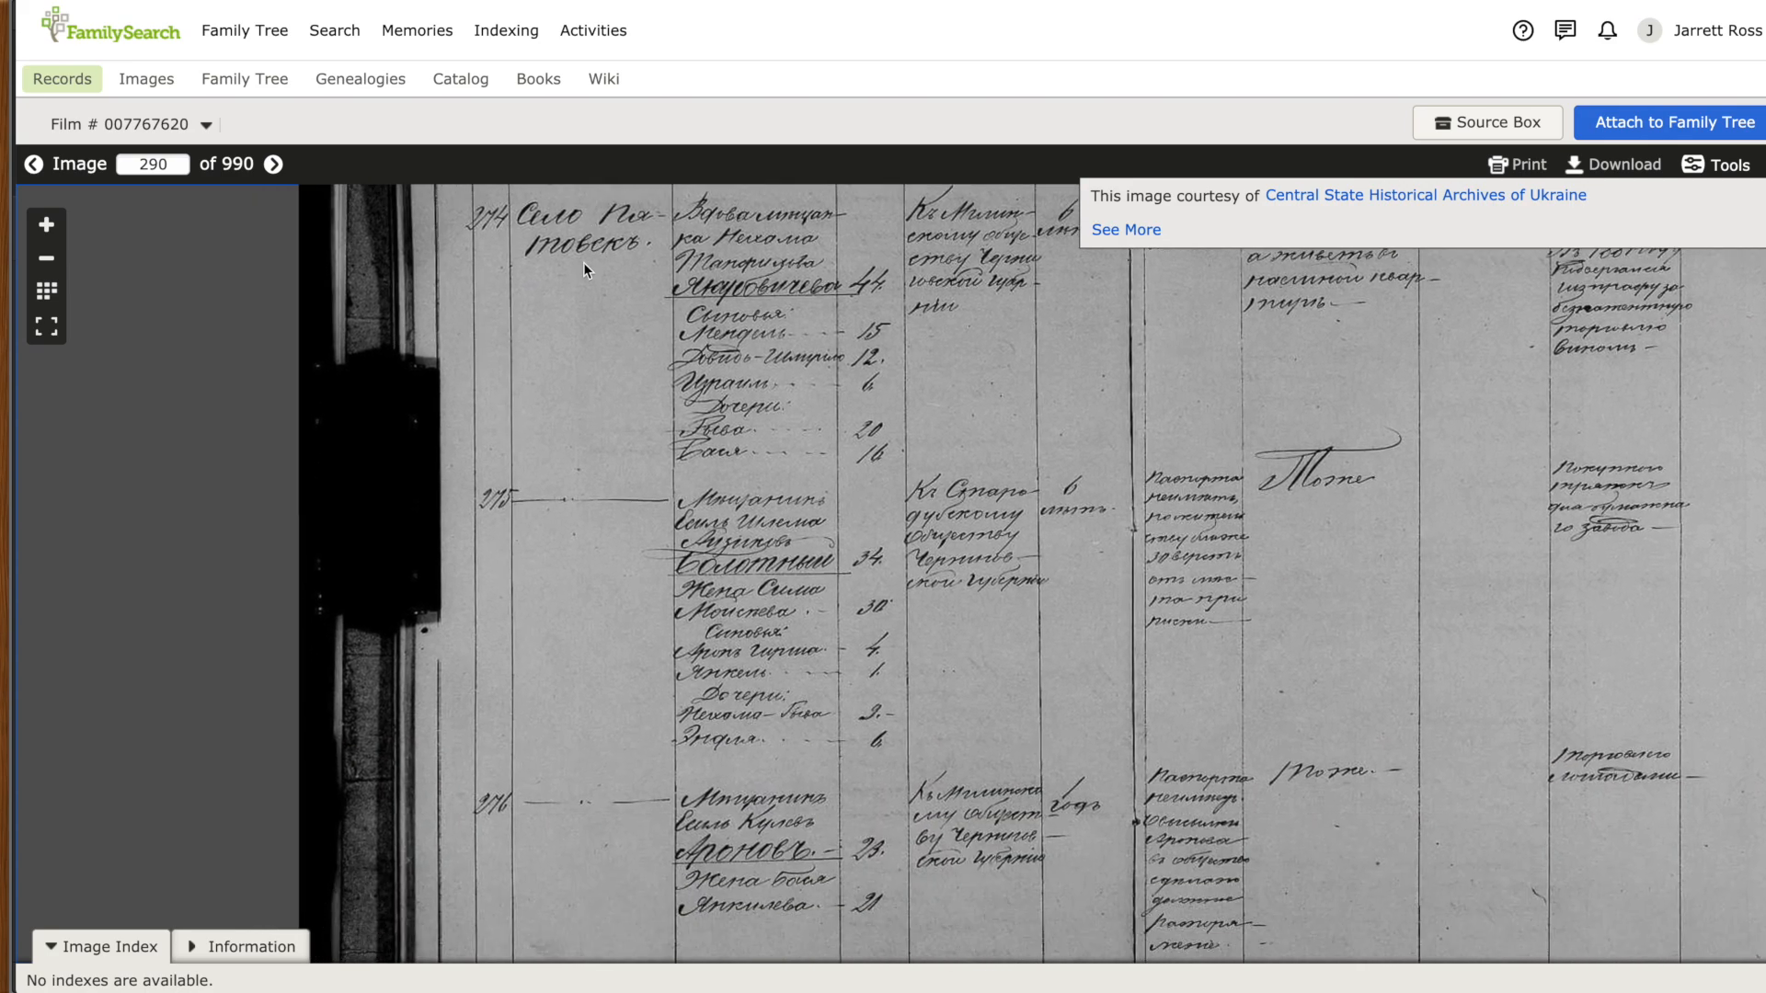
Step: Scroll through image 290 of 990 of the handwritten family list
scroll("down", 3)
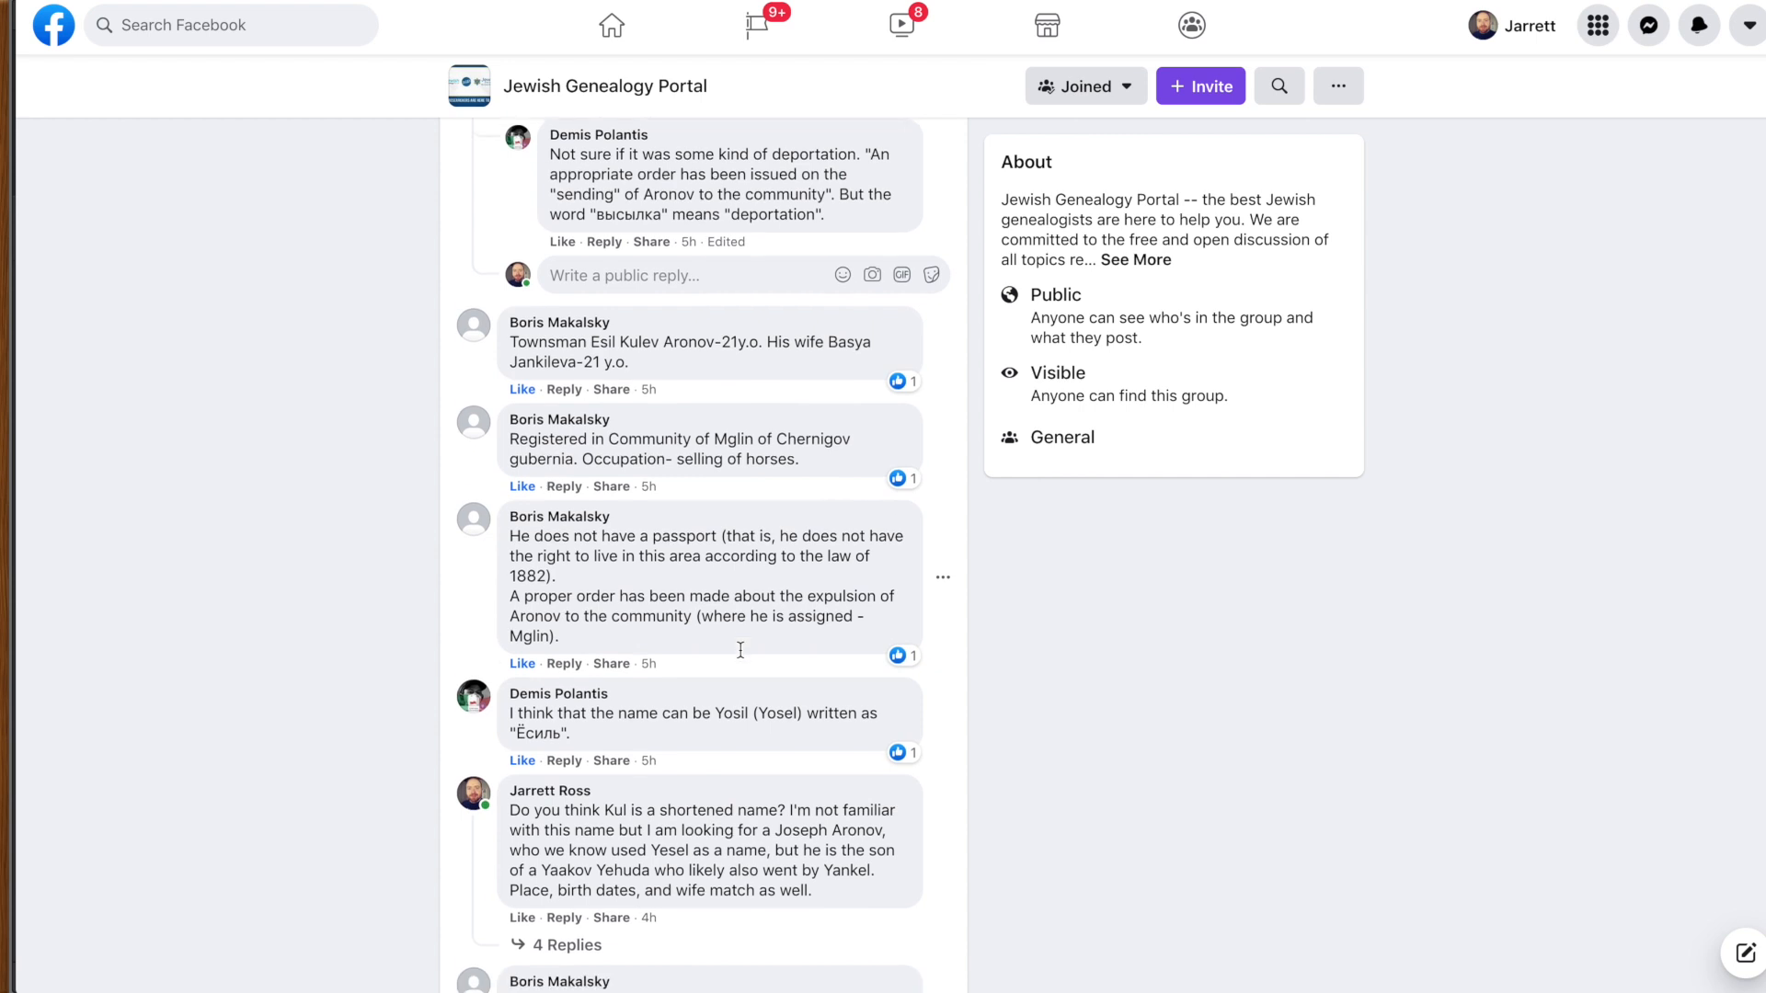
Step: Scroll the Facebook comments down to the question about whether Kul is shortened
scroll("down", 3)
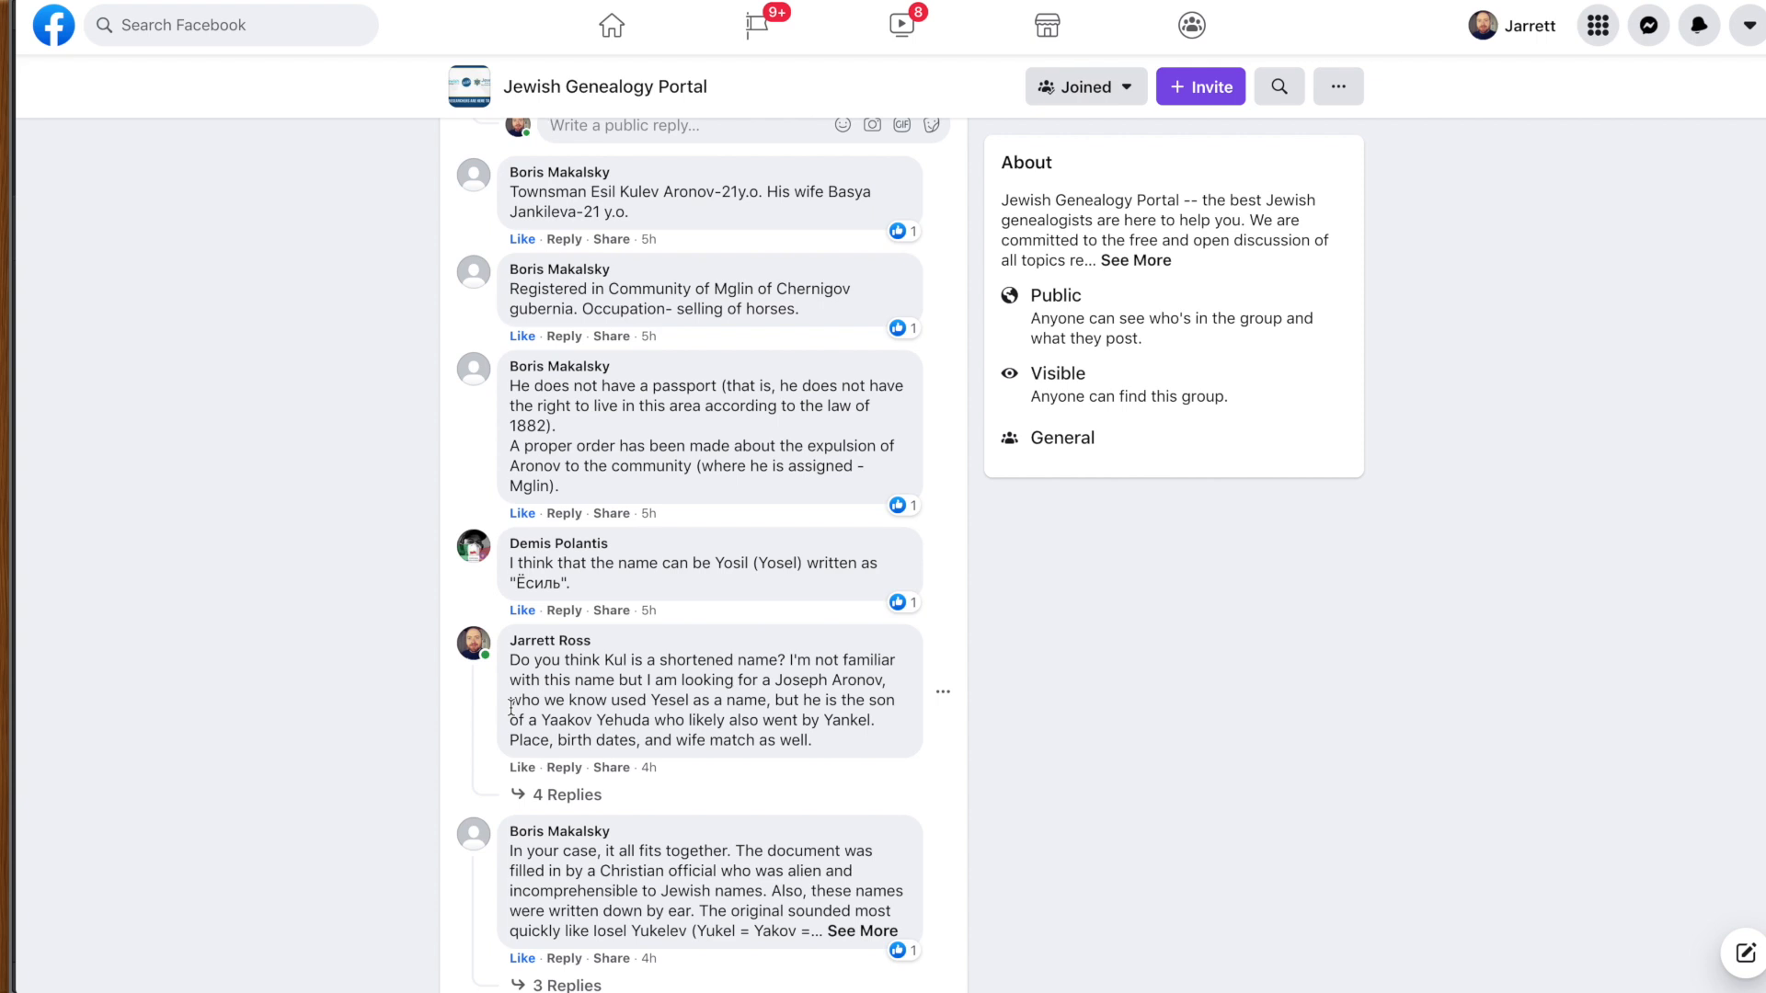
mouse_move(530, 784)
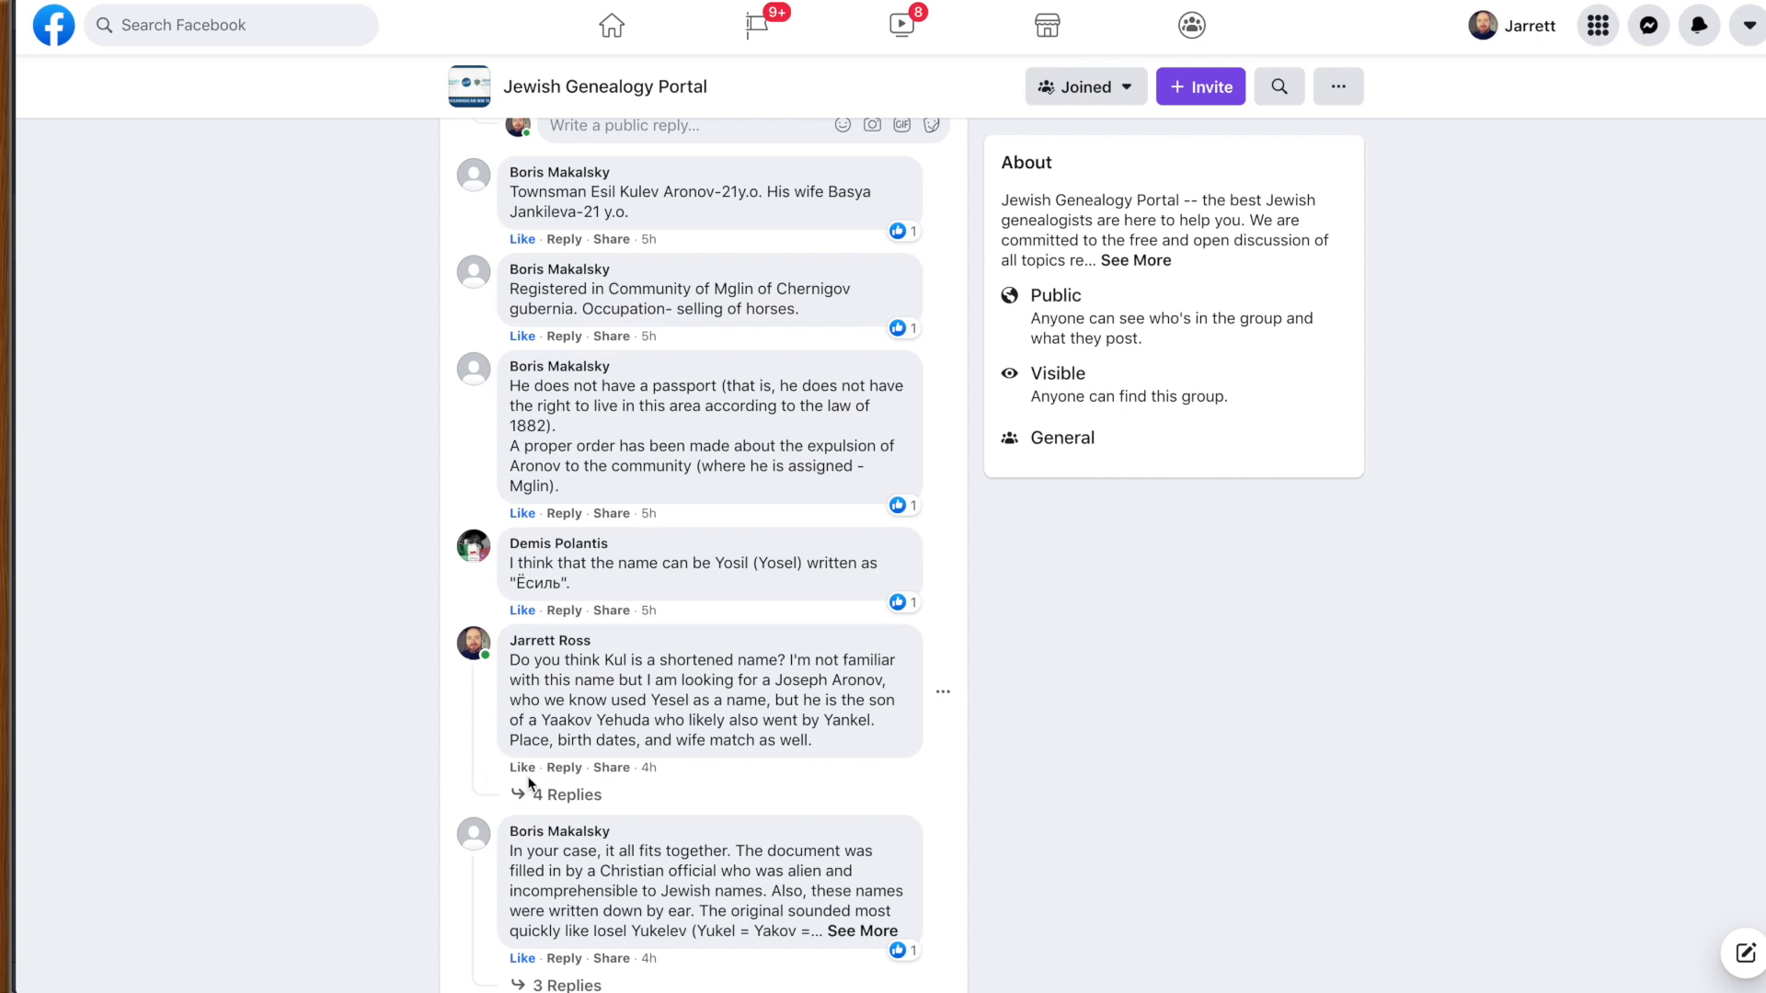
mouse_move(778, 775)
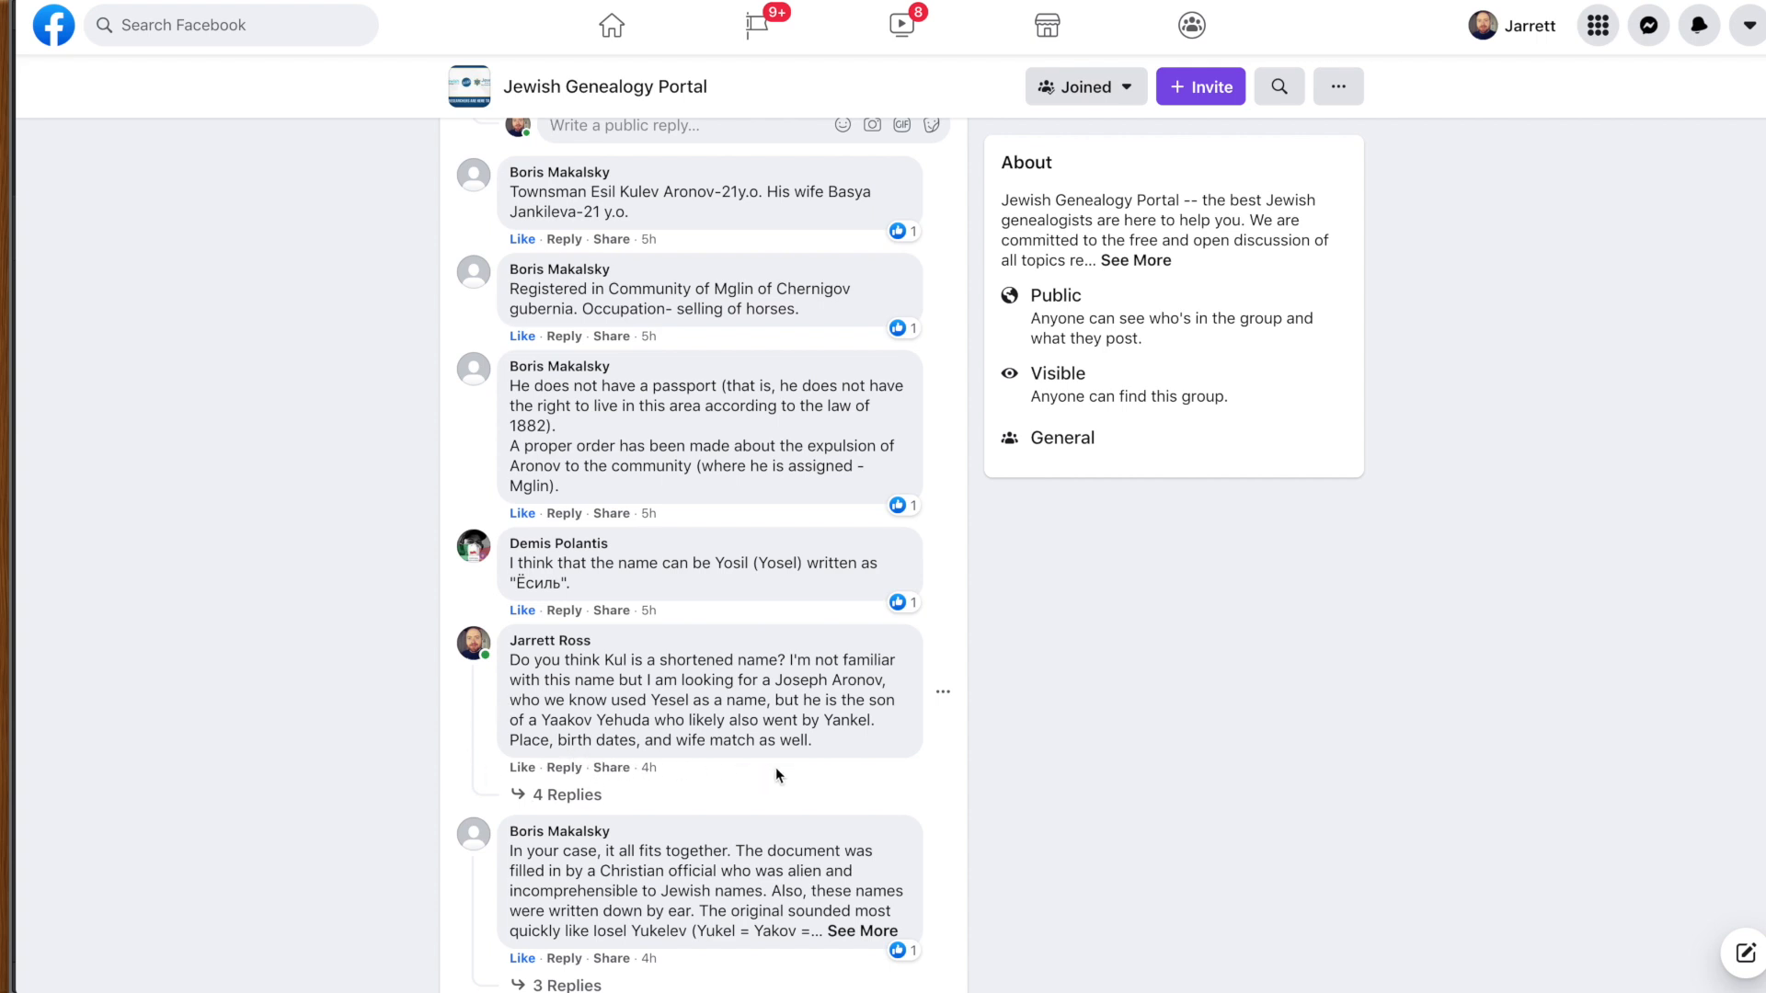
mouse_move(832, 753)
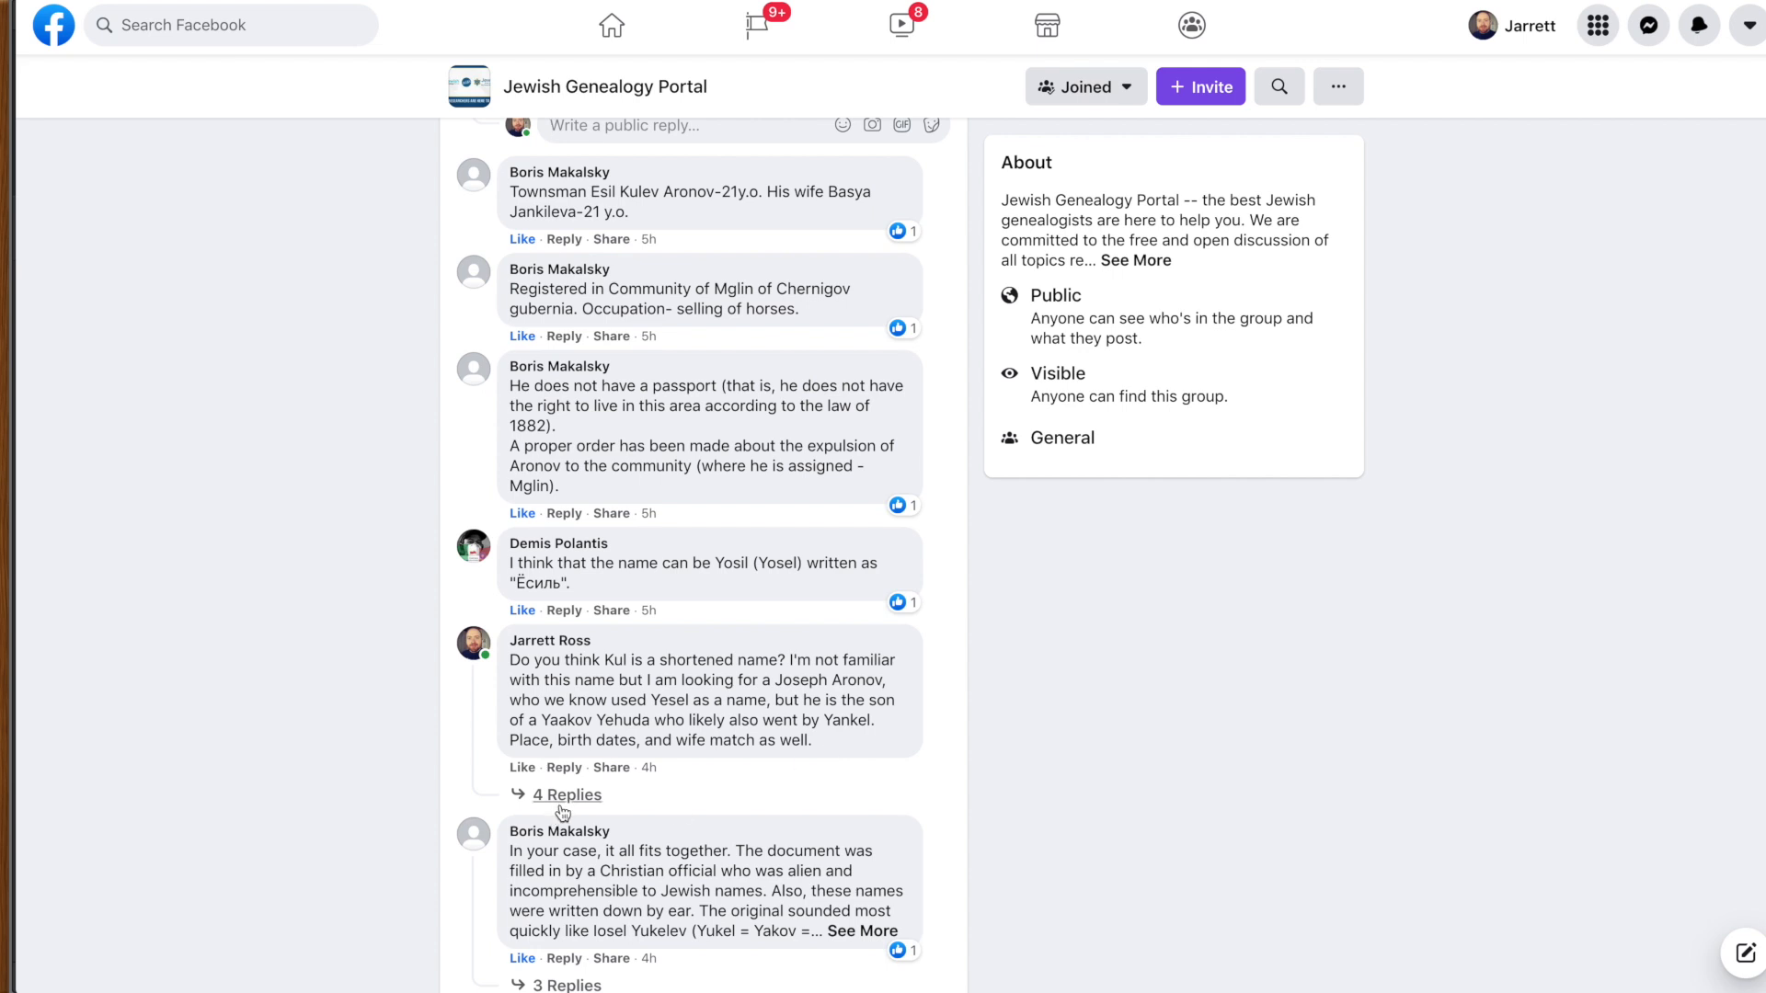
Step: Expand the four replies about the name Kul and scroll through the thread
left_click(567, 794)
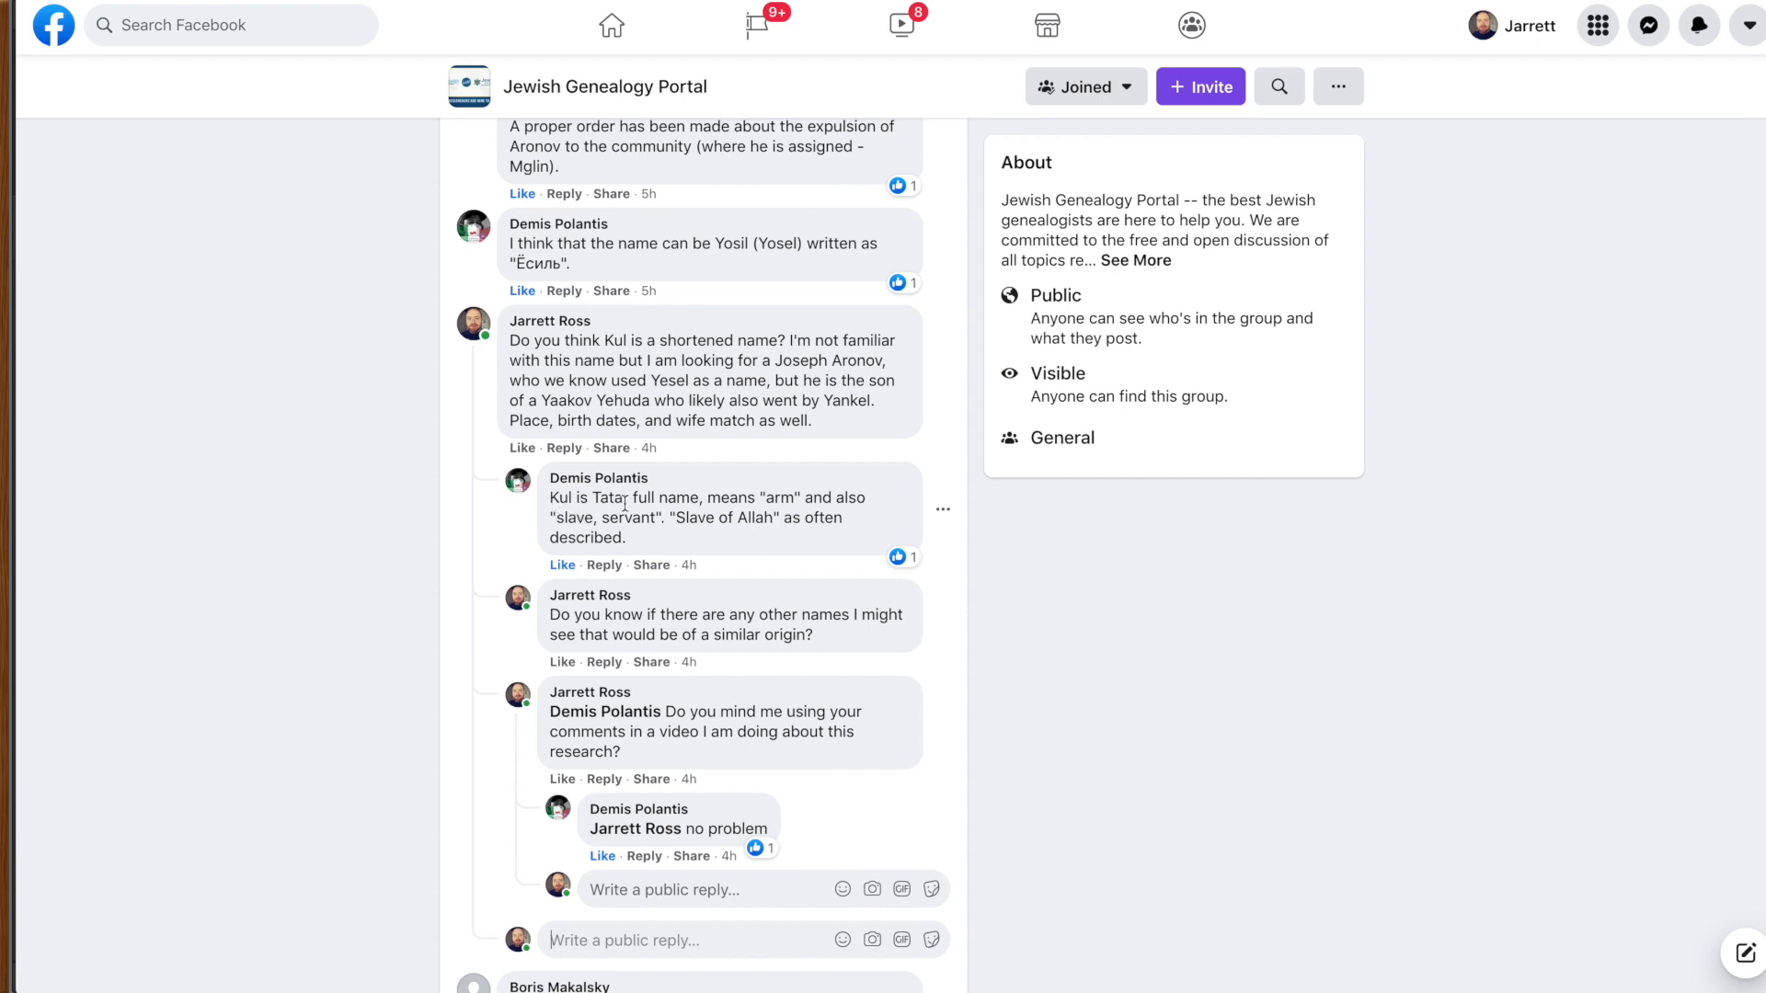
mouse_move(736, 547)
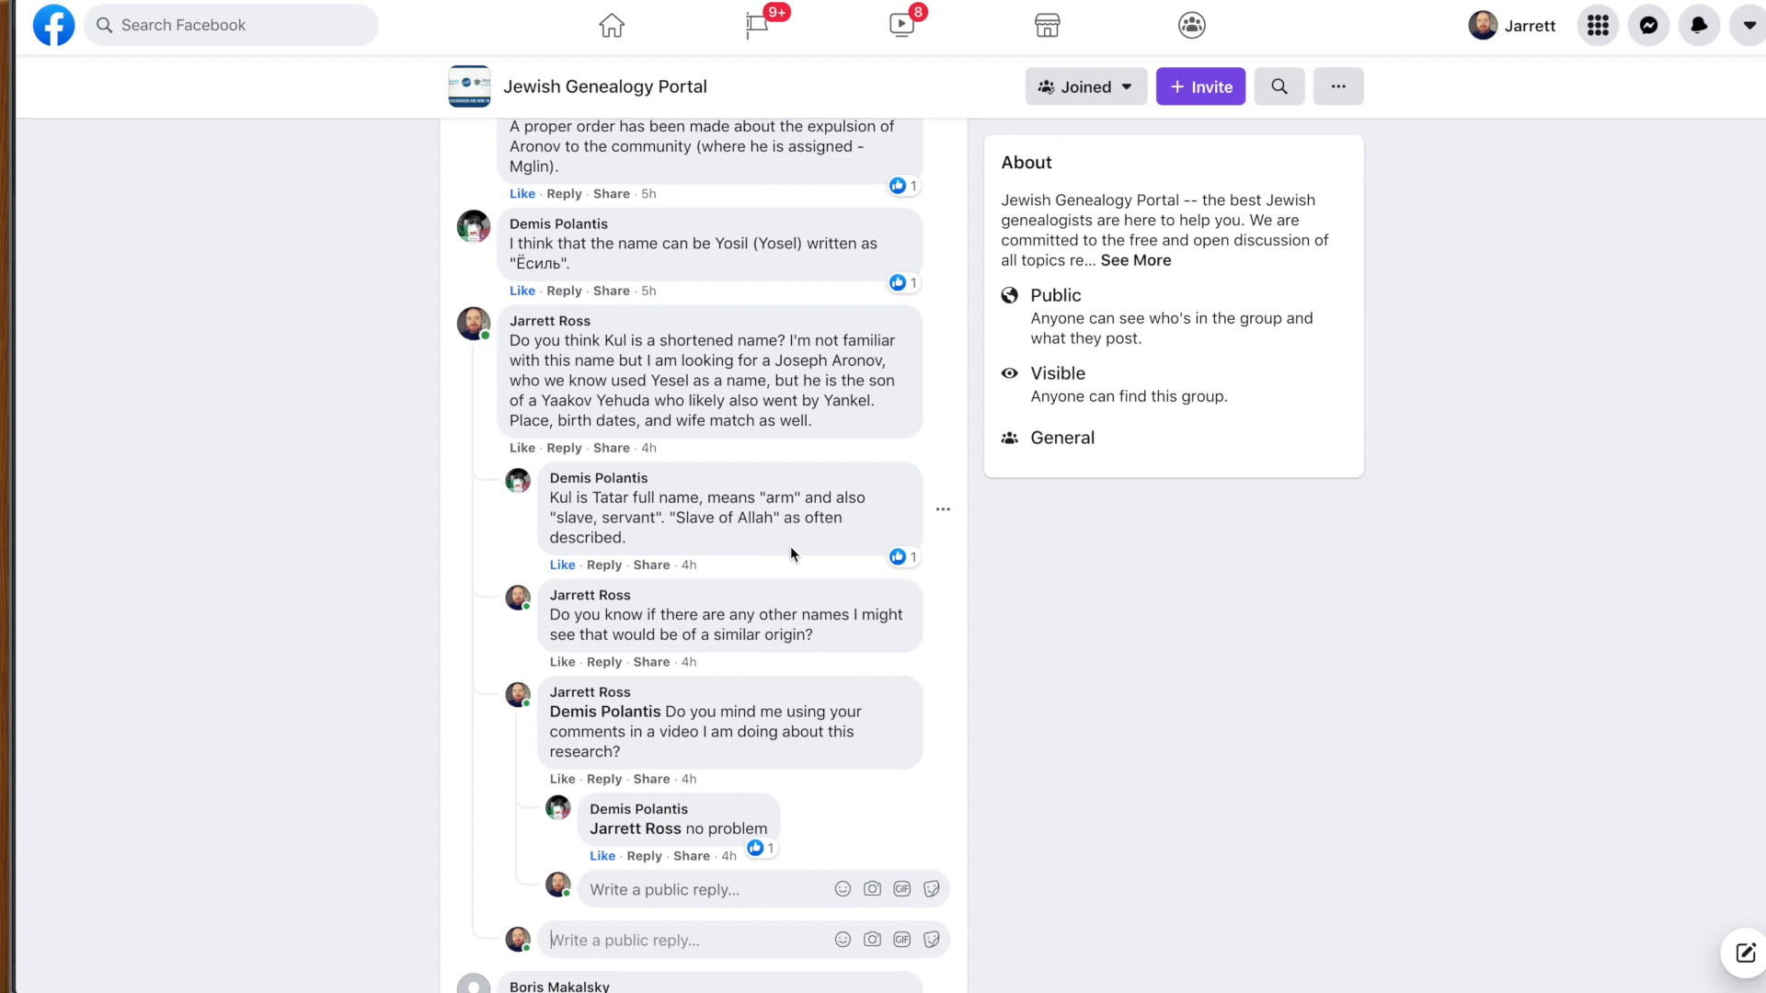
mouse_move(750, 552)
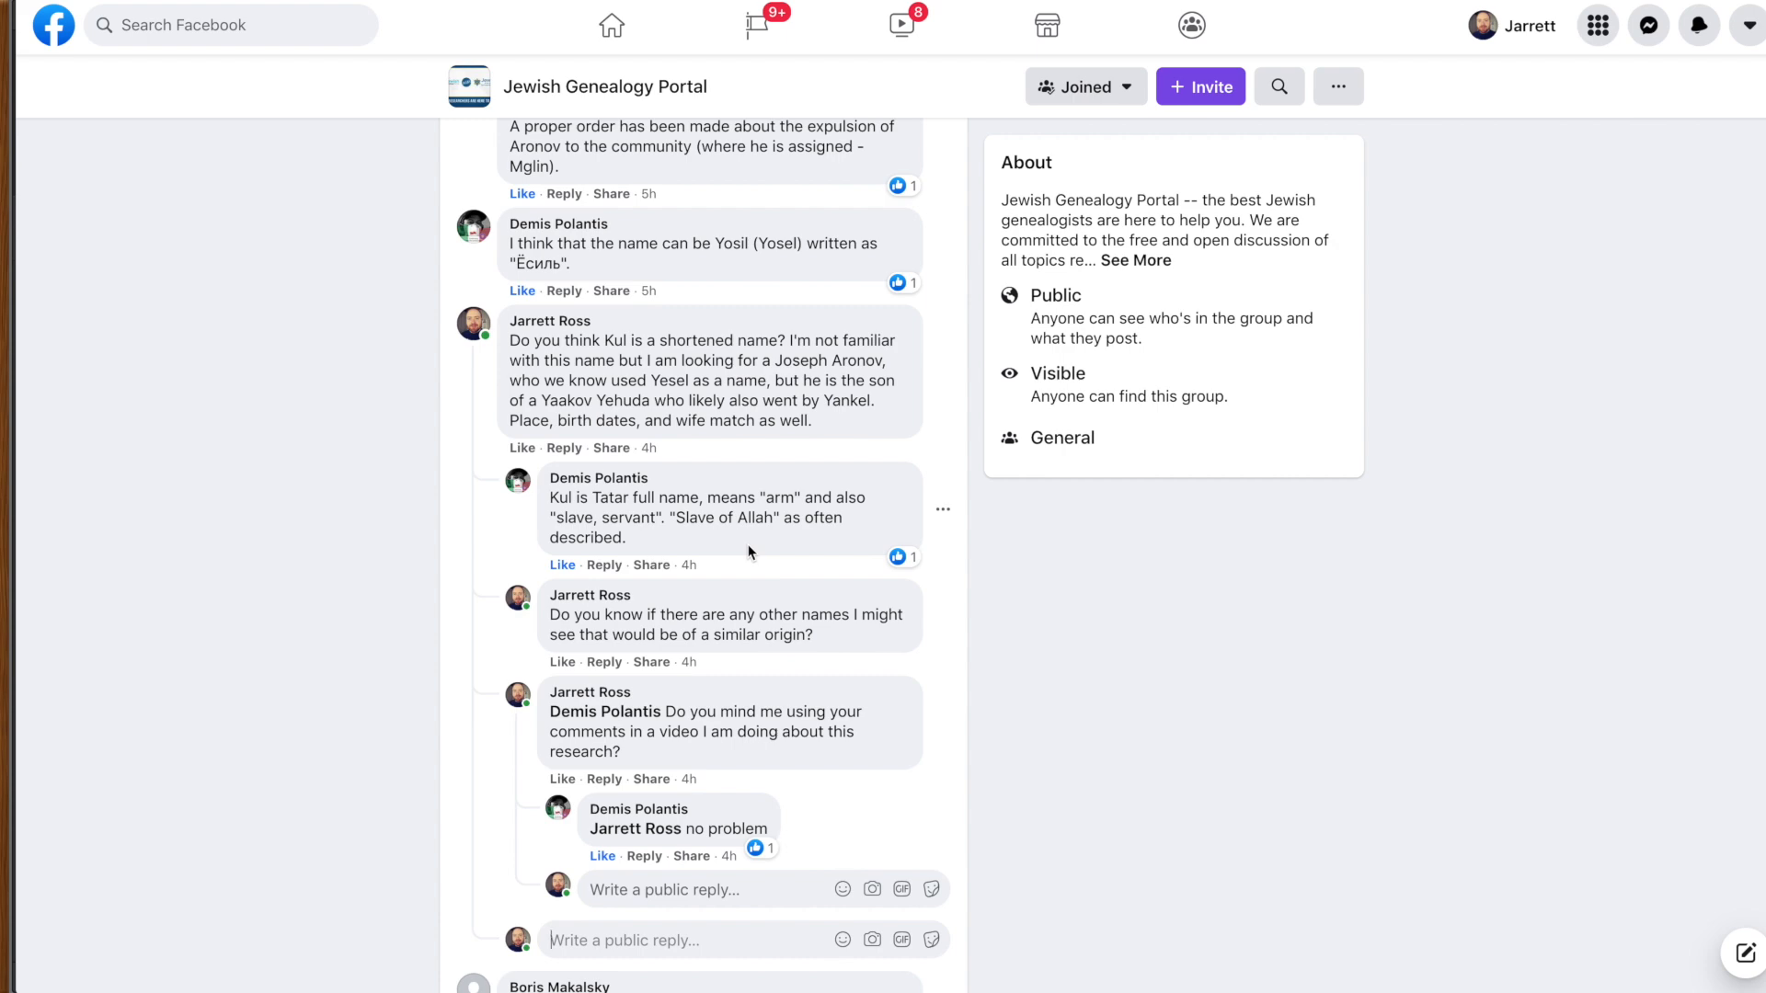
scroll("down", 3)
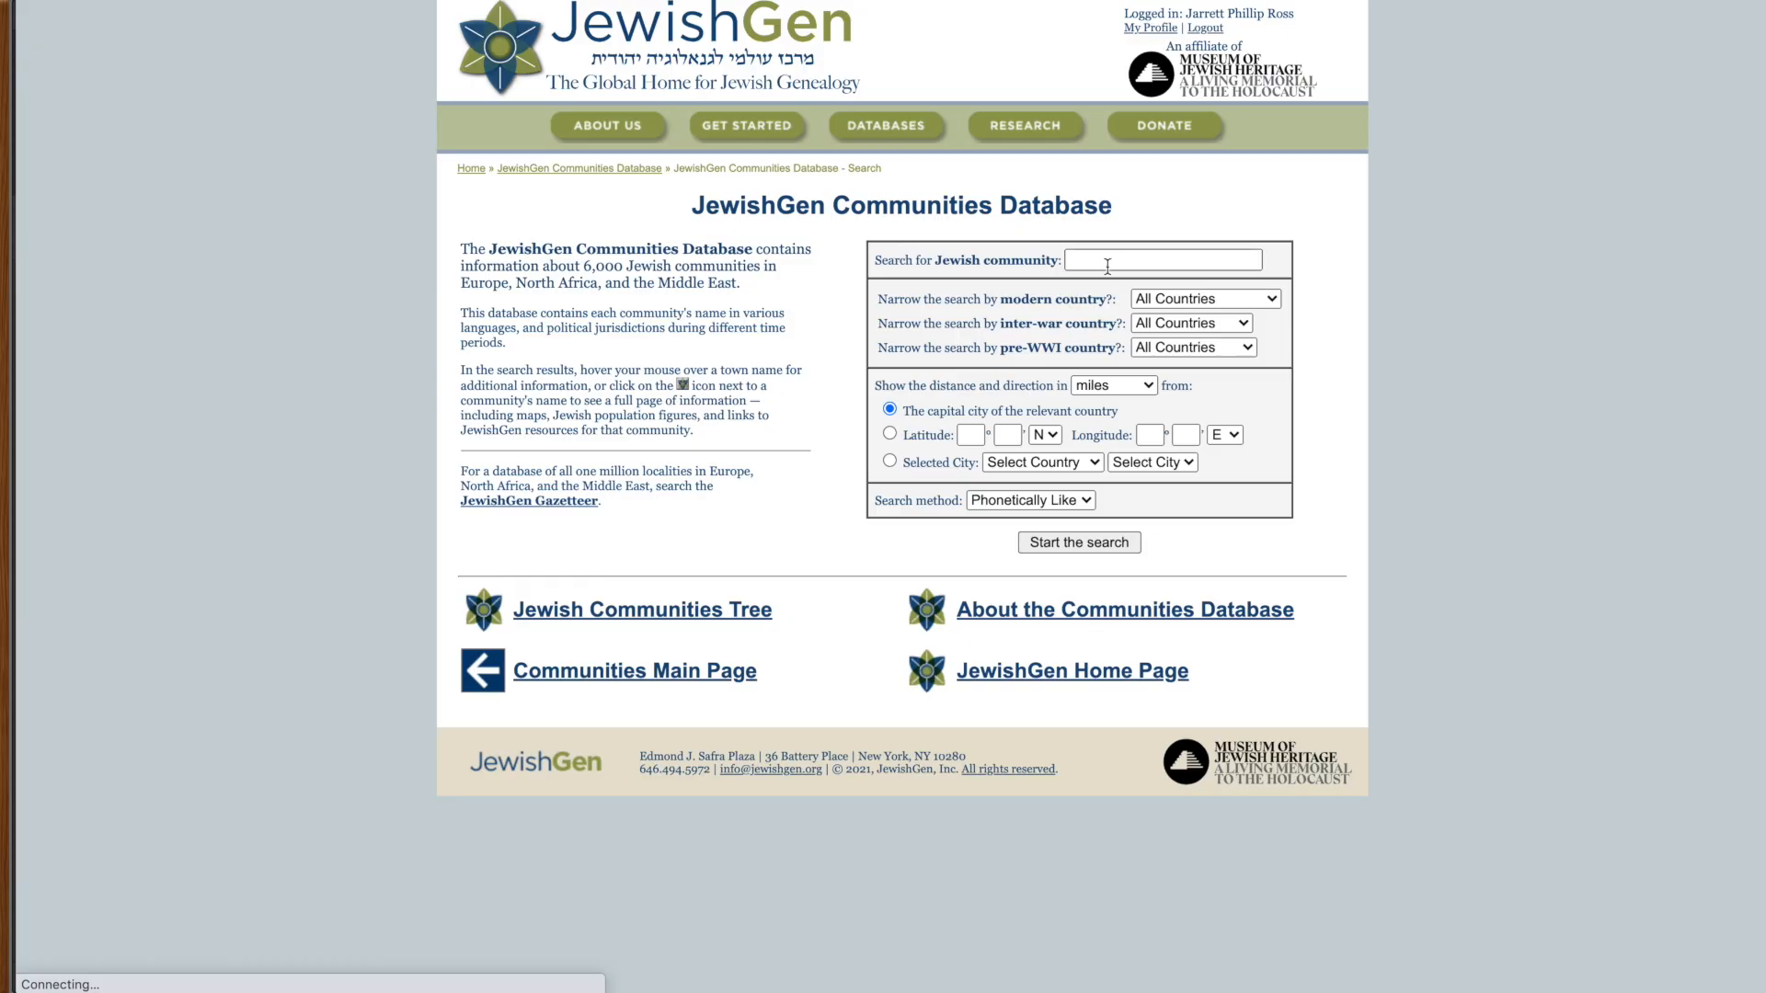
Step: Search the Communities Database for Mglin and open the Mglin, Russia result
type("Mglin")
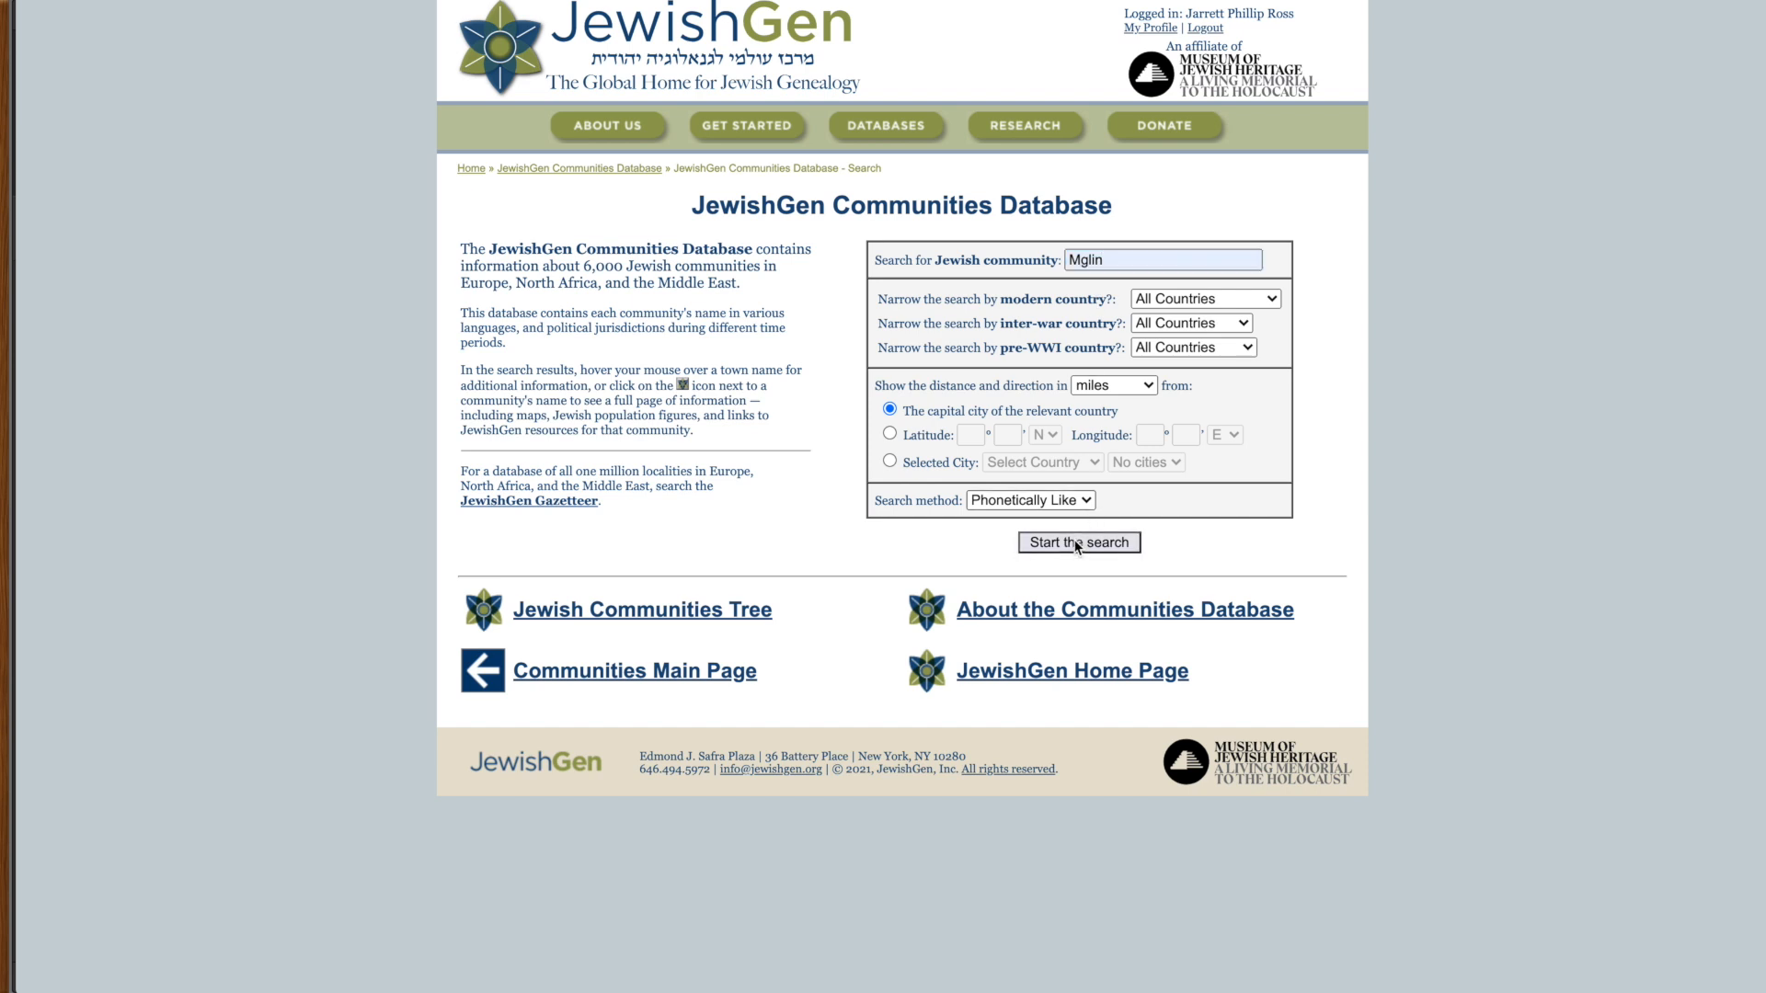
left_click(1079, 543)
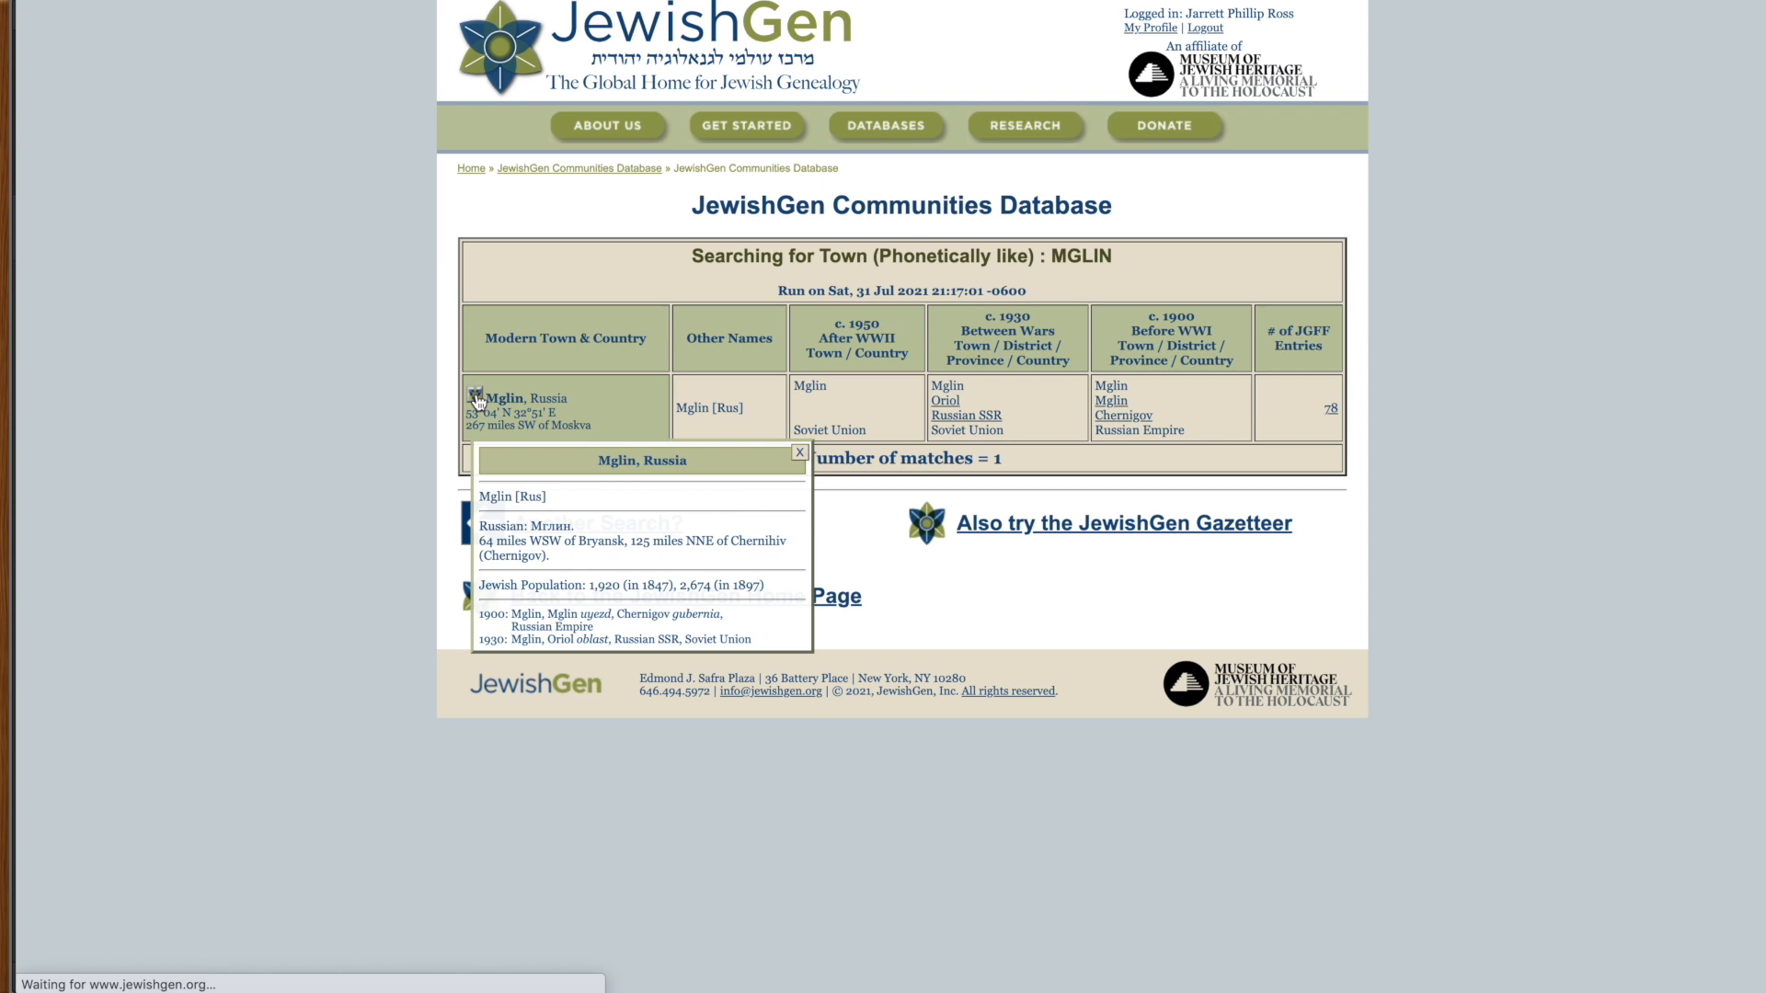
left_click(478, 398)
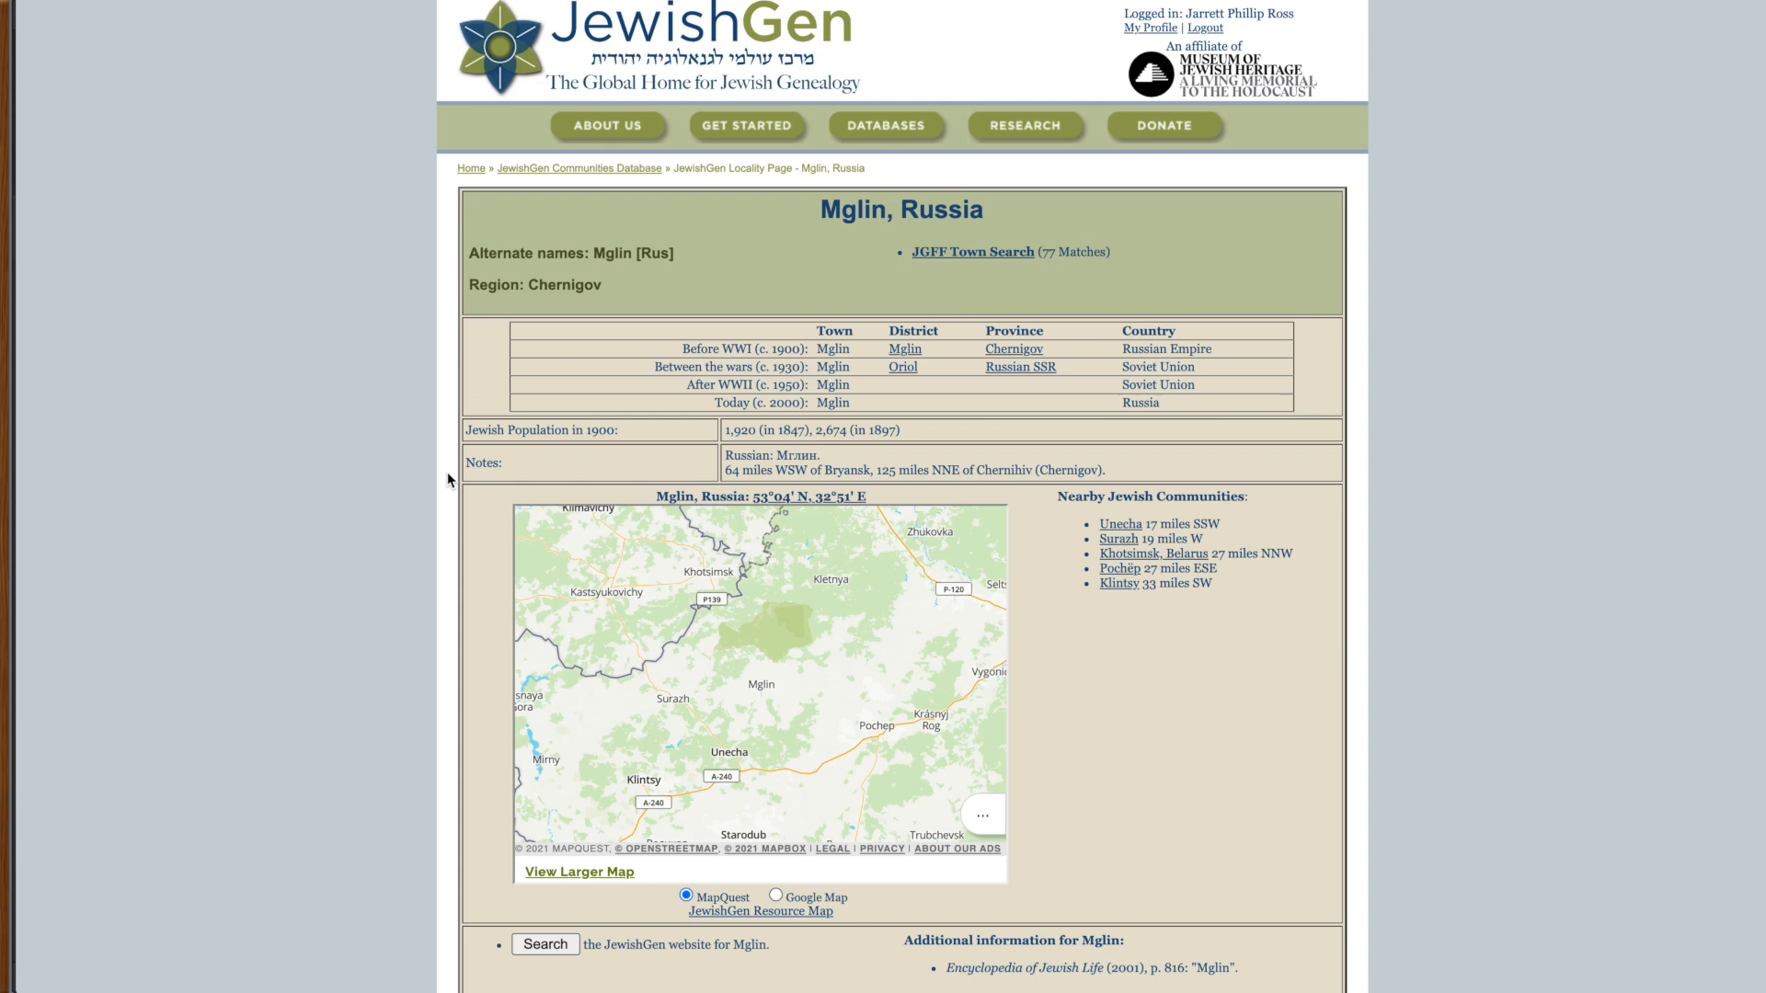
Step: Scroll the Mglin page to its pre-WWI jurisdiction: Mglin district, Chernigov province
scroll("down", 3)
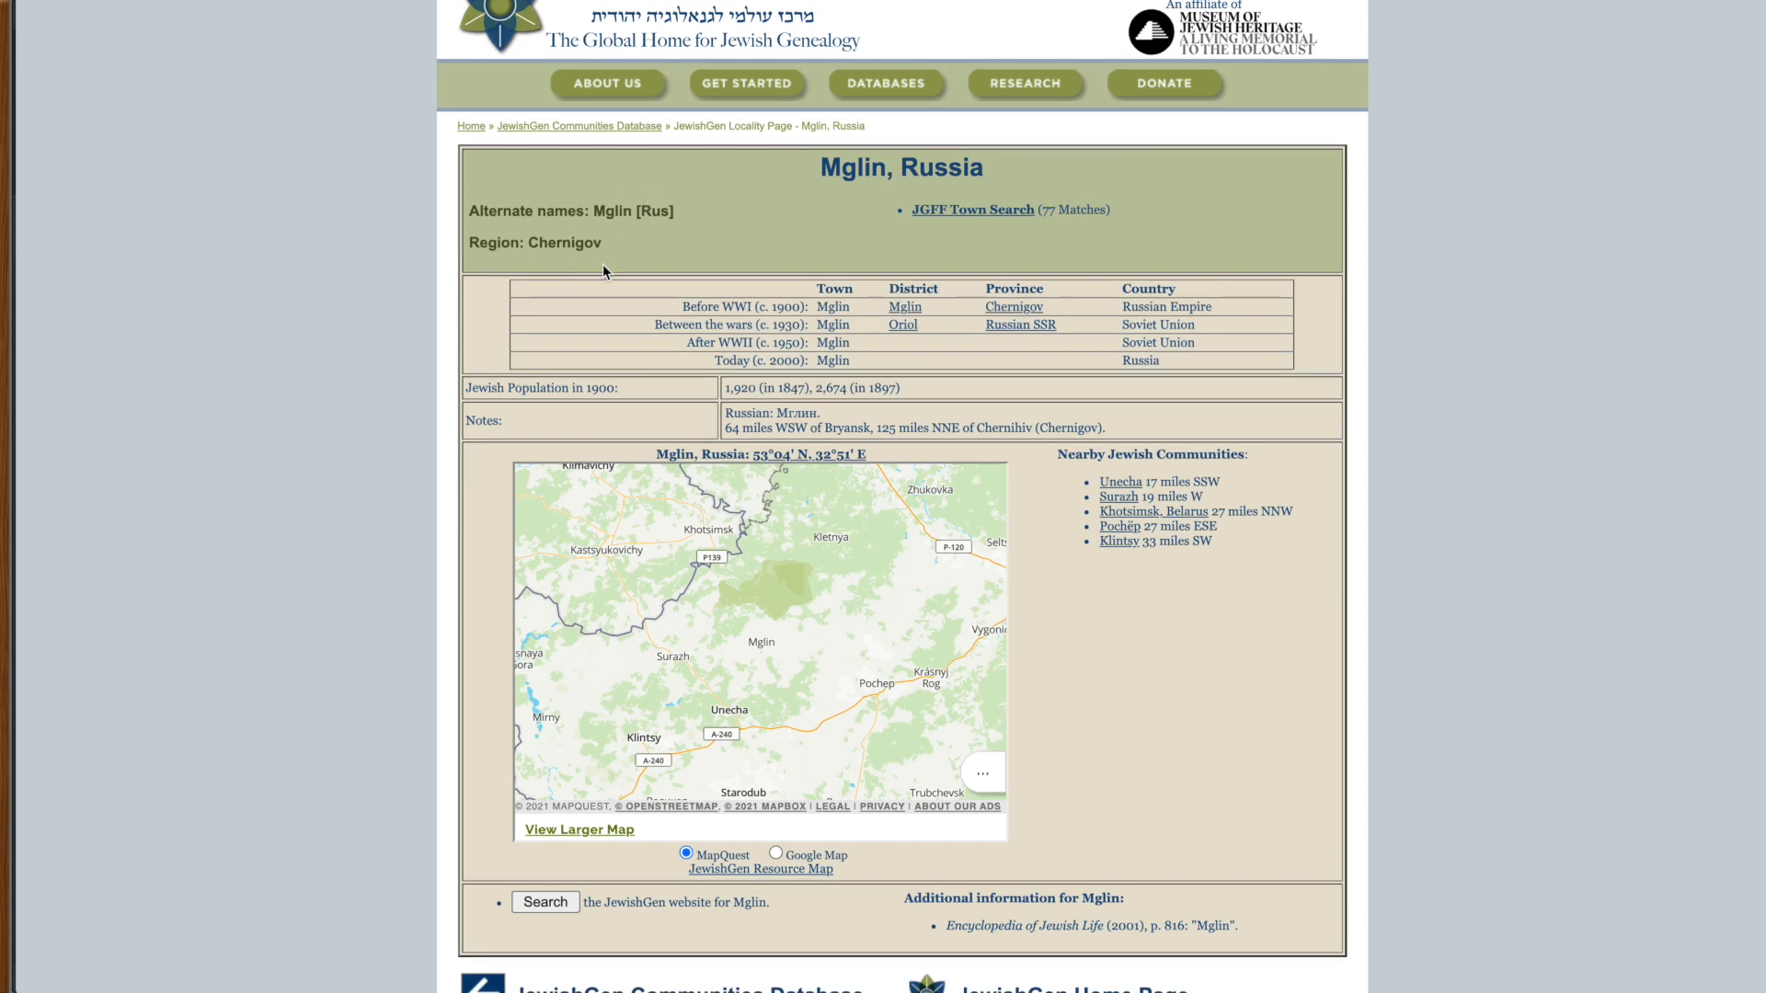
mouse_move(866, 254)
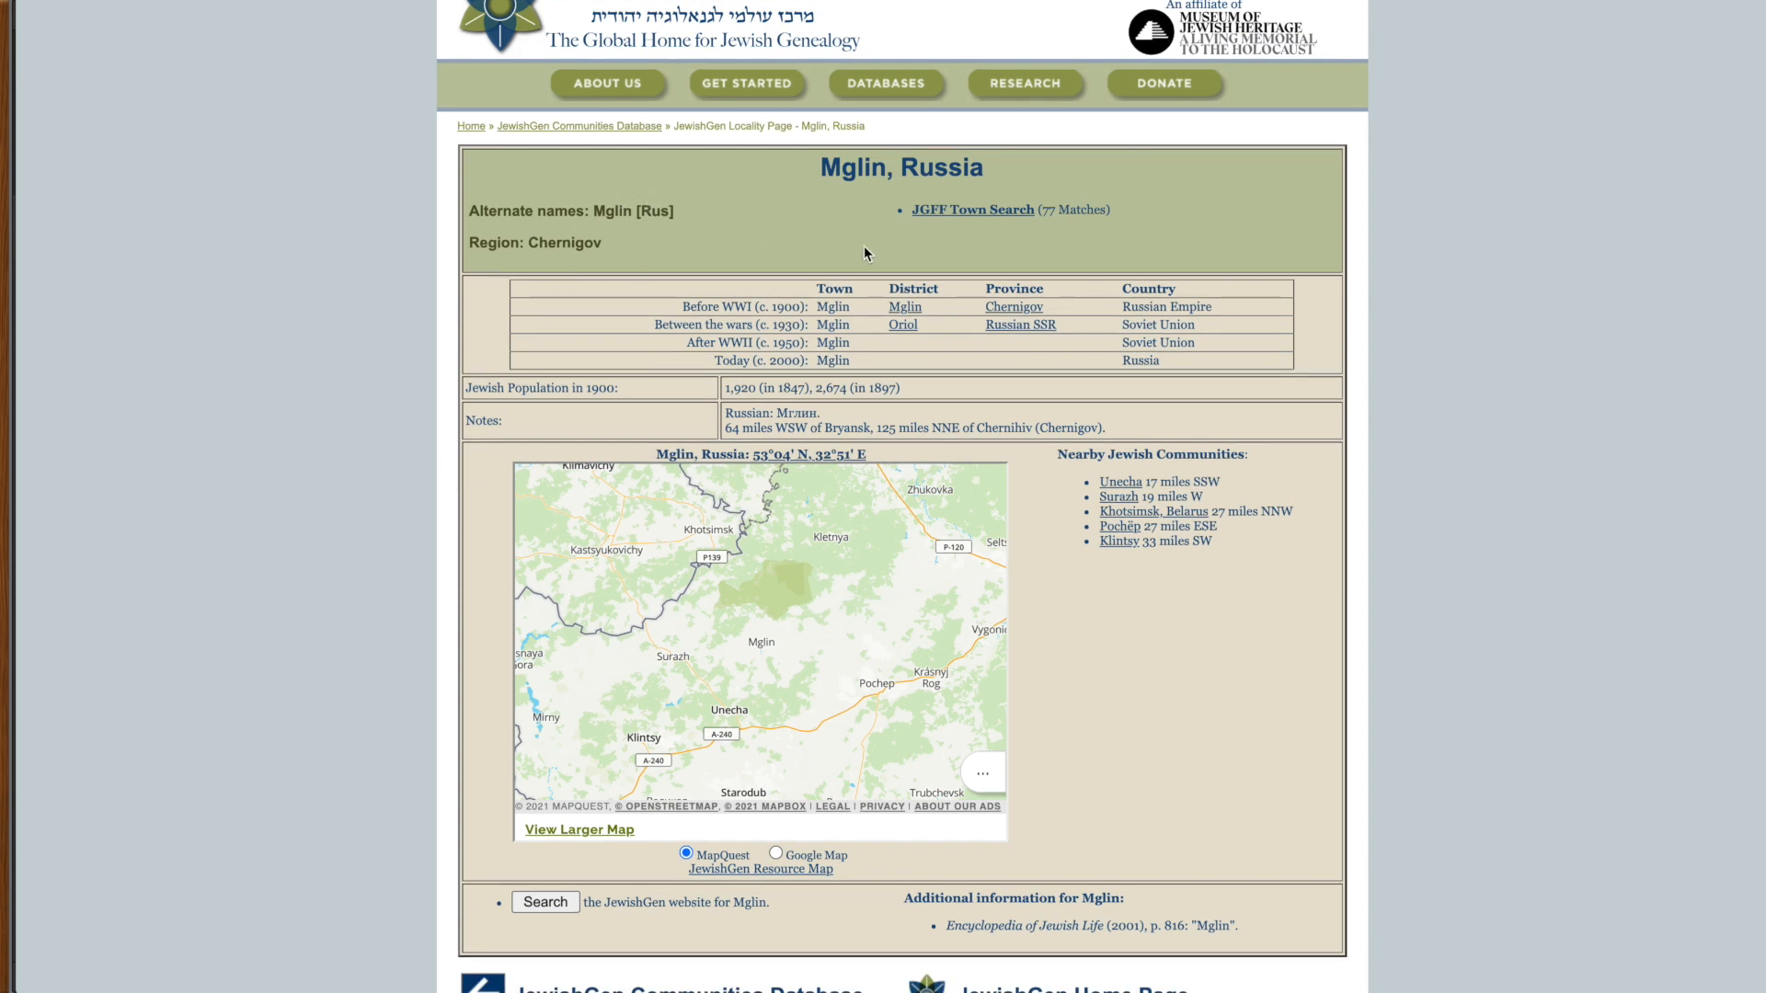
scroll("down", 3)
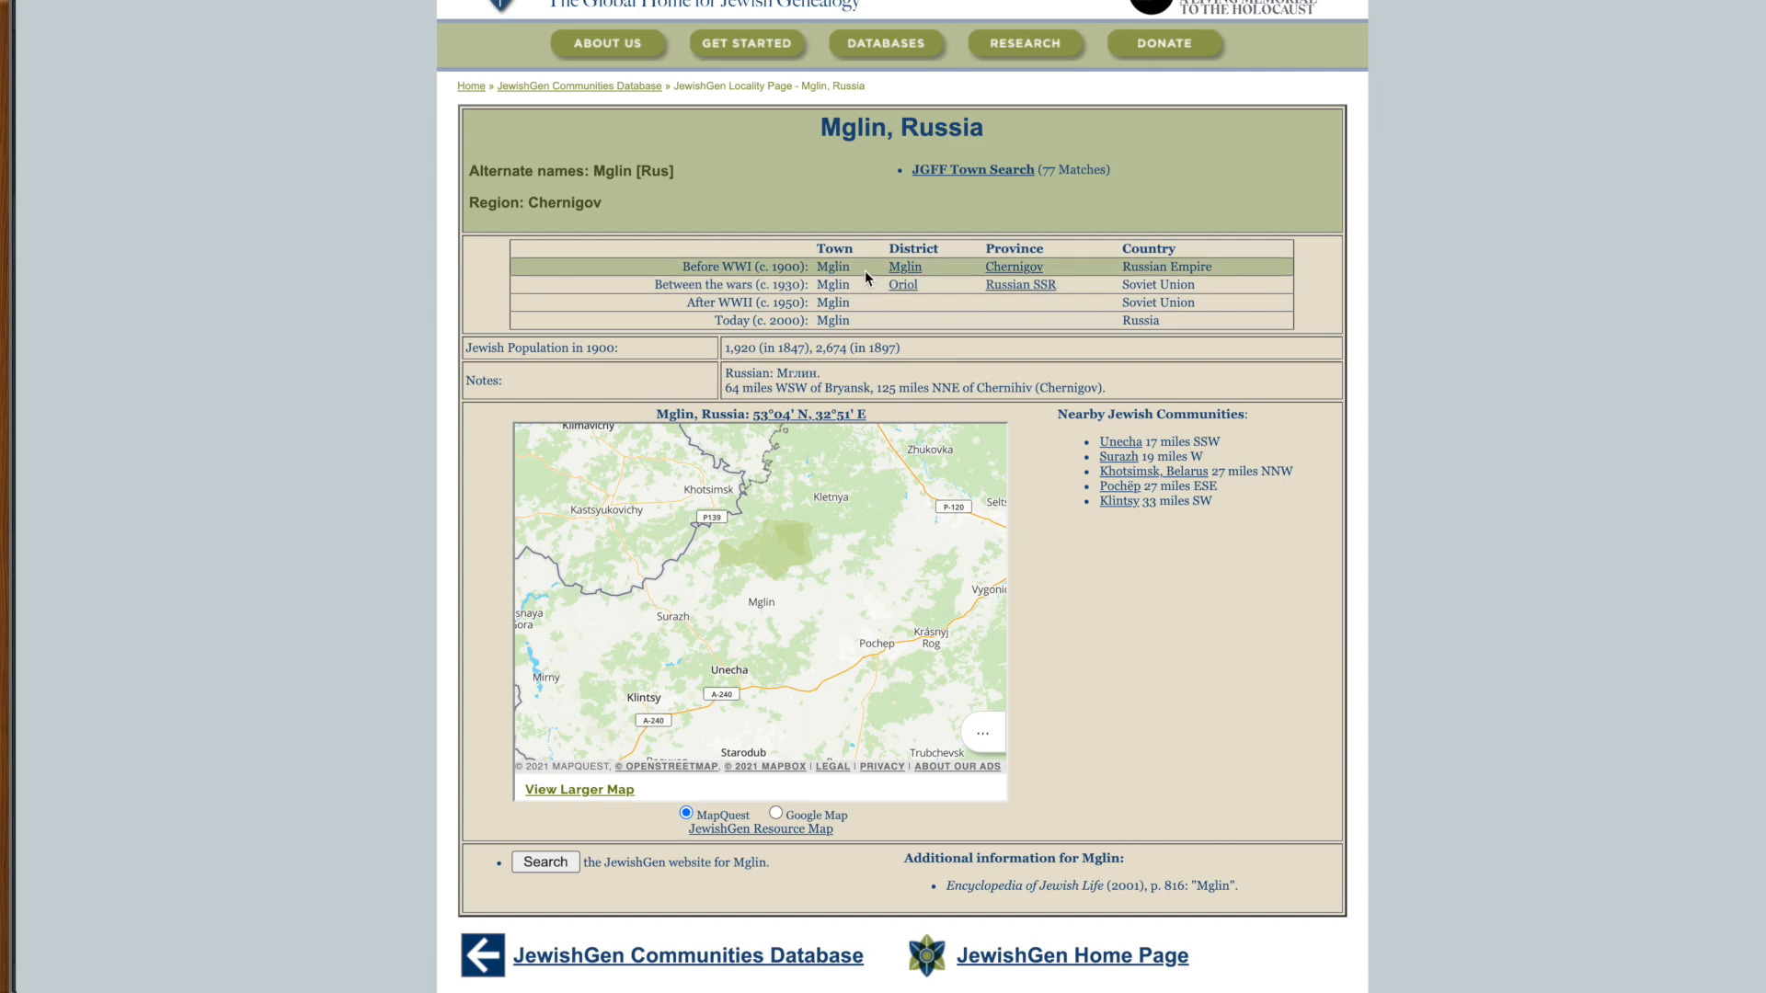
mouse_move(940, 268)
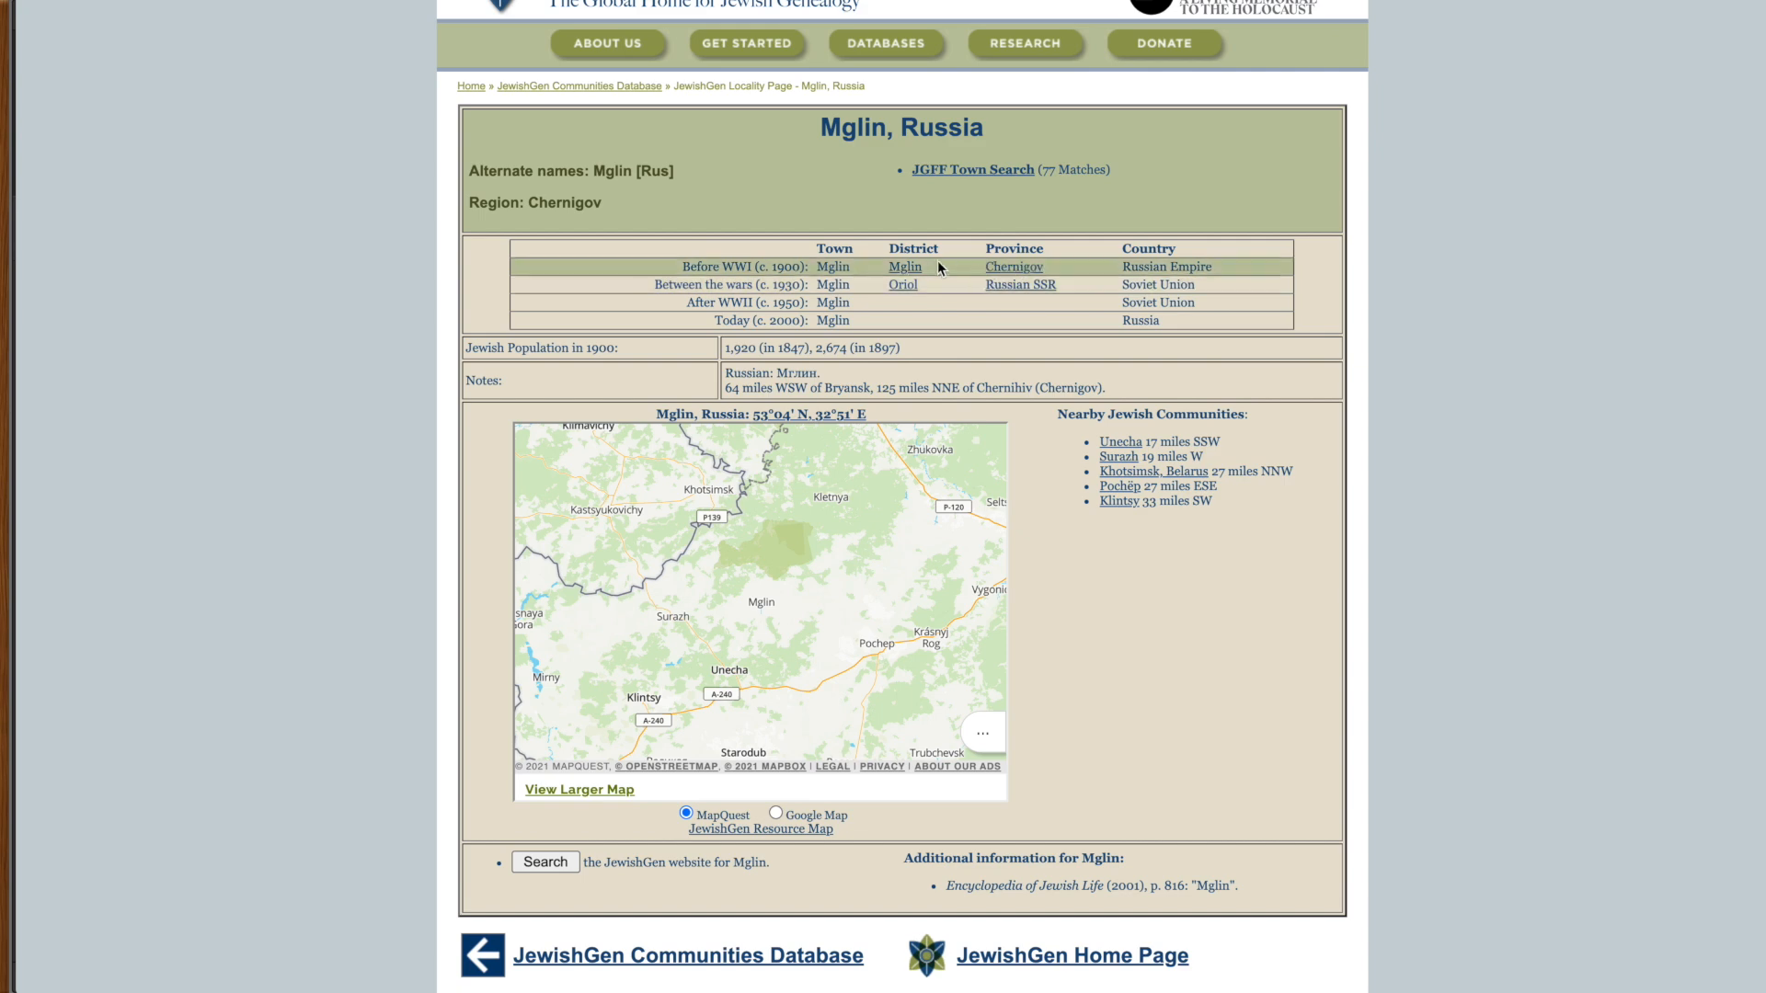
mouse_move(940, 275)
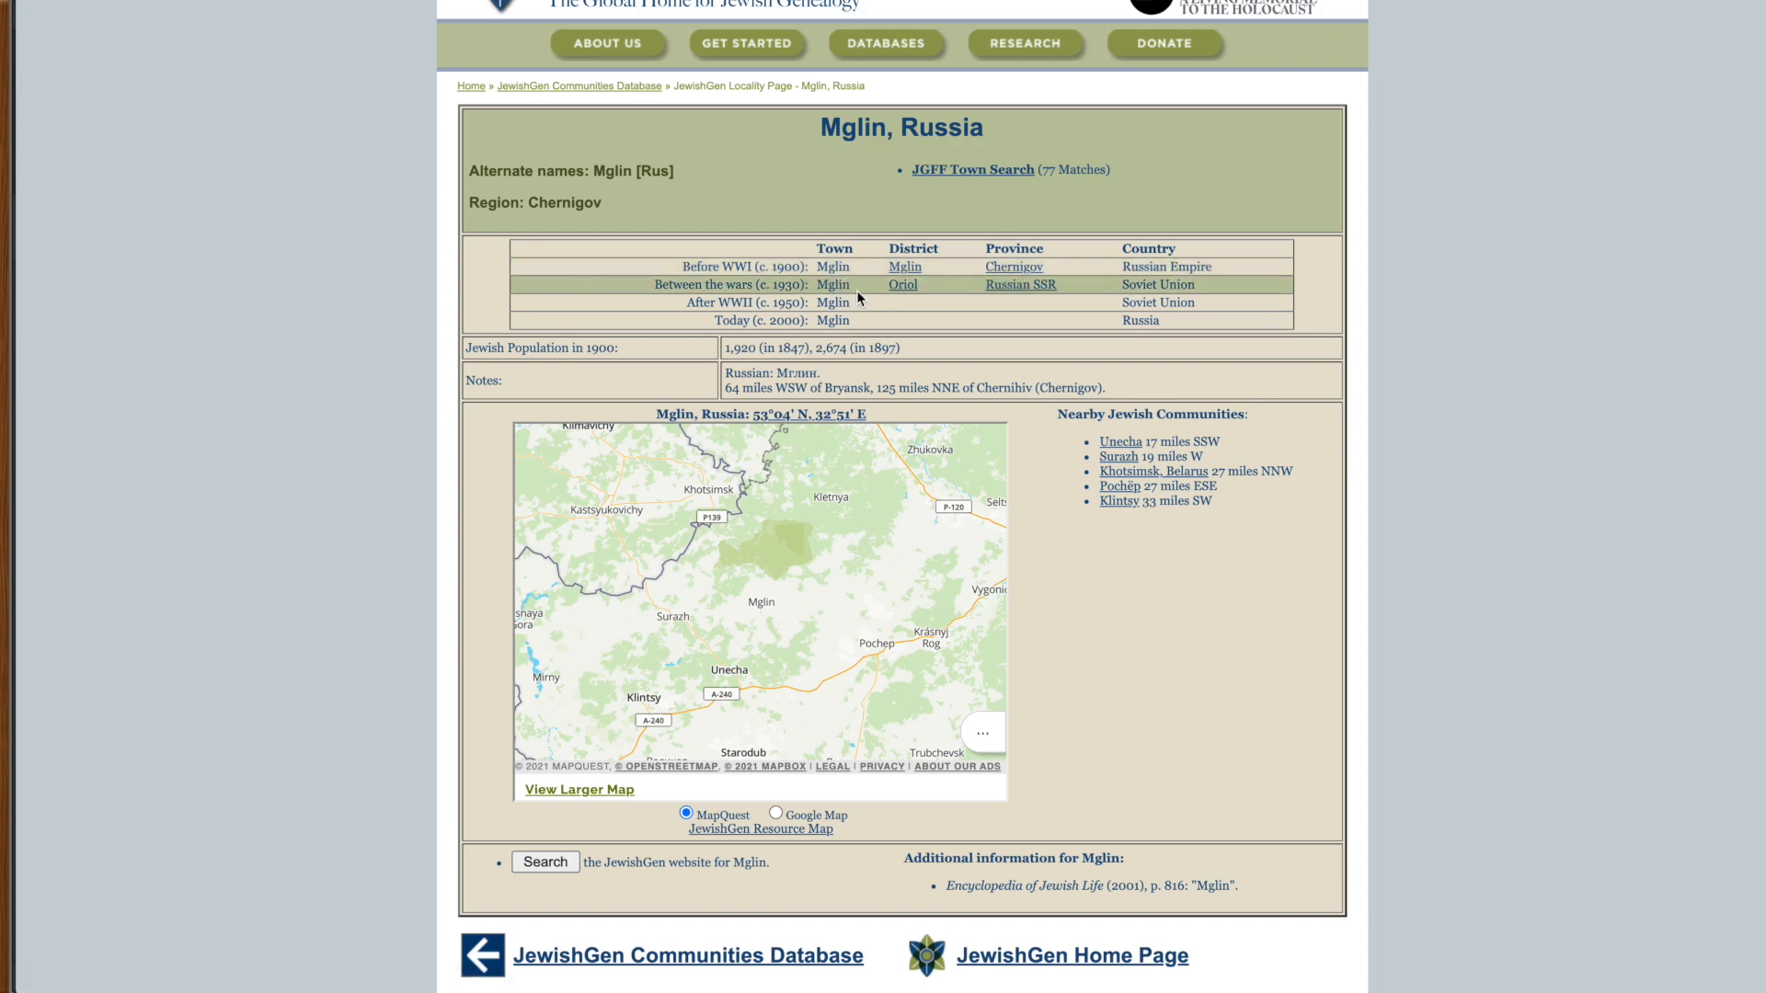
mouse_move(998, 294)
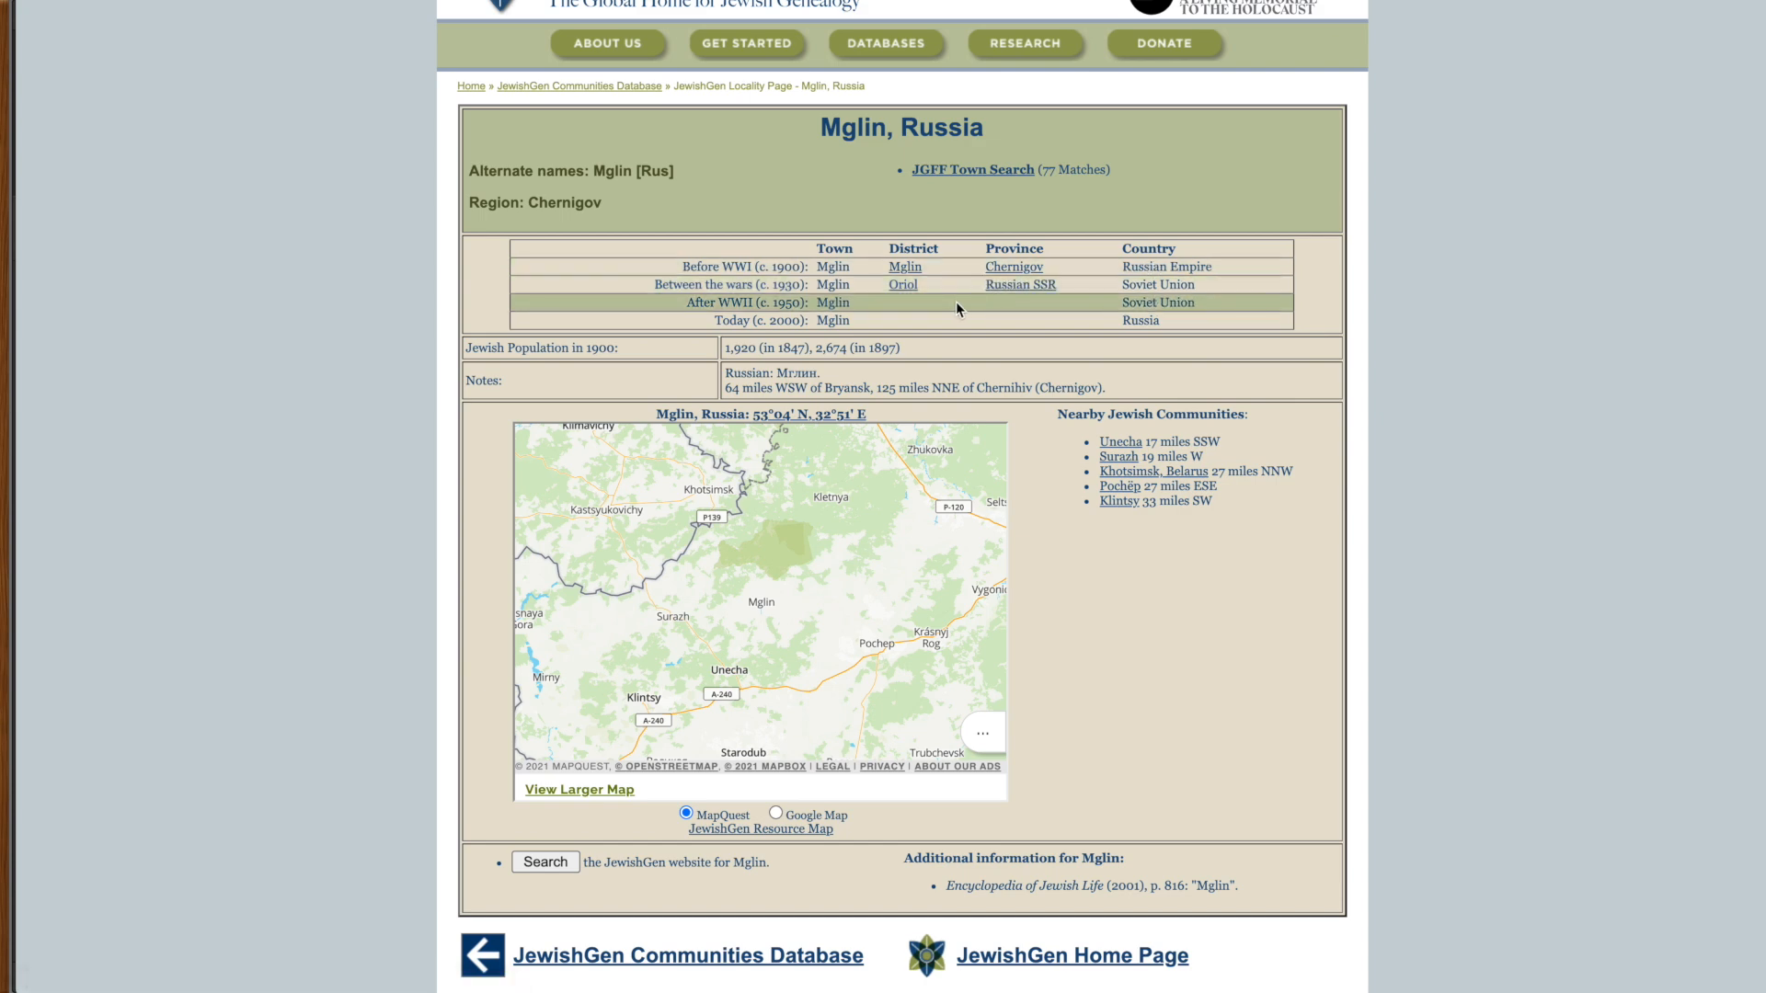
mouse_move(949, 335)
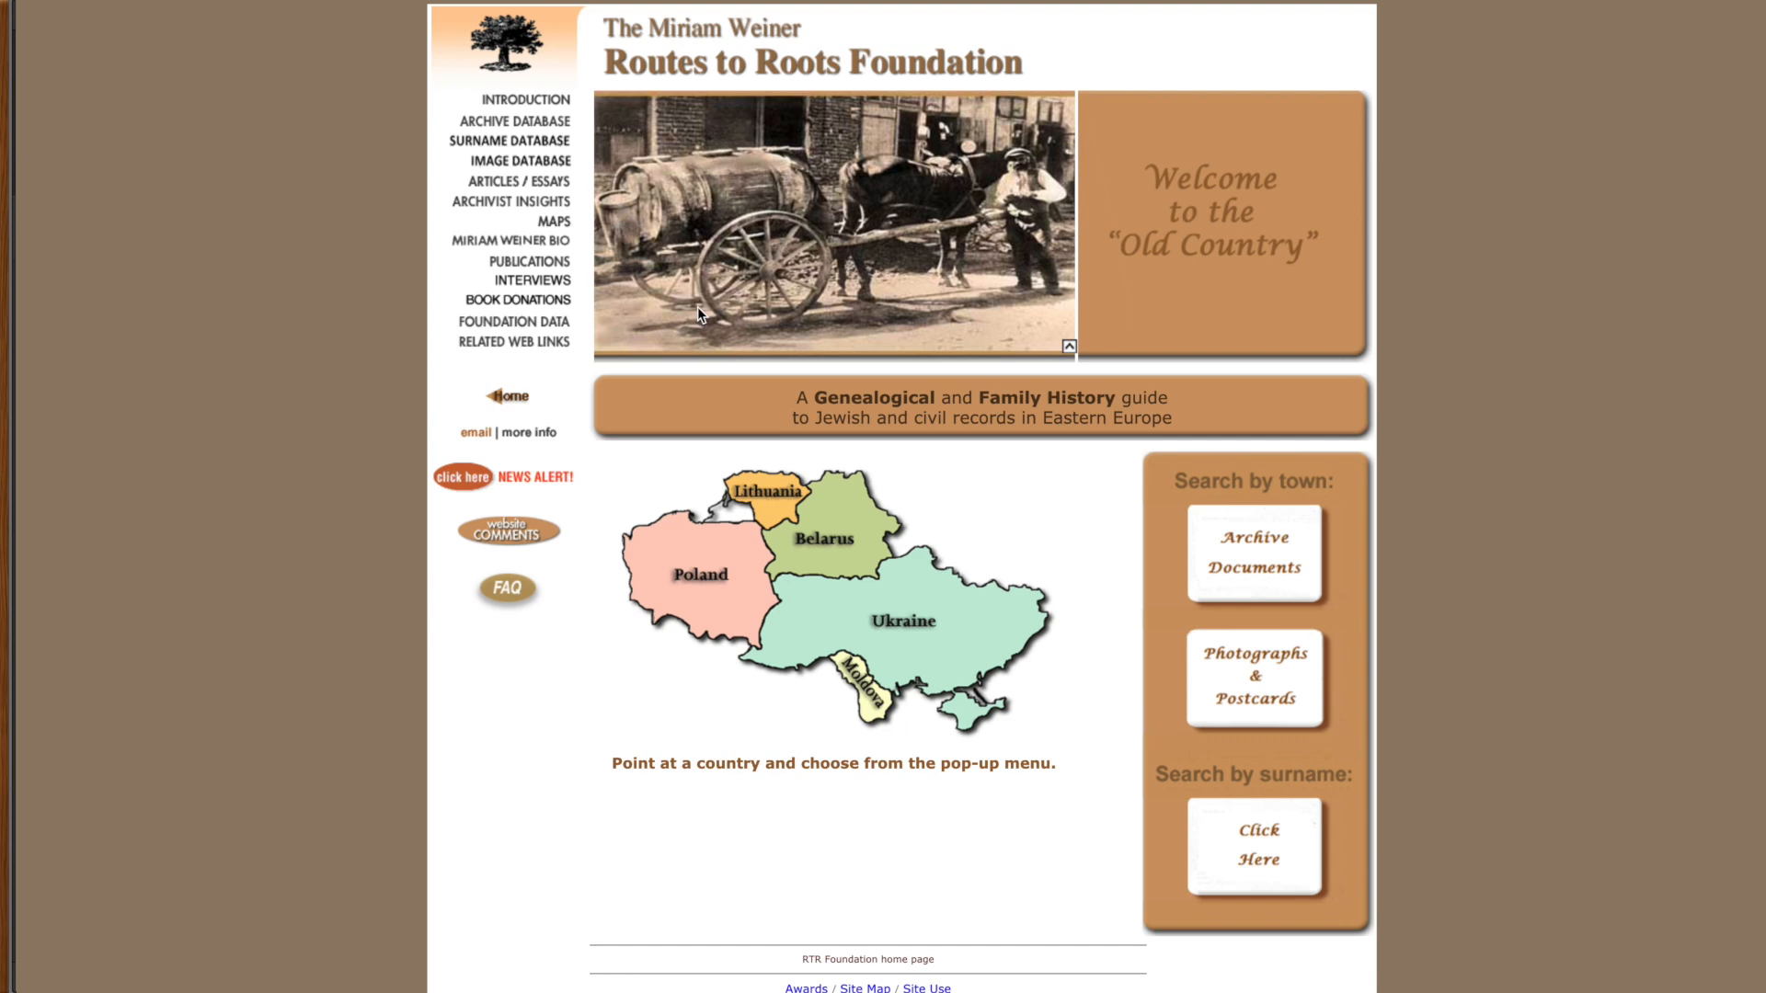
mouse_move(698, 317)
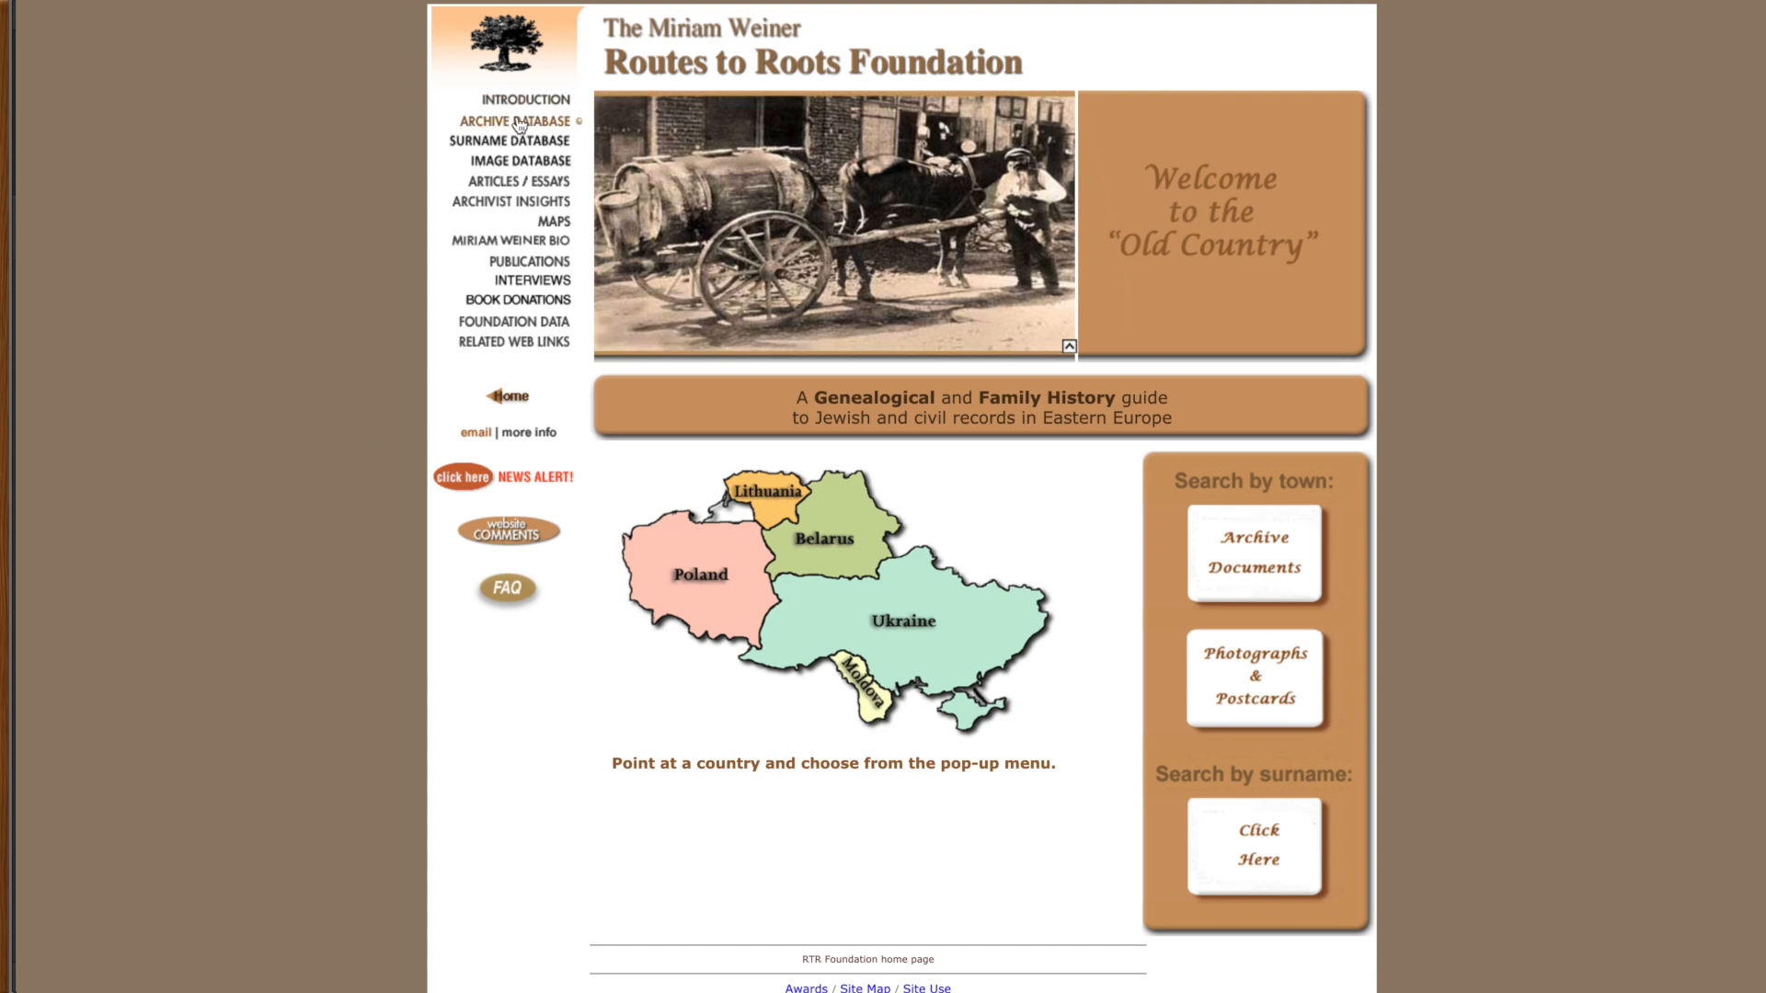
Step: Search the Routes to Roots archive database for Mglin
left_click(524, 120)
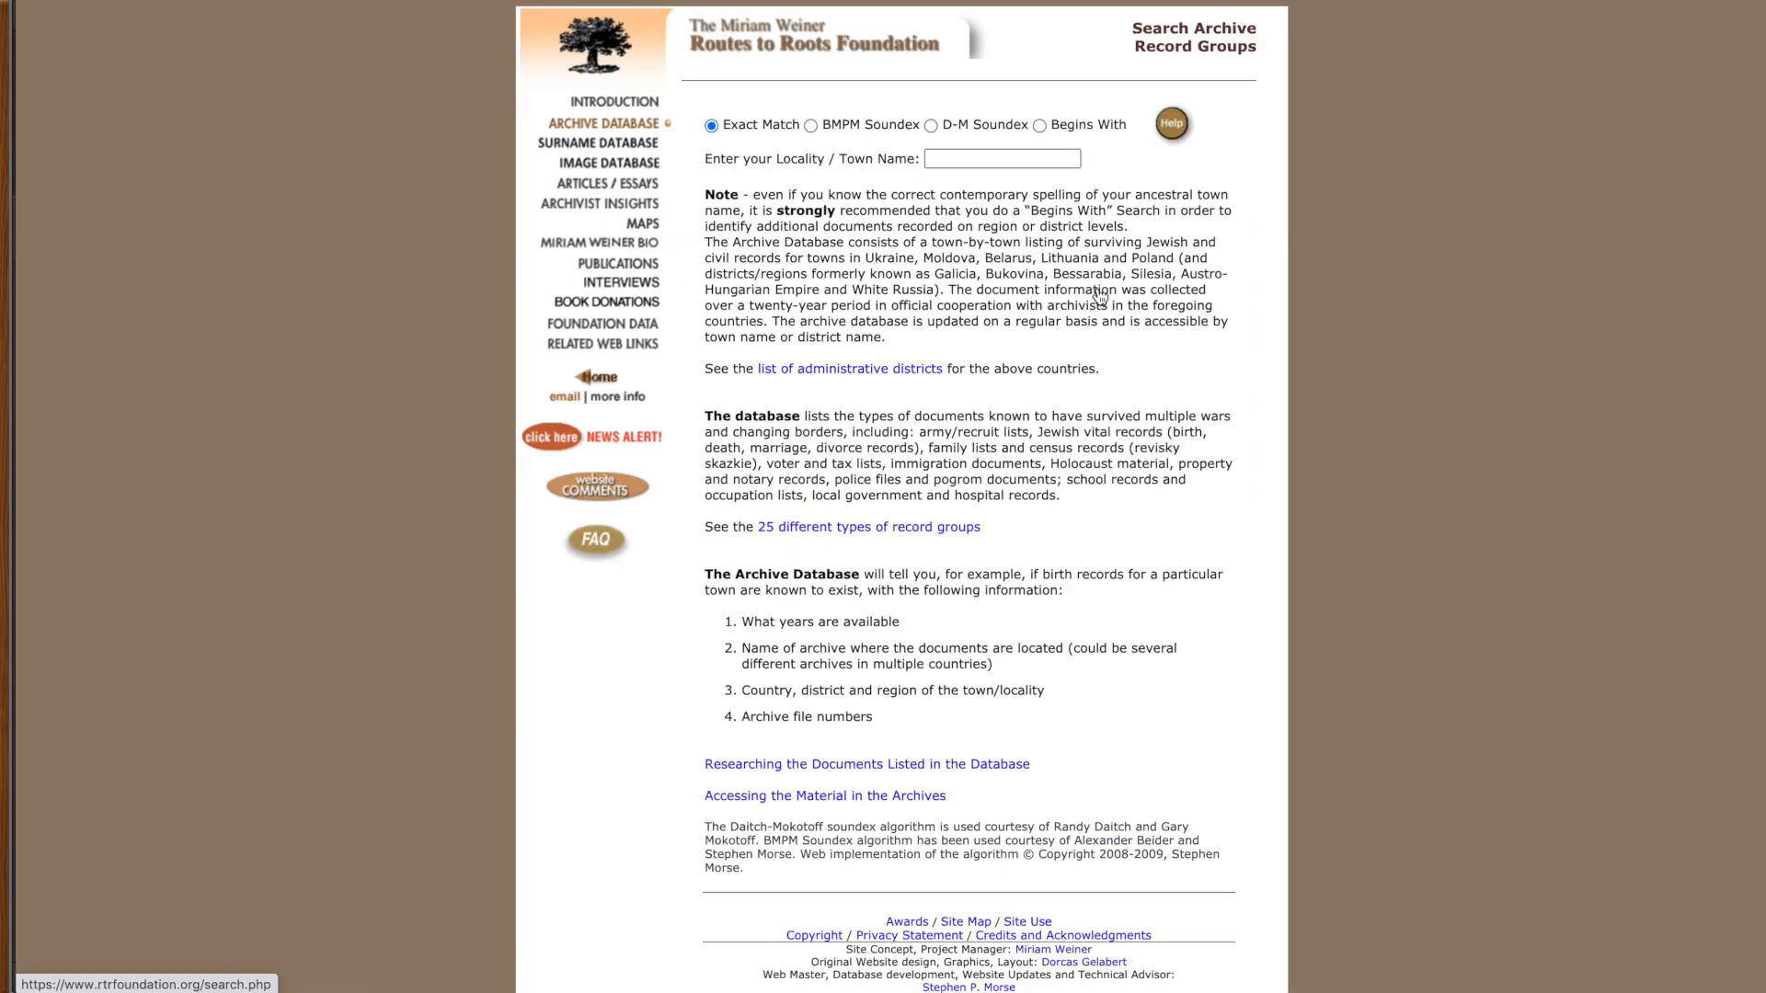
left_click(1001, 161)
type("Mglin")
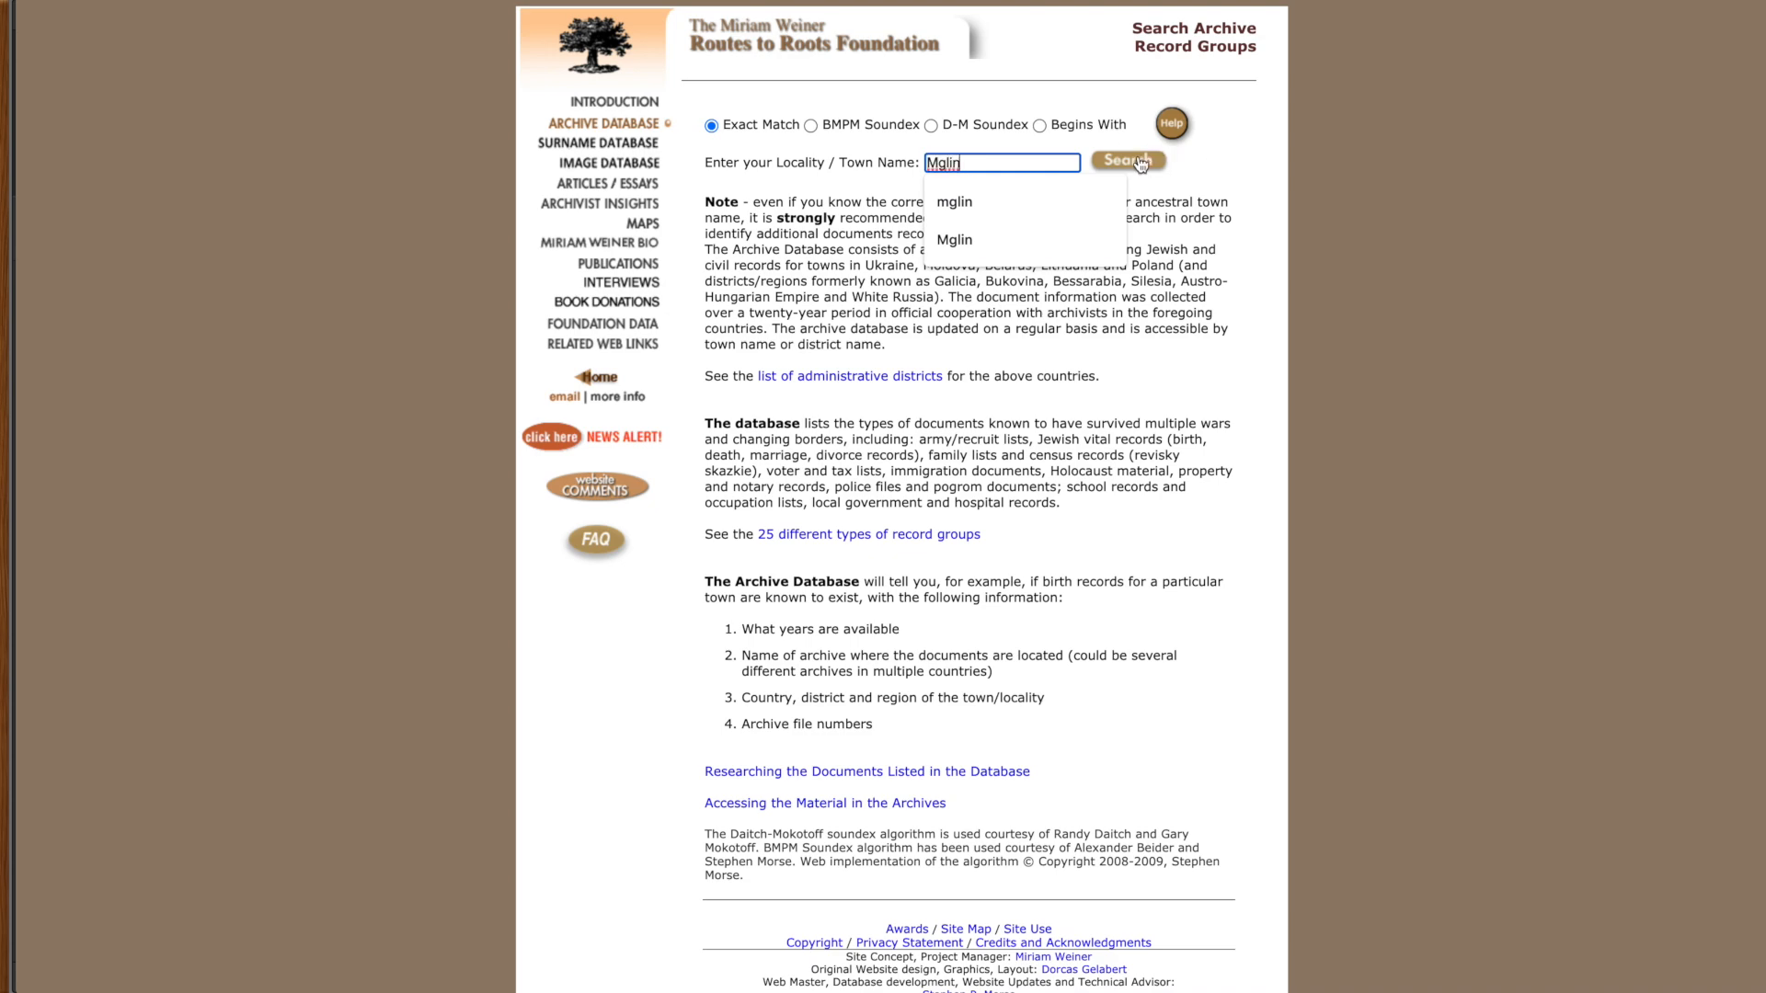
left_click(1127, 161)
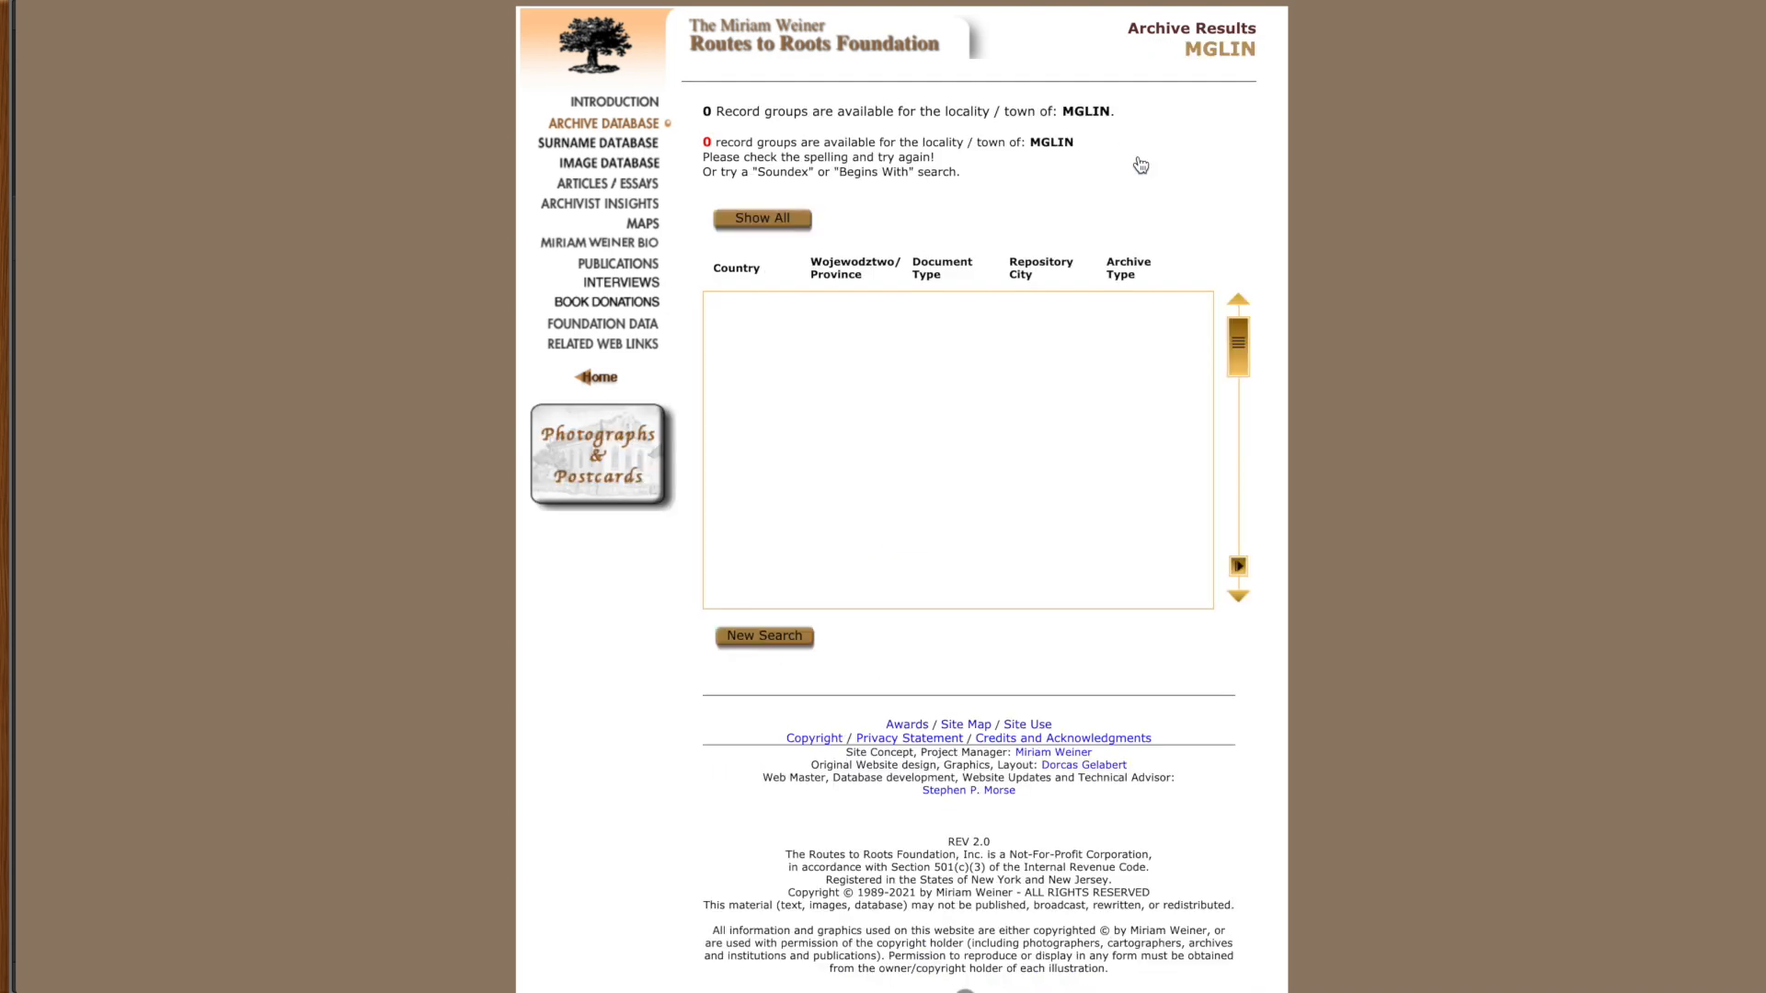
mouse_move(952, 601)
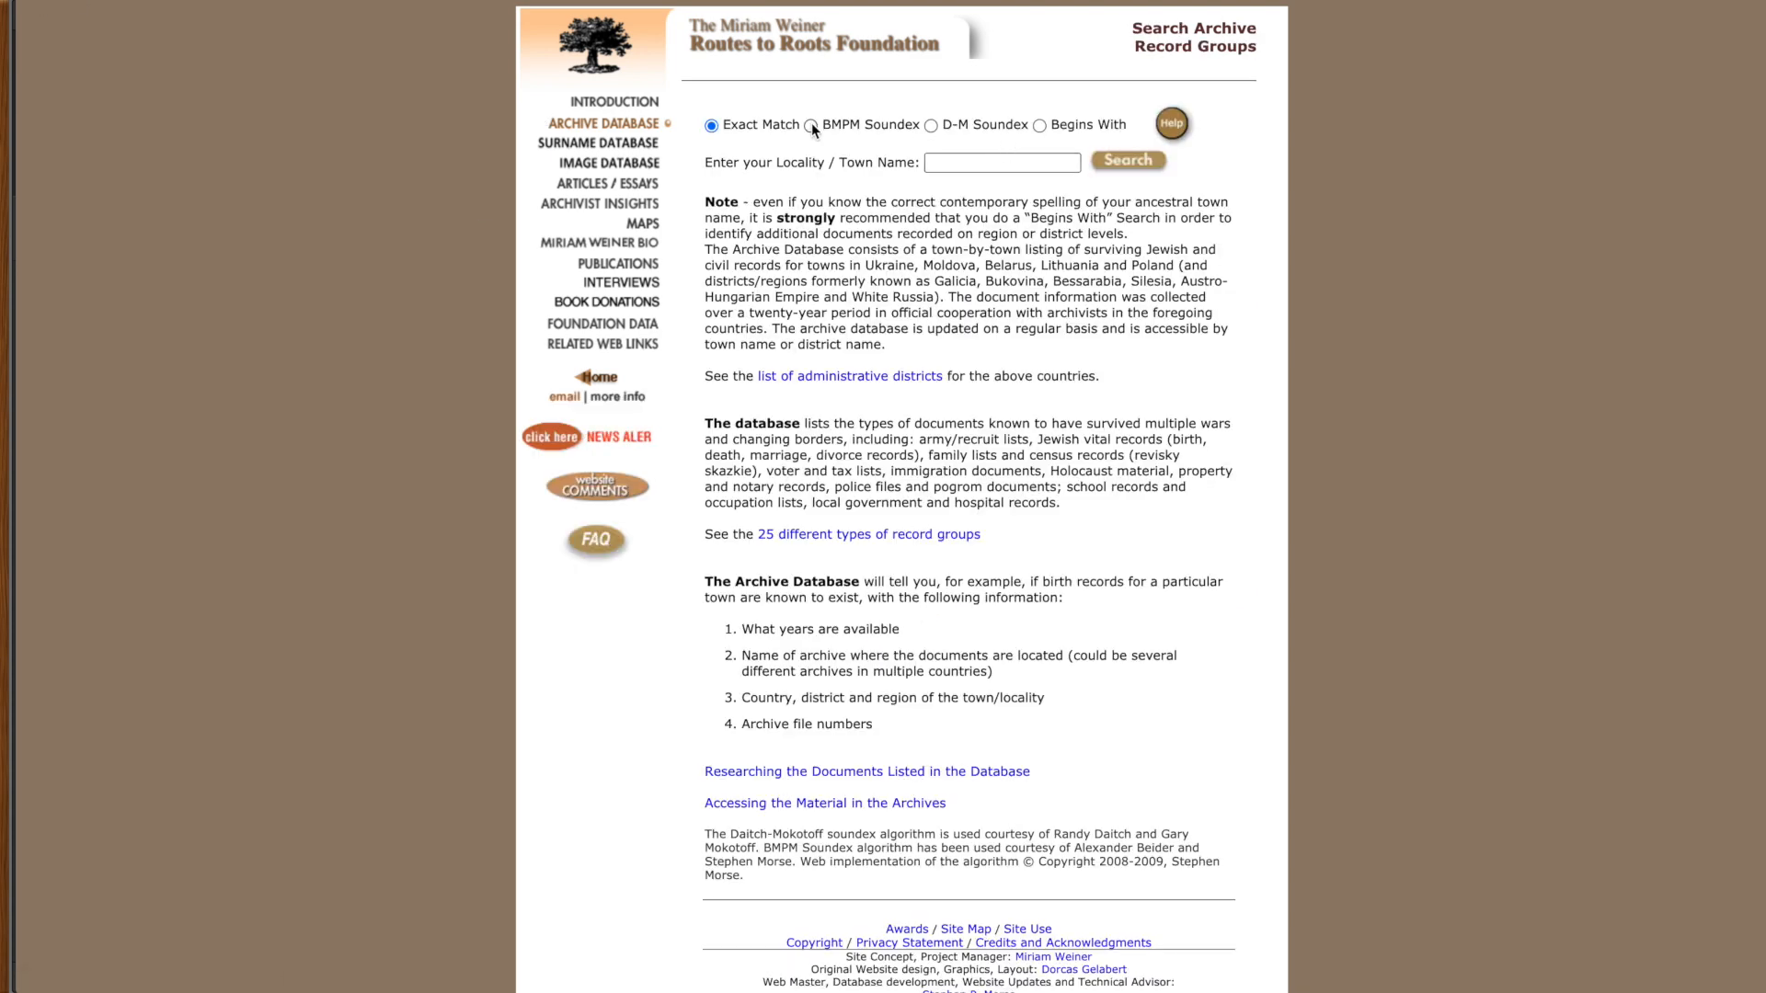
Step: Rerun the Mglin search with BMPM Soundex and open MGLIN UEZD census records
left_click(817, 126)
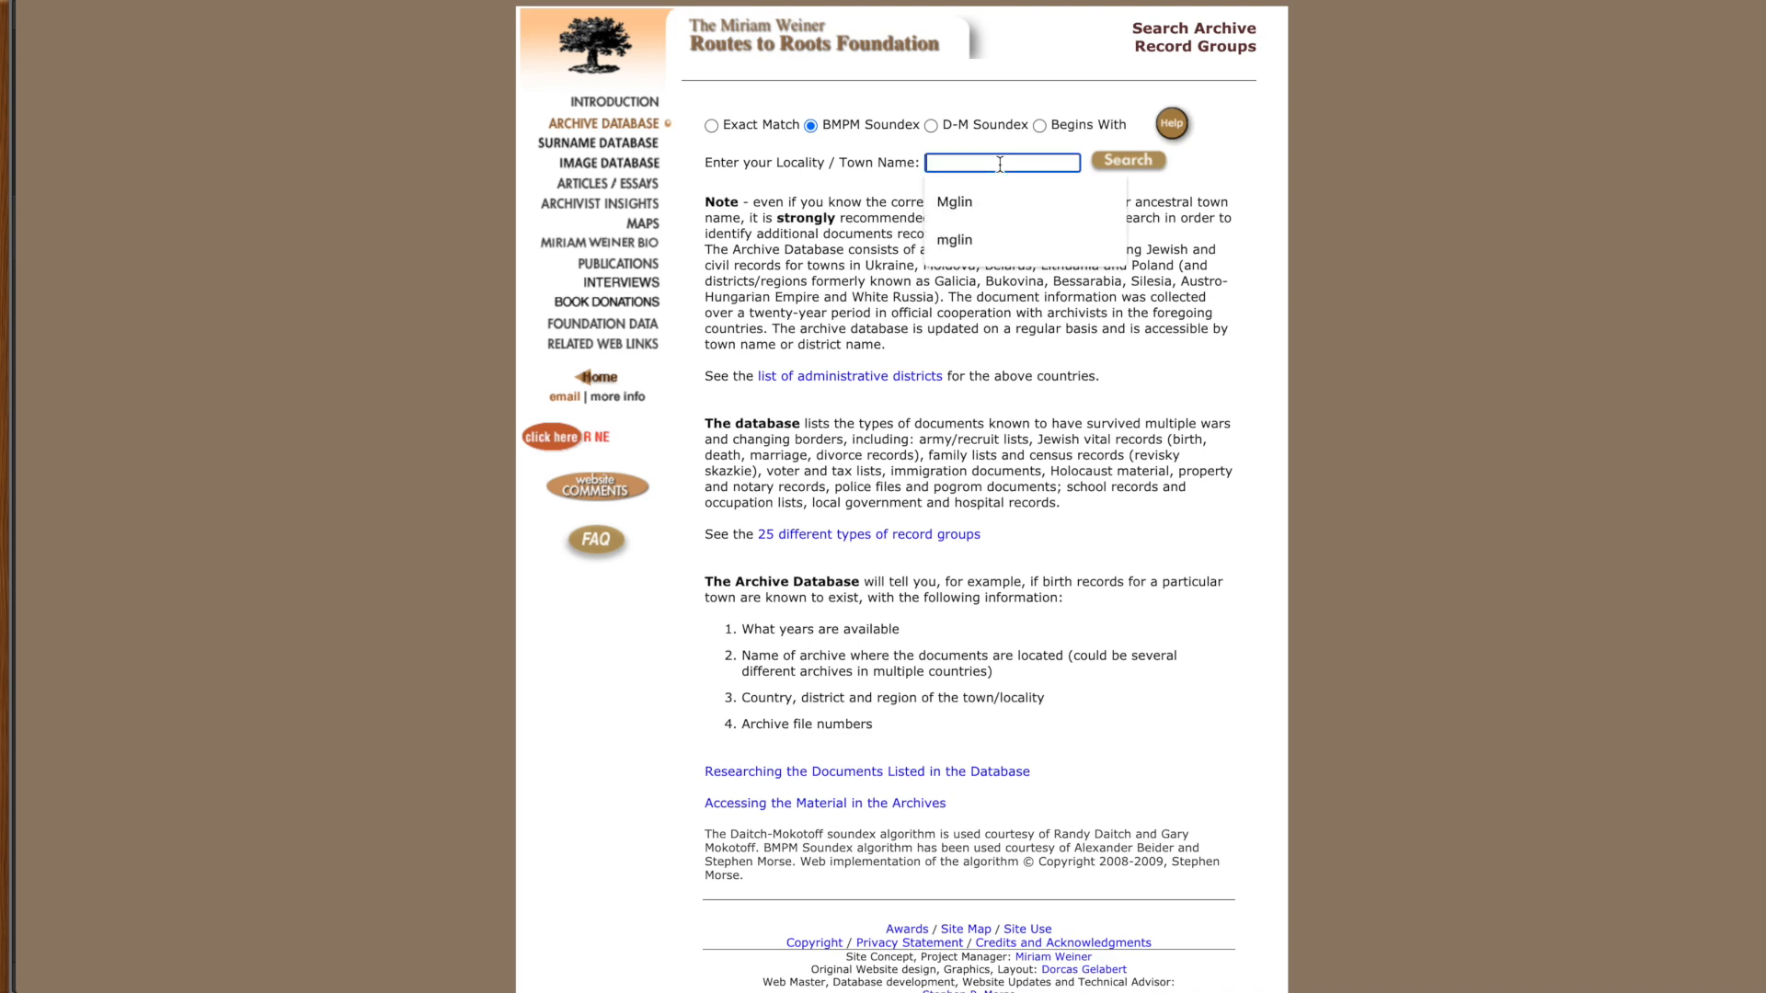
left_click(954, 202)
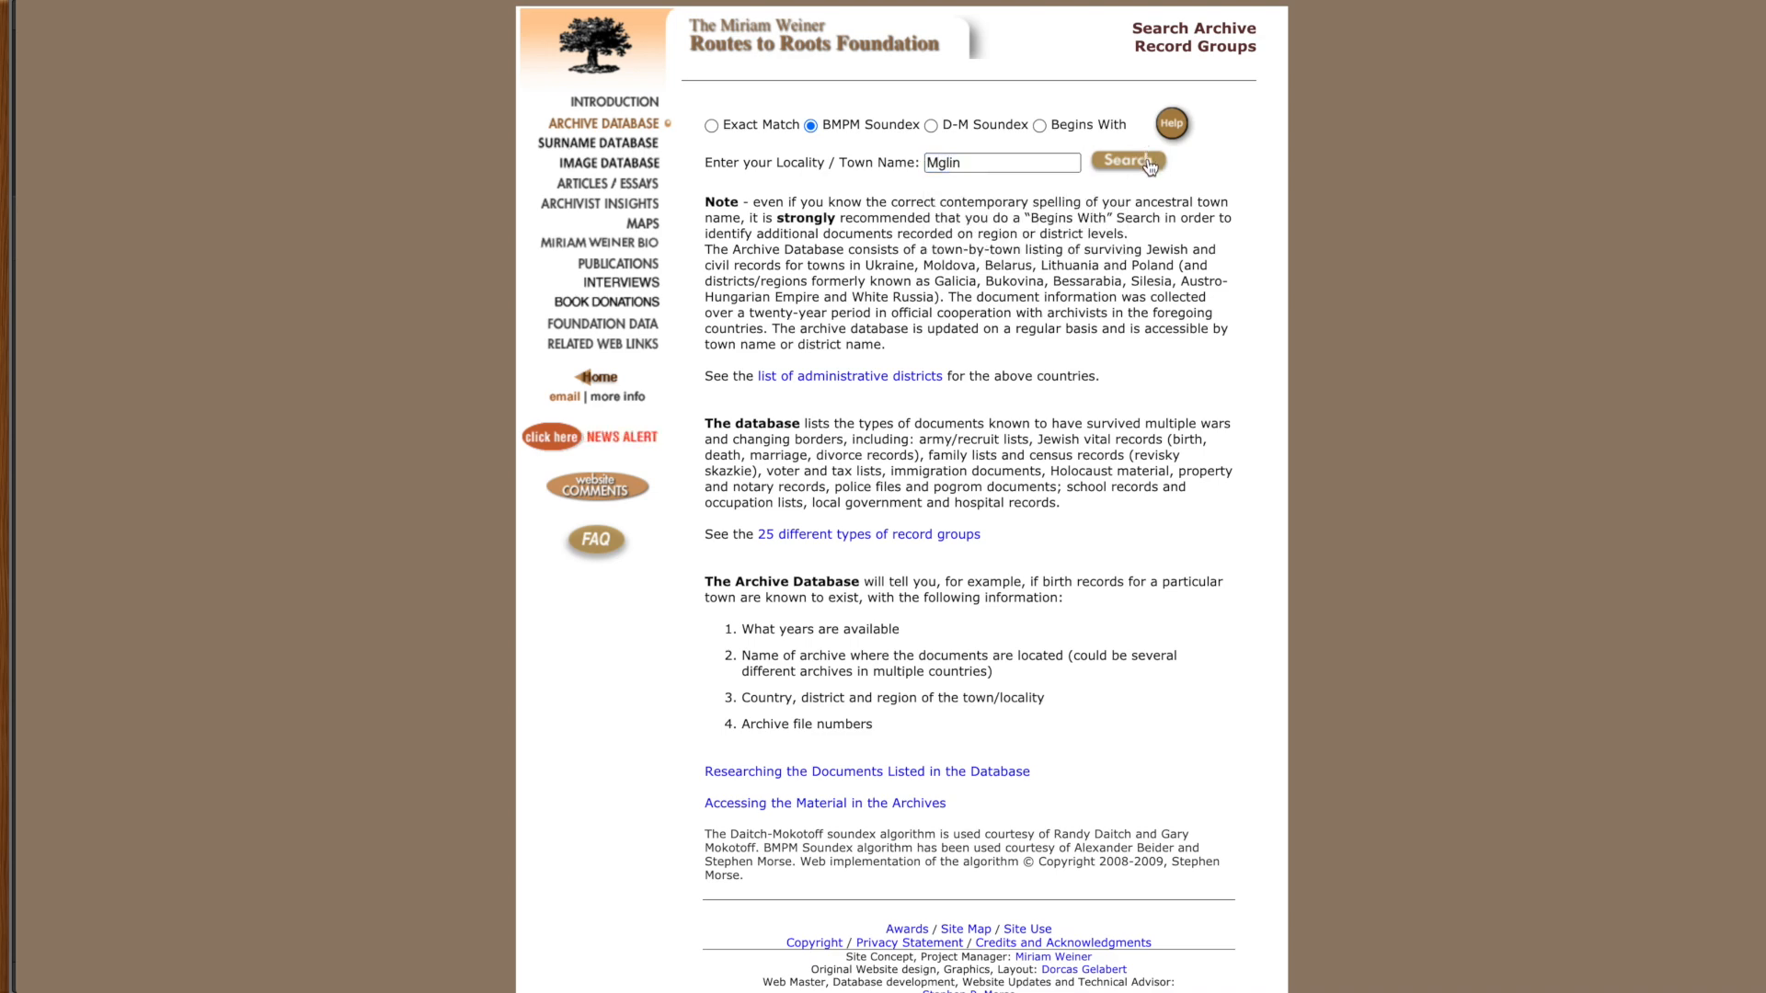
left_click(1127, 161)
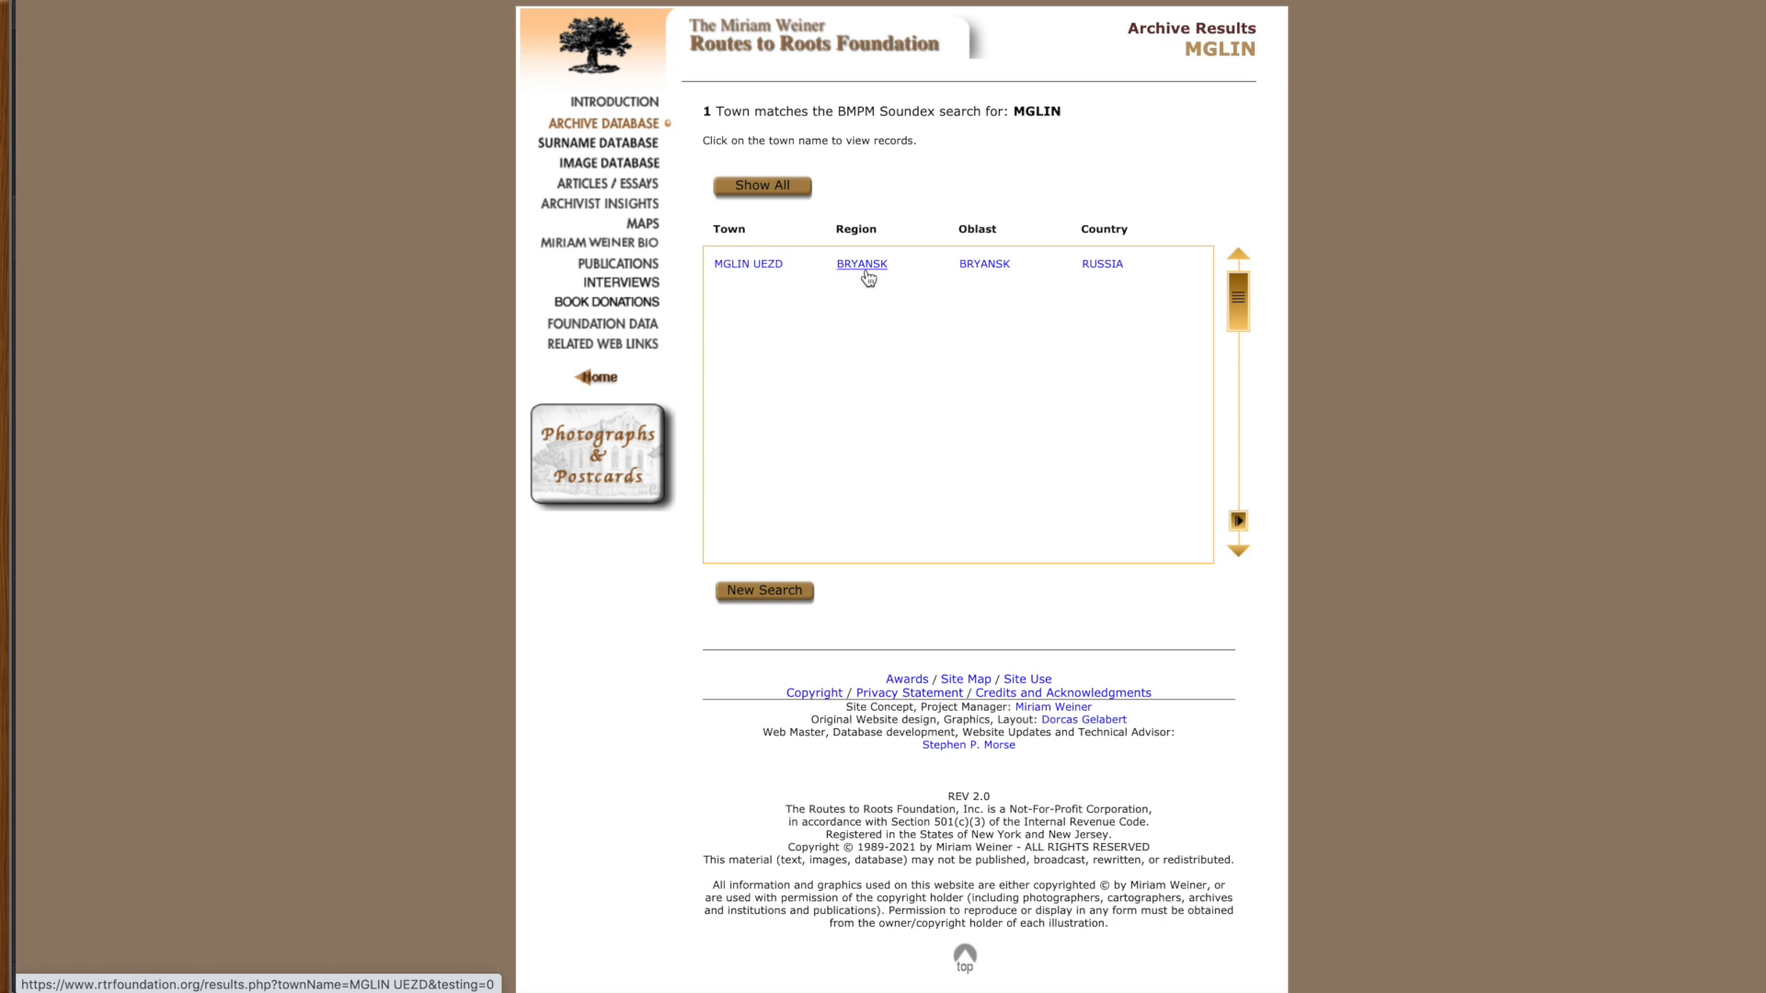
mouse_move(760, 269)
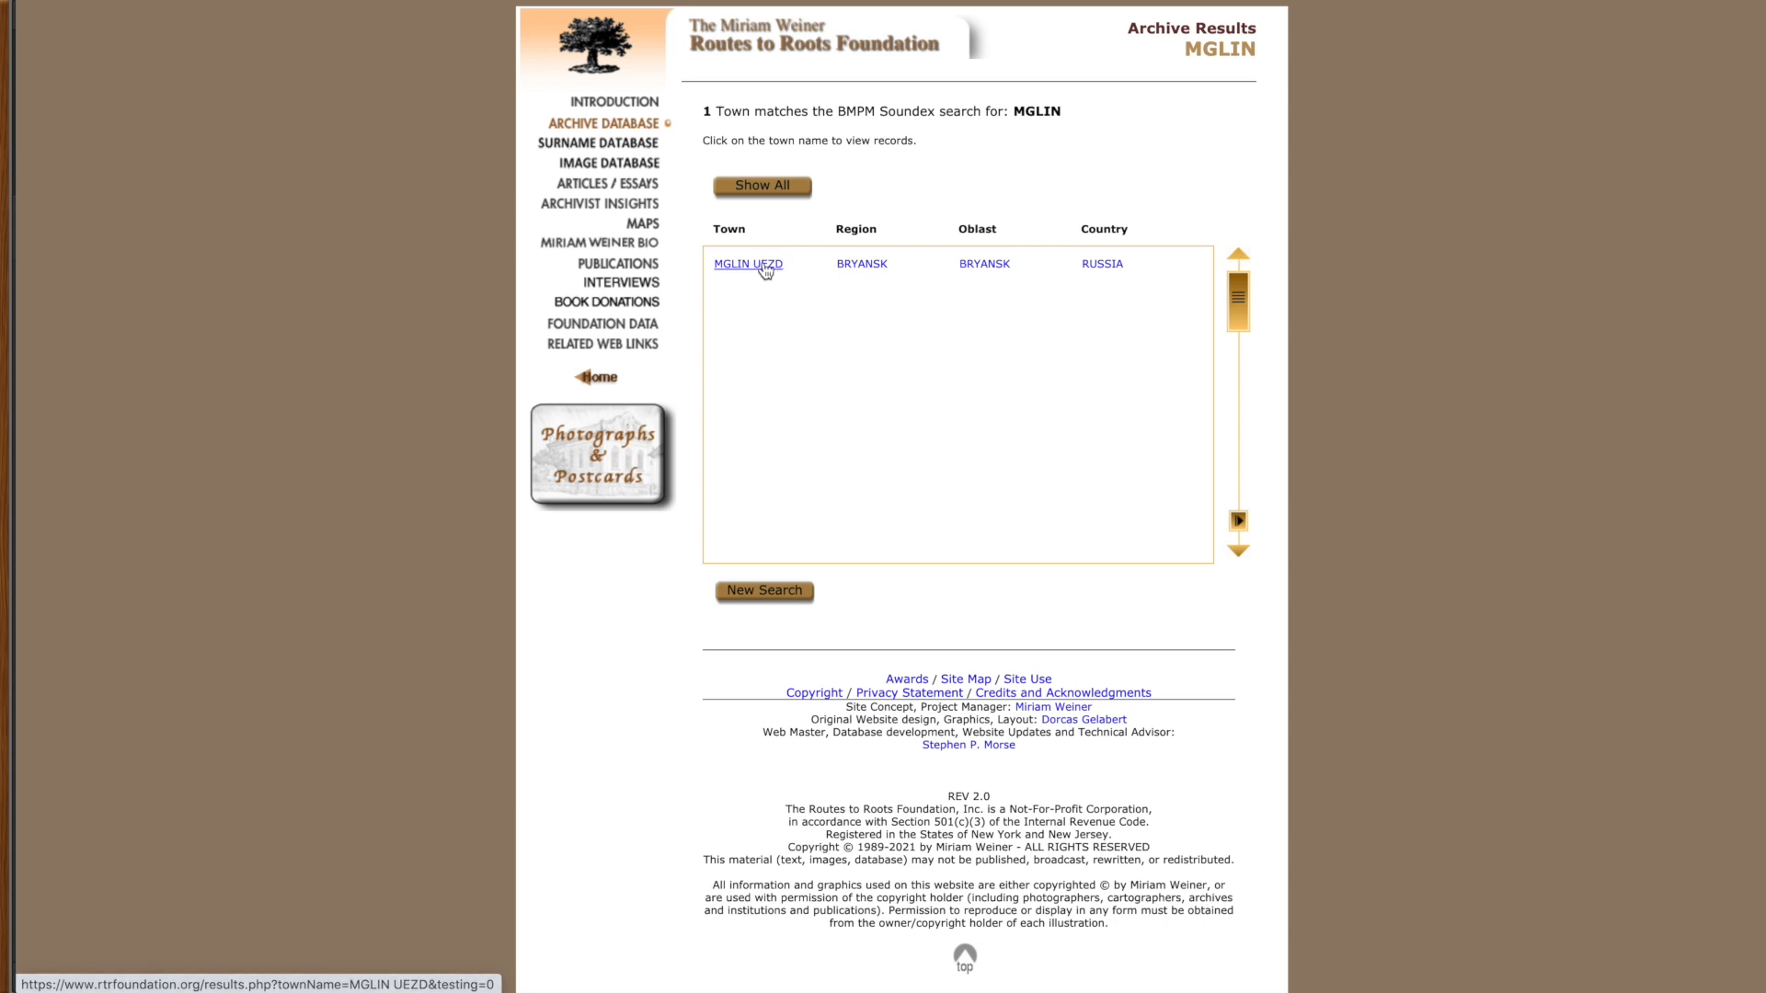
left_click(748, 265)
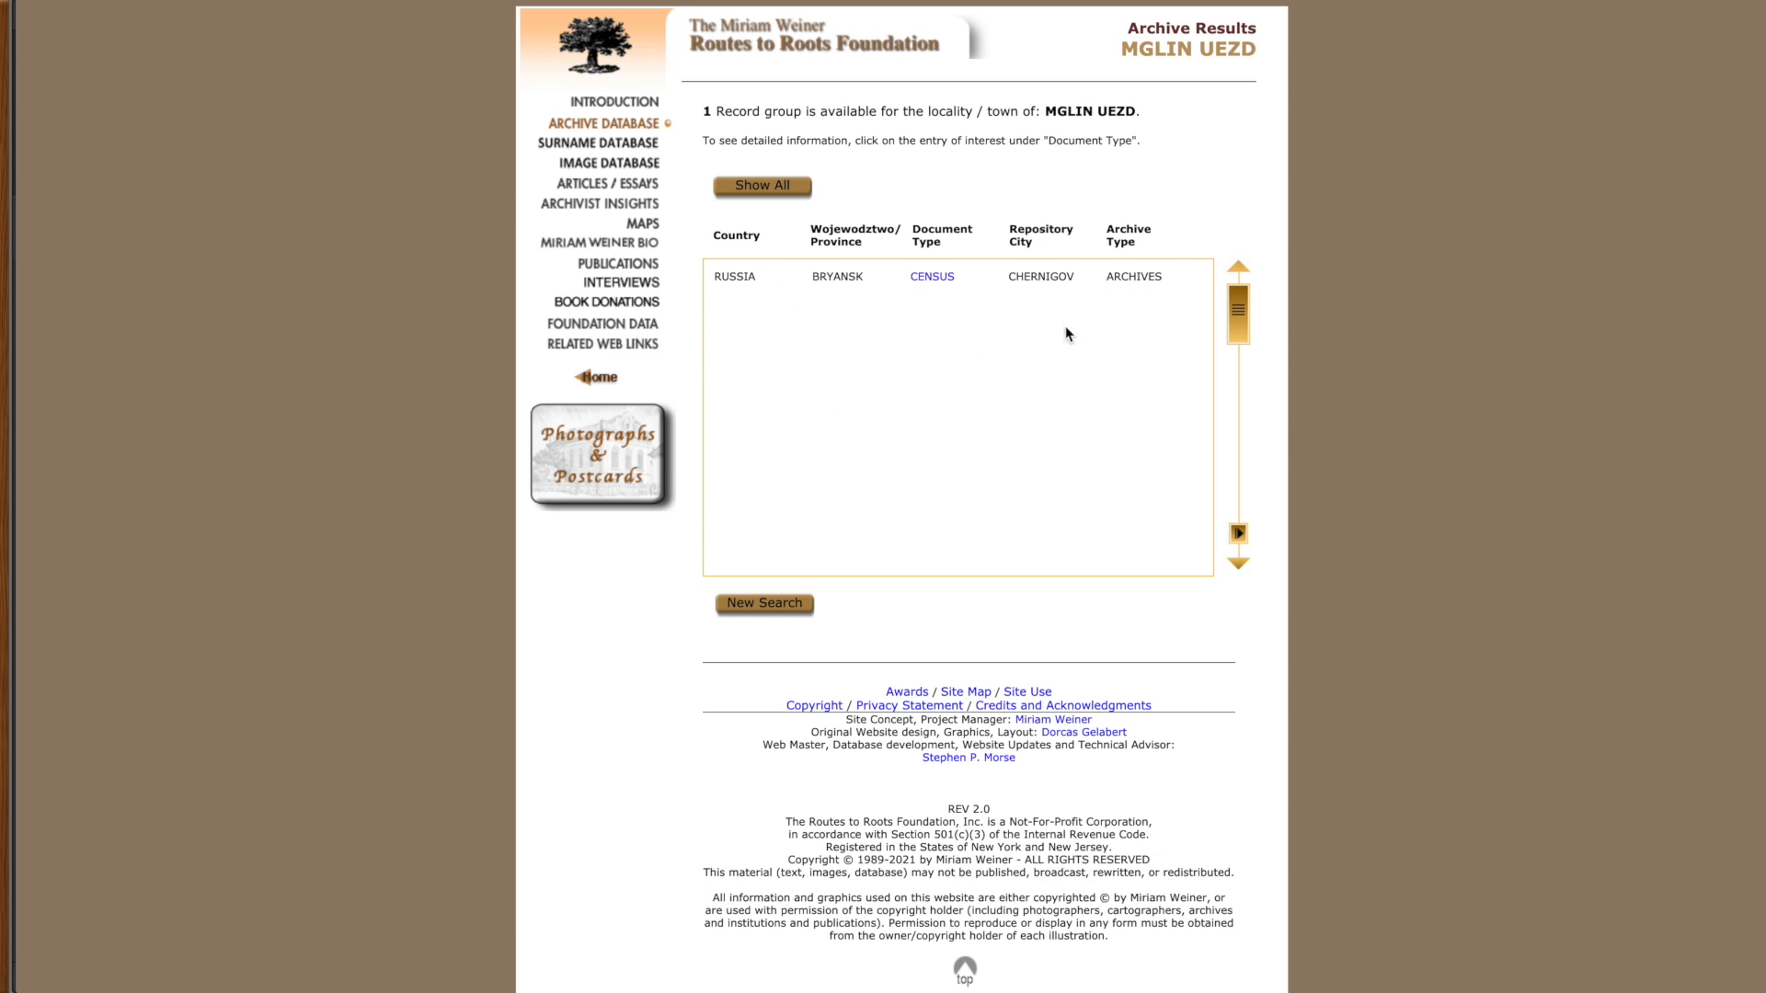
mouse_move(756, 292)
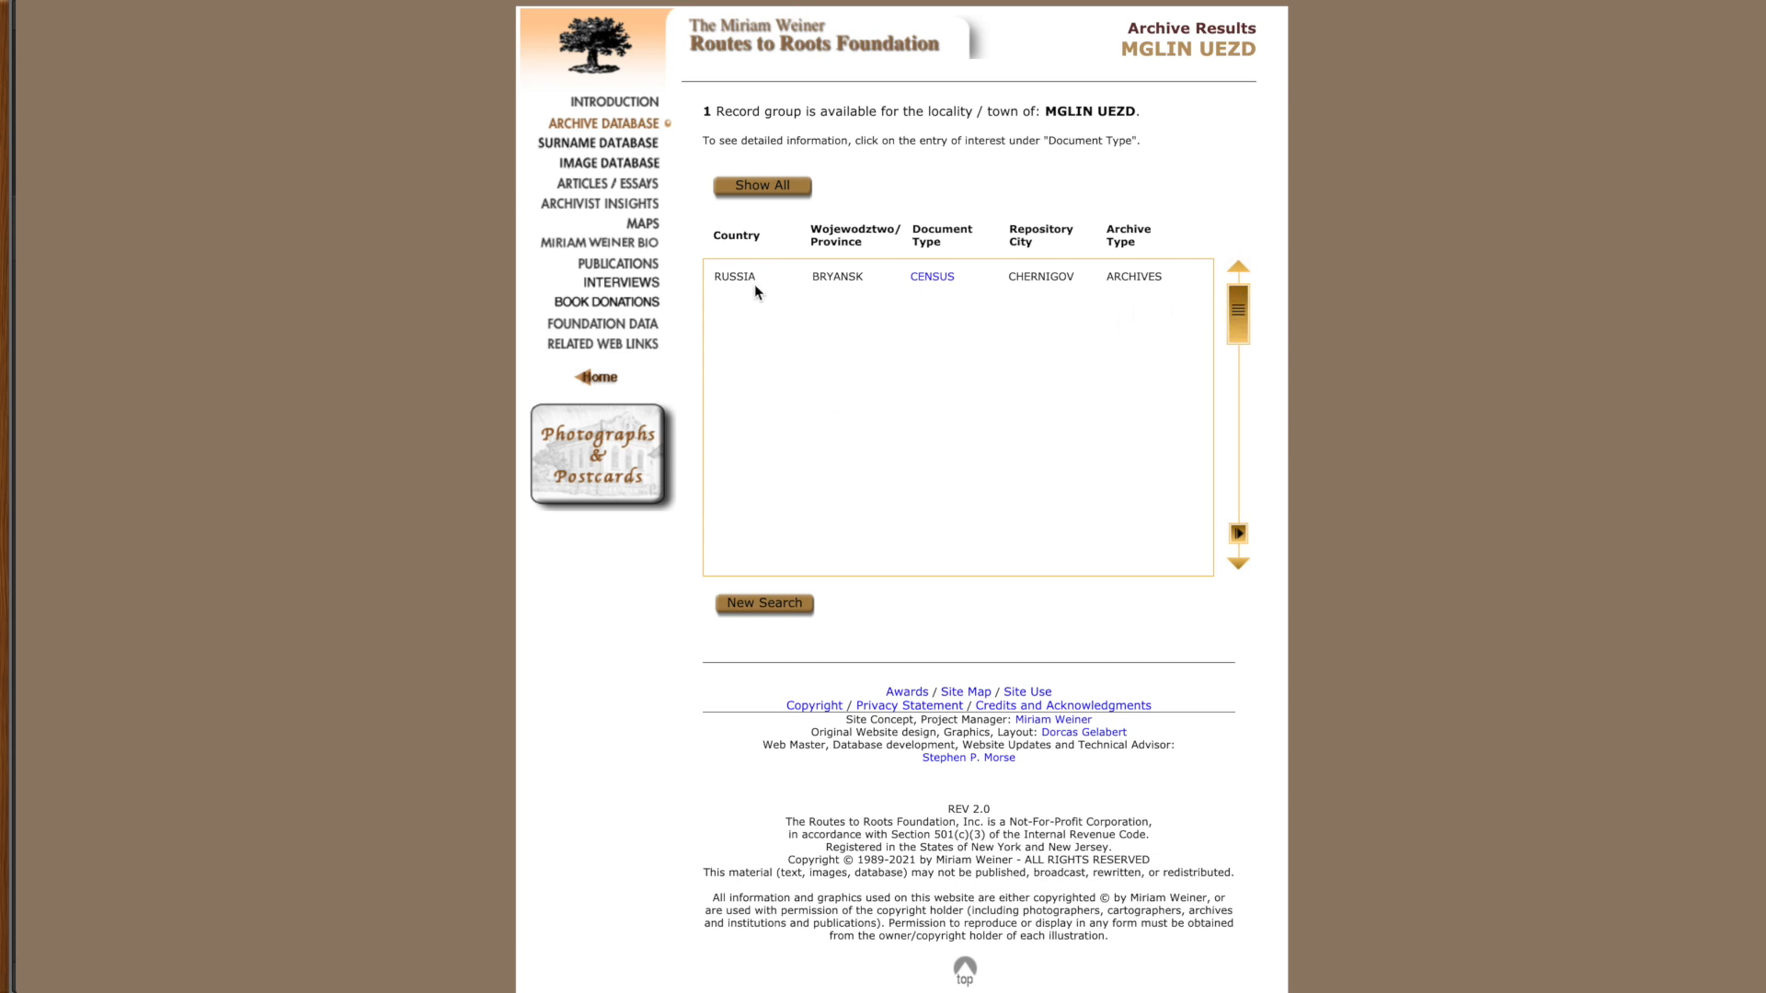
mouse_move(860, 276)
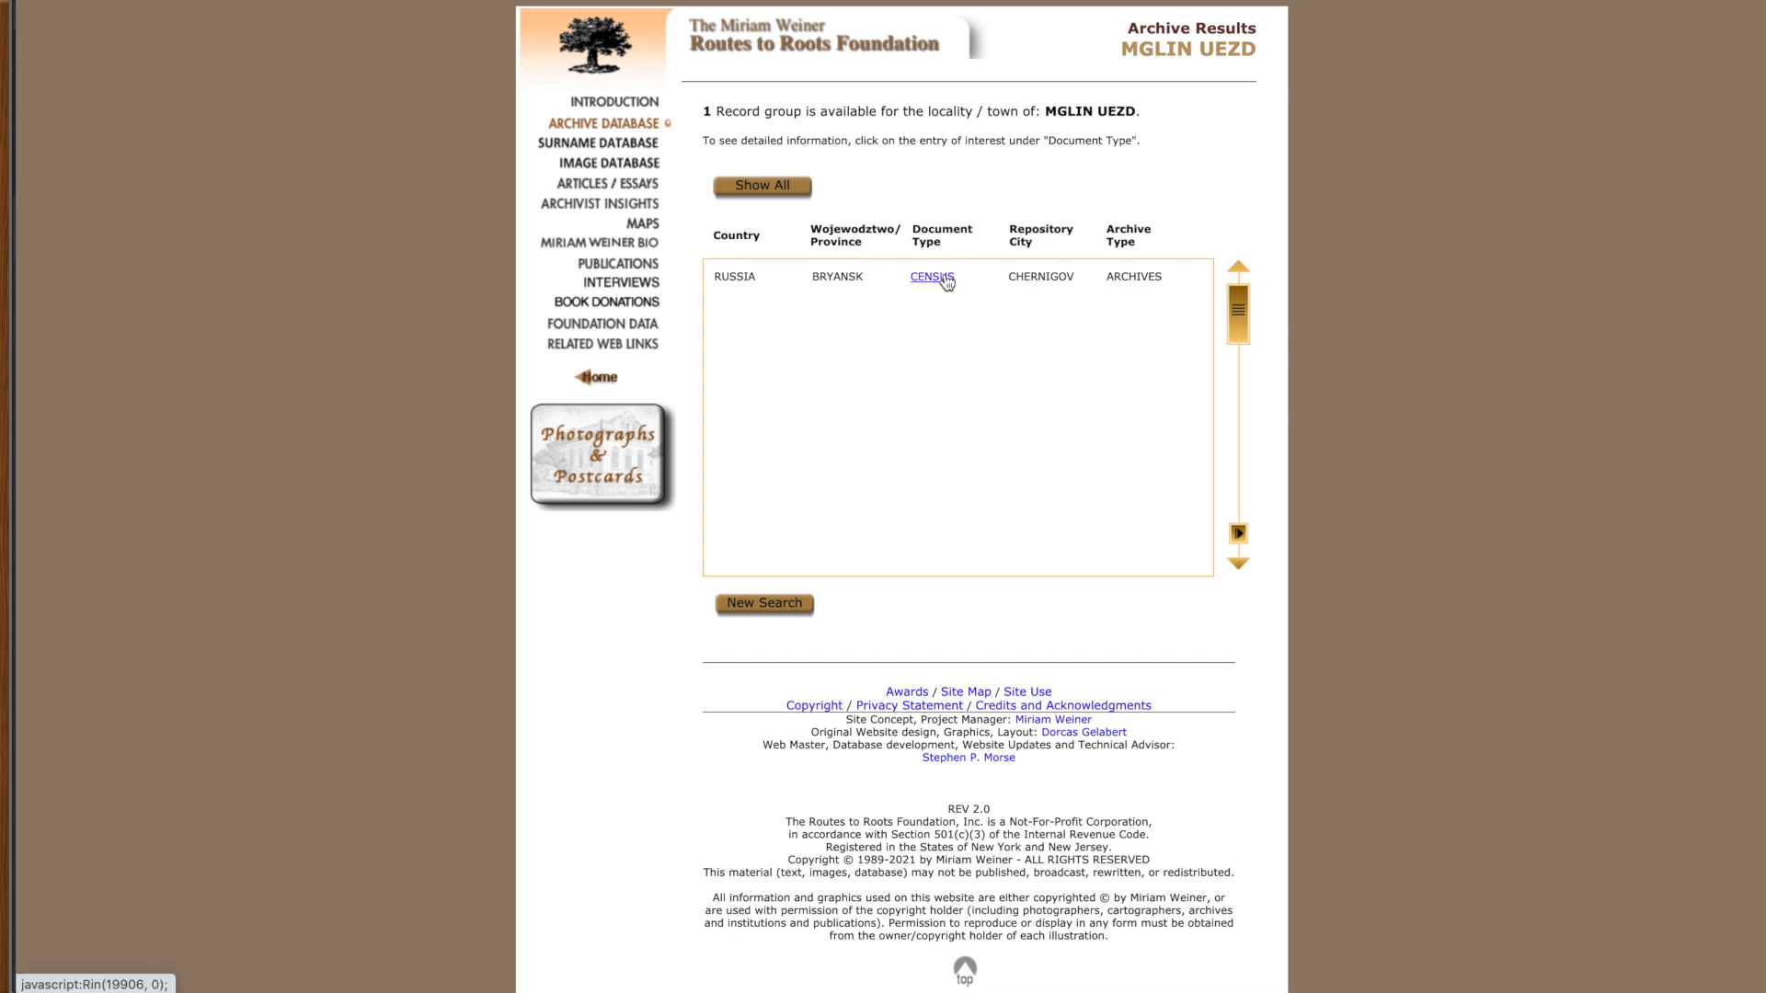
mouse_move(908, 300)
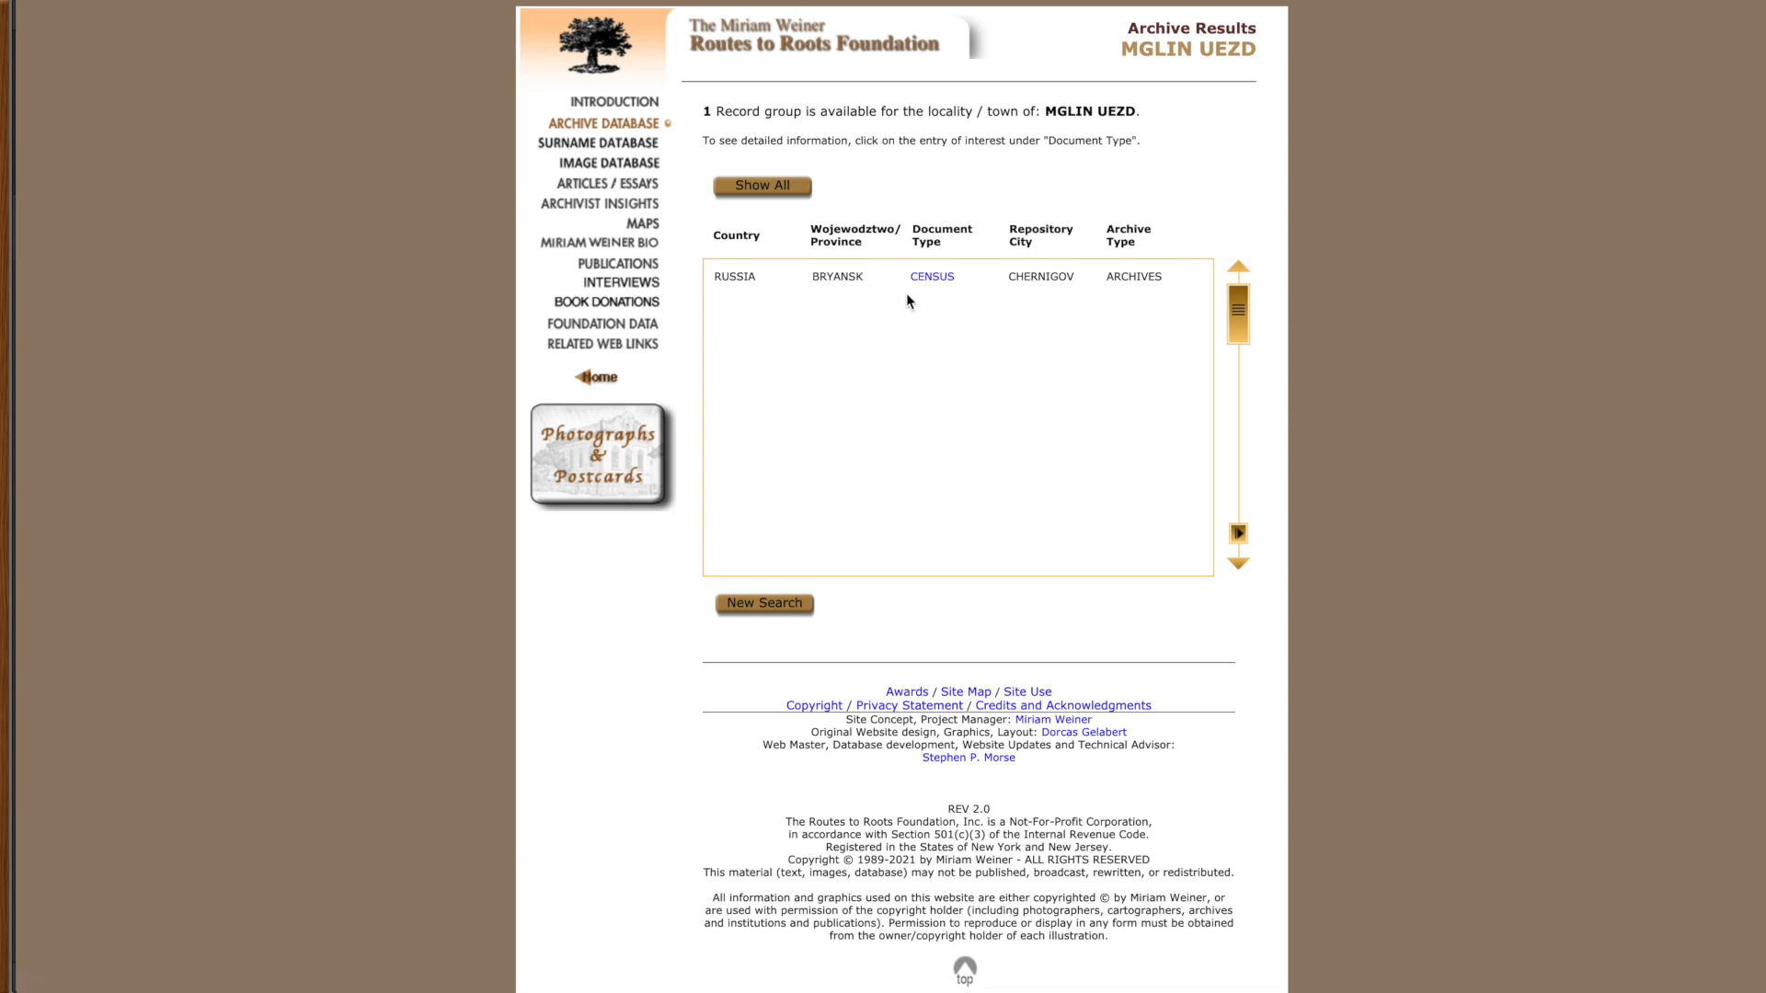
left_click(932, 276)
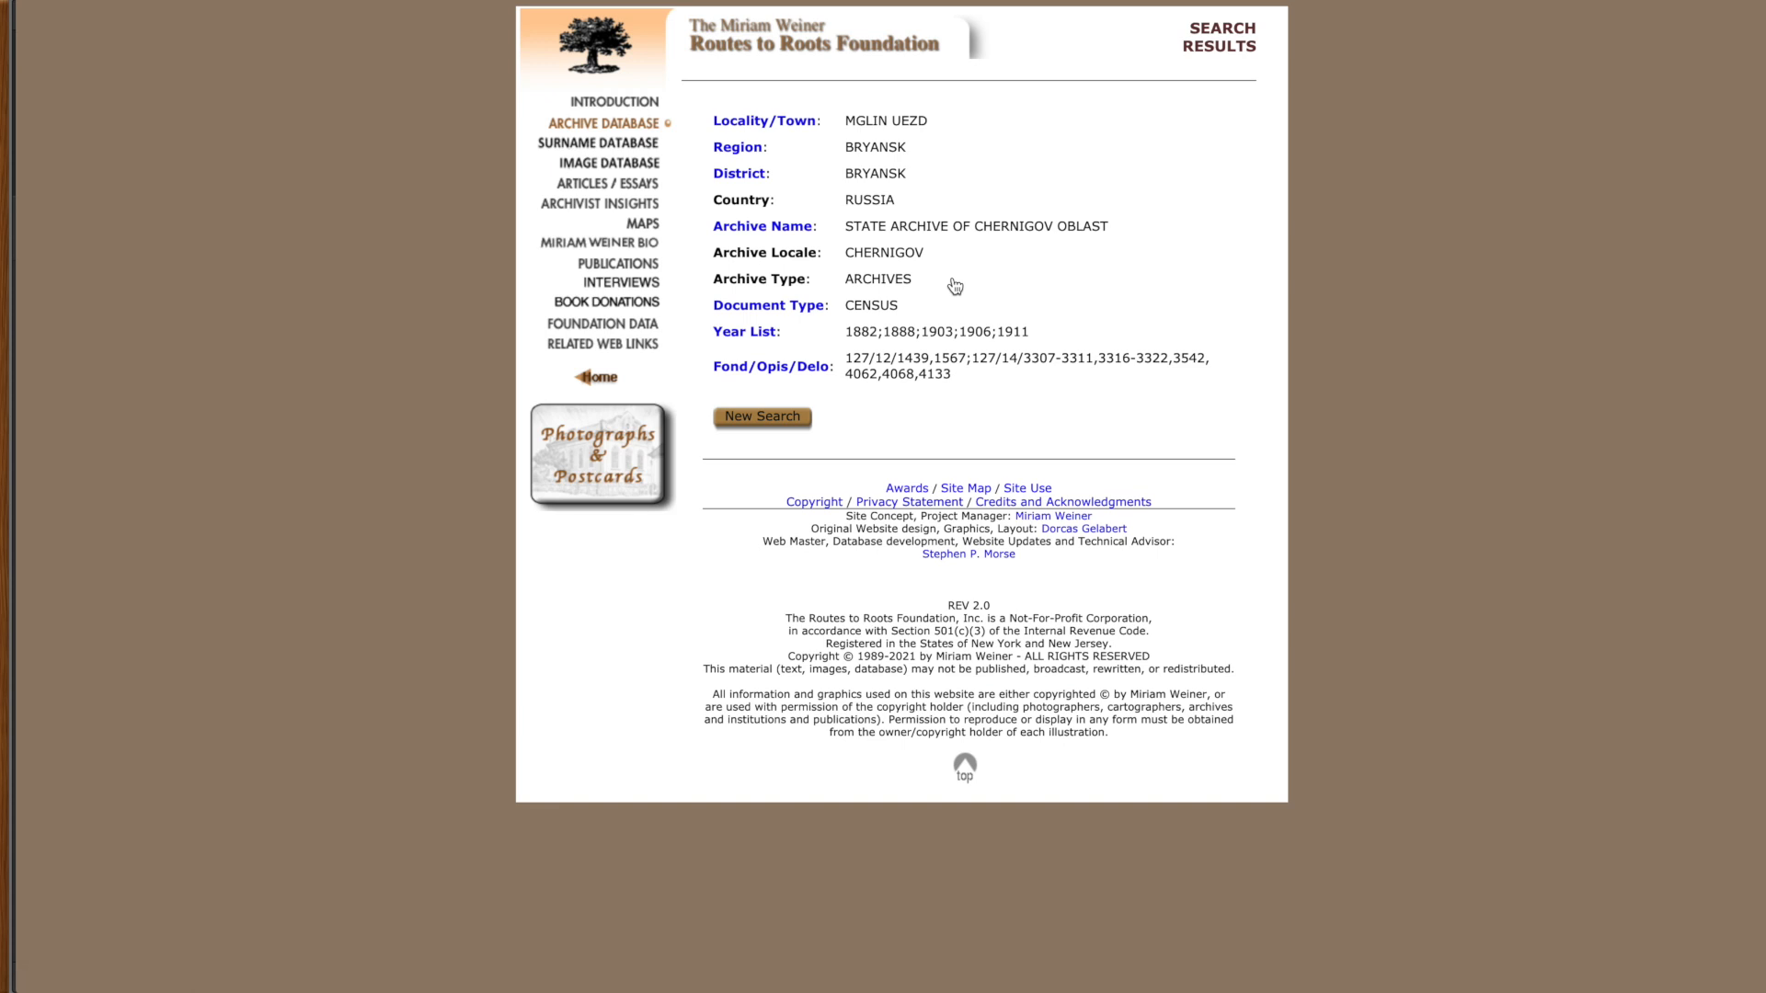
mouse_move(937, 167)
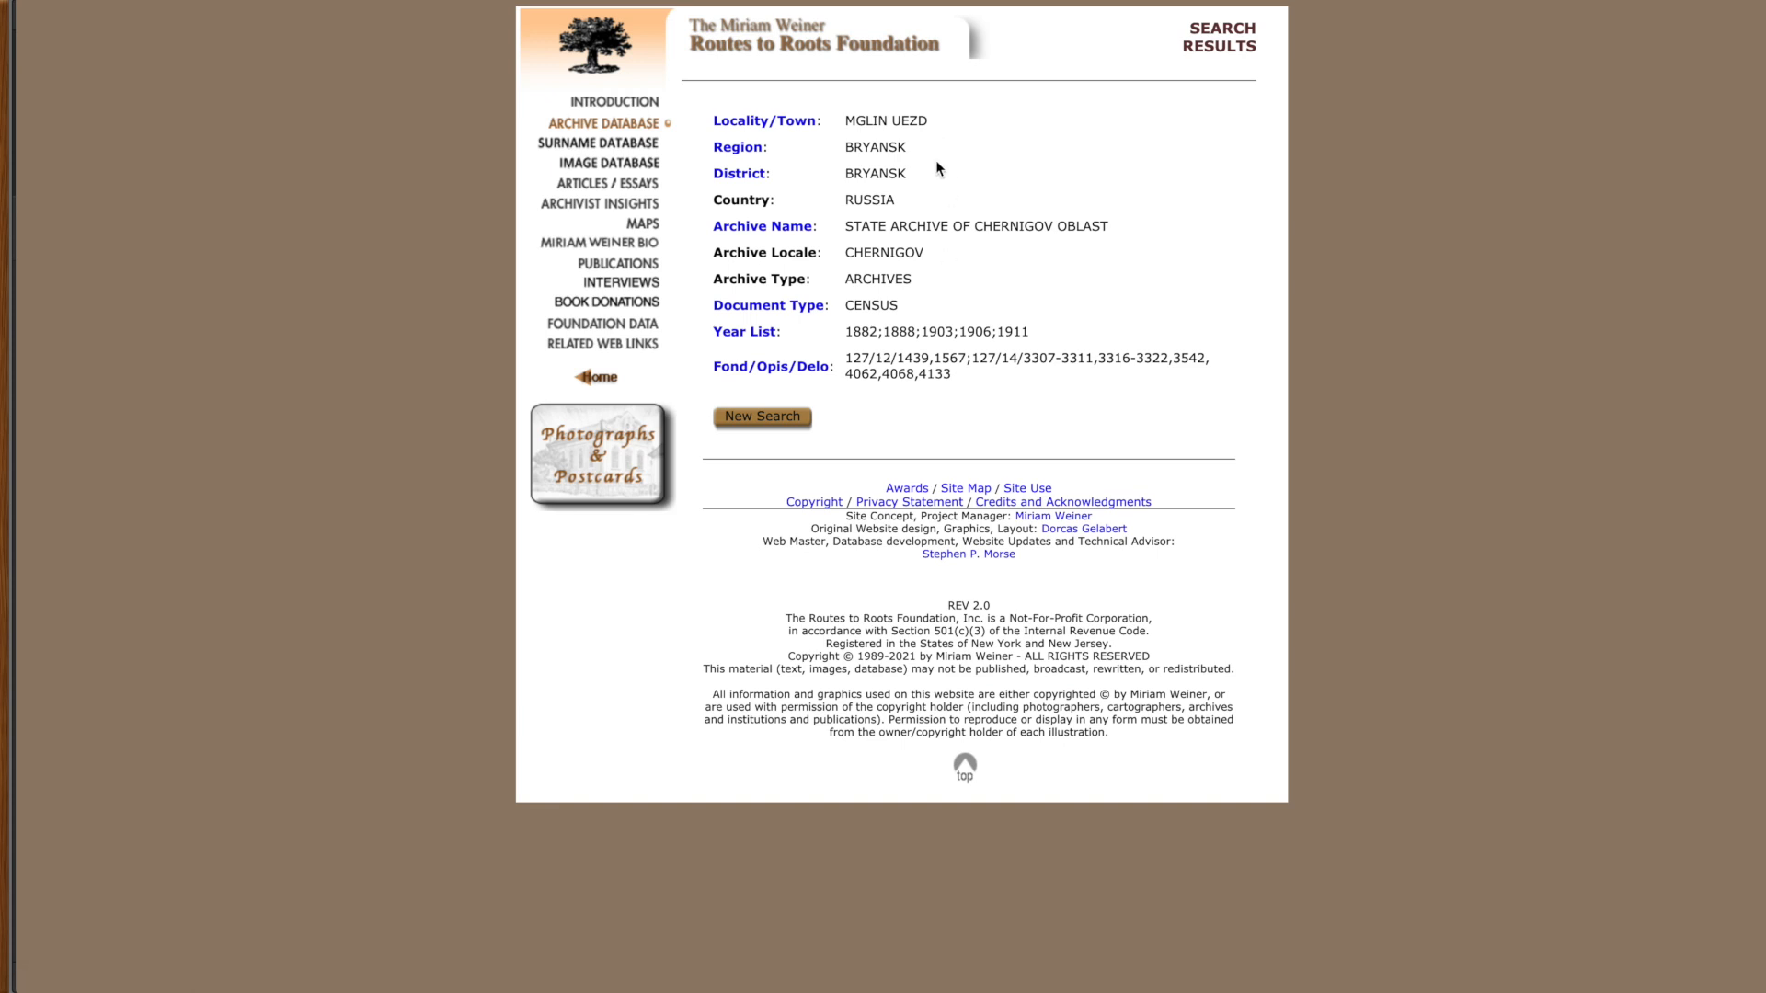
mouse_move(857, 227)
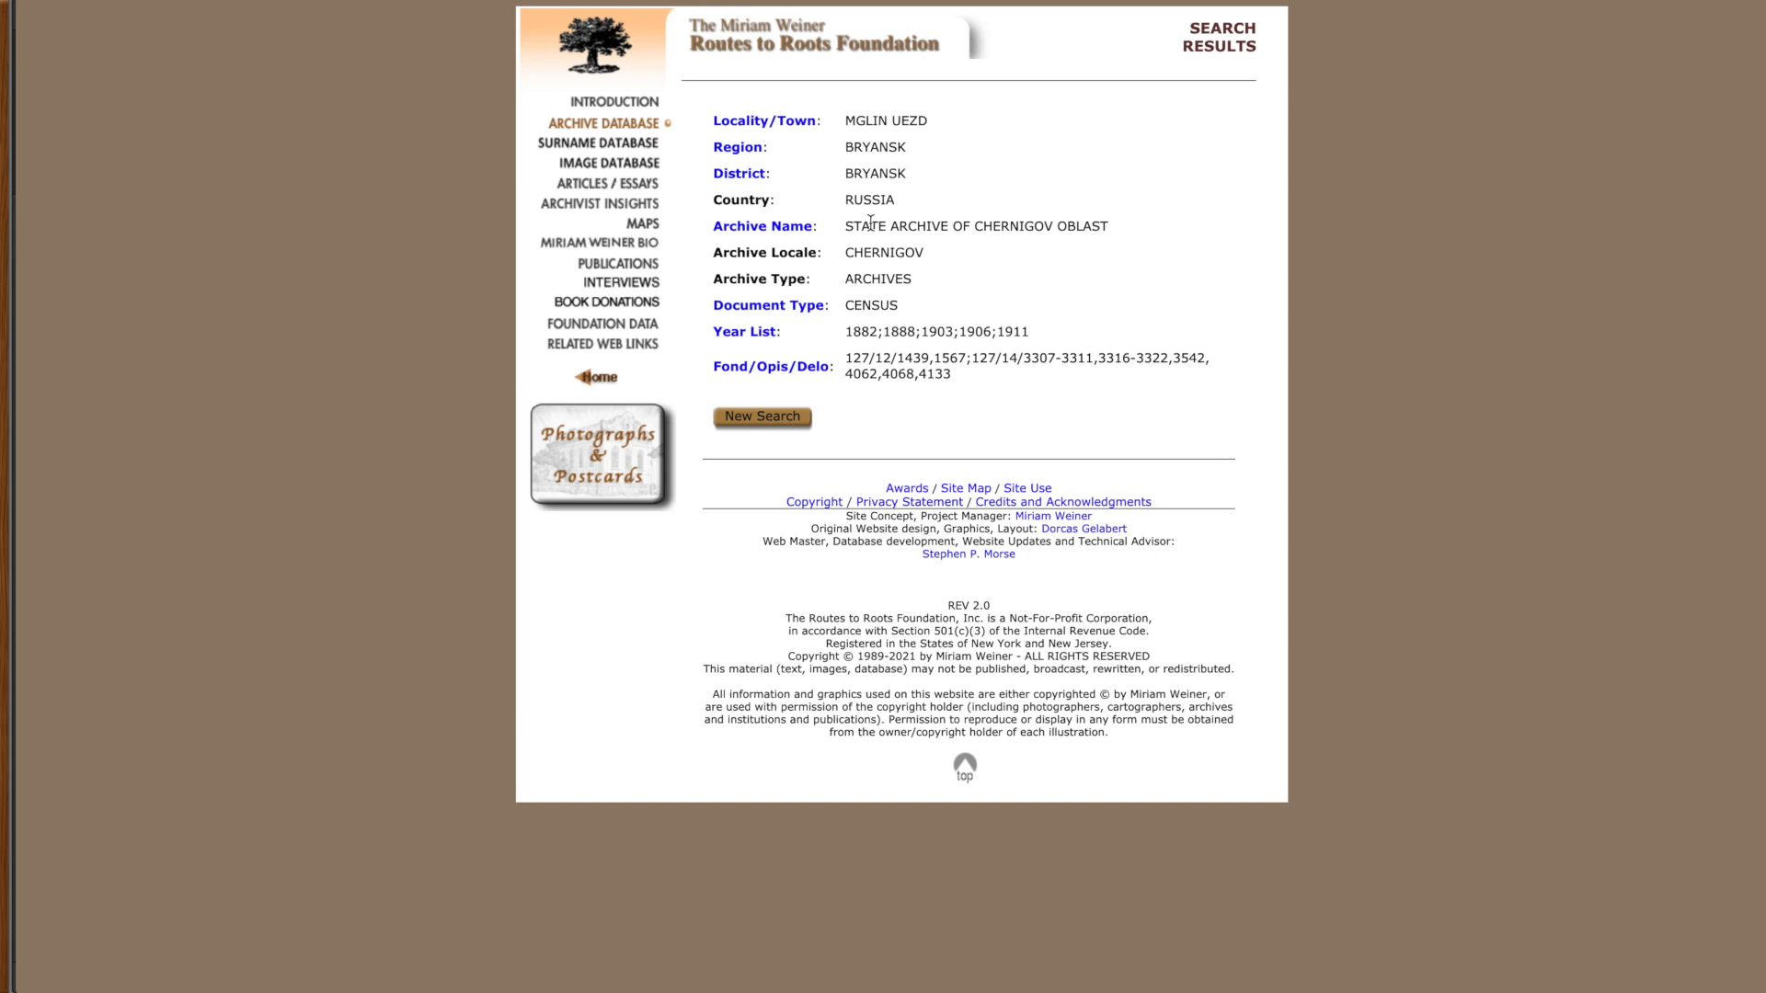
mouse_move(896, 325)
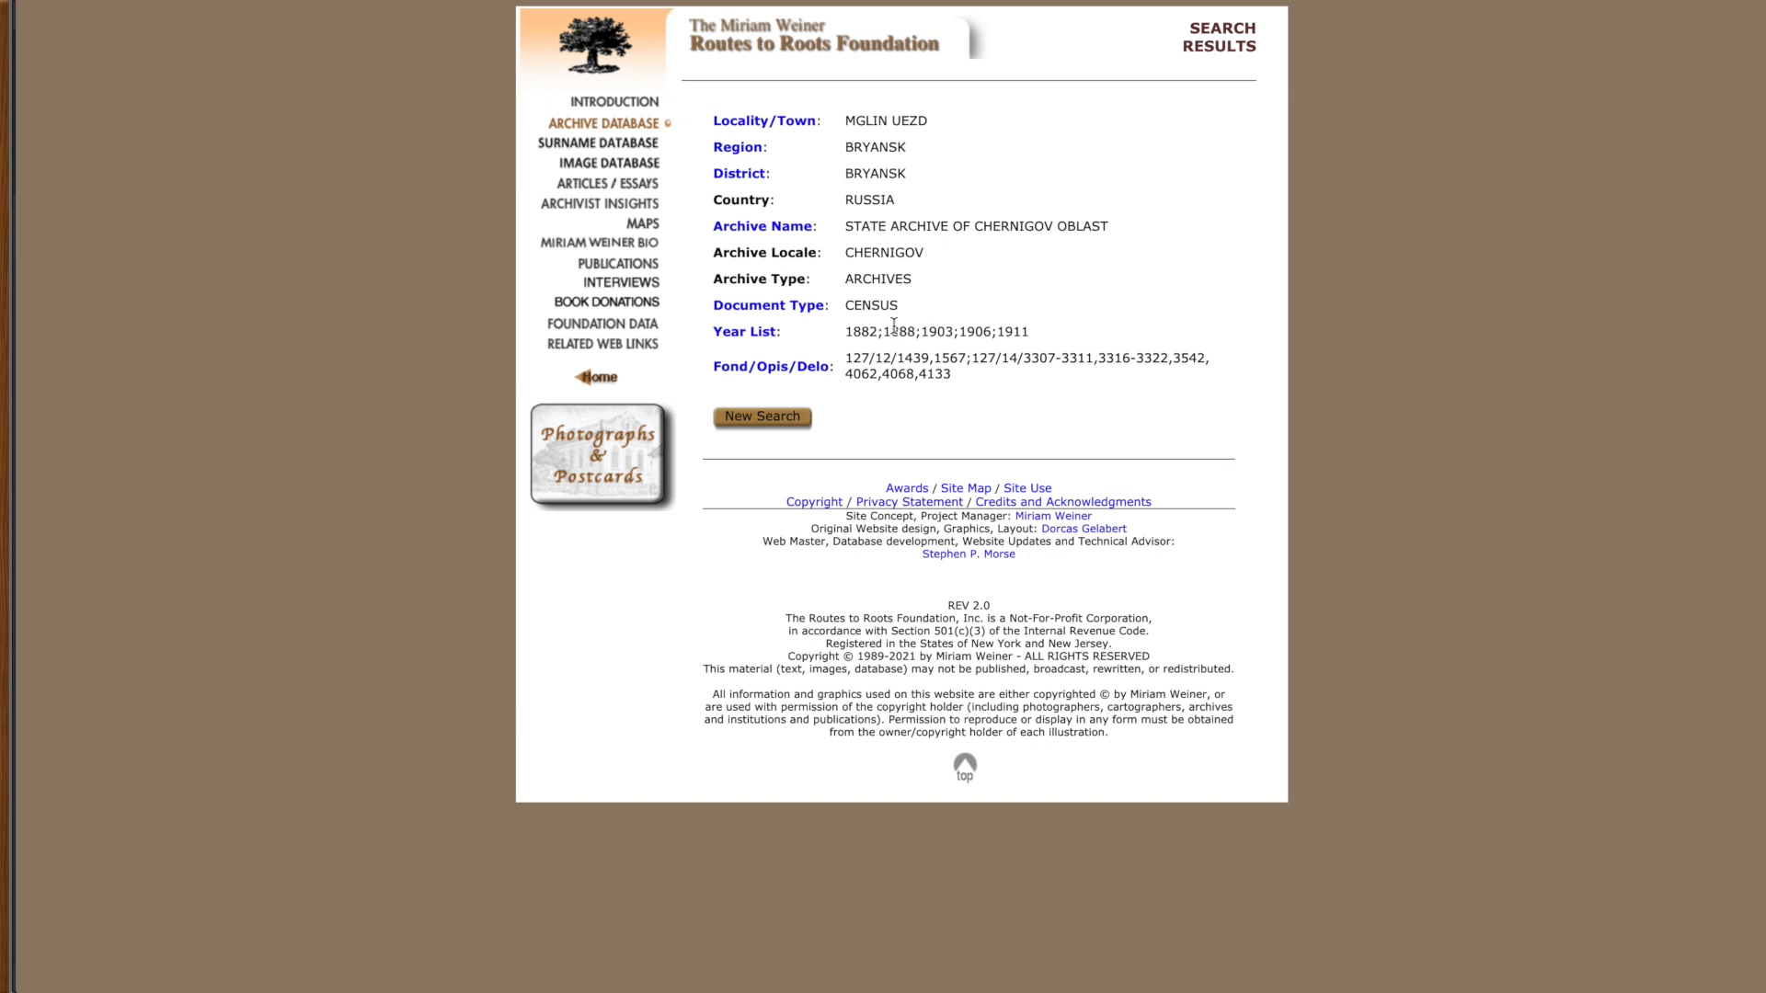
mouse_move(867, 331)
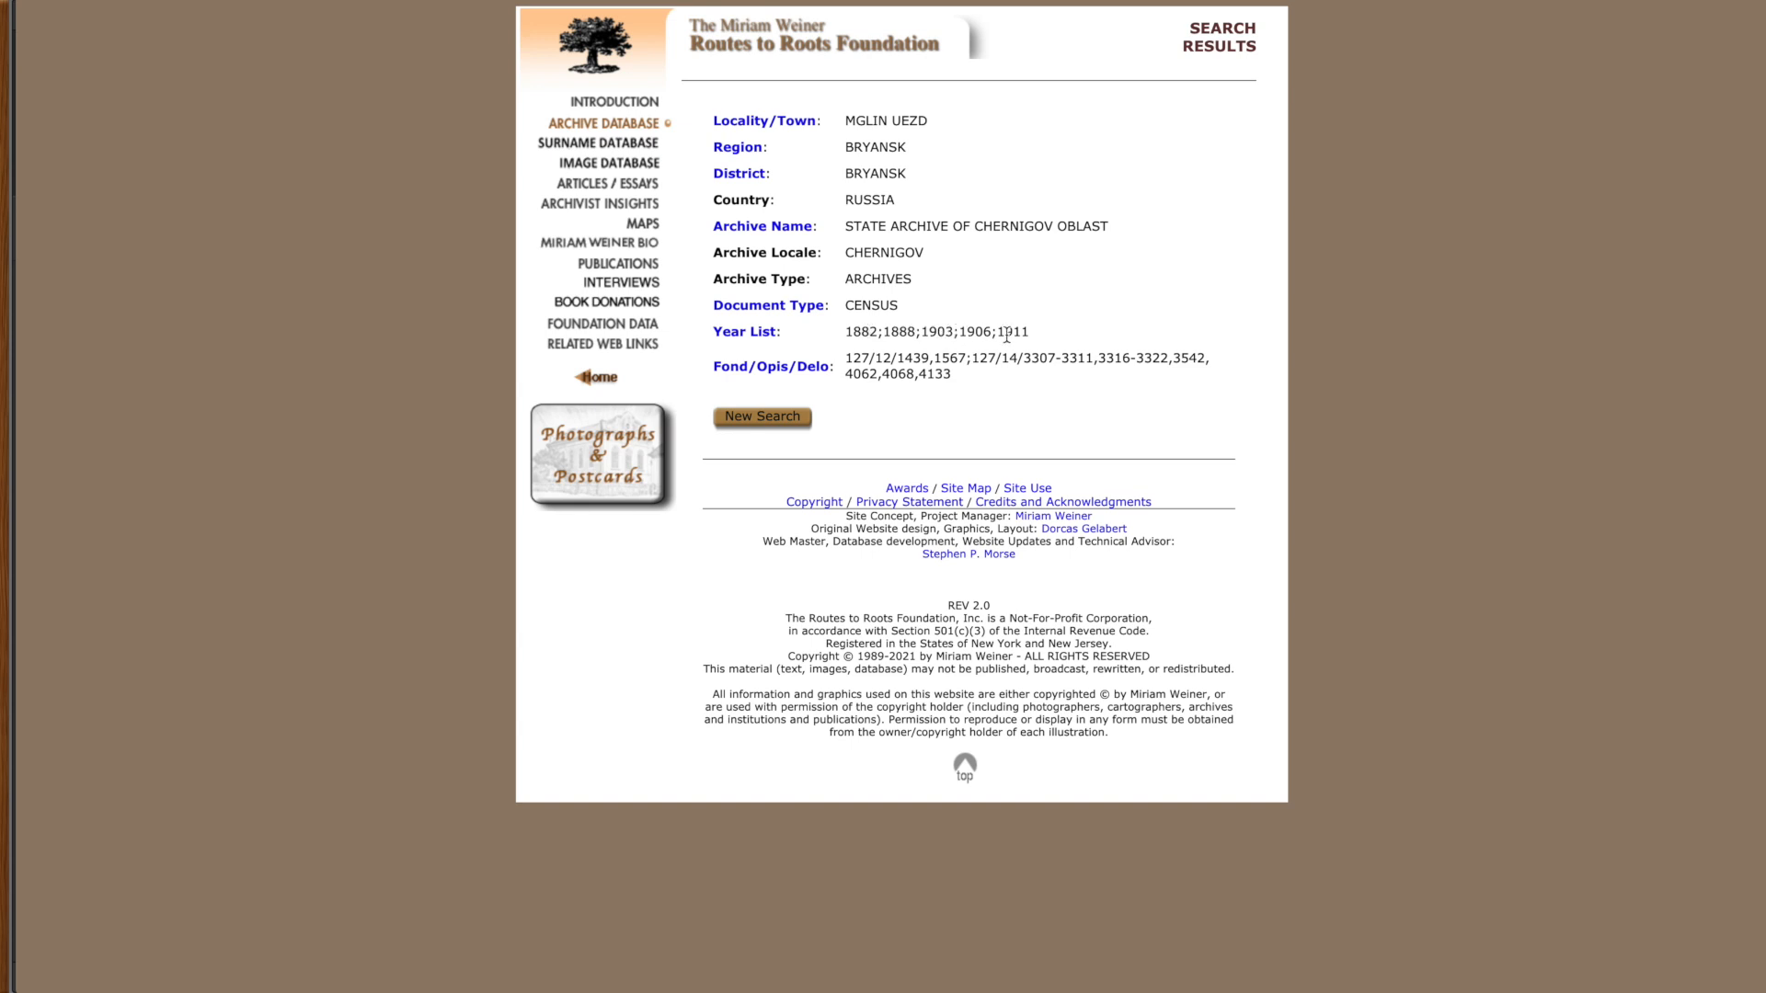
mouse_move(1057, 99)
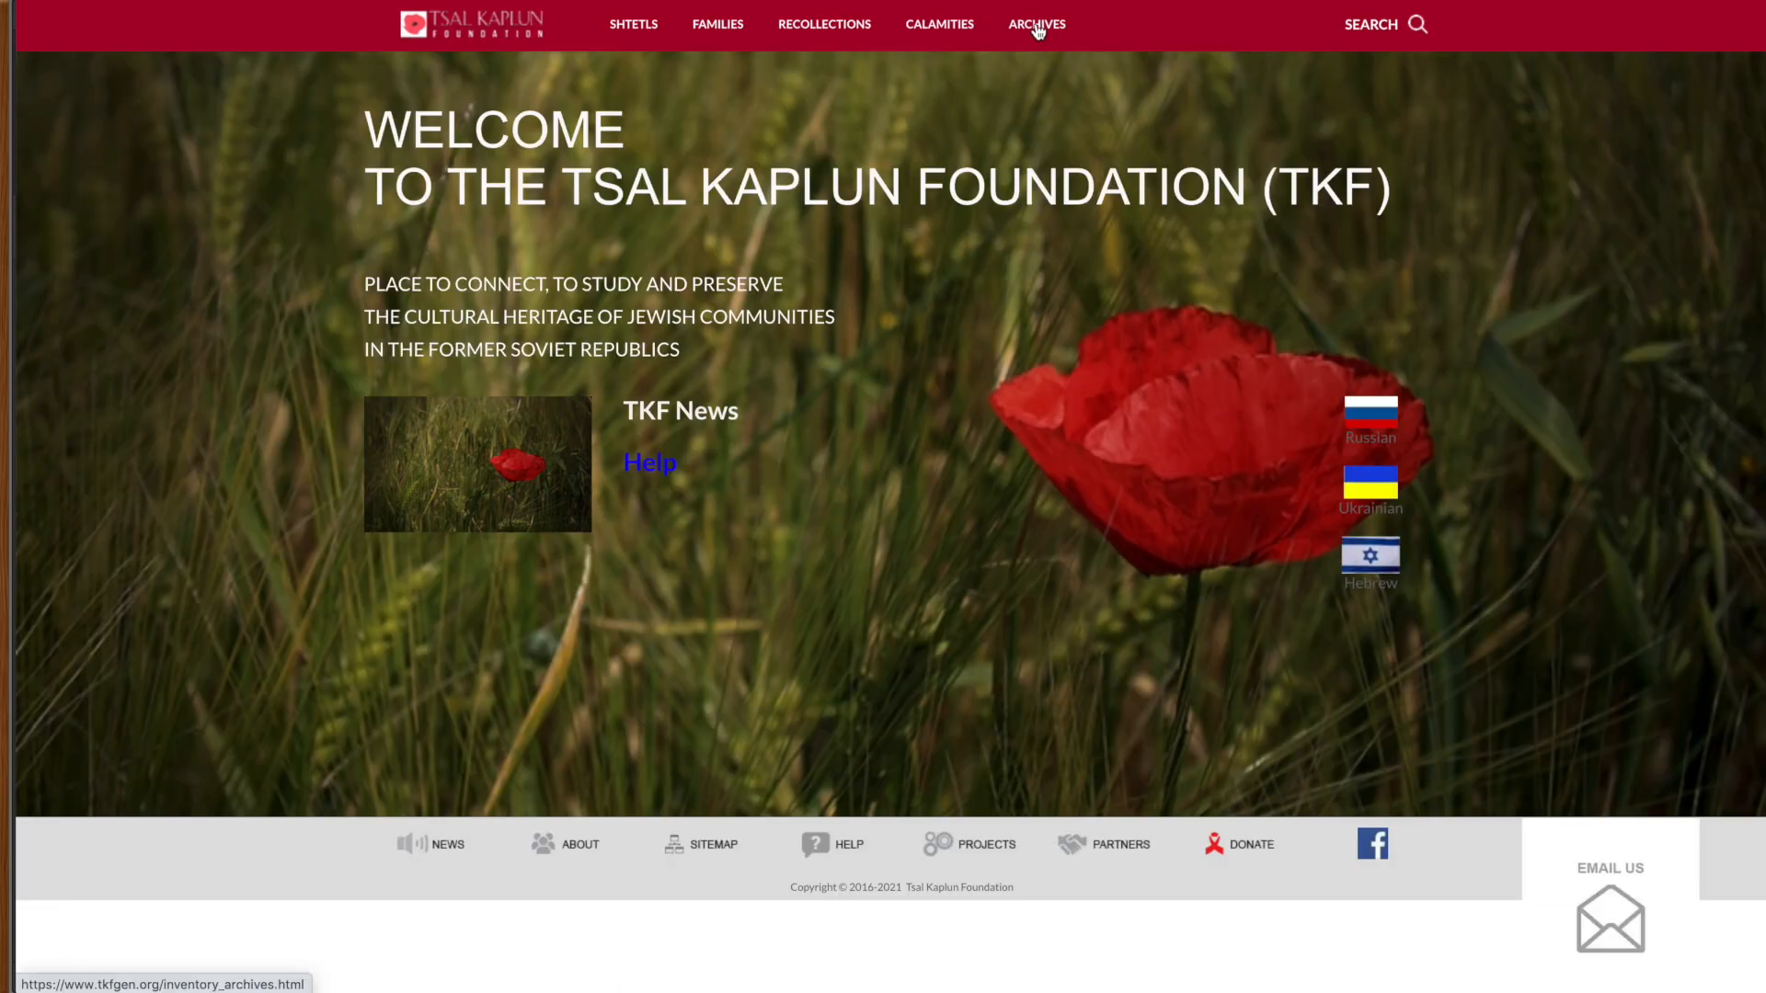
Step: Open the Alex Krakovsky project from the Ukraine archives tab and scroll its document table
left_click(1036, 24)
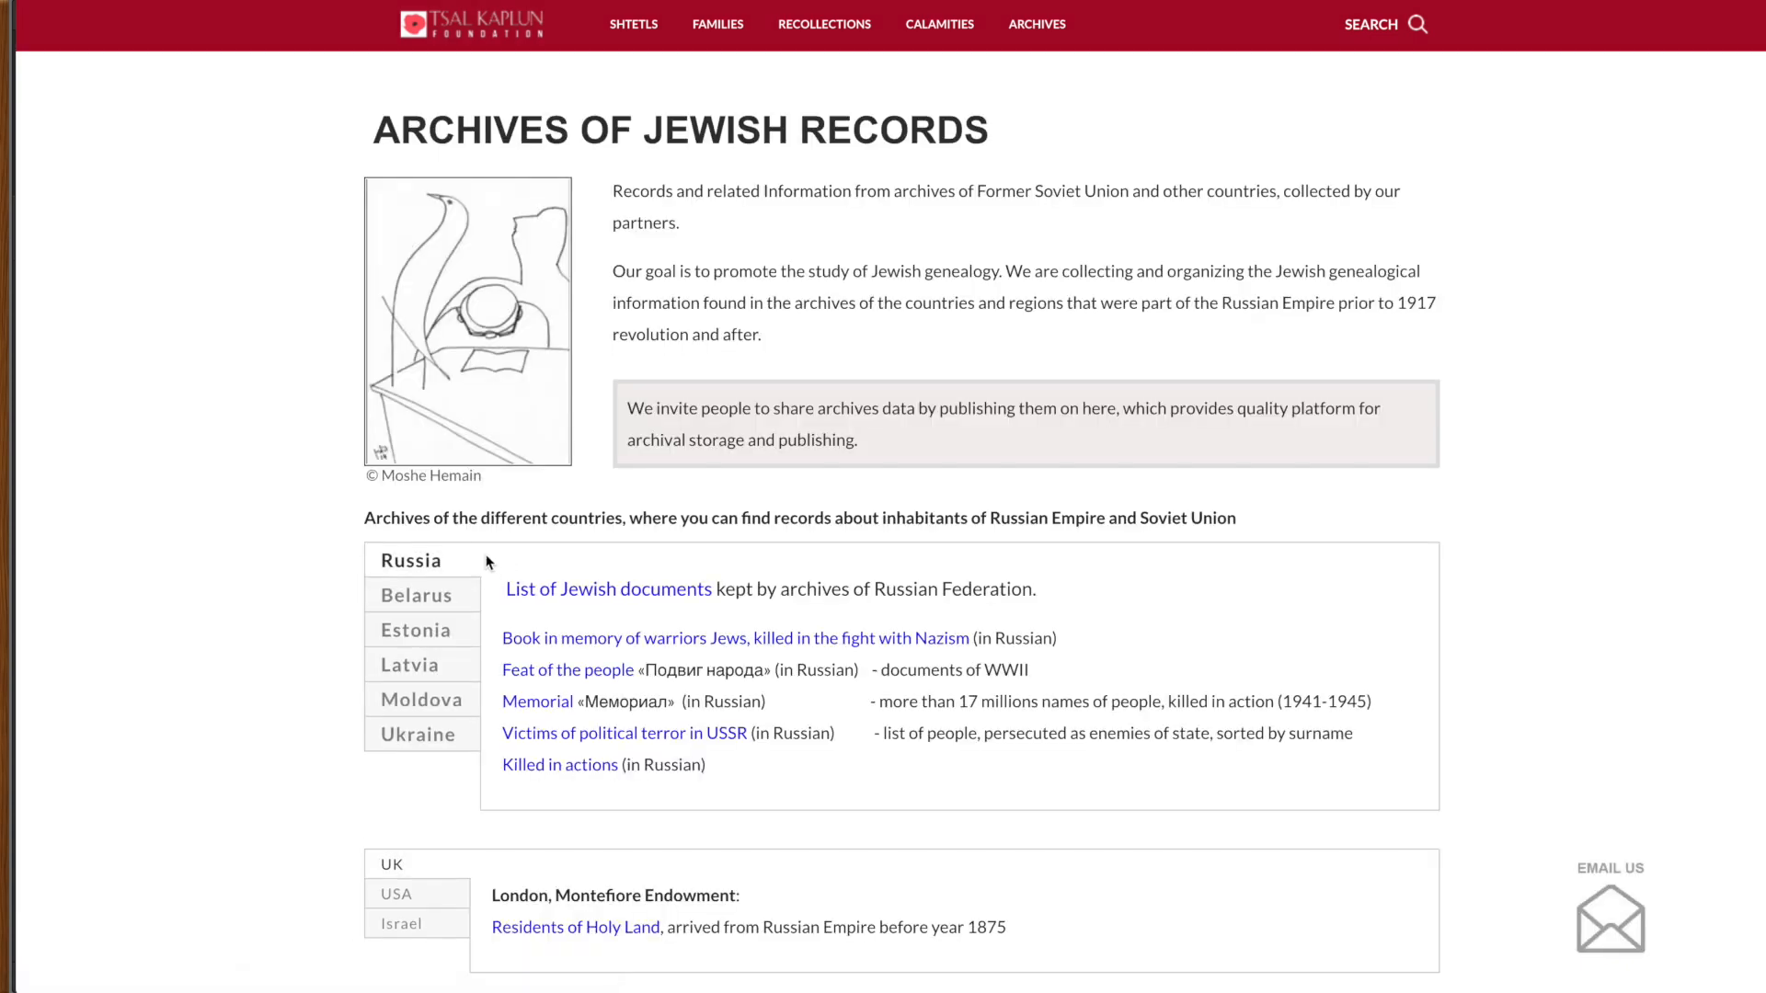
mouse_move(418, 741)
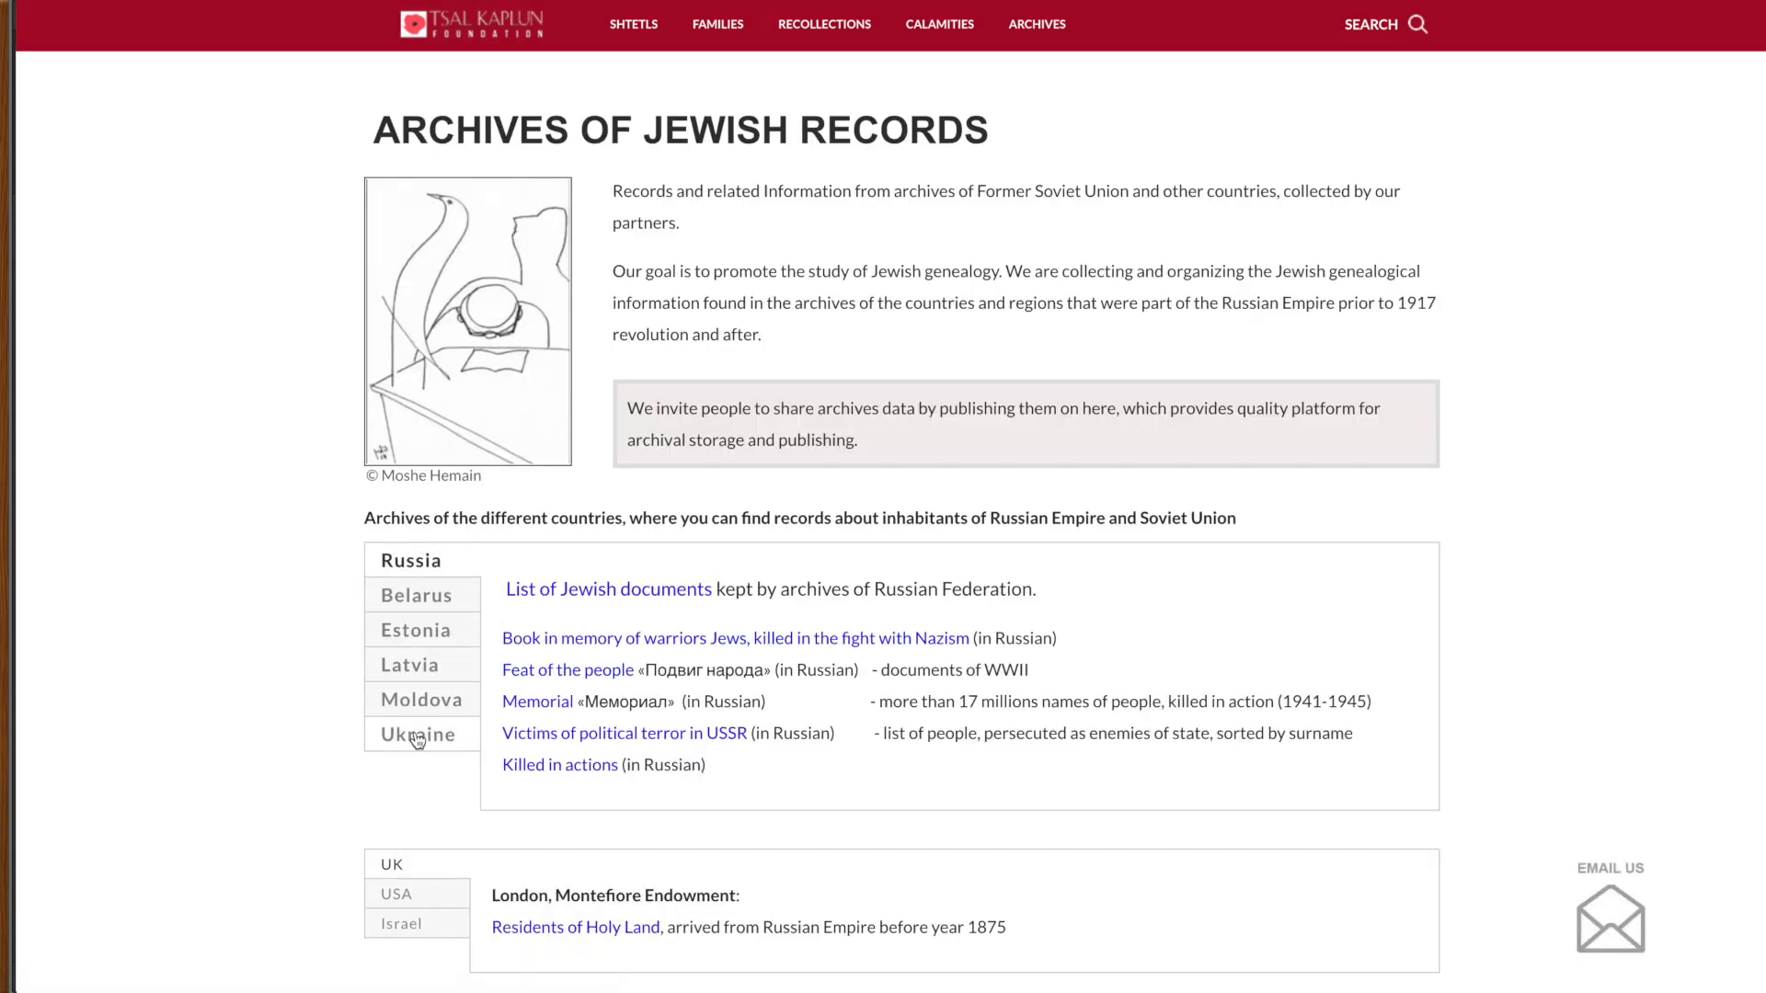
left_click(422, 735)
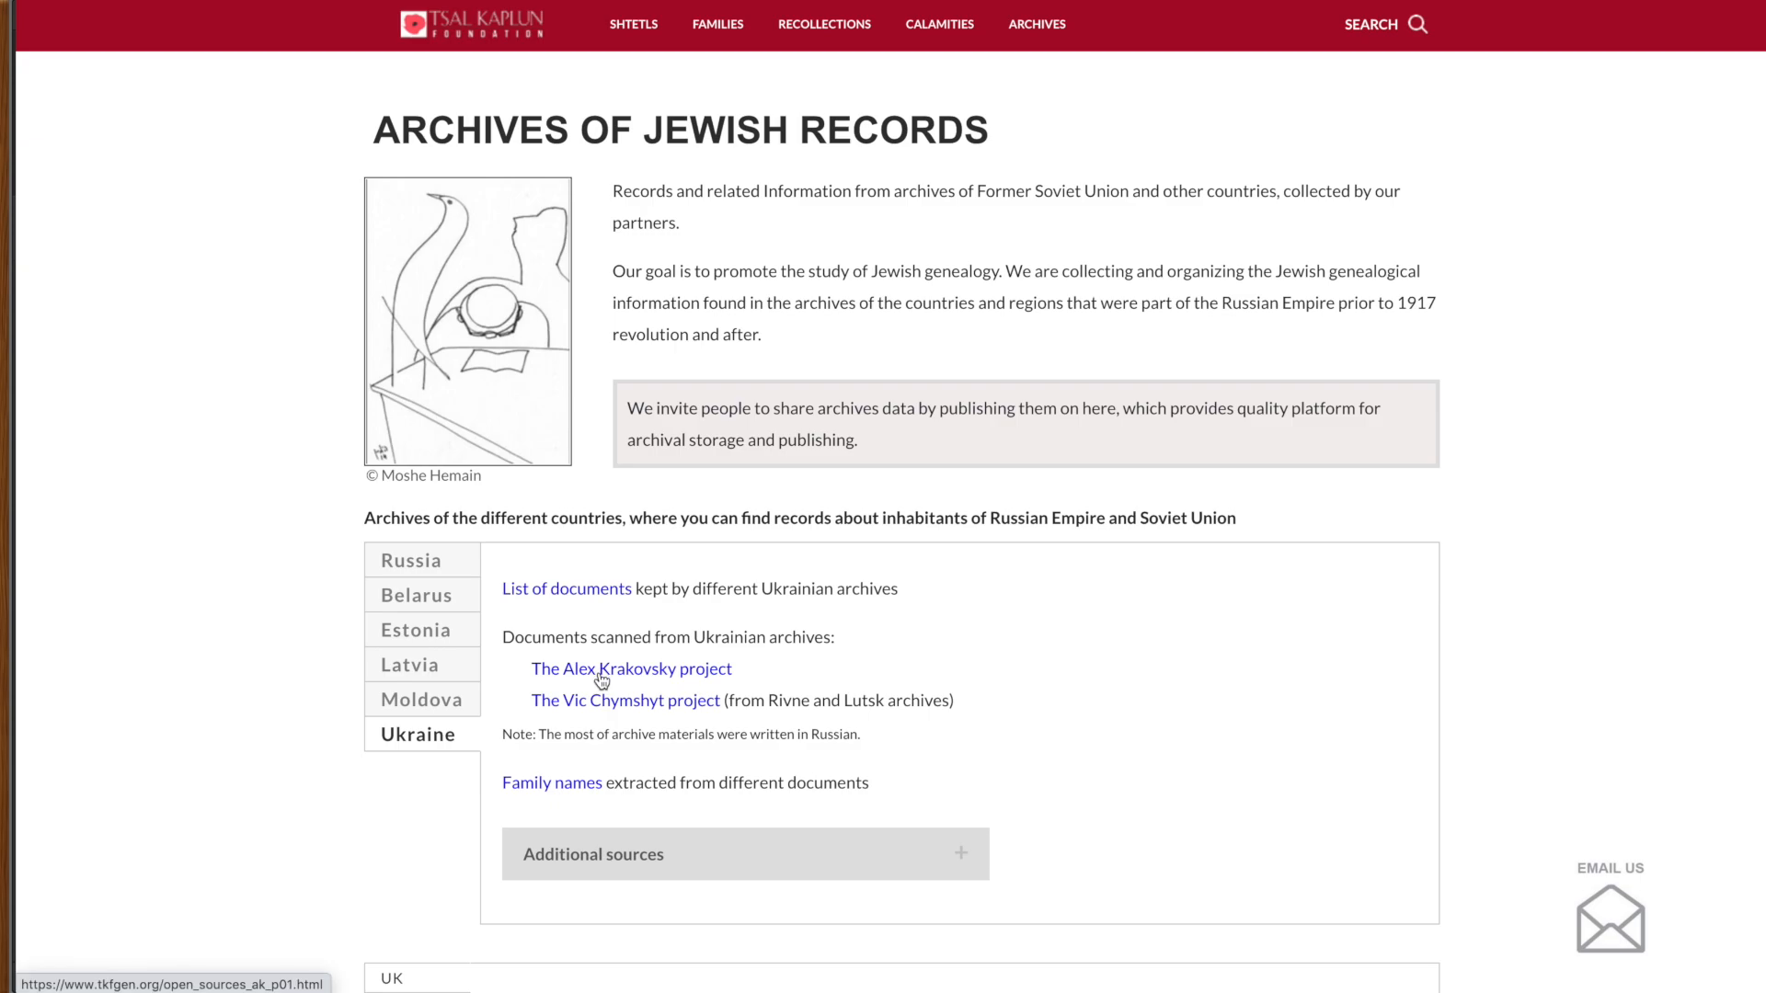
left_click(633, 668)
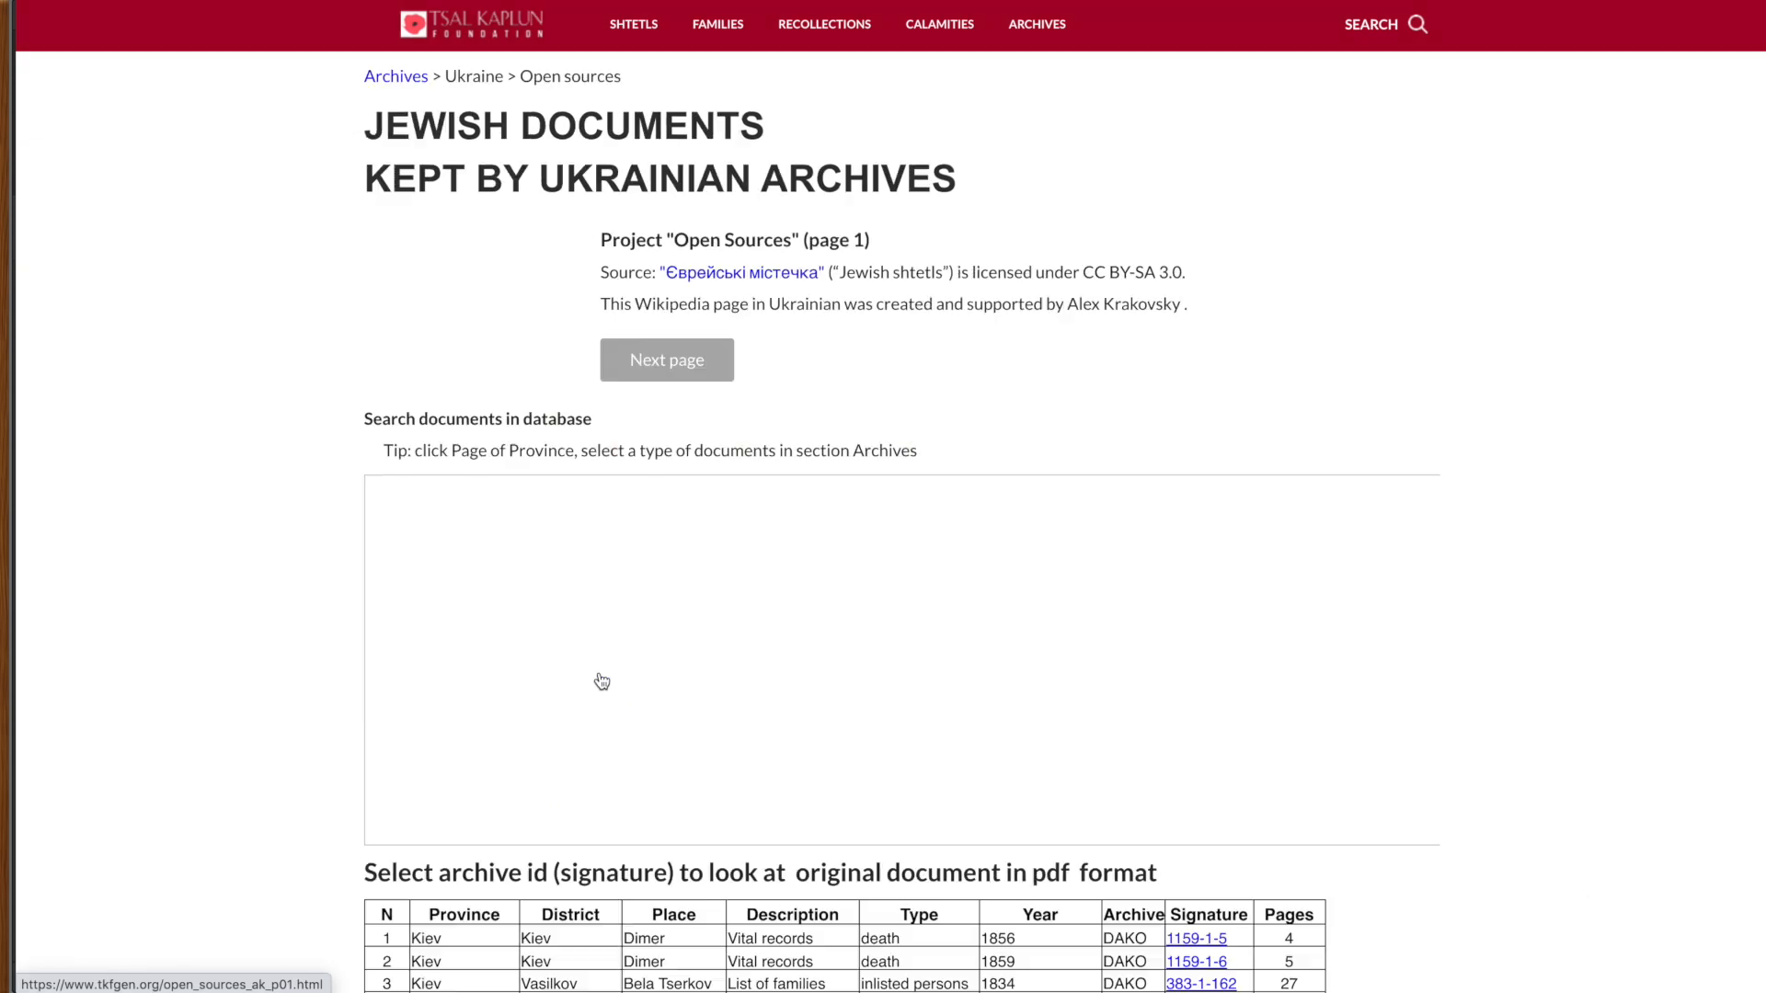
scroll("down", 3)
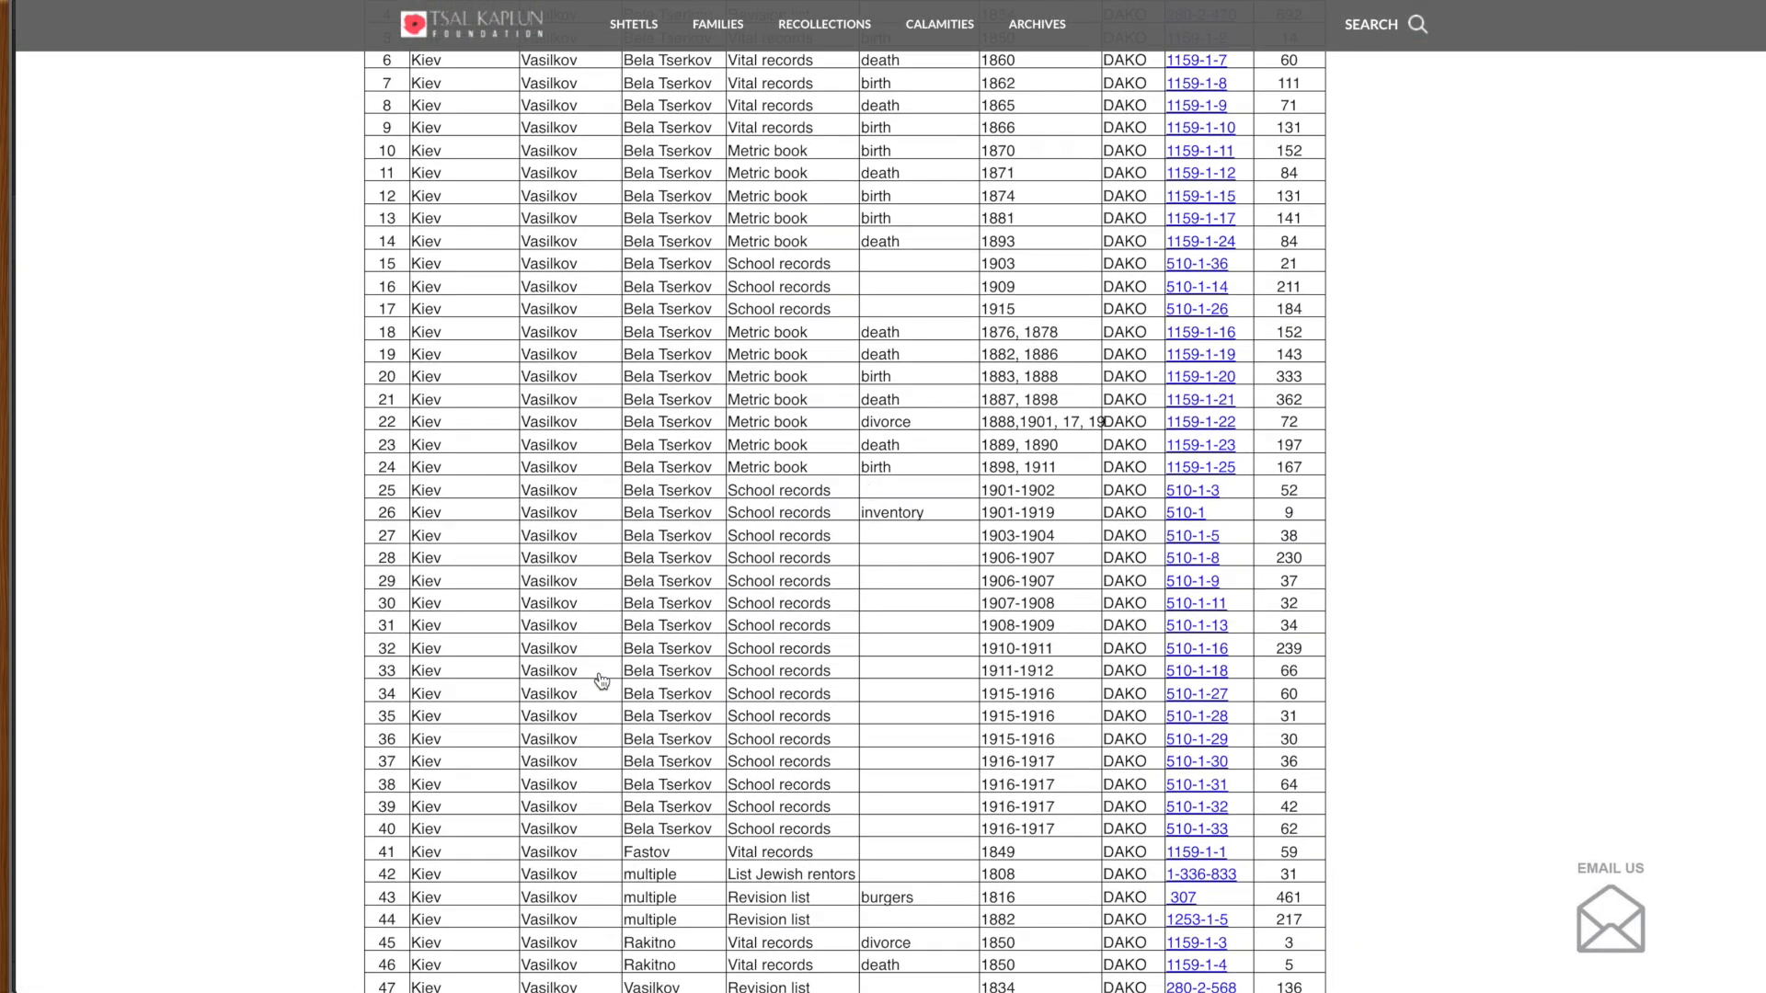
scroll("down", 3)
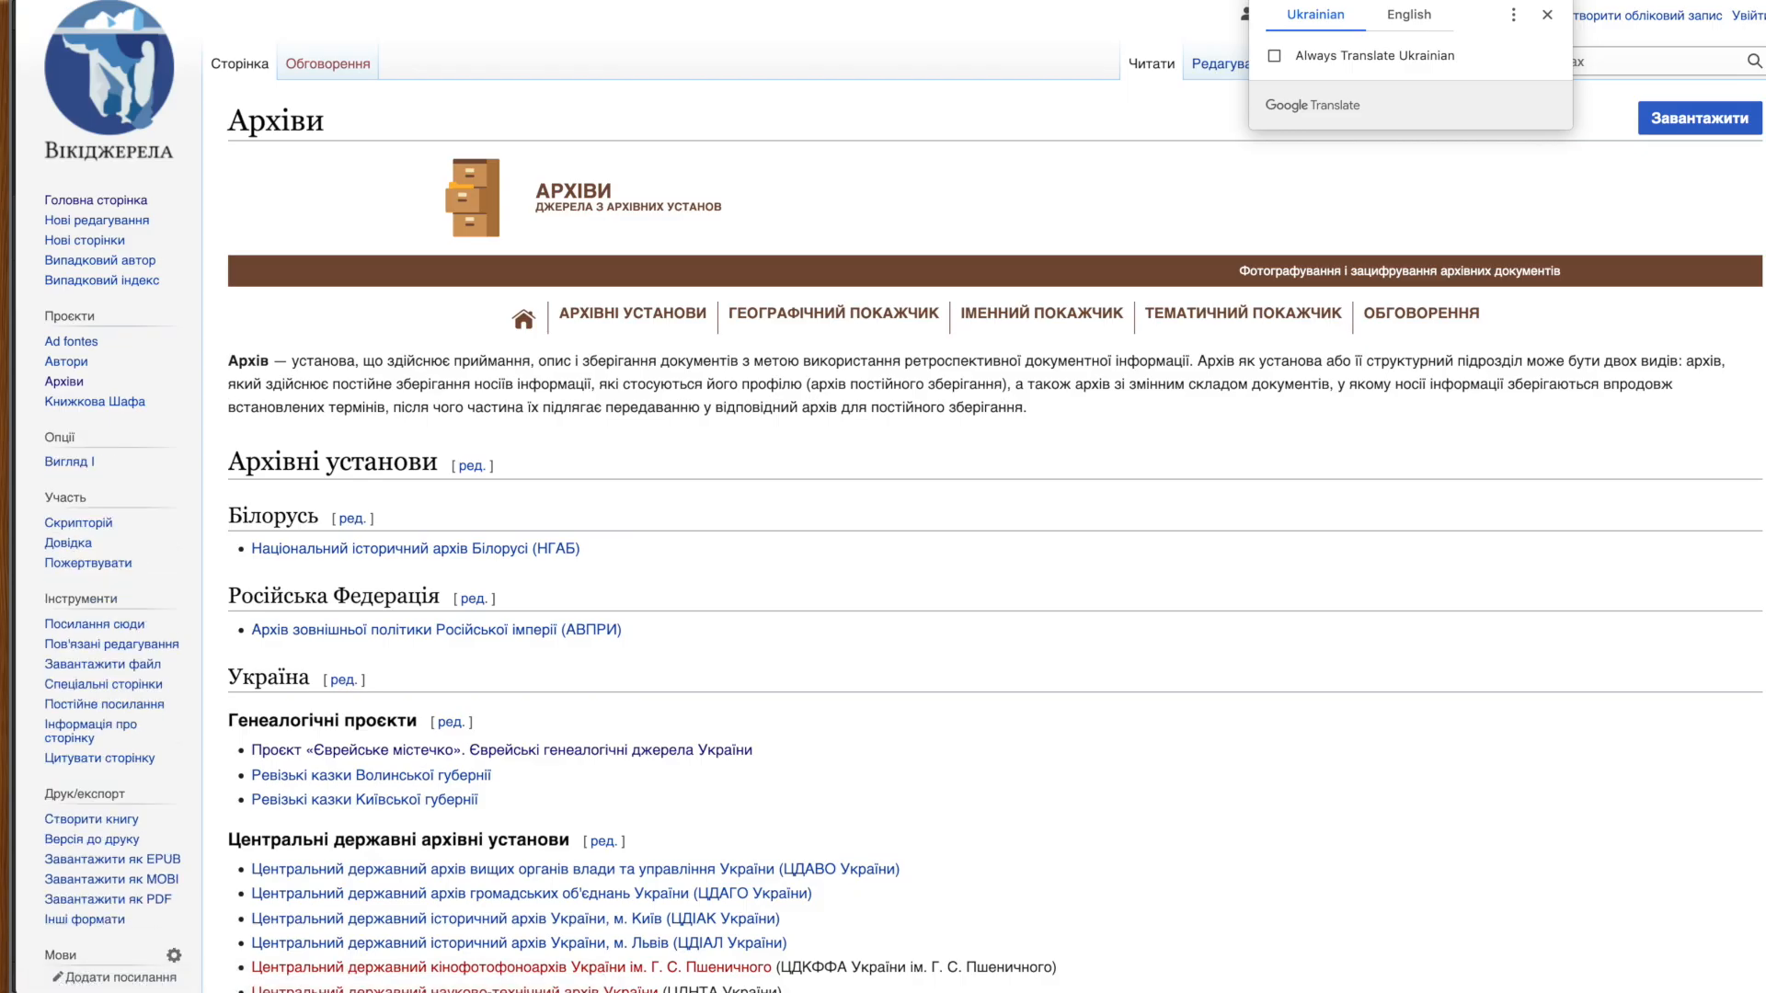
mouse_move(1407, 20)
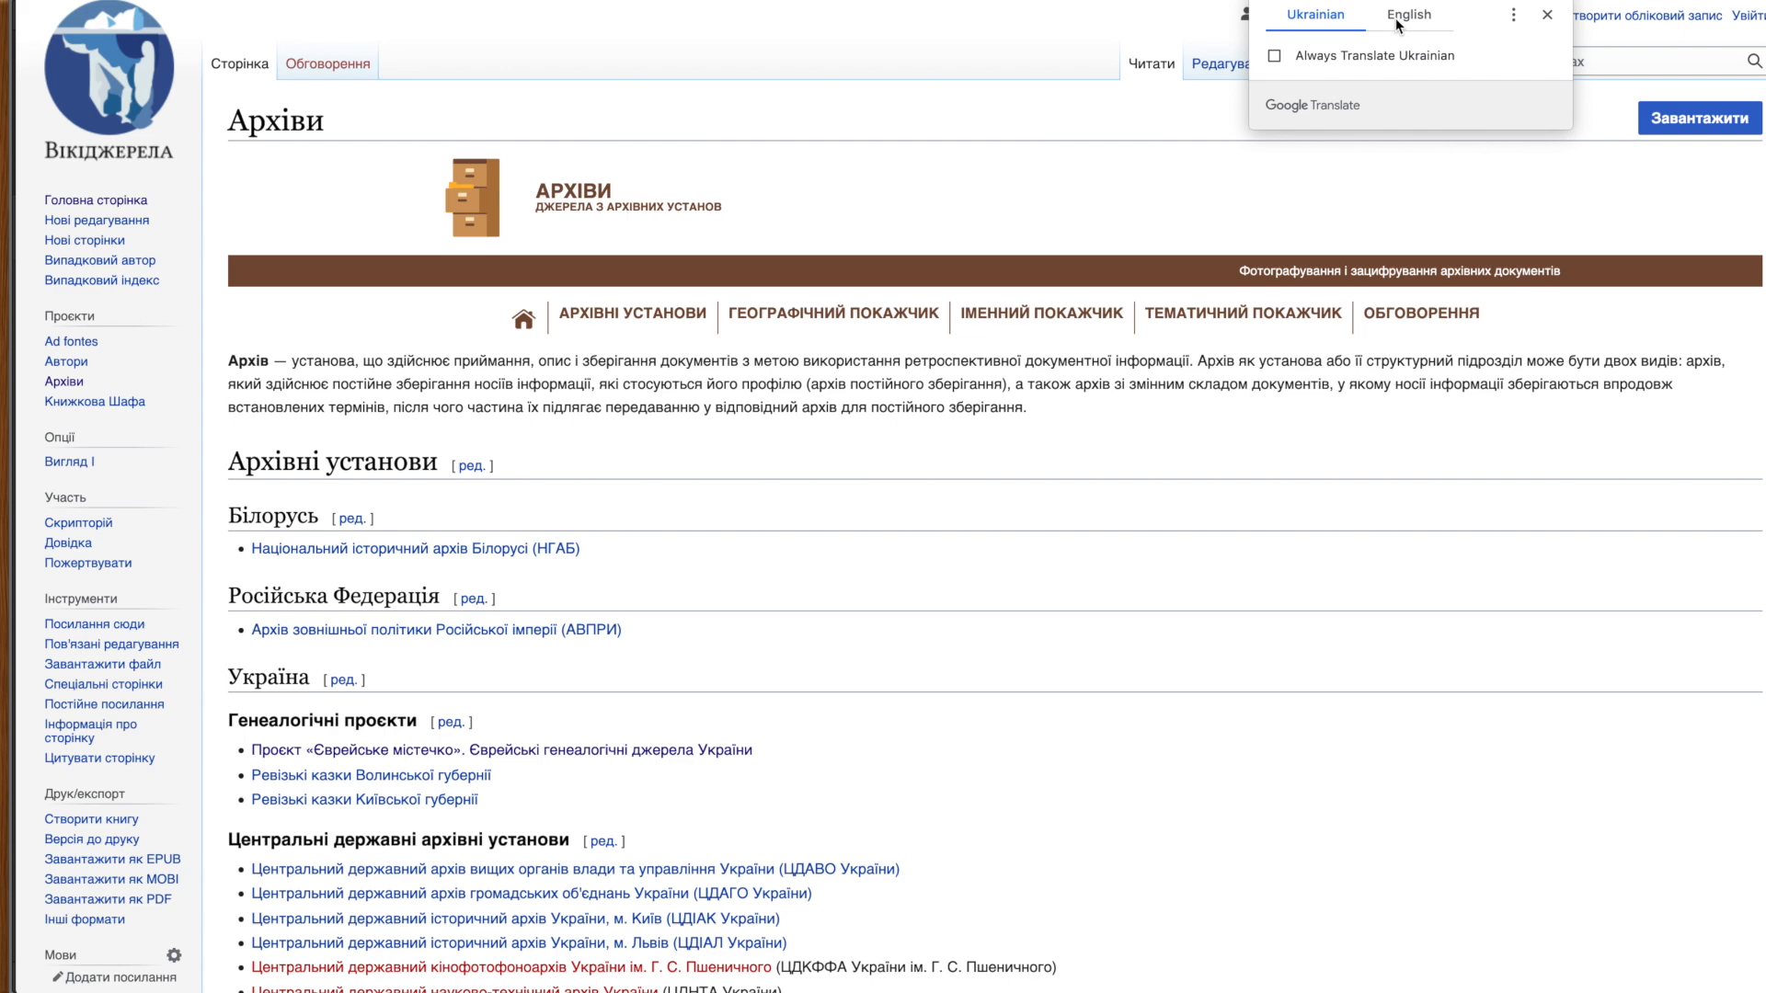
Step: Translate the Archives page into English and scroll to the regional state archival institutions
left_click(1405, 15)
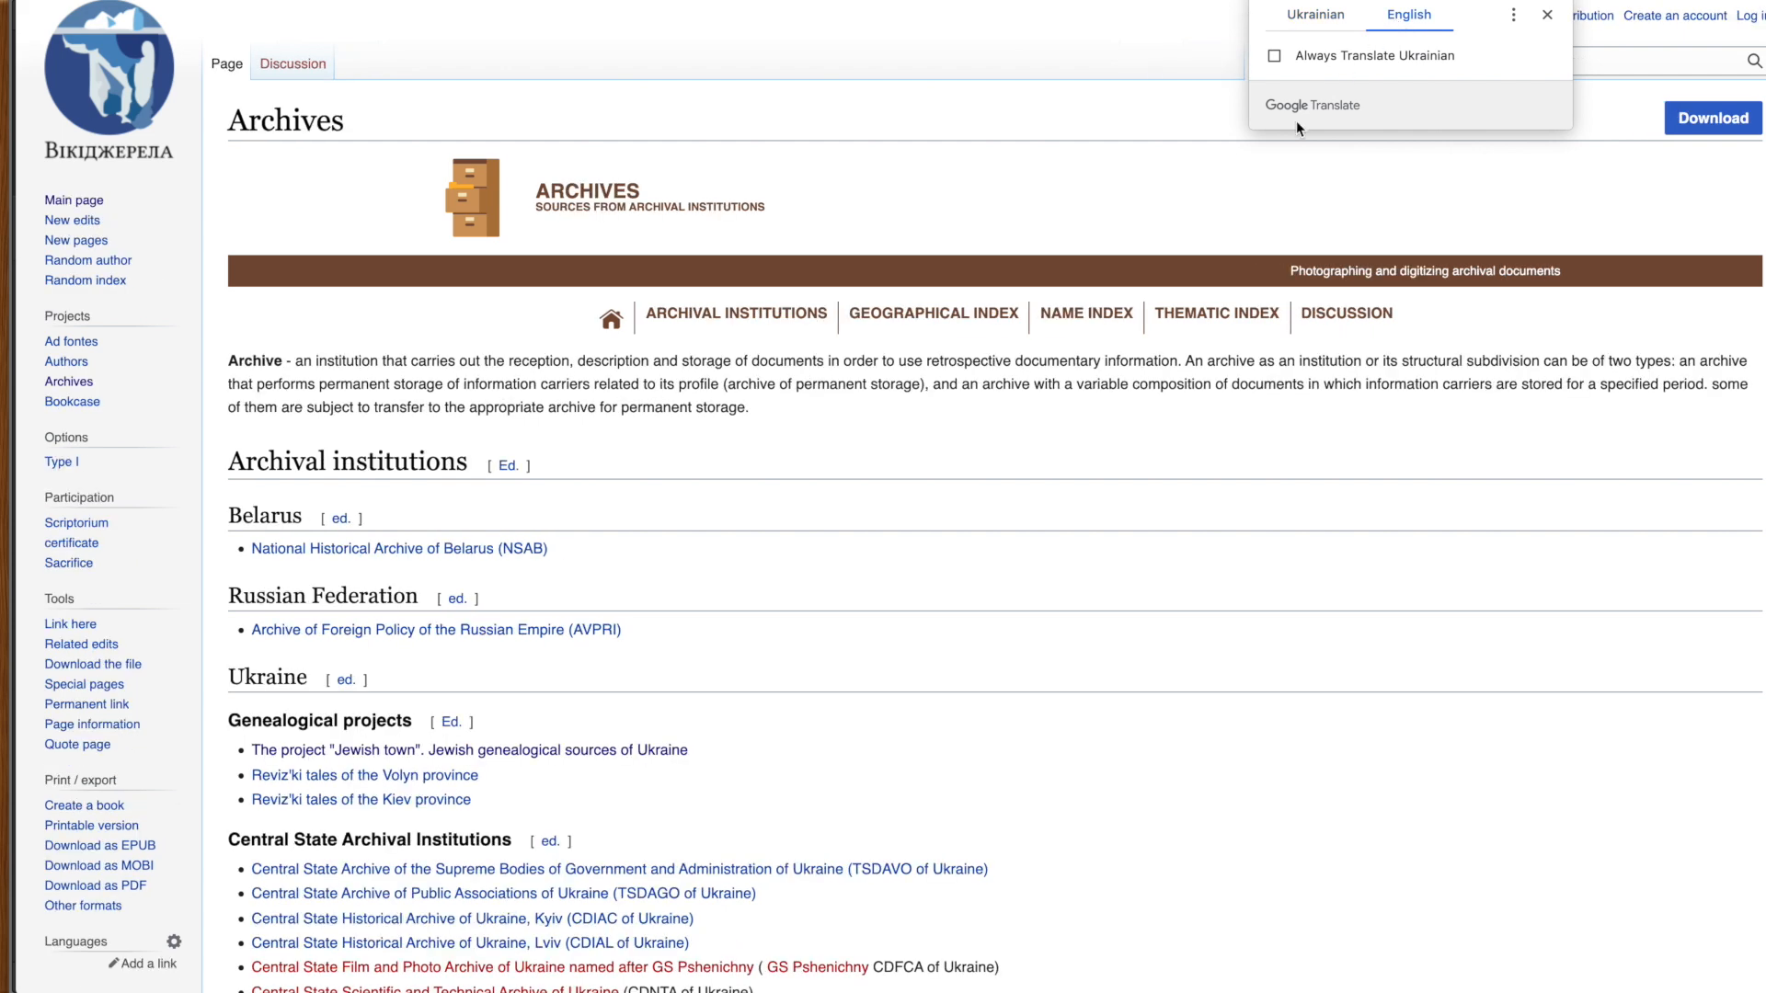
mouse_move(1544, 17)
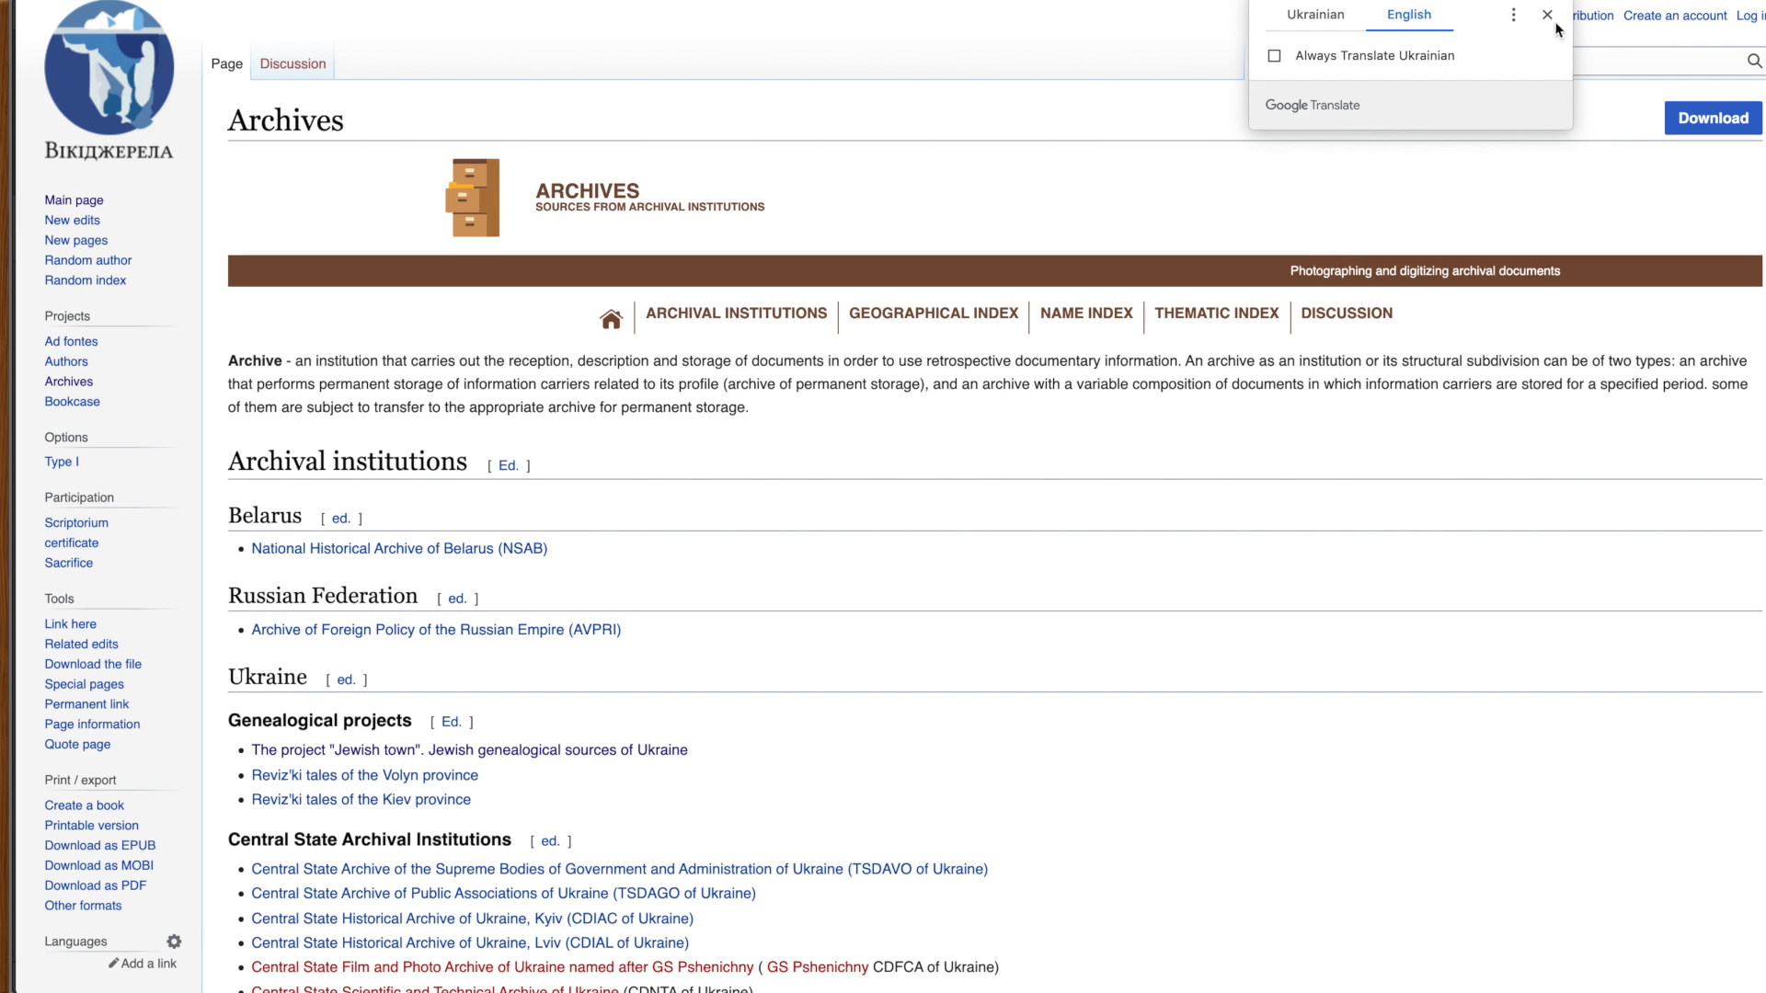
left_click(1542, 16)
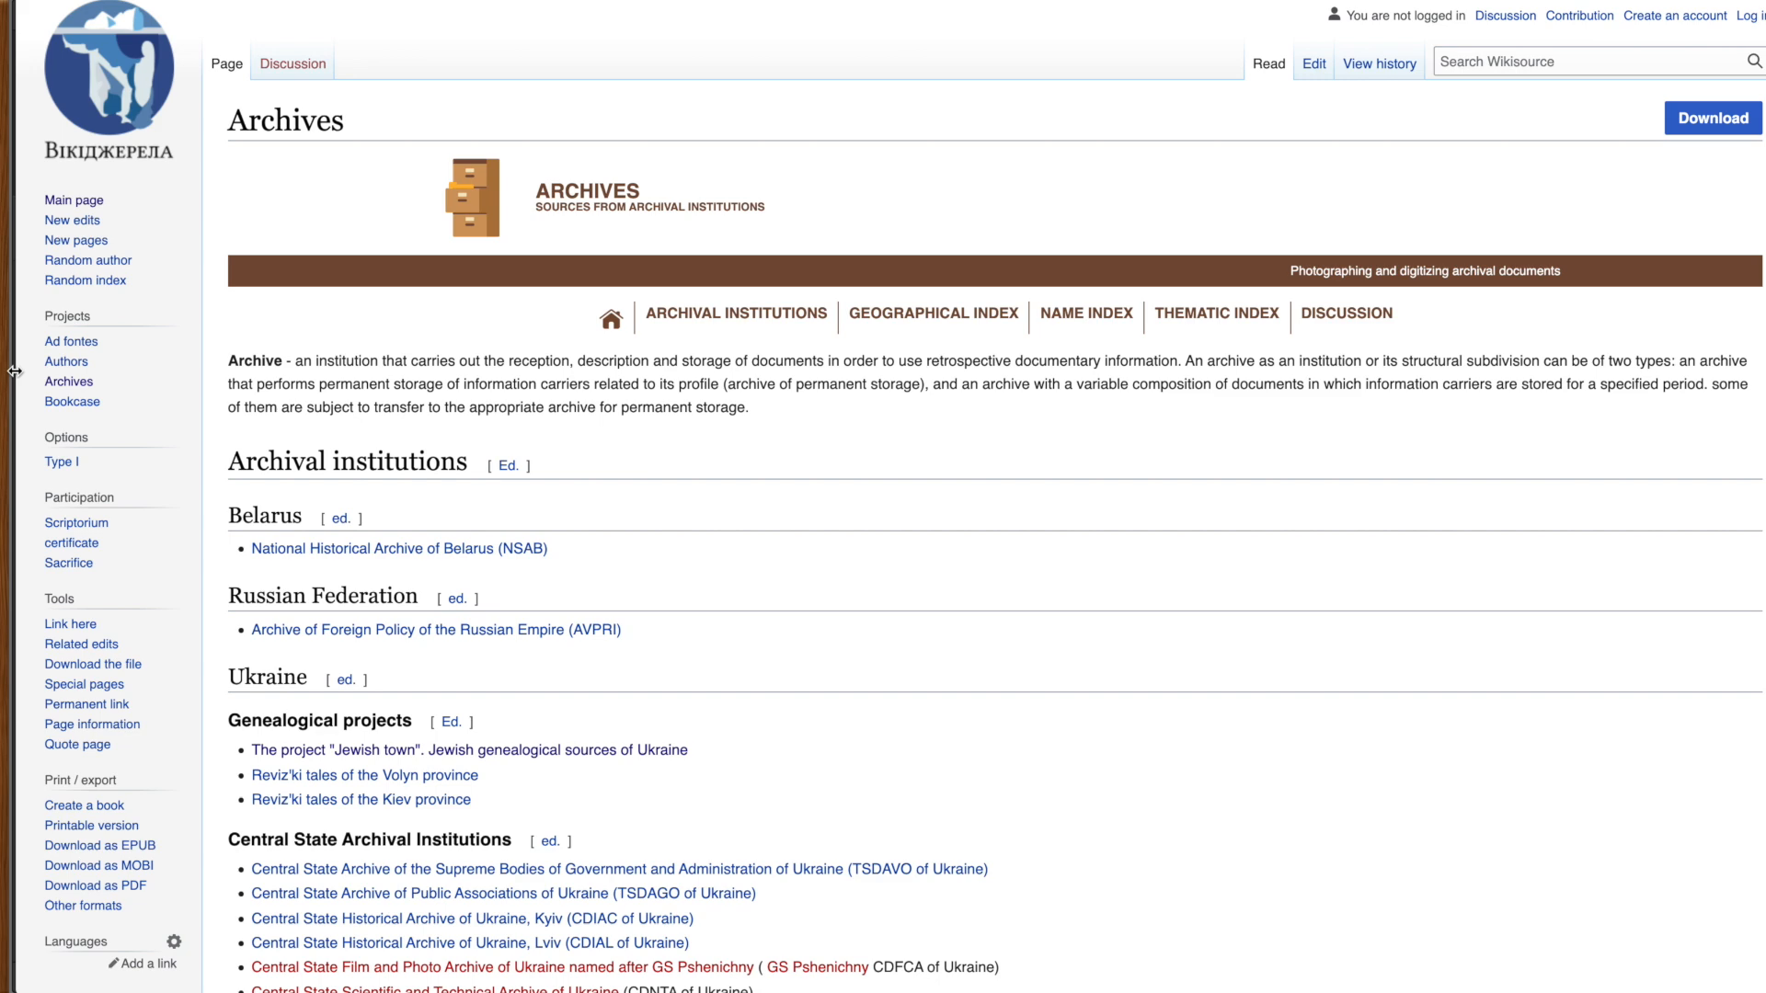
scroll("down", 3)
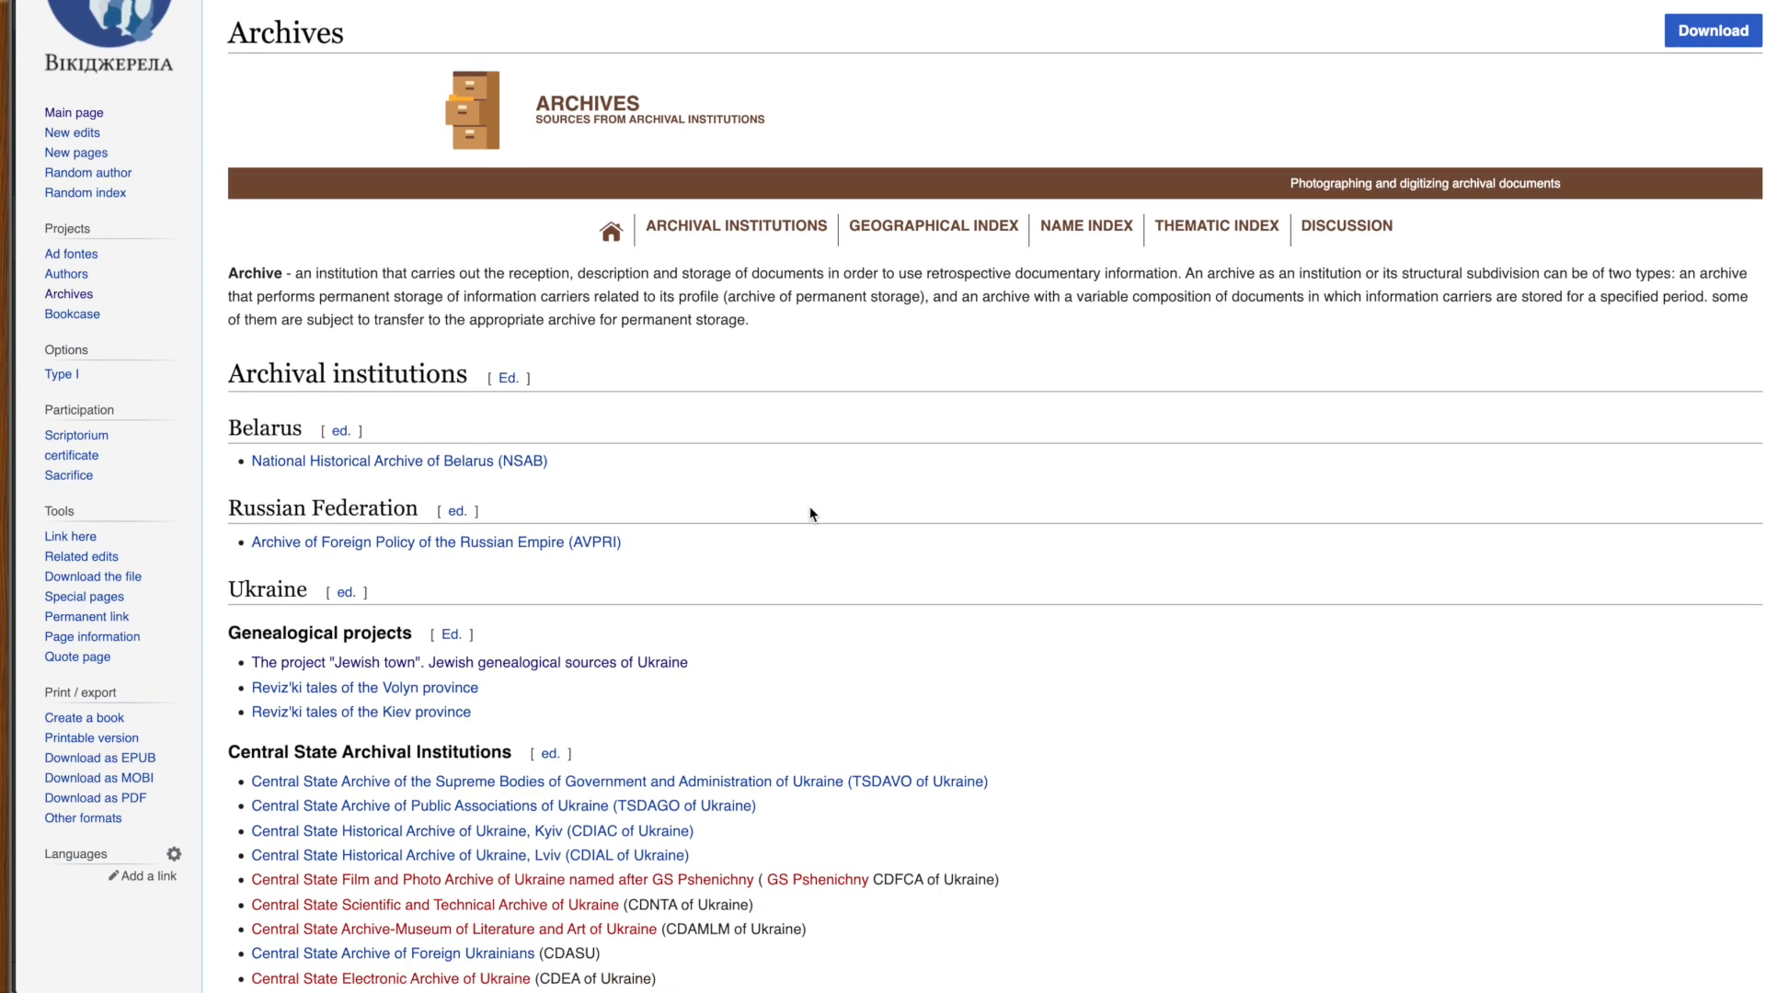
scroll("down", 3)
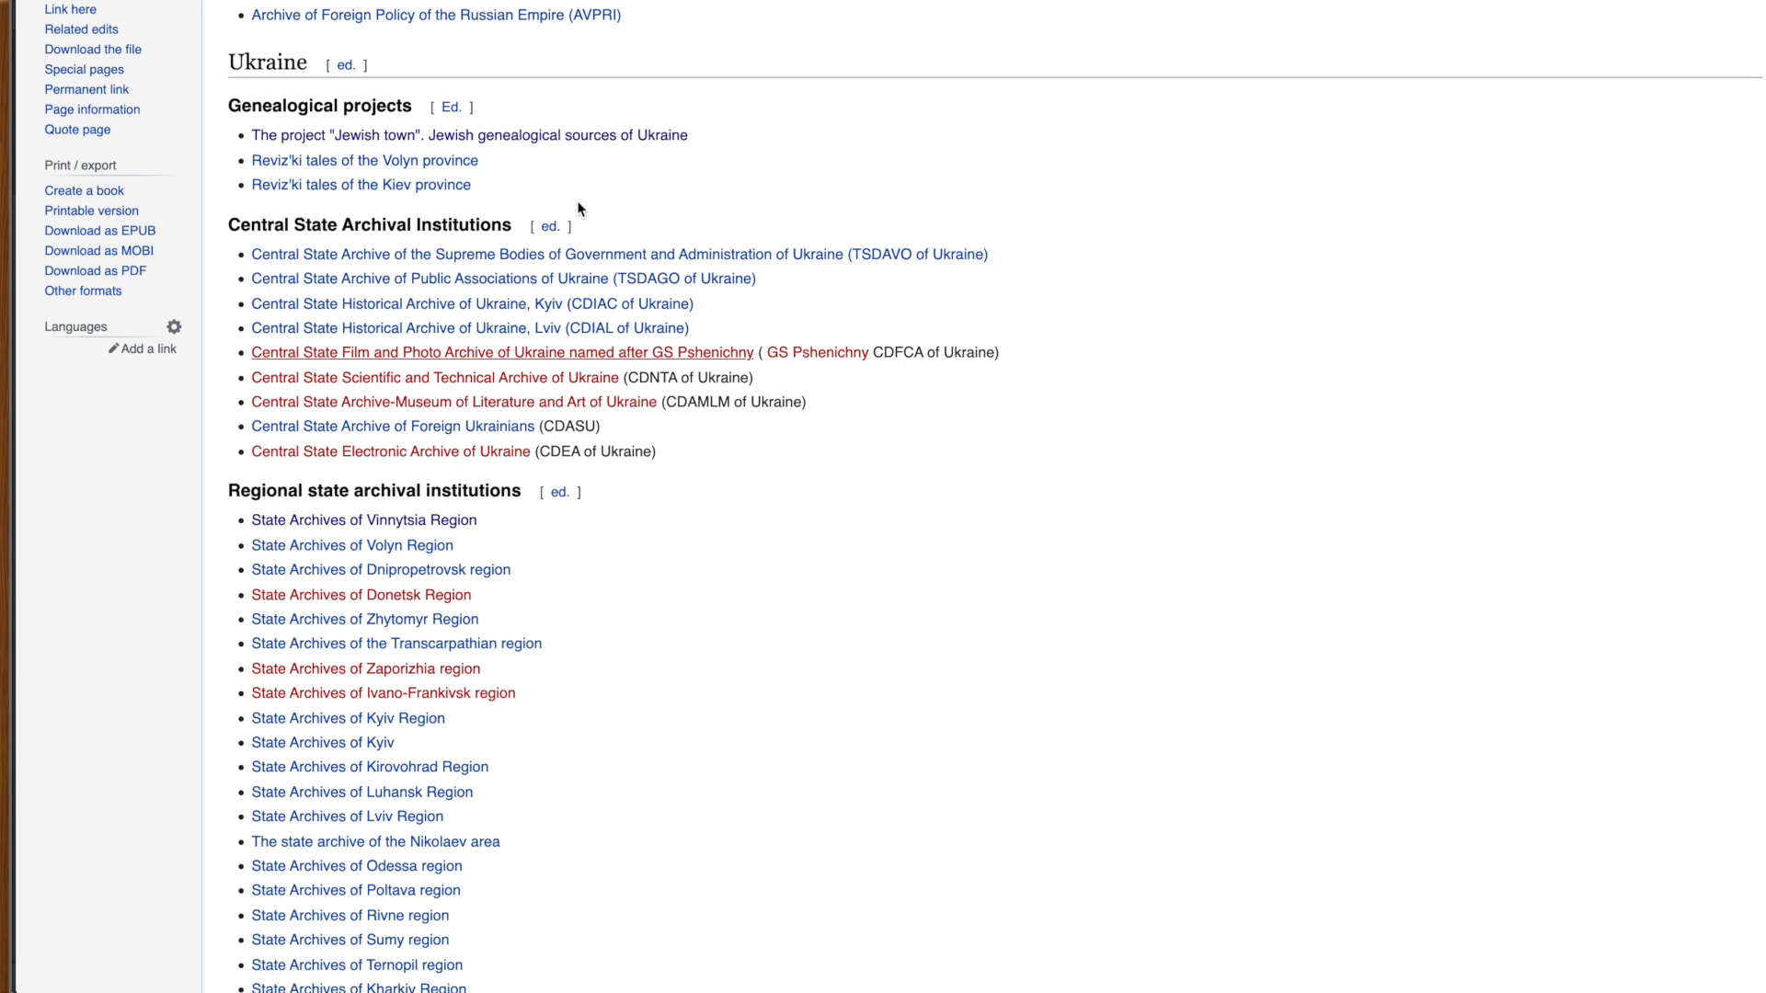
mouse_move(511, 142)
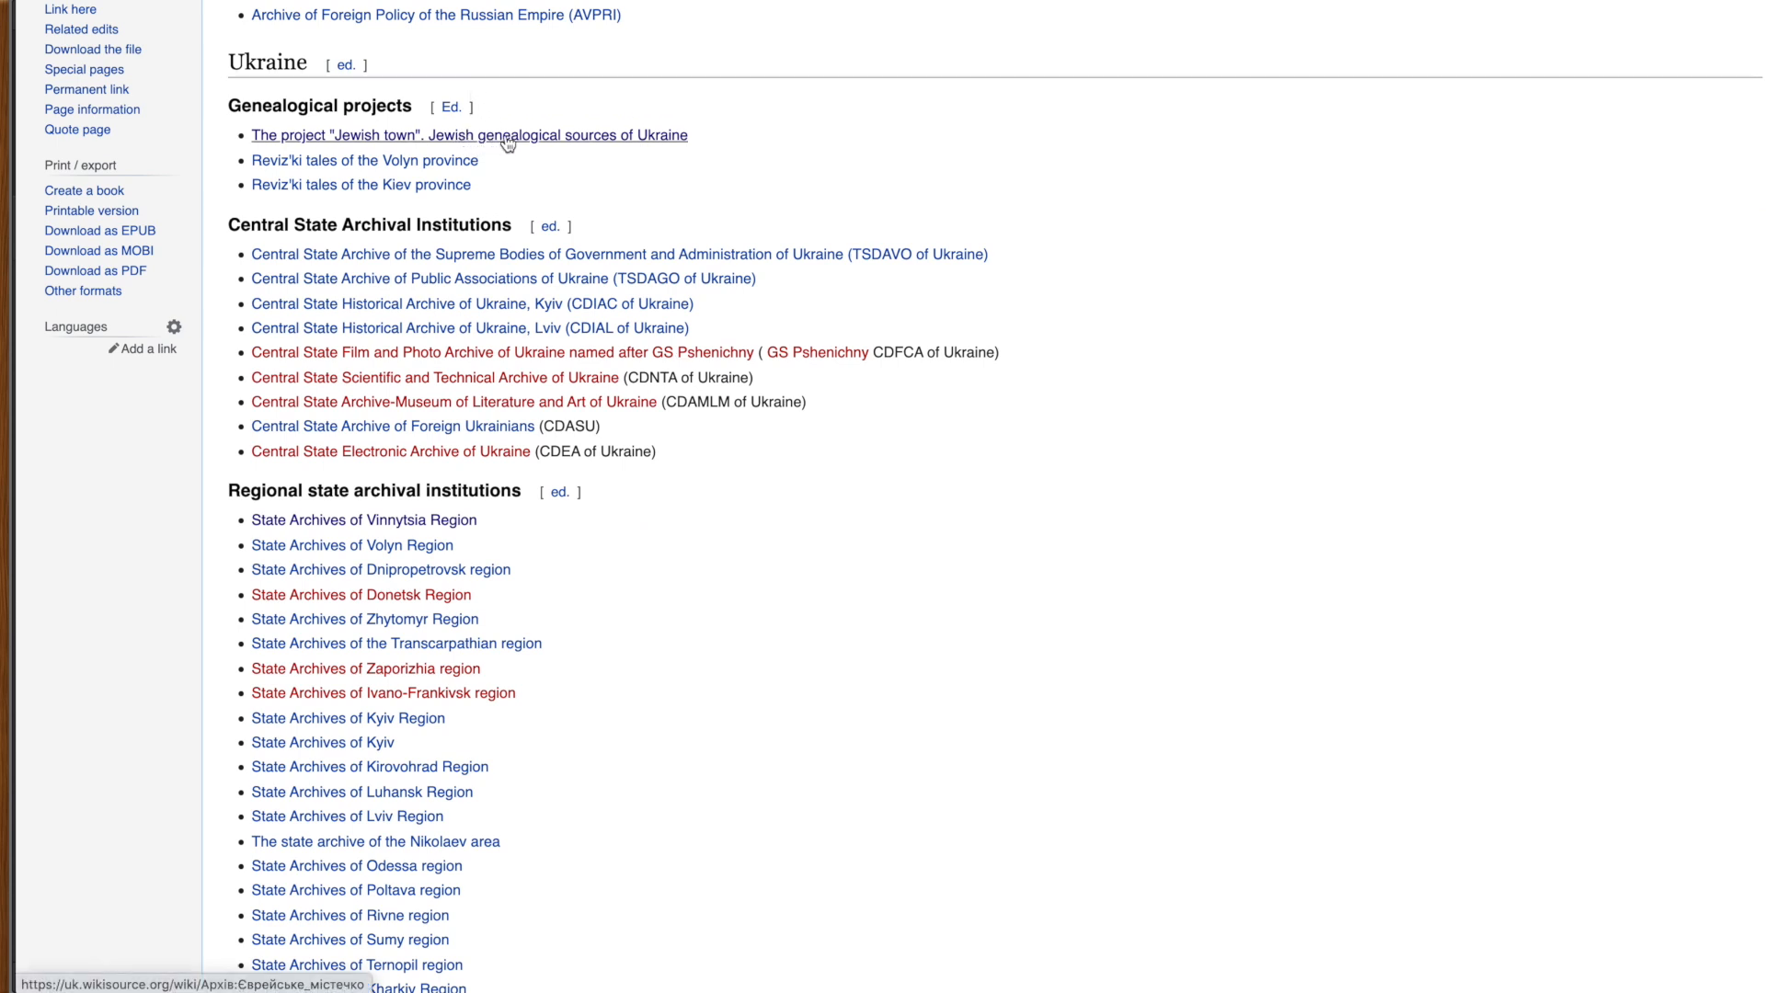
mouse_move(637, 193)
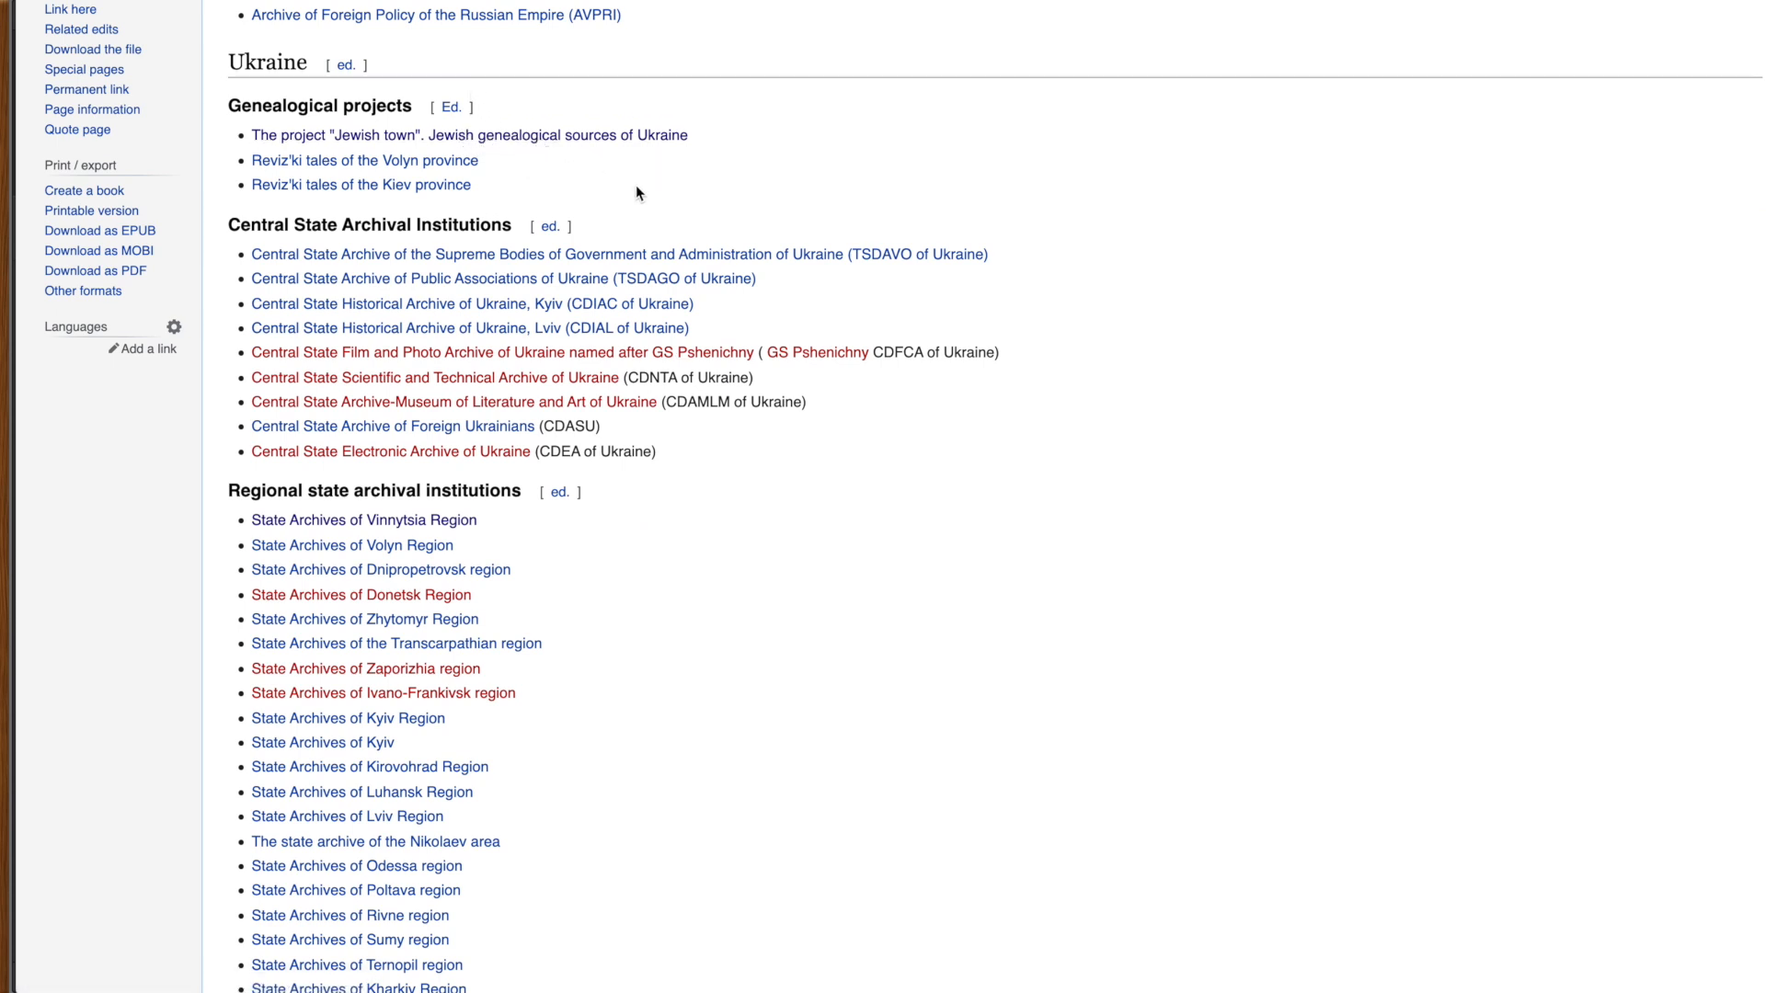
scroll("down", 3)
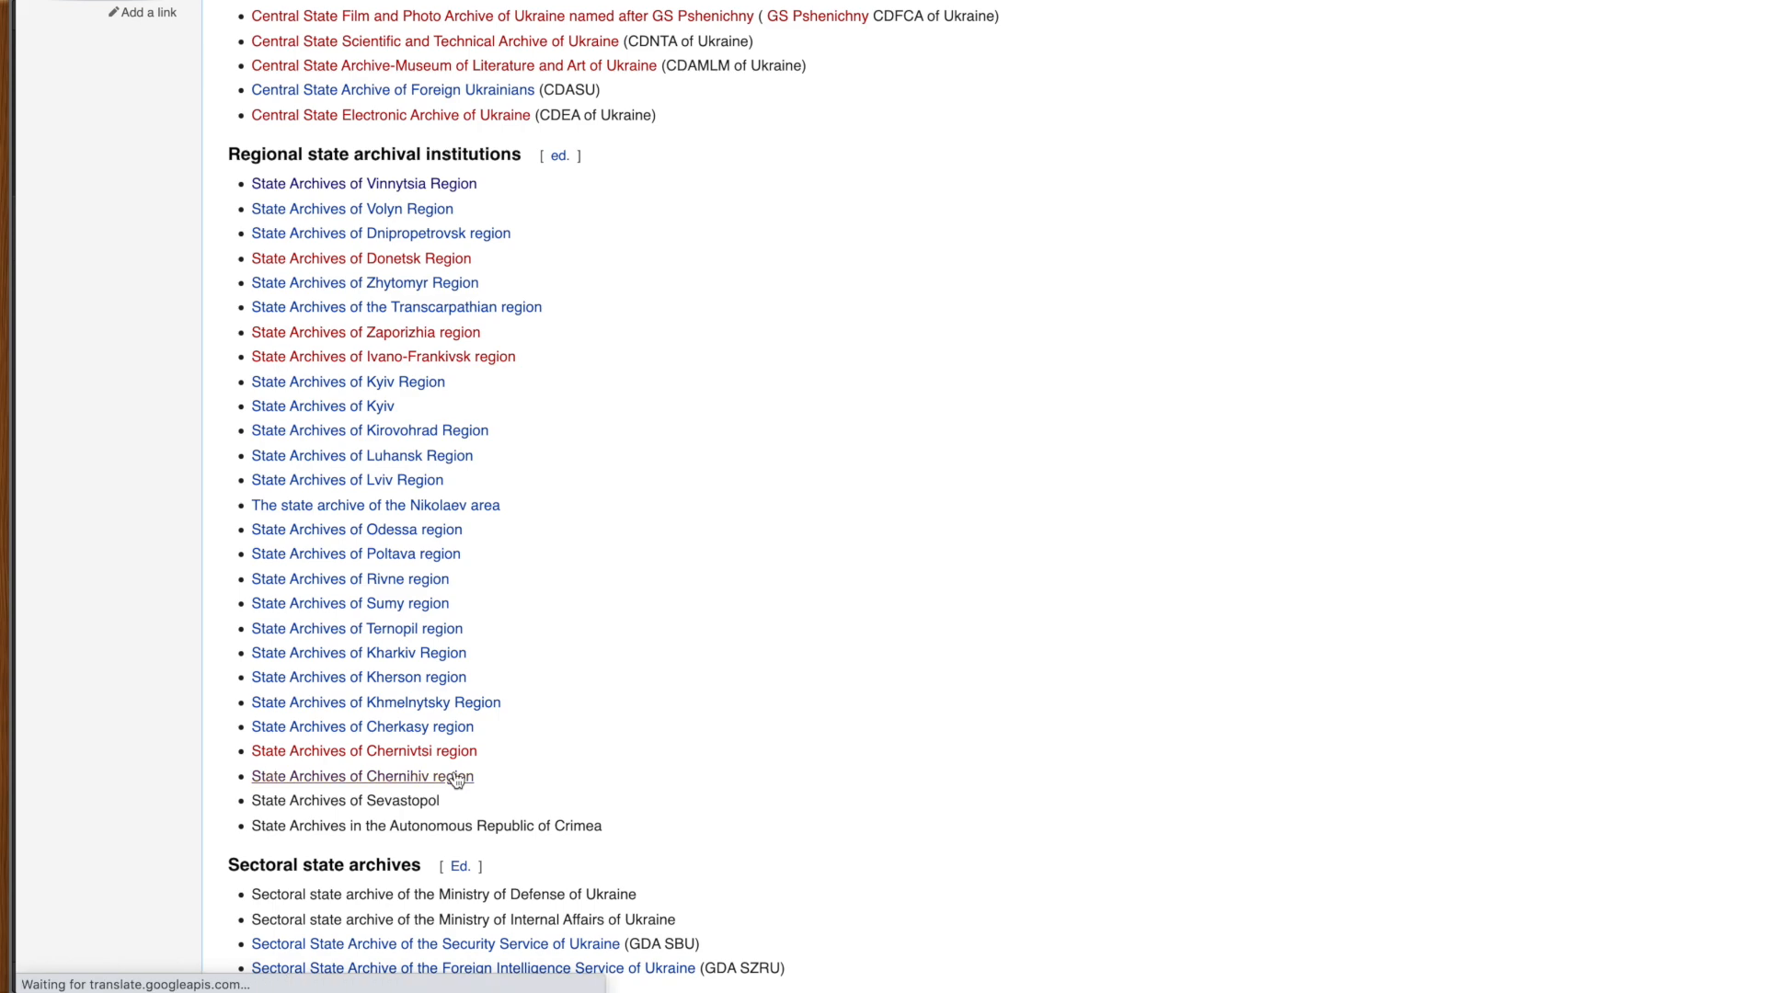
Step: Open the State Archives of Chernihiv region (DACHgO) page from the regional archives list
left_click(362, 776)
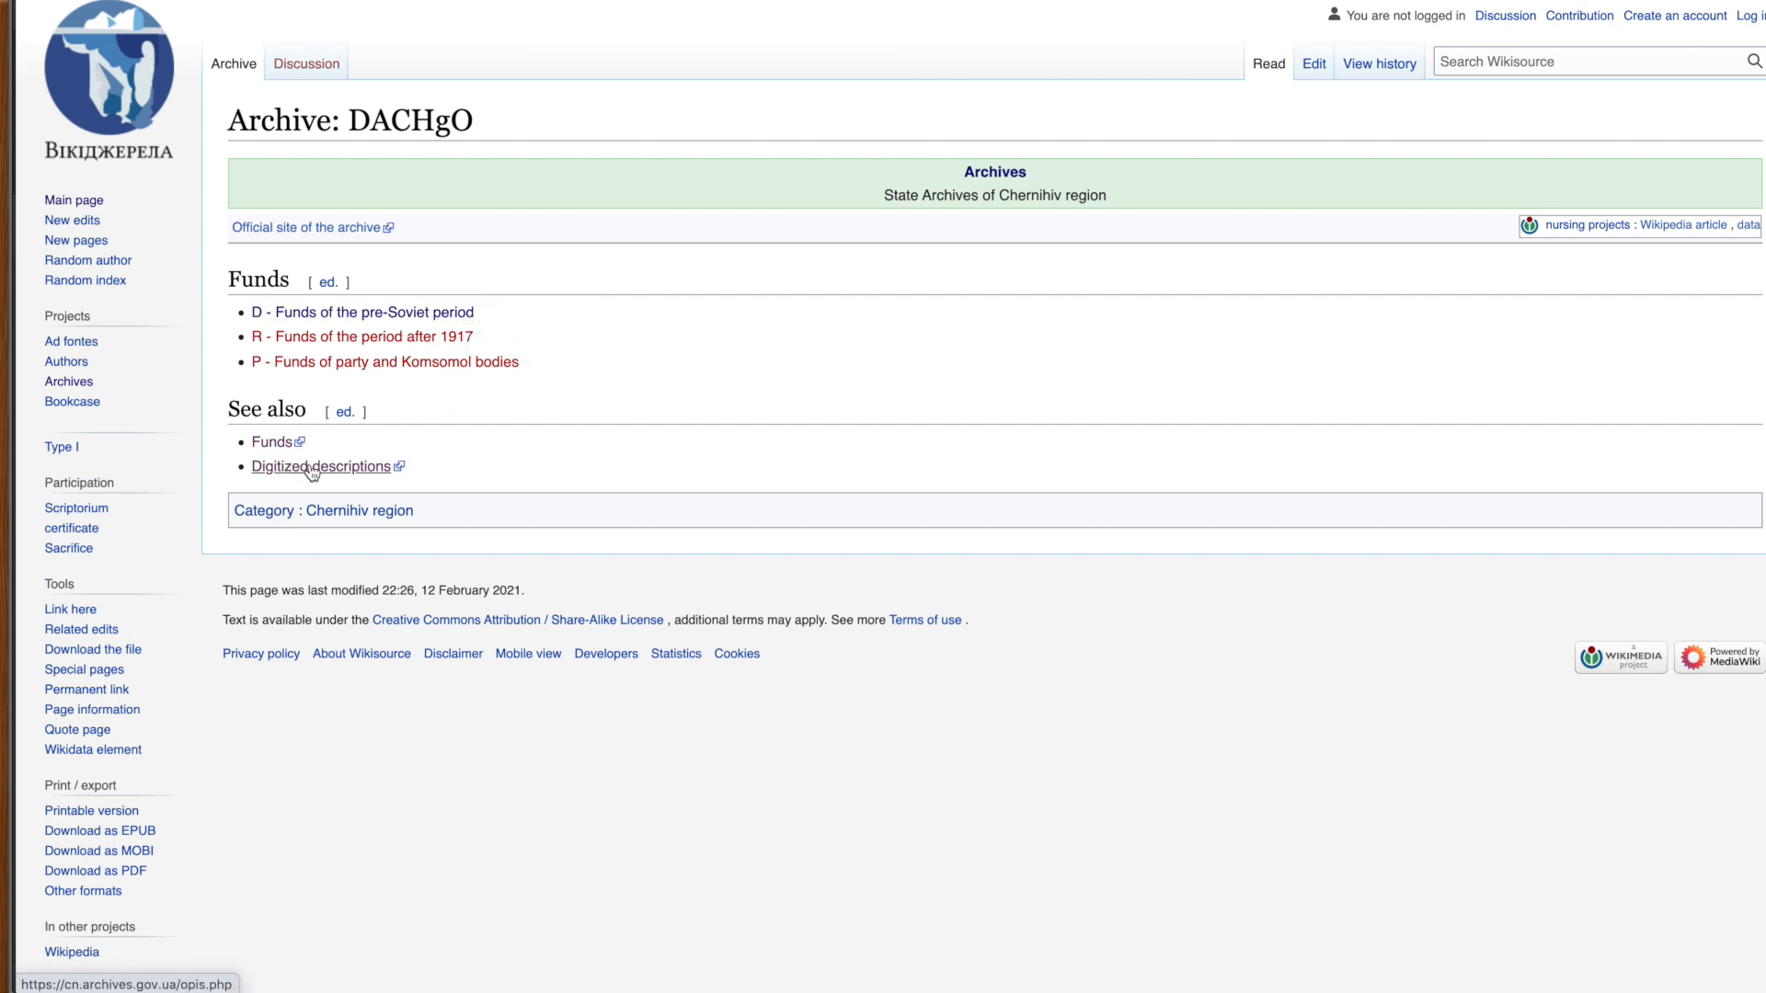
mouse_move(321, 480)
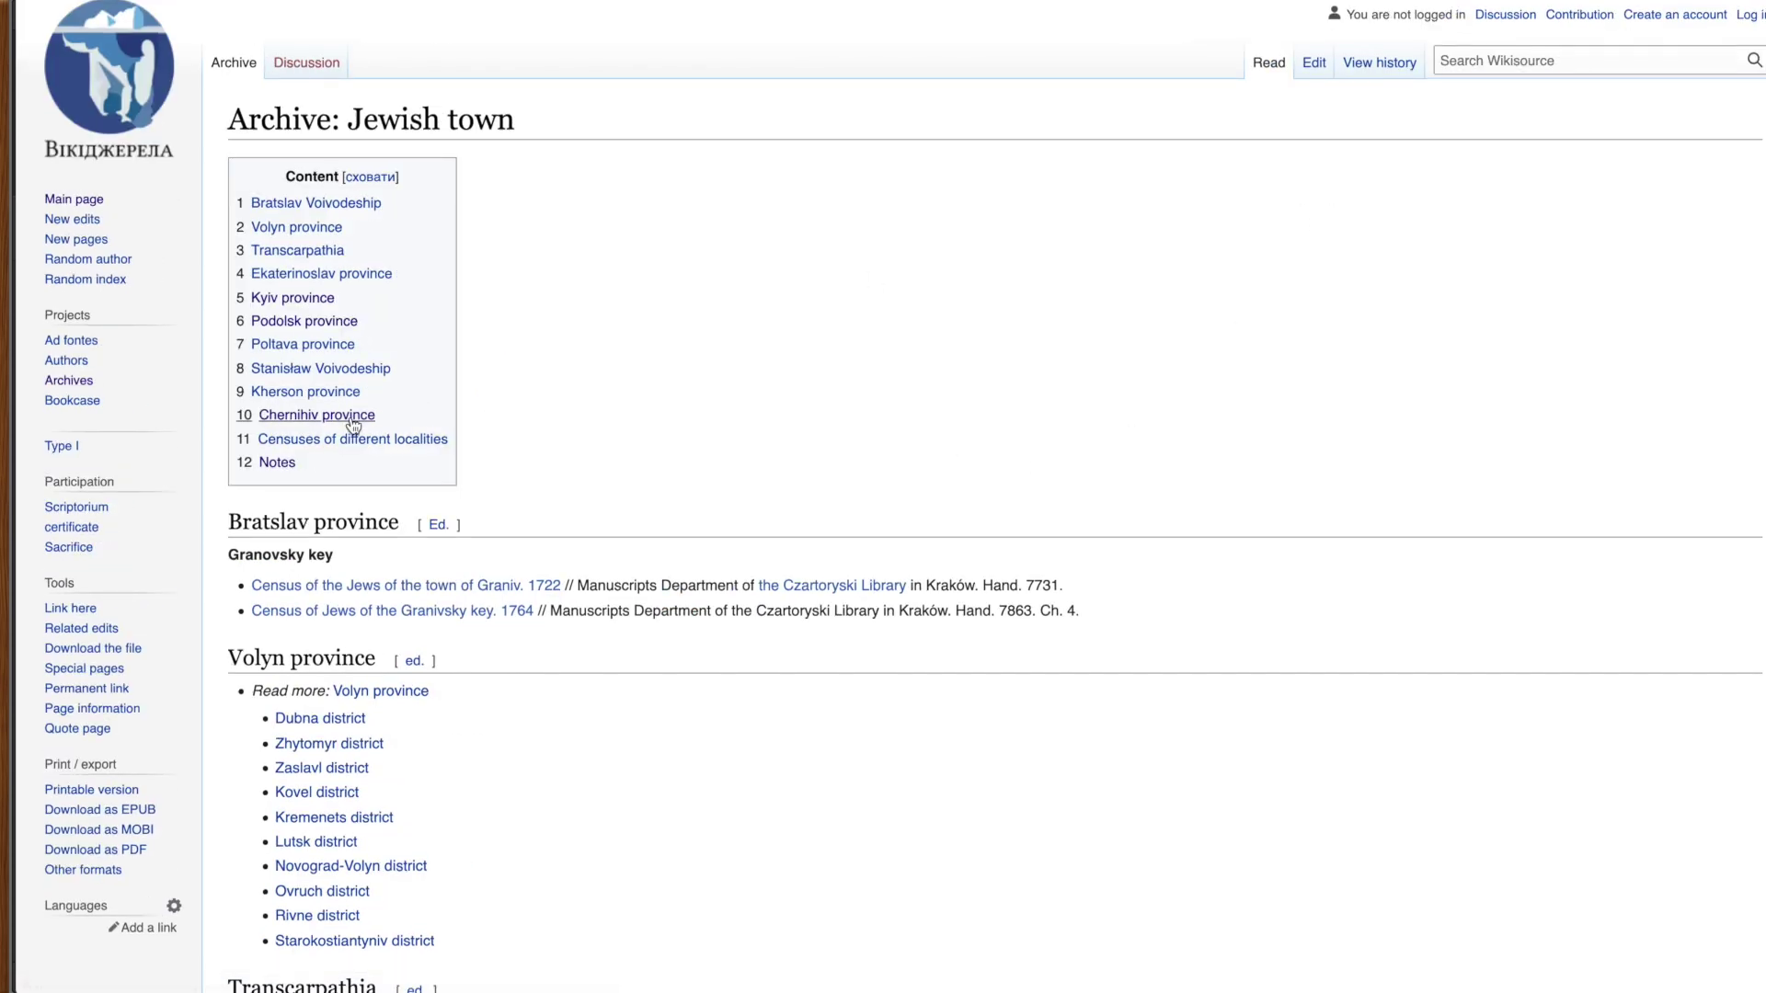
Step: Scroll to Chernihiv province and follow its 'Read more: Chernihiv province' link
scroll("down", 3)
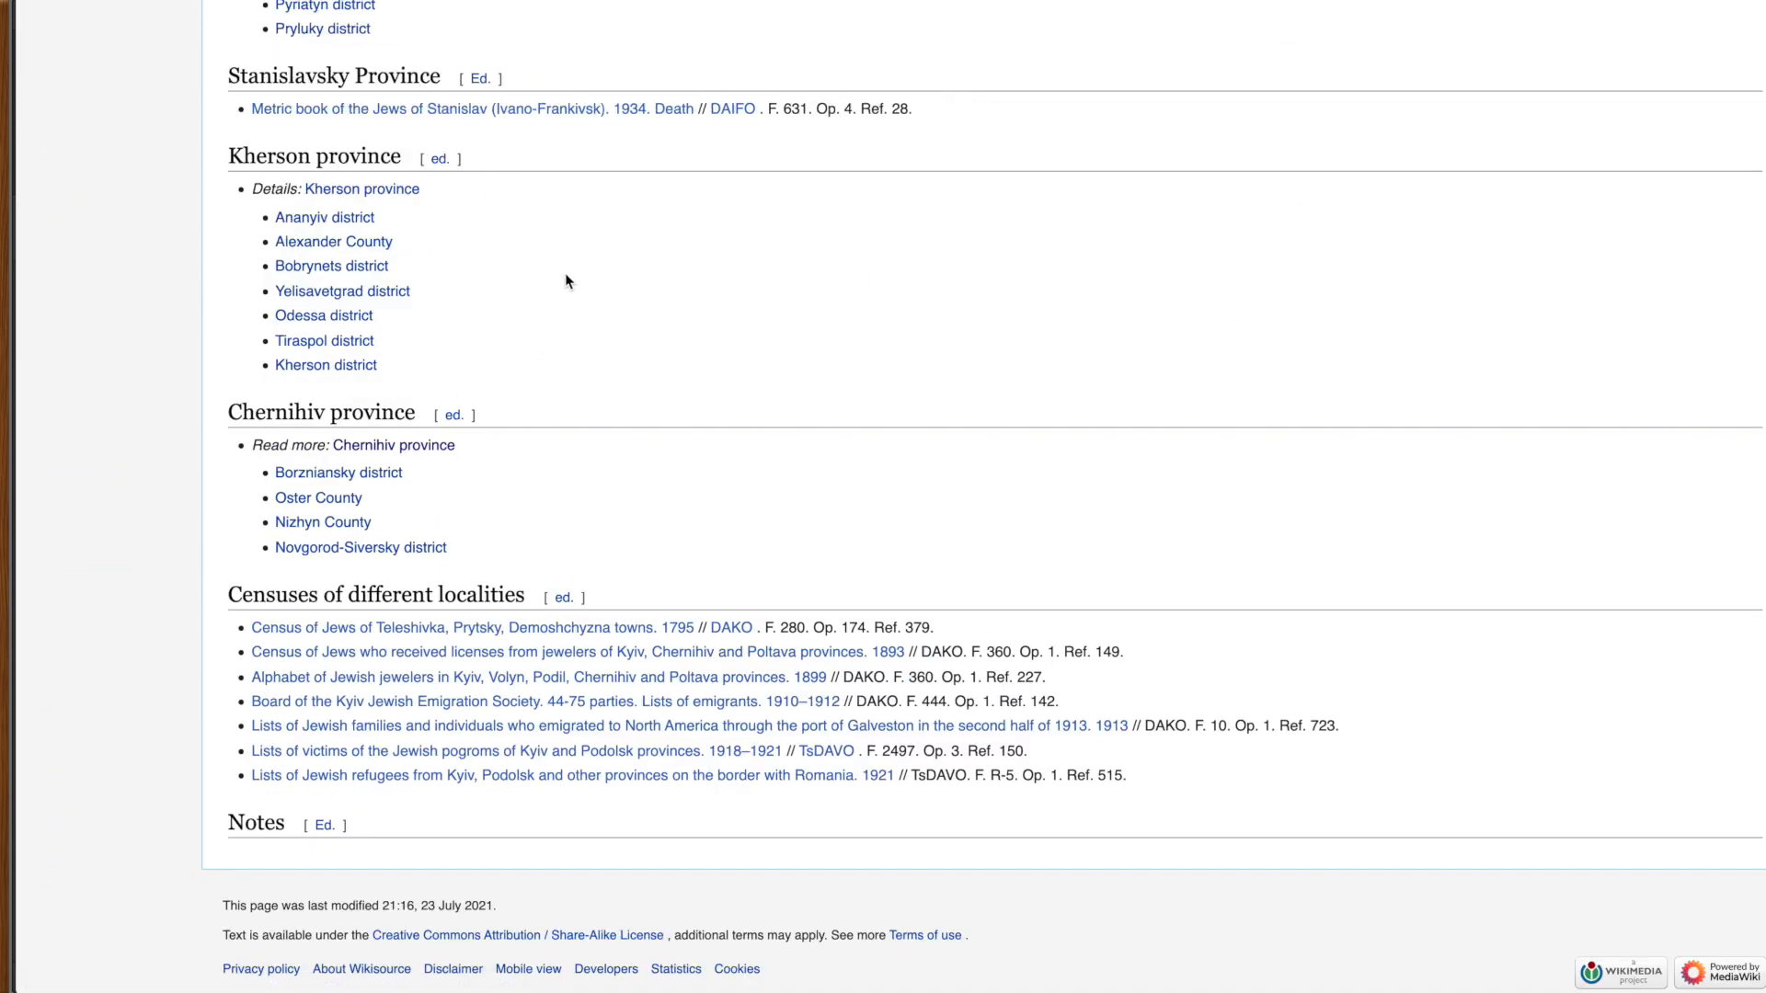
mouse_move(390, 540)
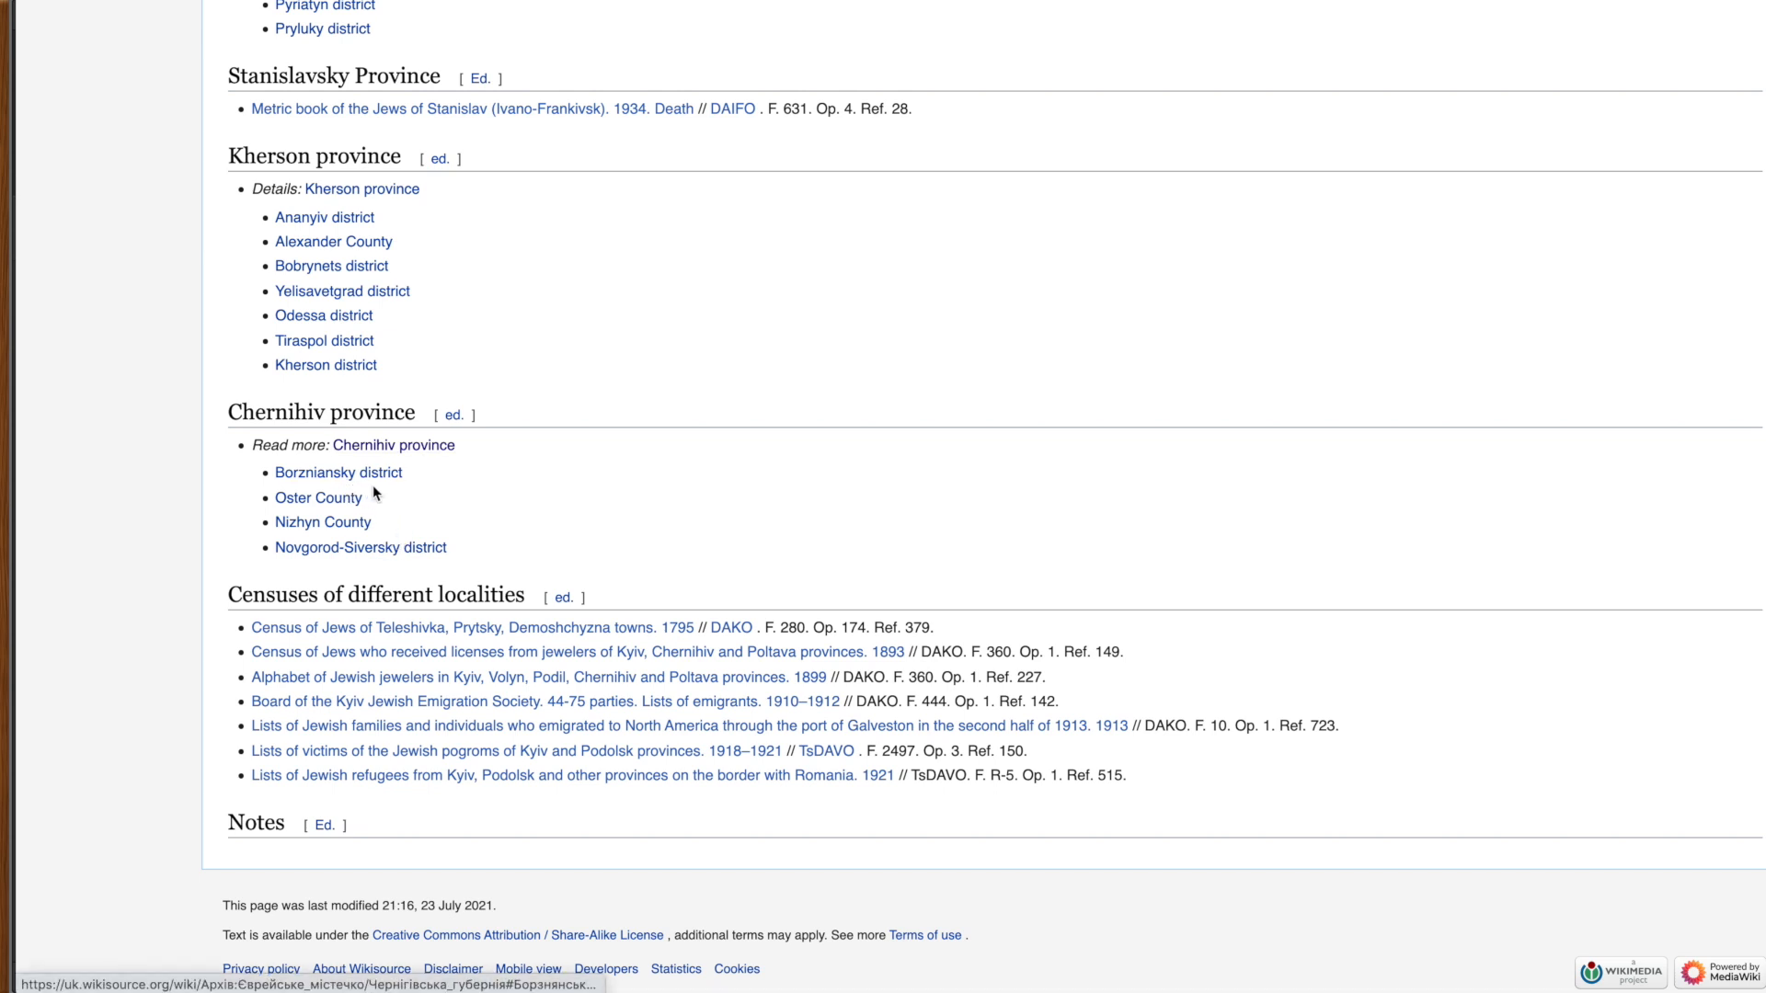
mouse_move(403, 531)
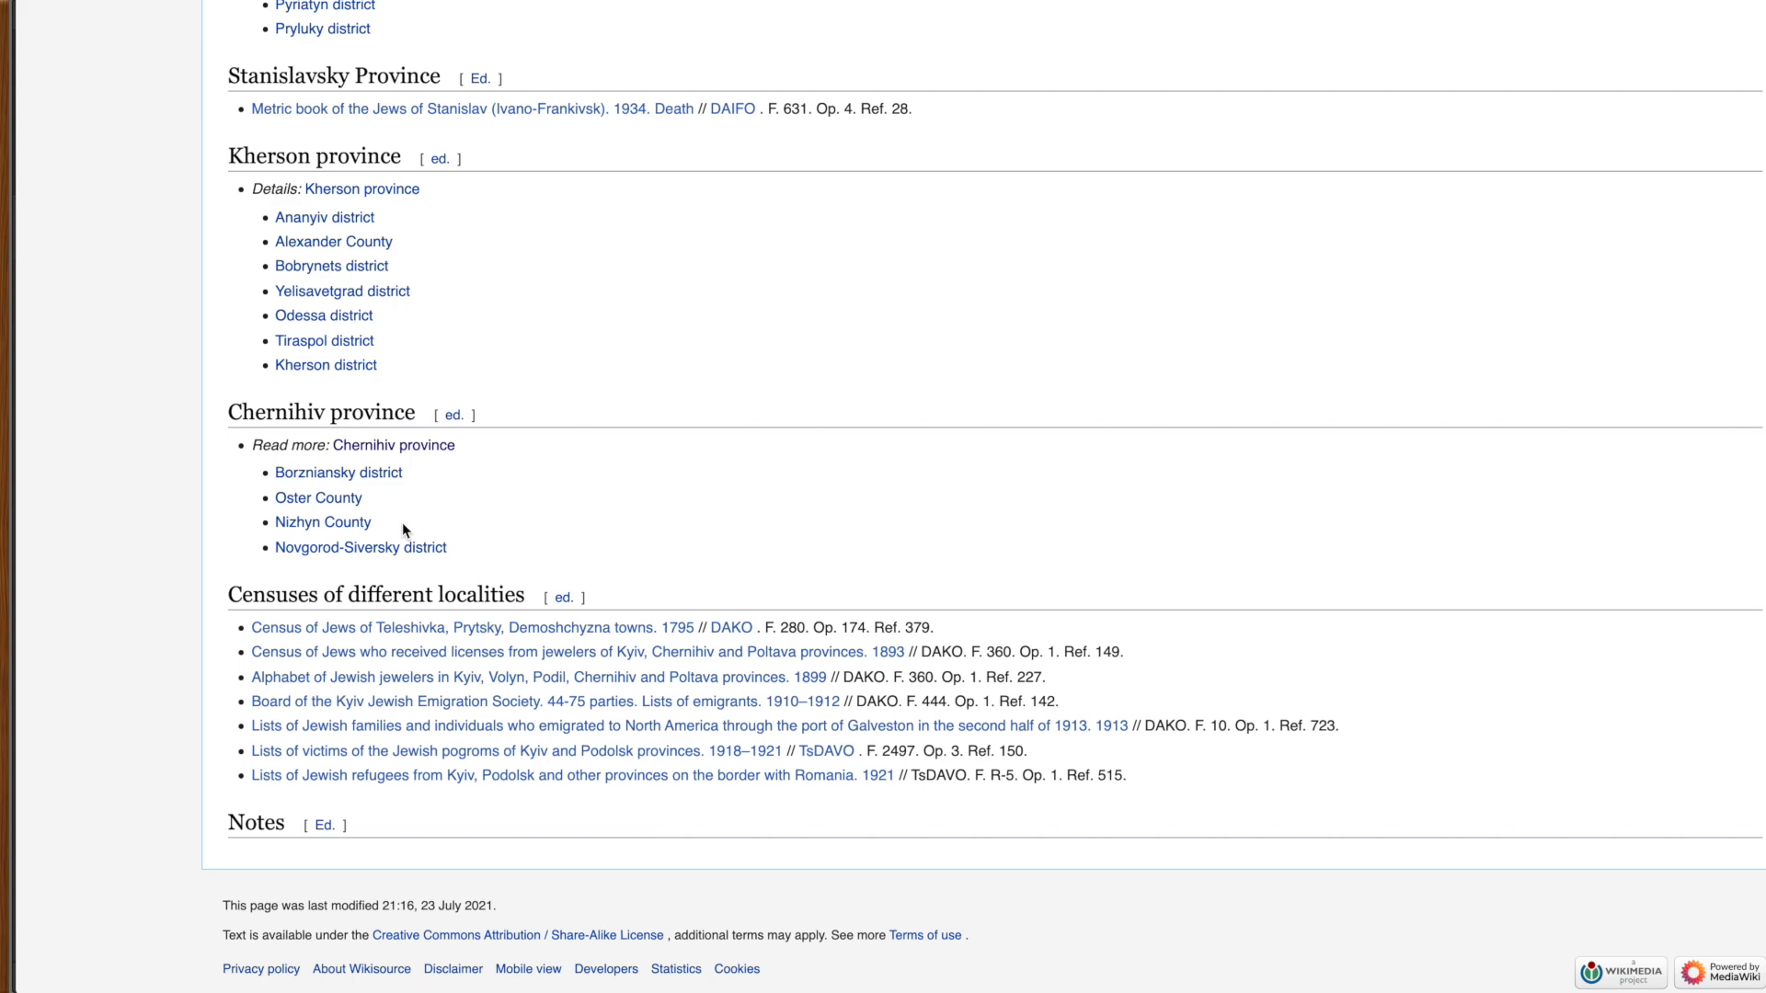
mouse_move(424, 465)
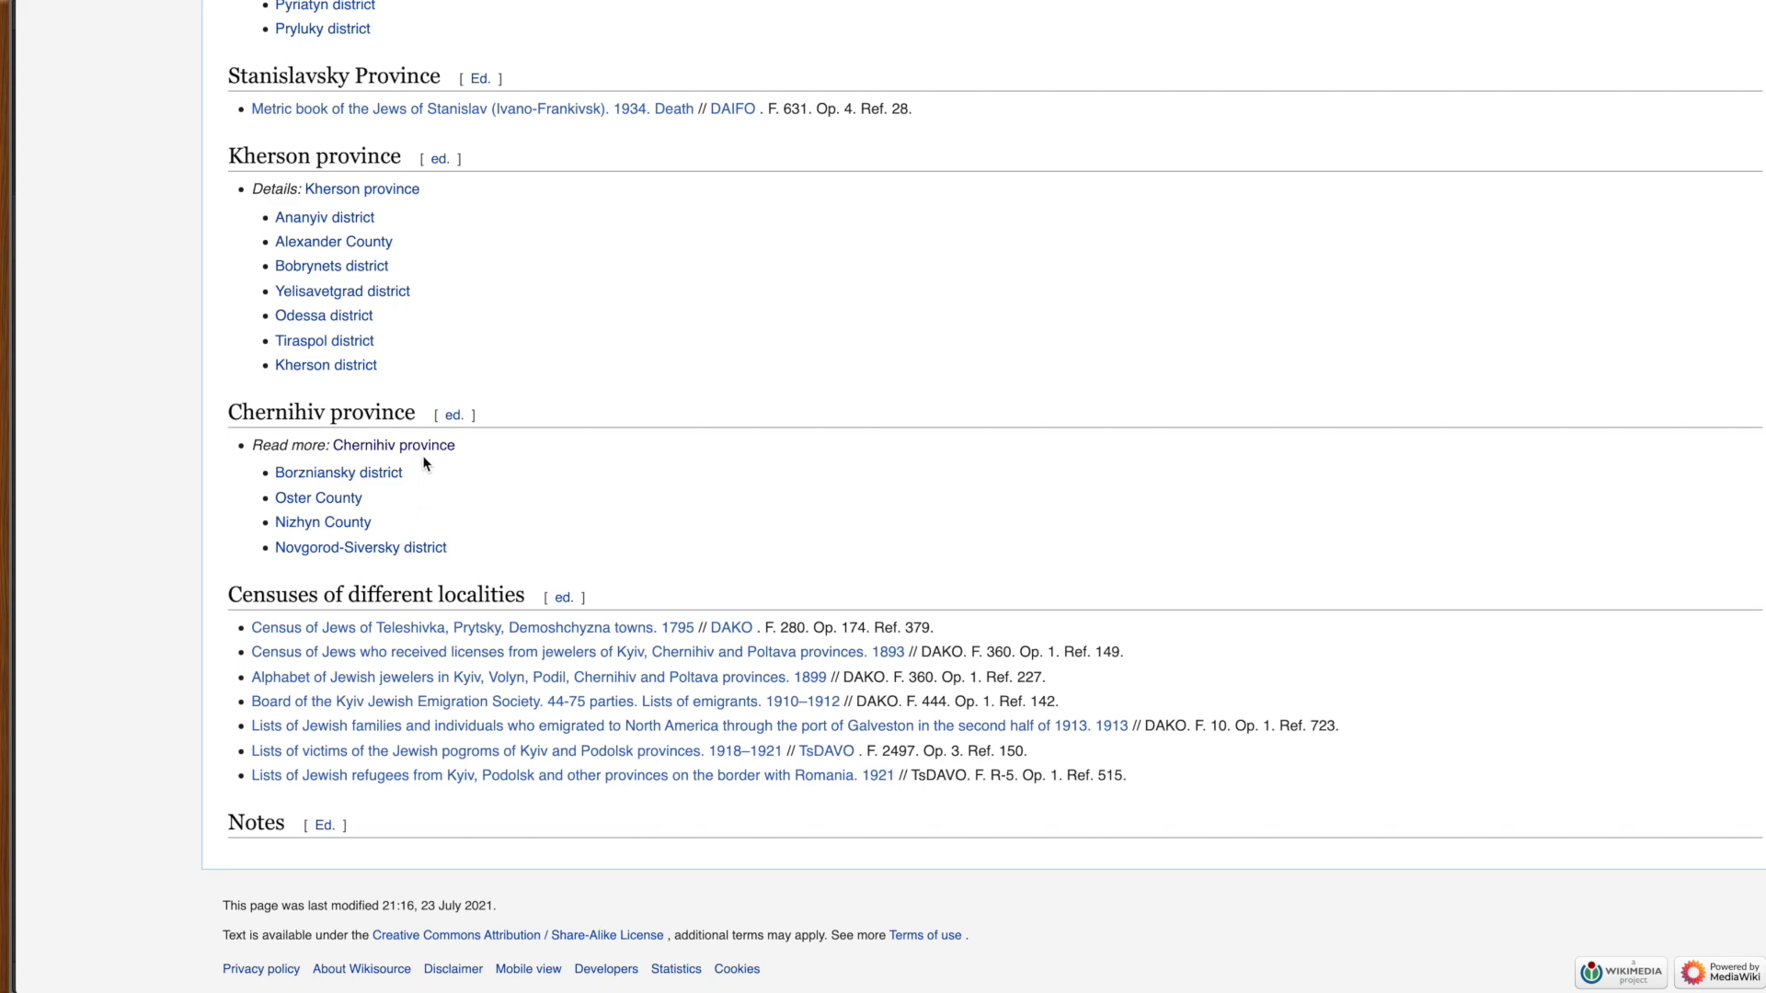
left_click(392, 445)
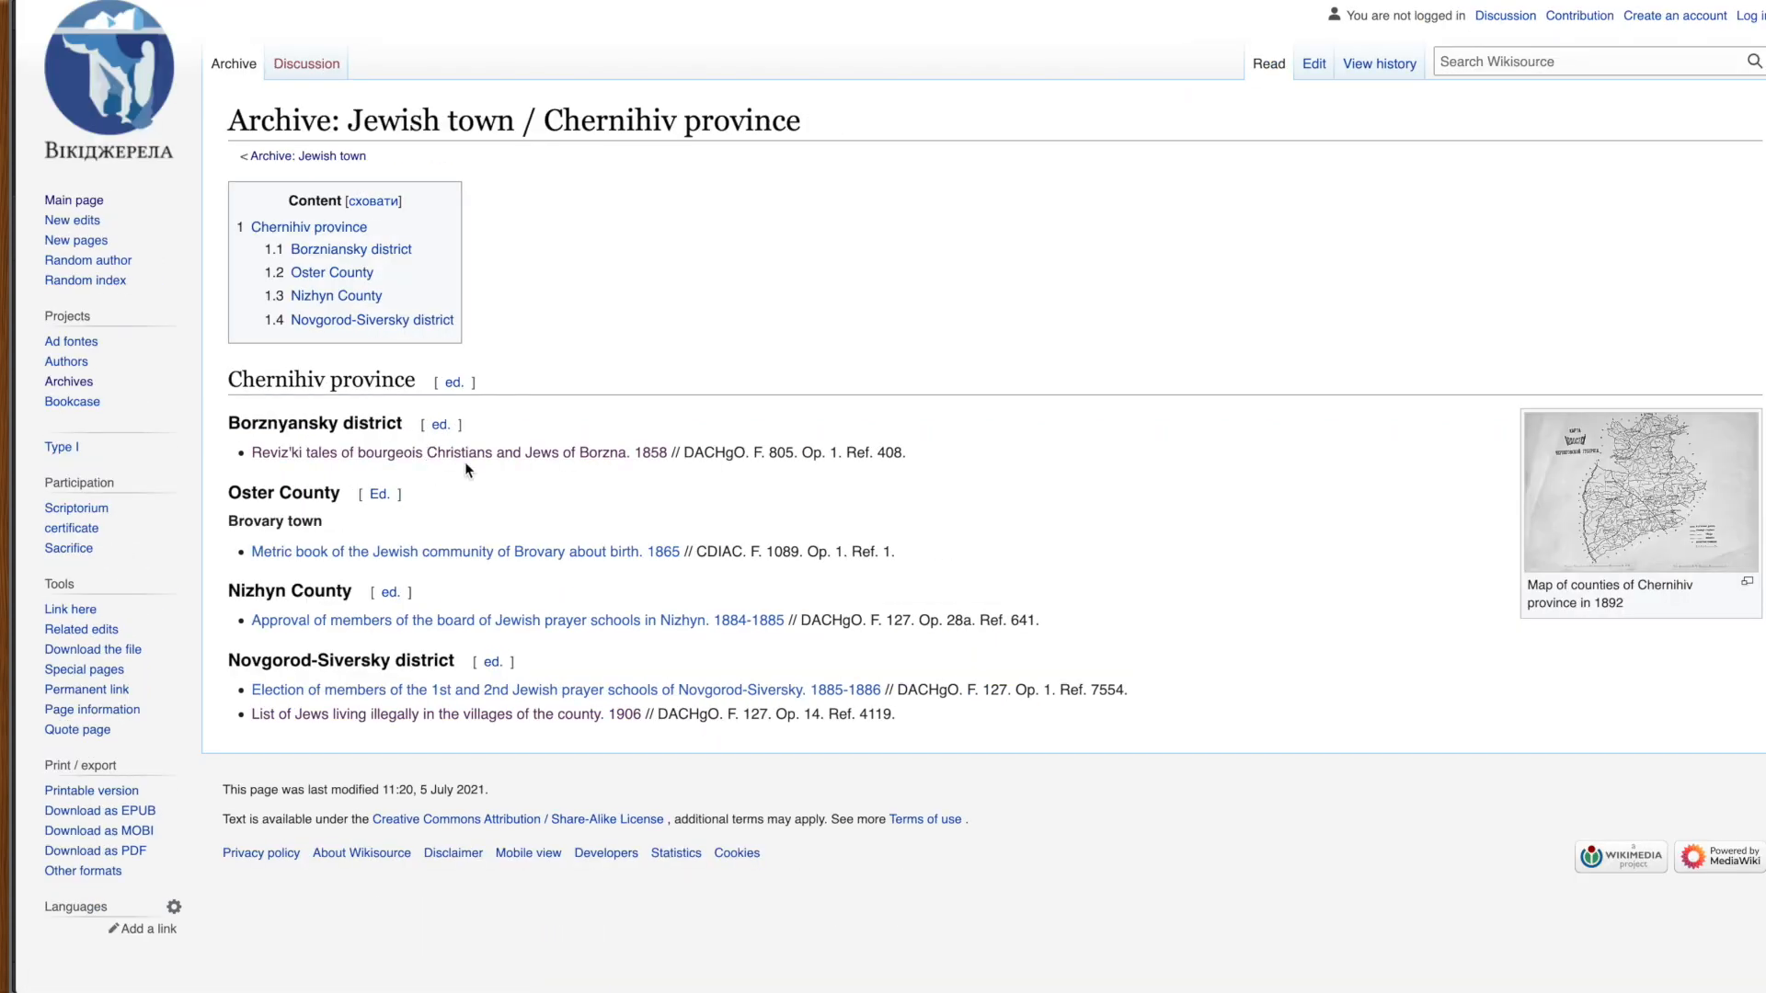
mouse_move(593, 495)
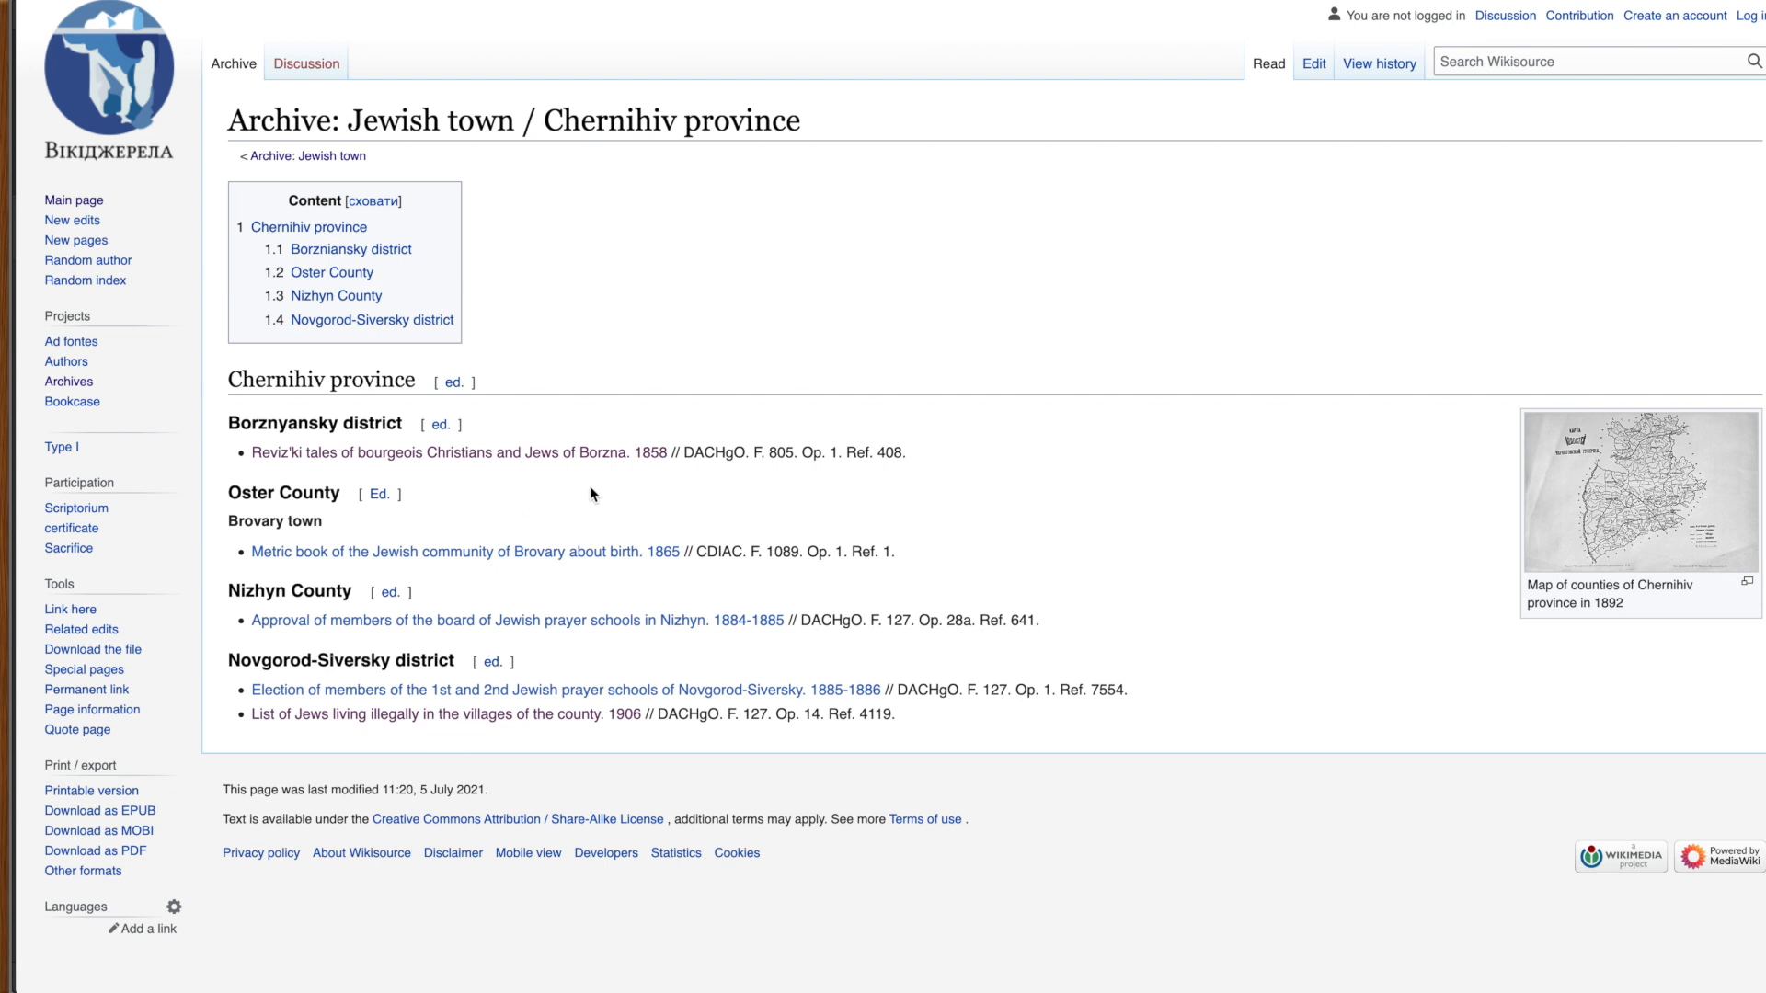
mouse_move(607, 493)
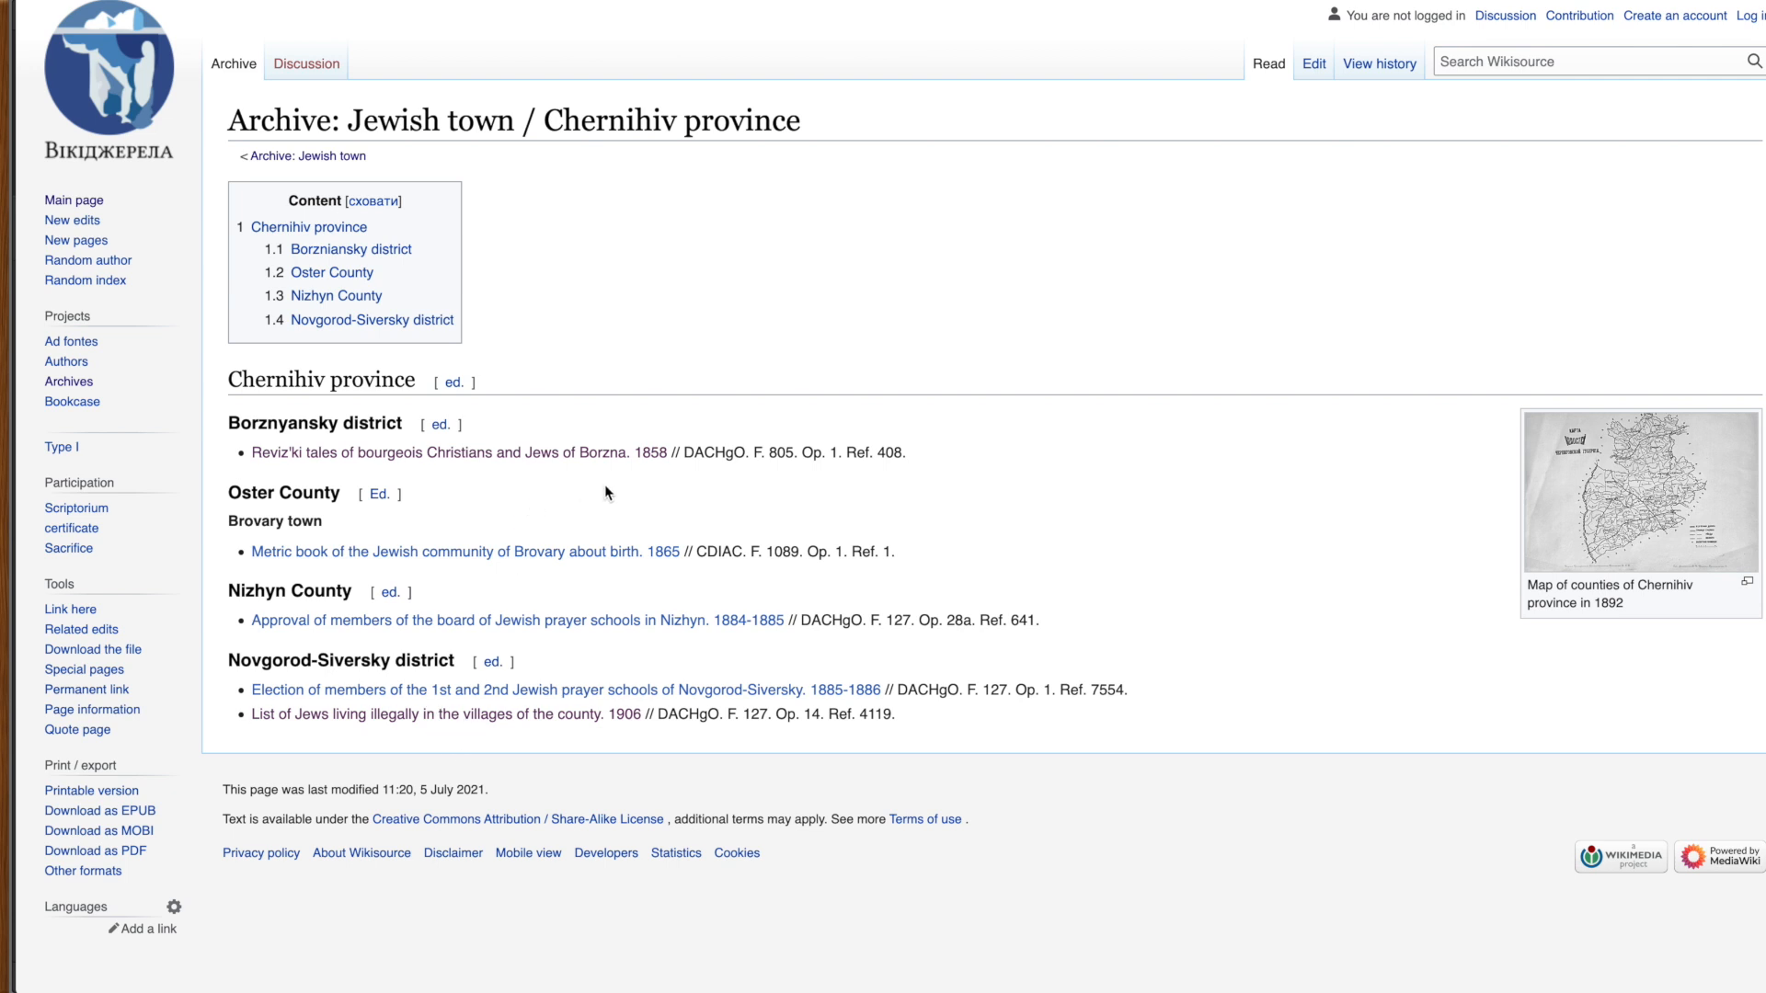